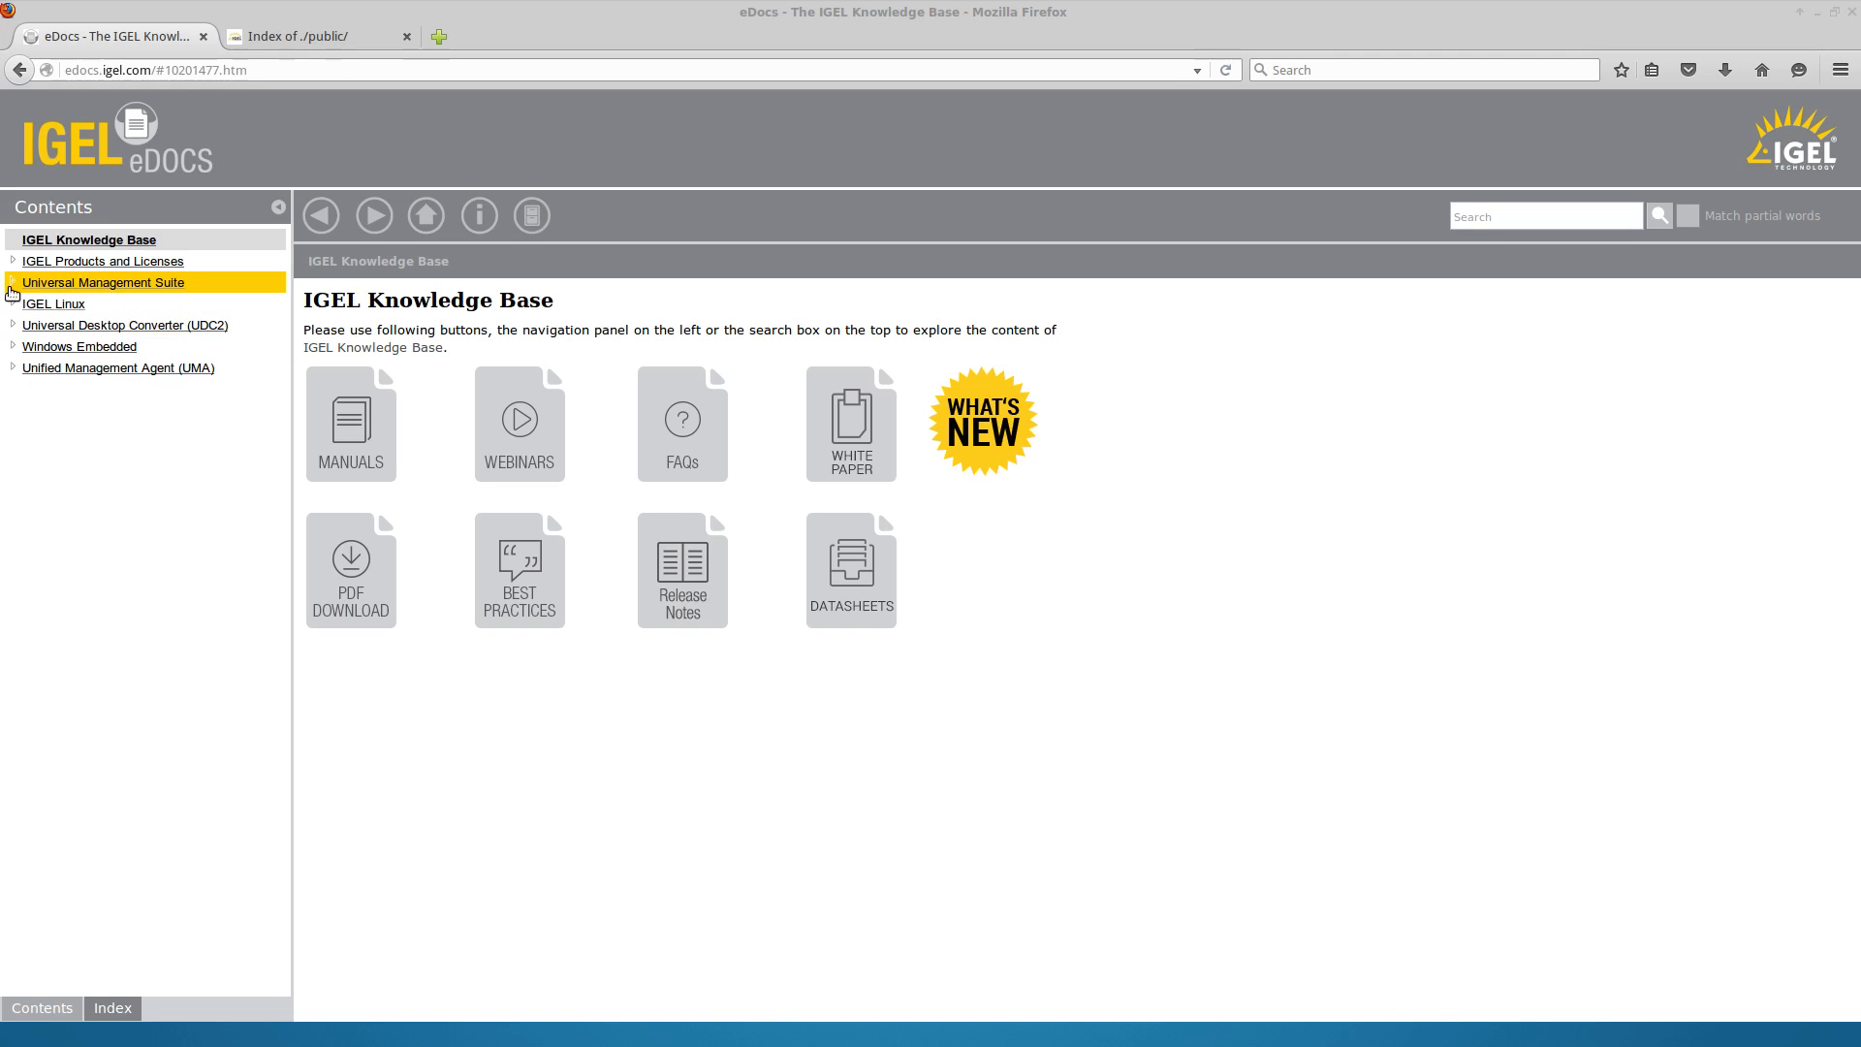
Navigate the eDocs contents to the UMS 5 Installation topics and the Updating a UMS Installation page
left_click(12, 282)
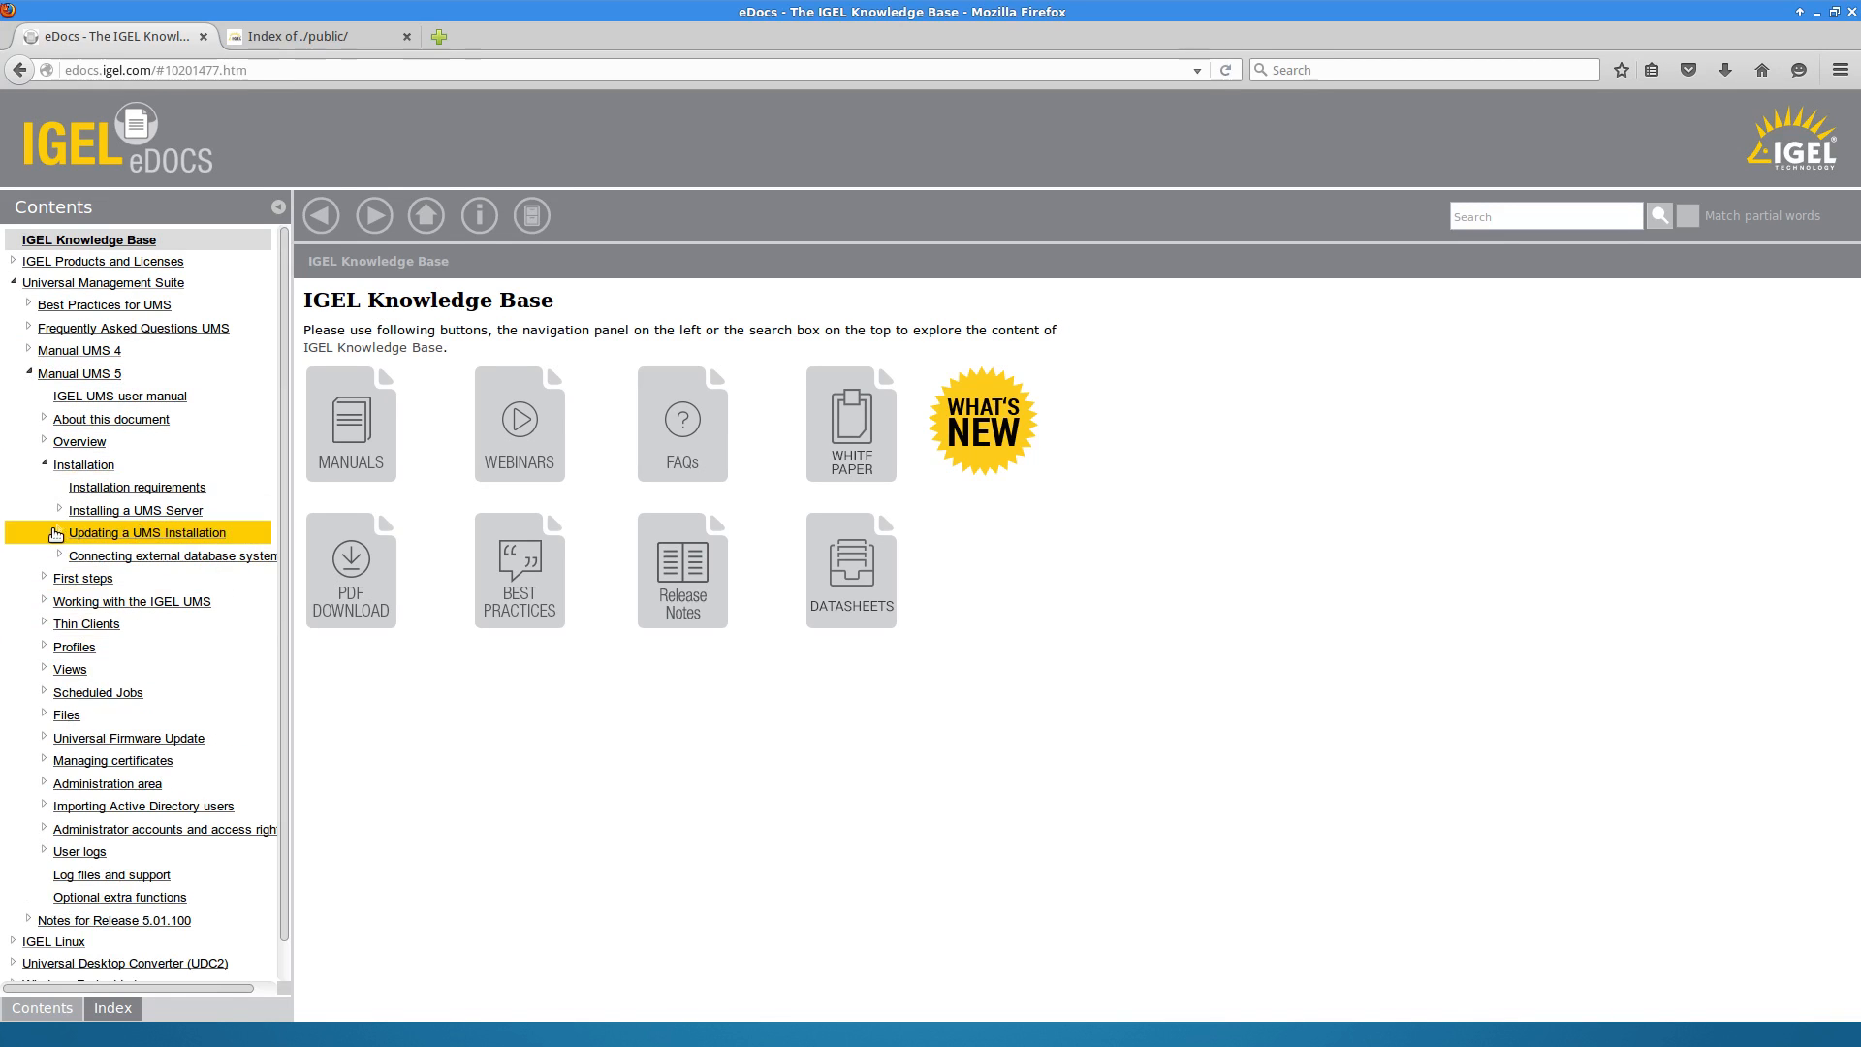
left_click(148, 532)
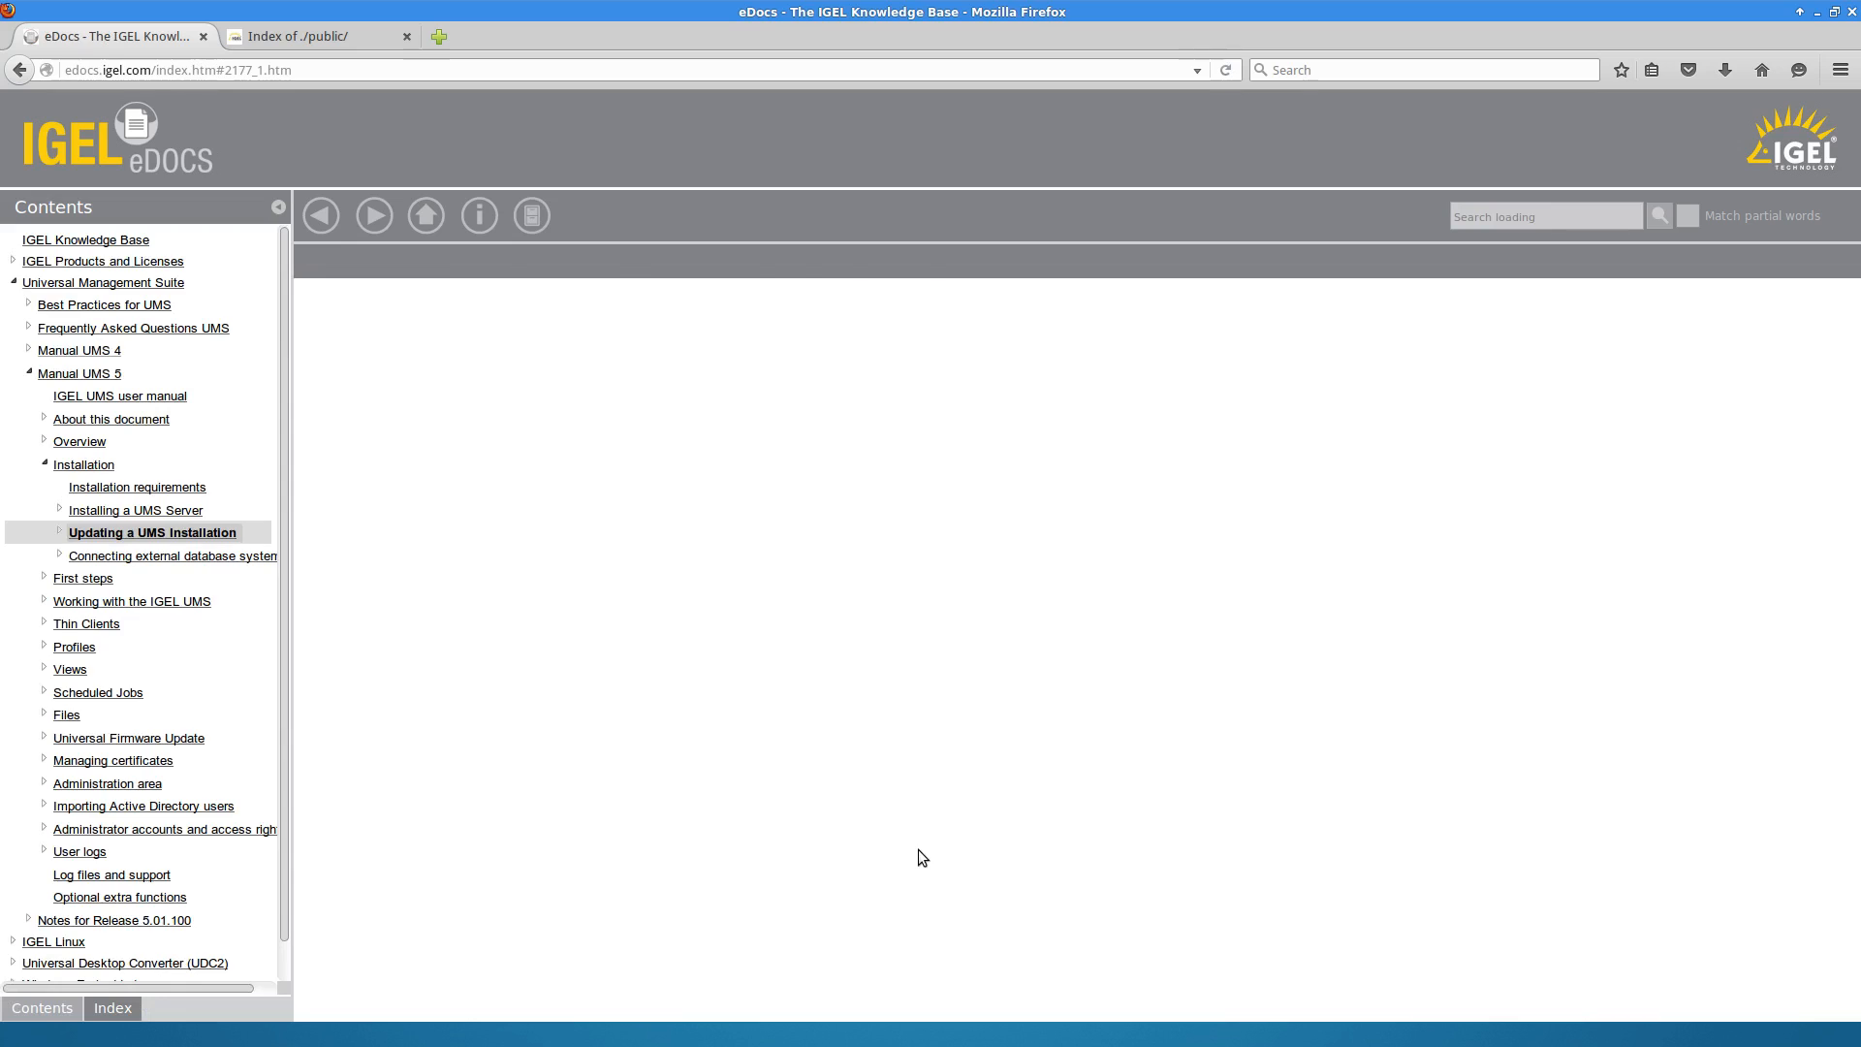
Expand the Updating a UMS Installation subtopics and highlight the database backup sentence
left_click(151, 532)
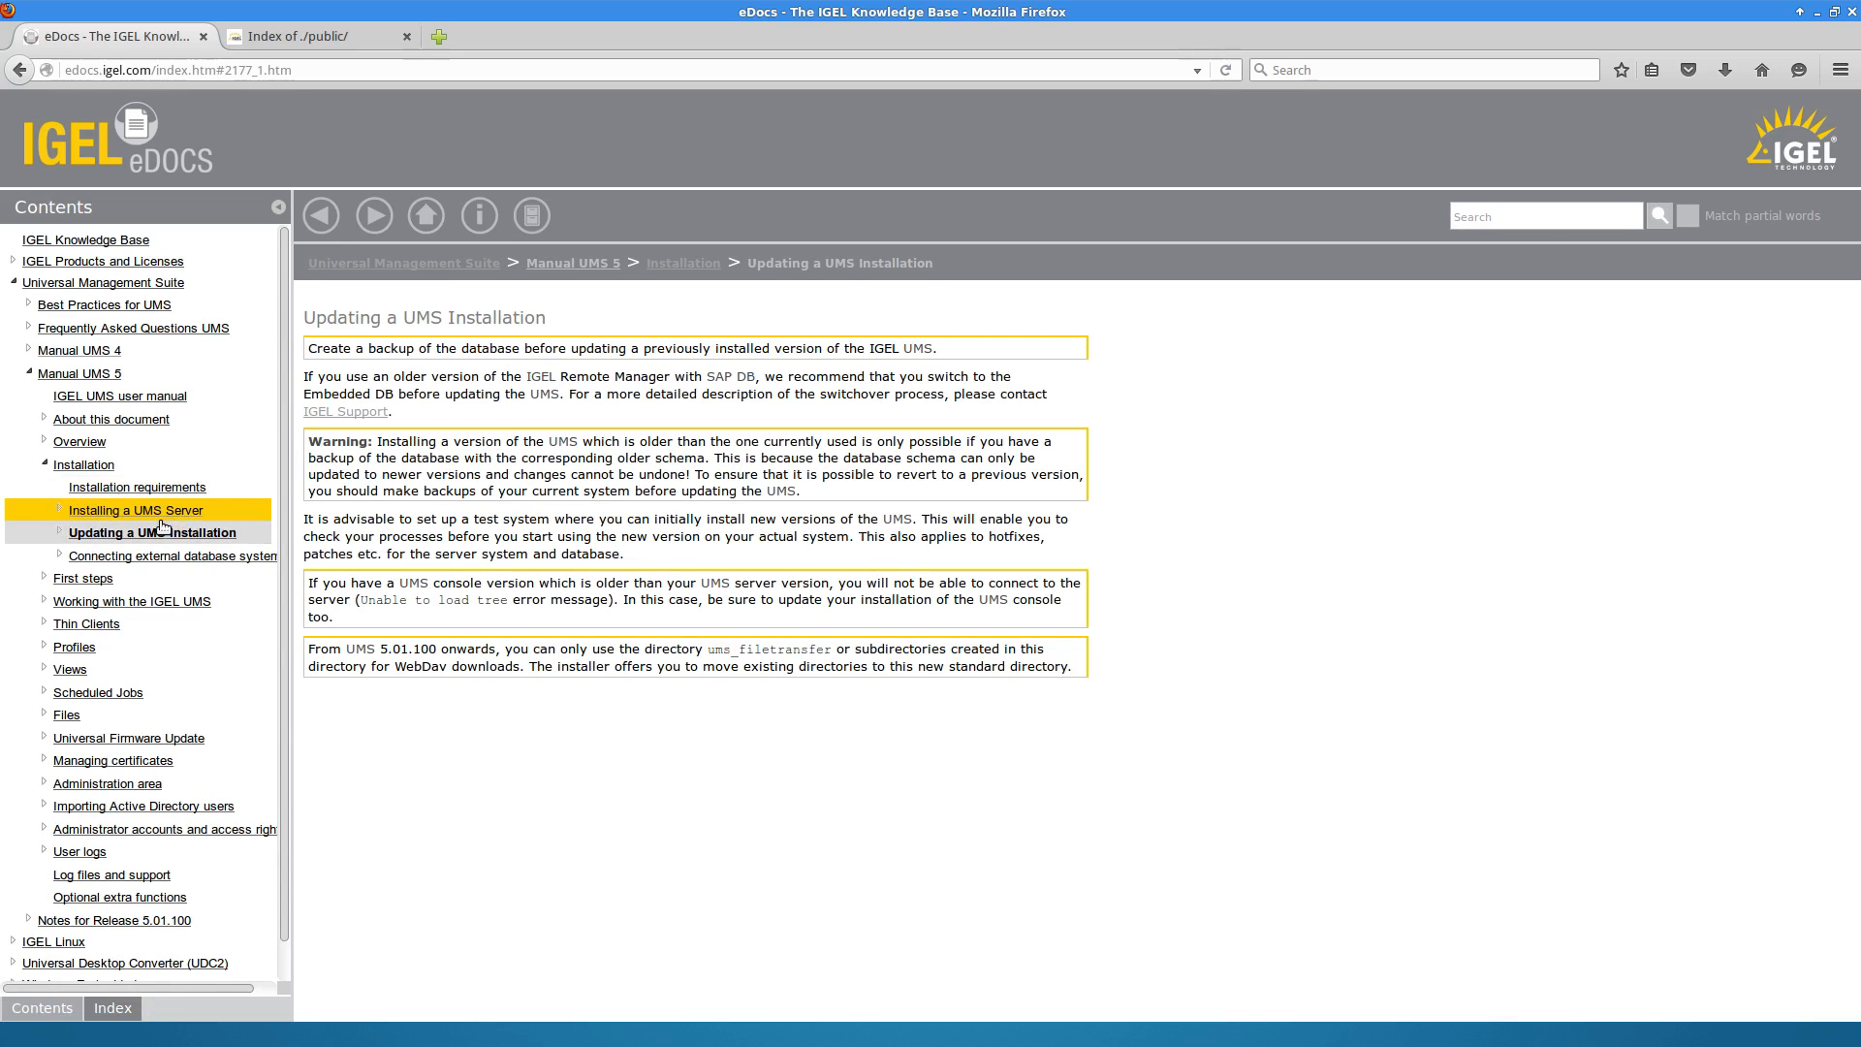
left_click(60, 532)
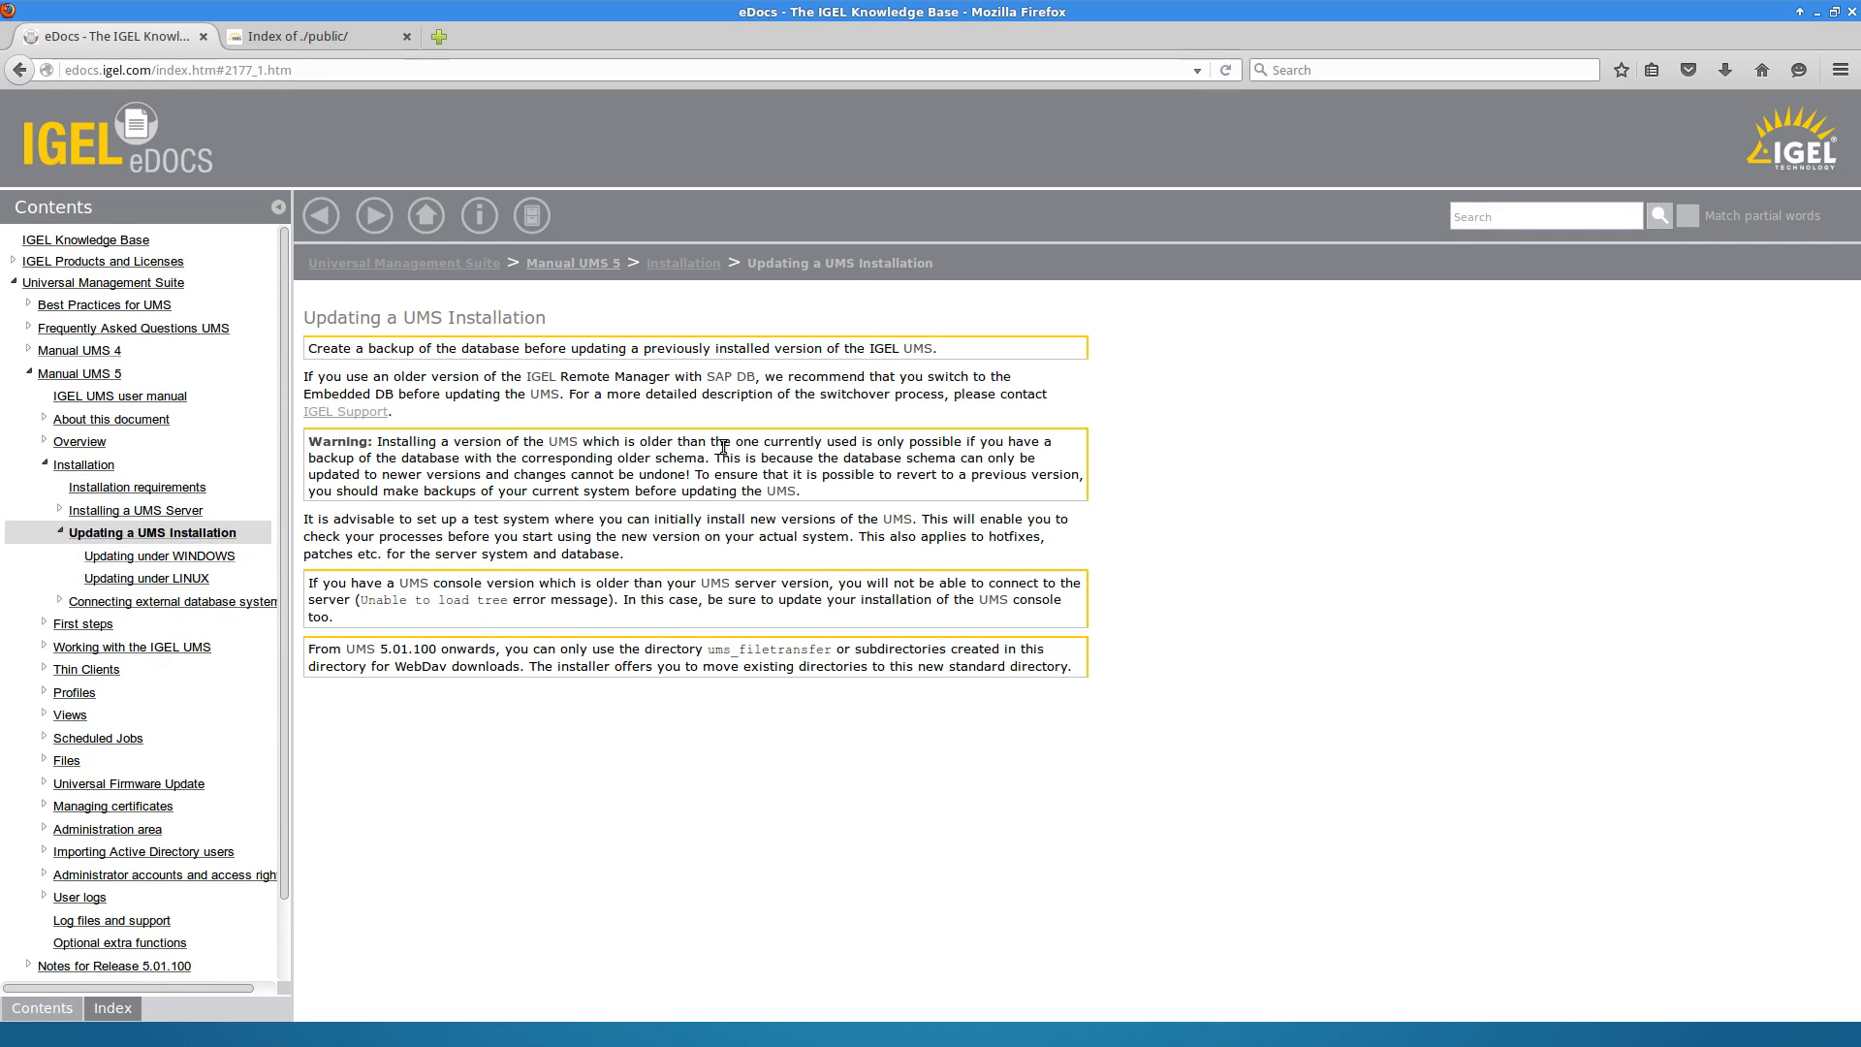
left_click_drag(306, 348, 935, 348)
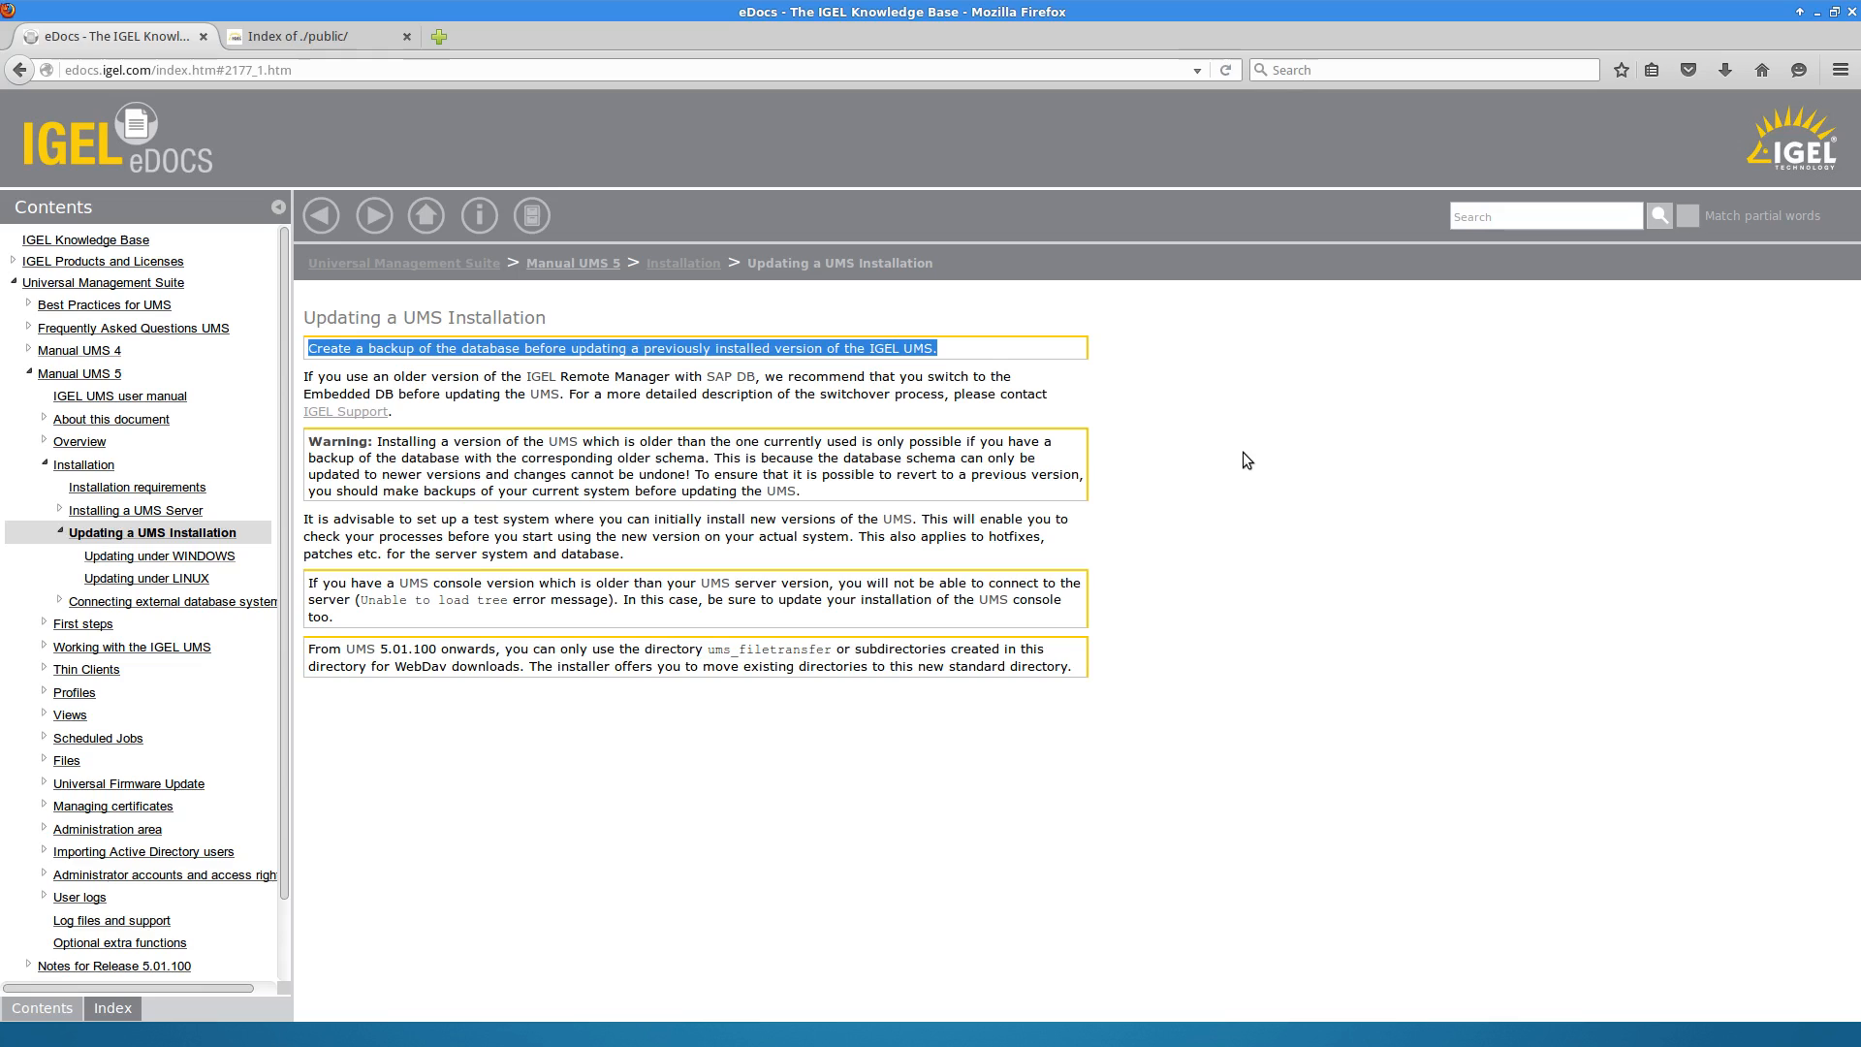
mouse_move(1268, 495)
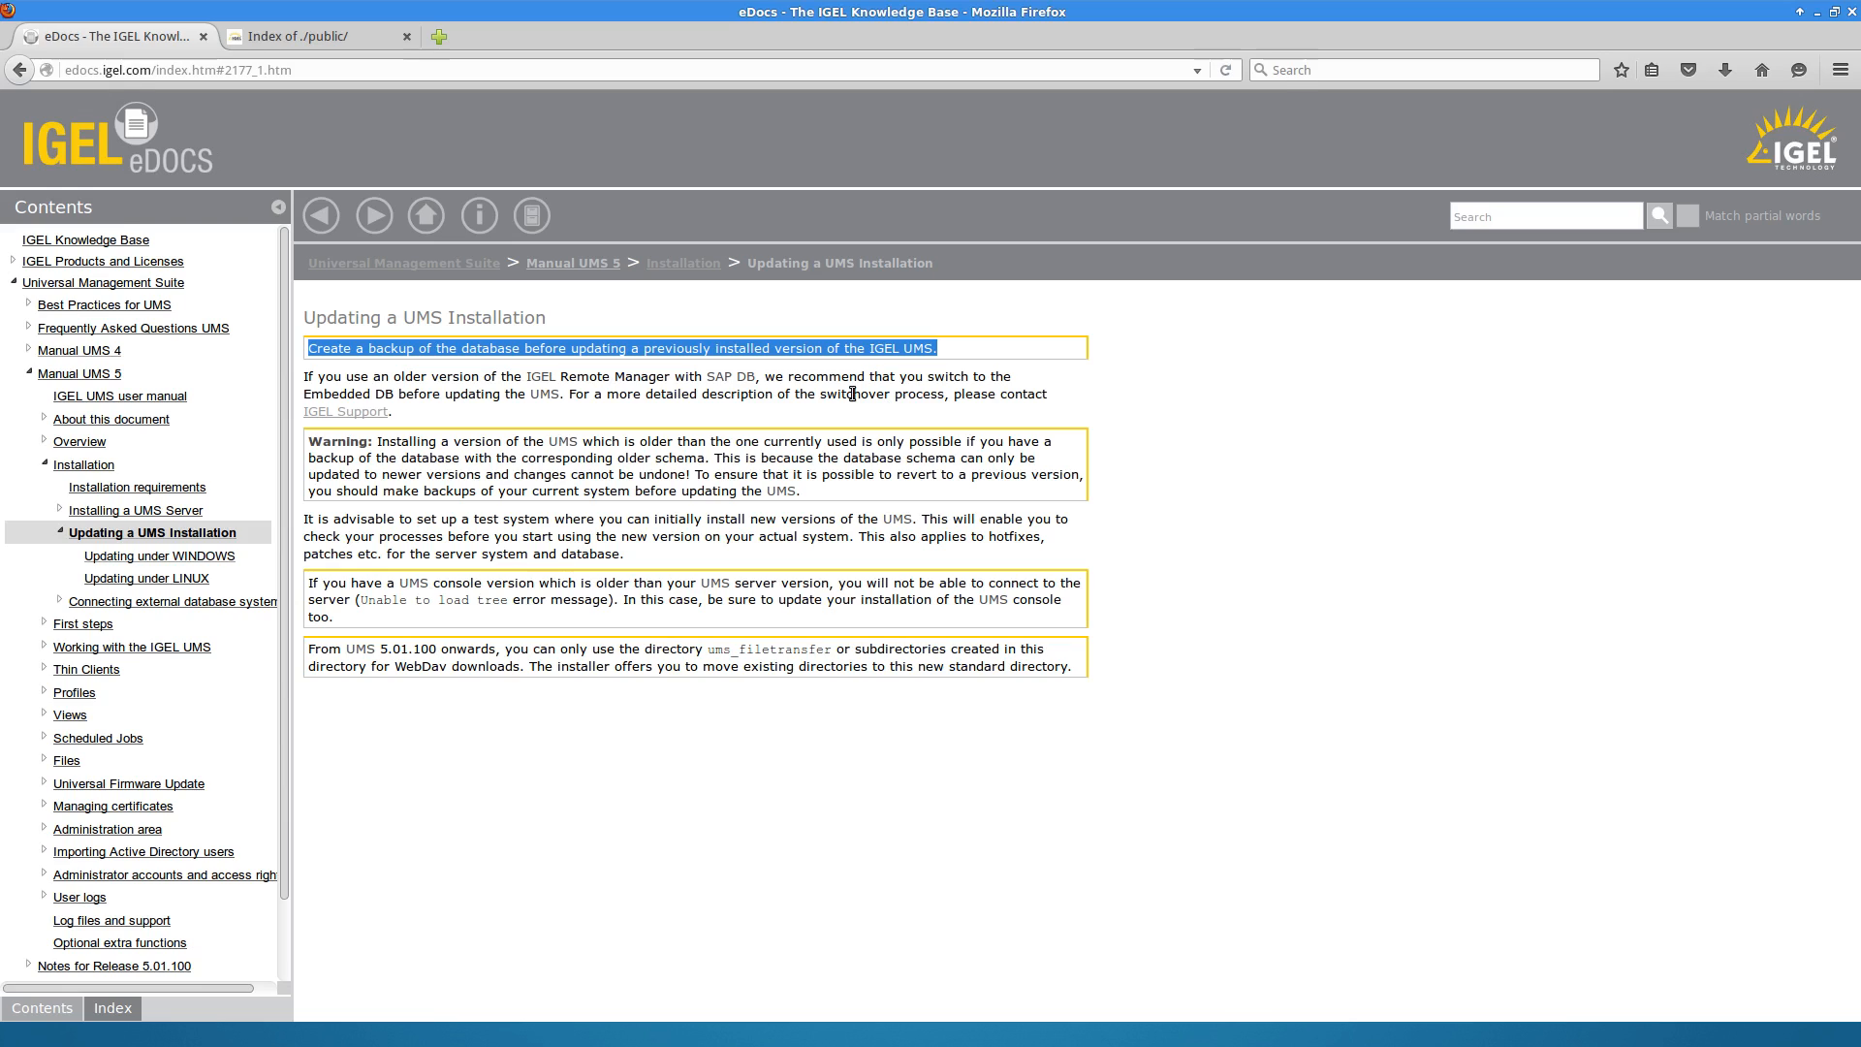
left_click(1205, 444)
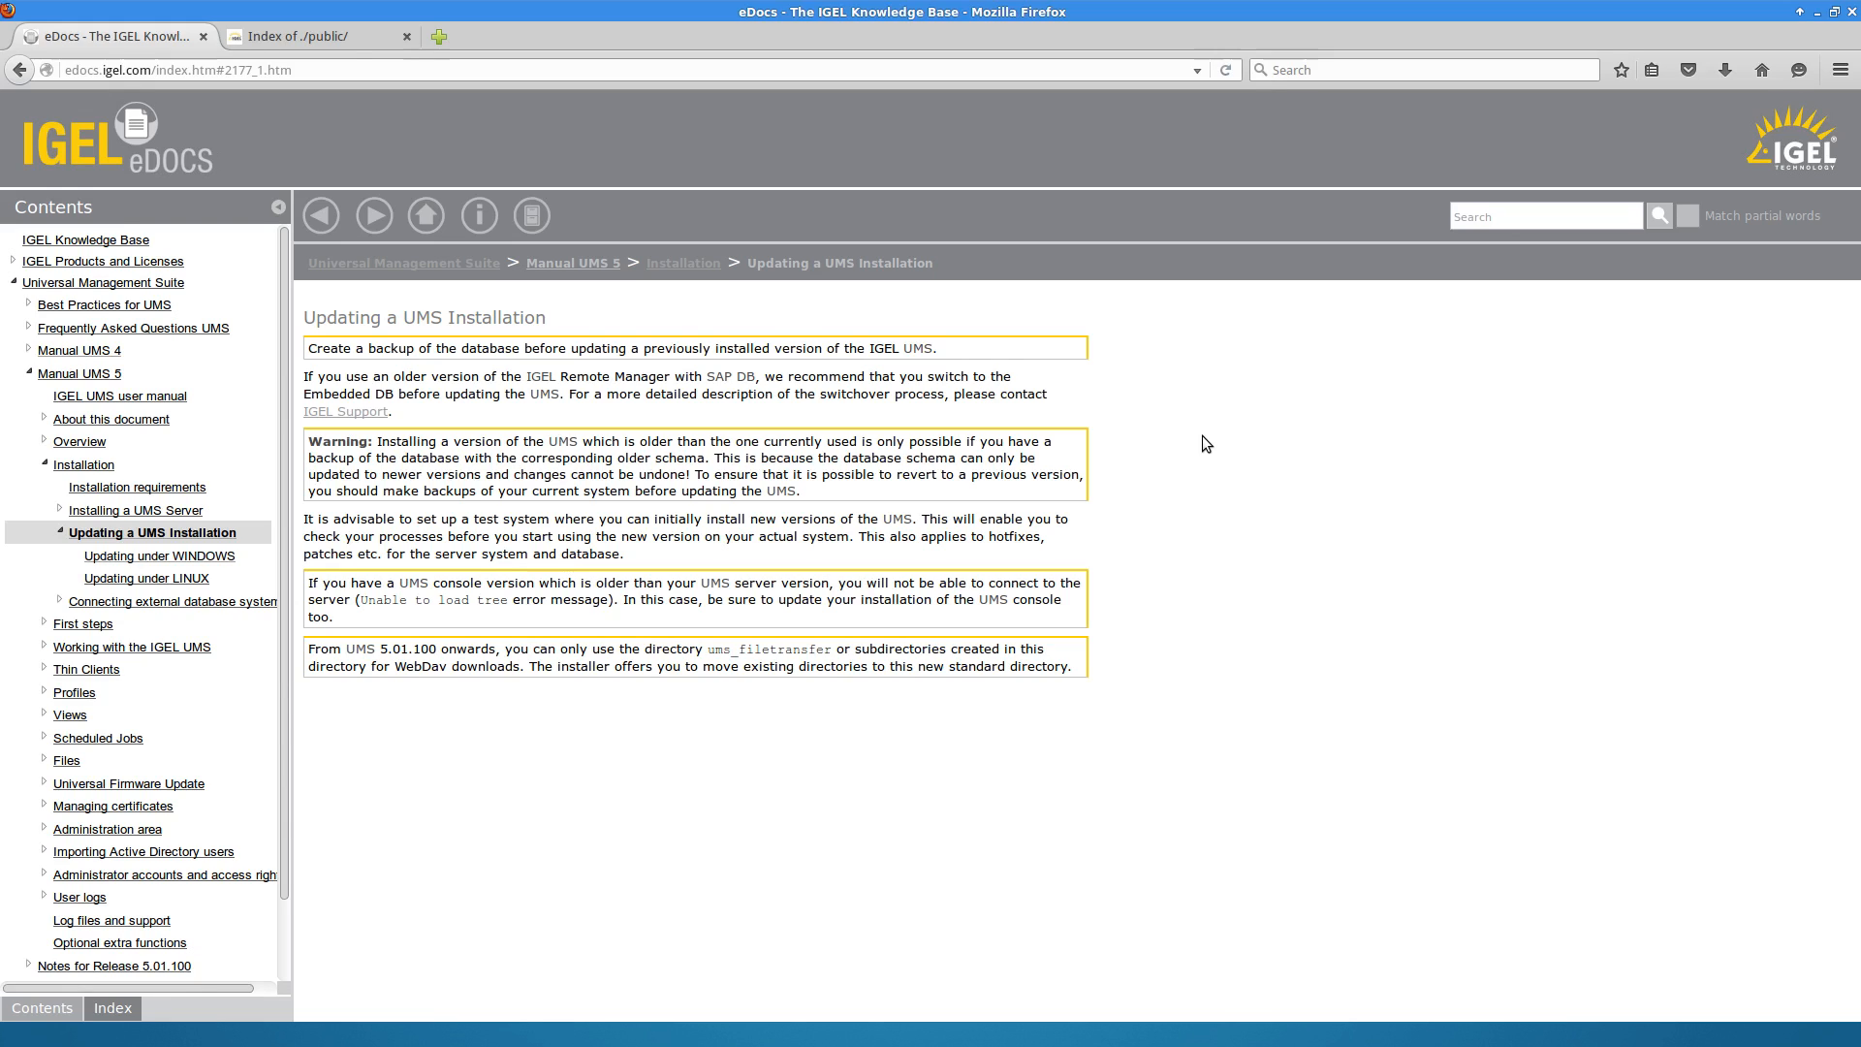
mouse_move(933, 474)
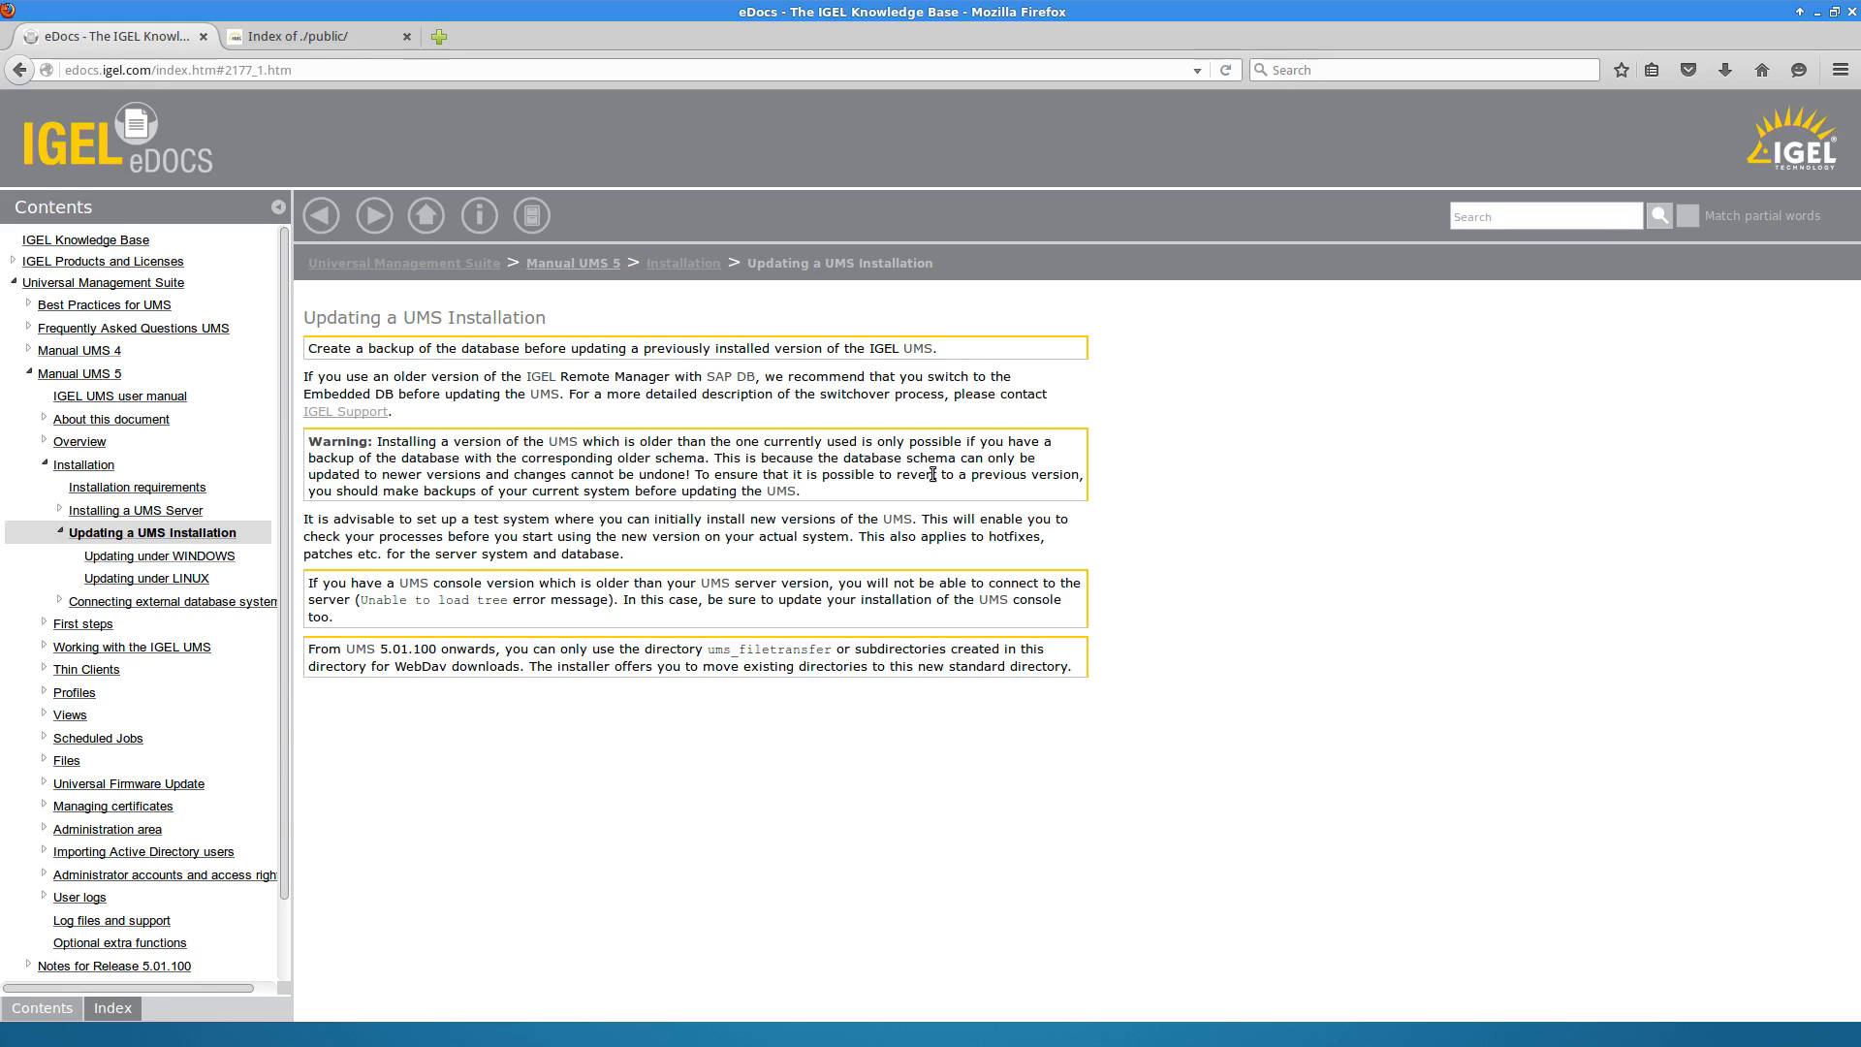
Highlight the paragraph recommending a test system, then clear the selection
left_click_drag(306, 442, 800, 491)
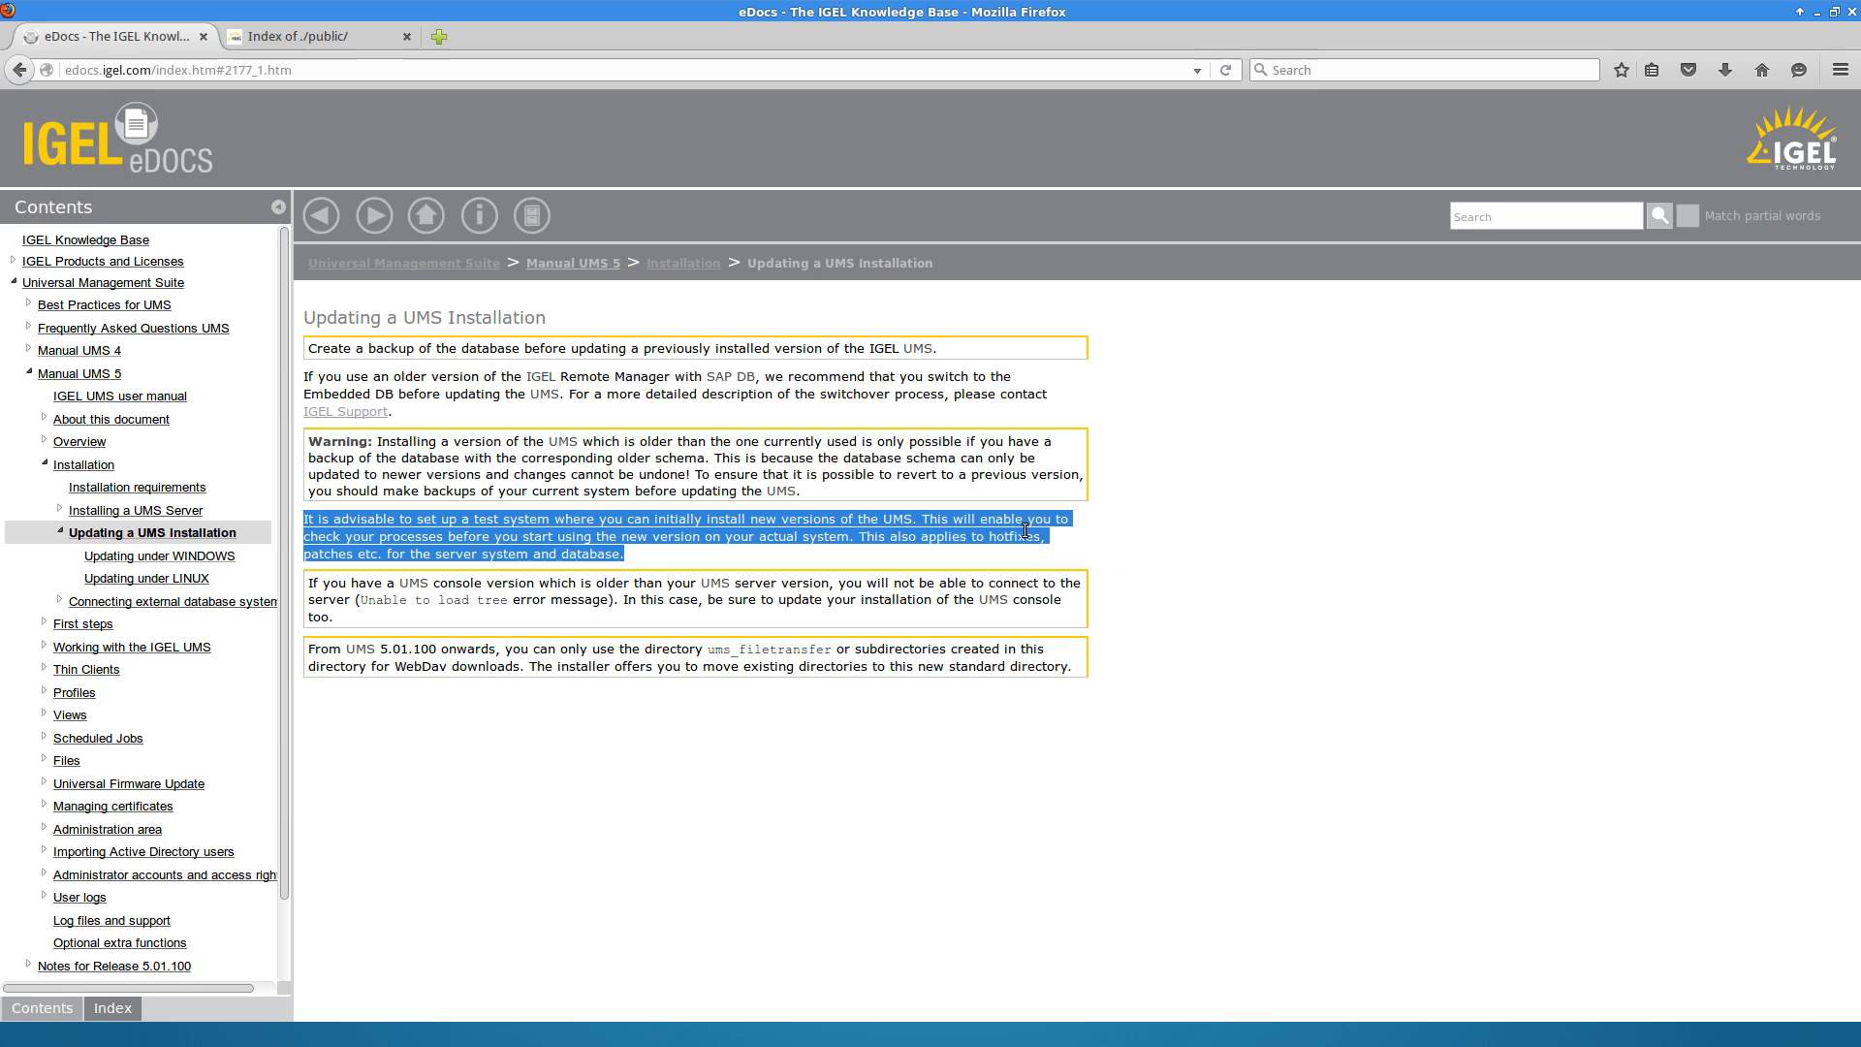
left_click(855, 592)
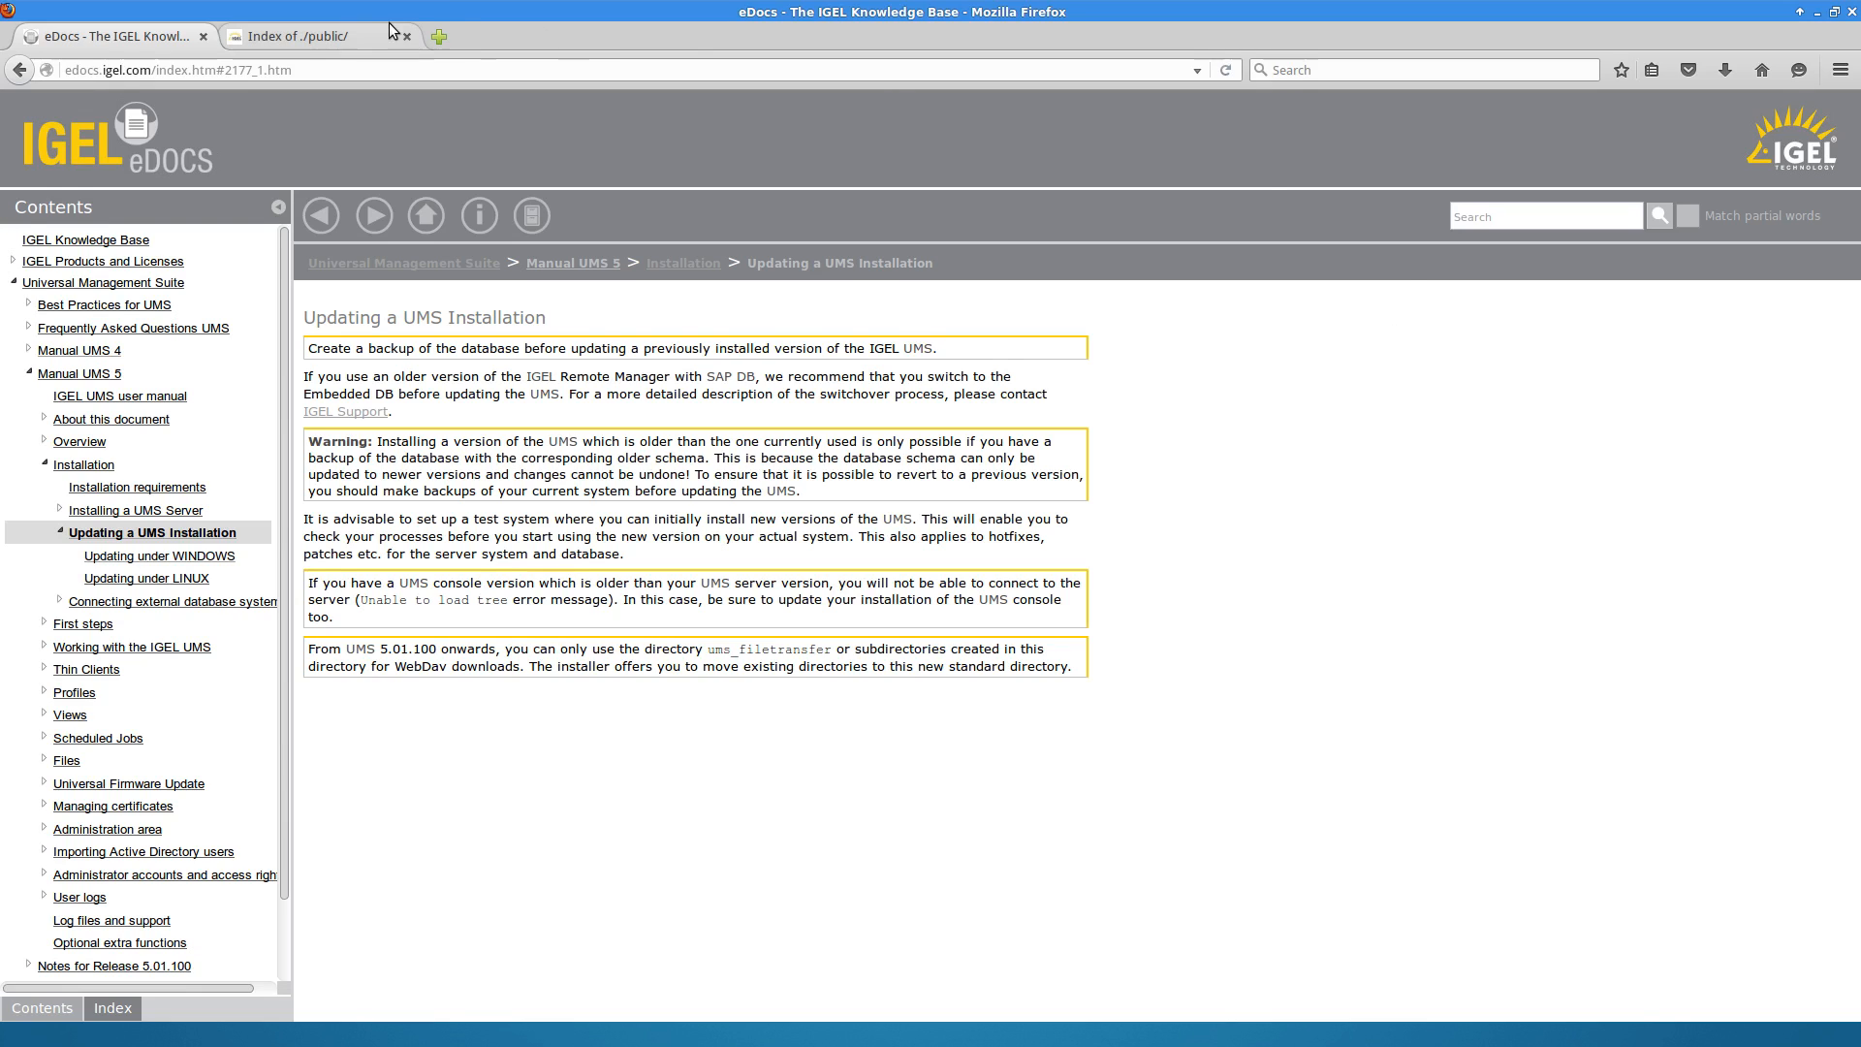
Browse the myigel.biz download index into the IGEL_UNIVERSAL_MANAGEMENT_SUITE folder
left_click(311, 35)
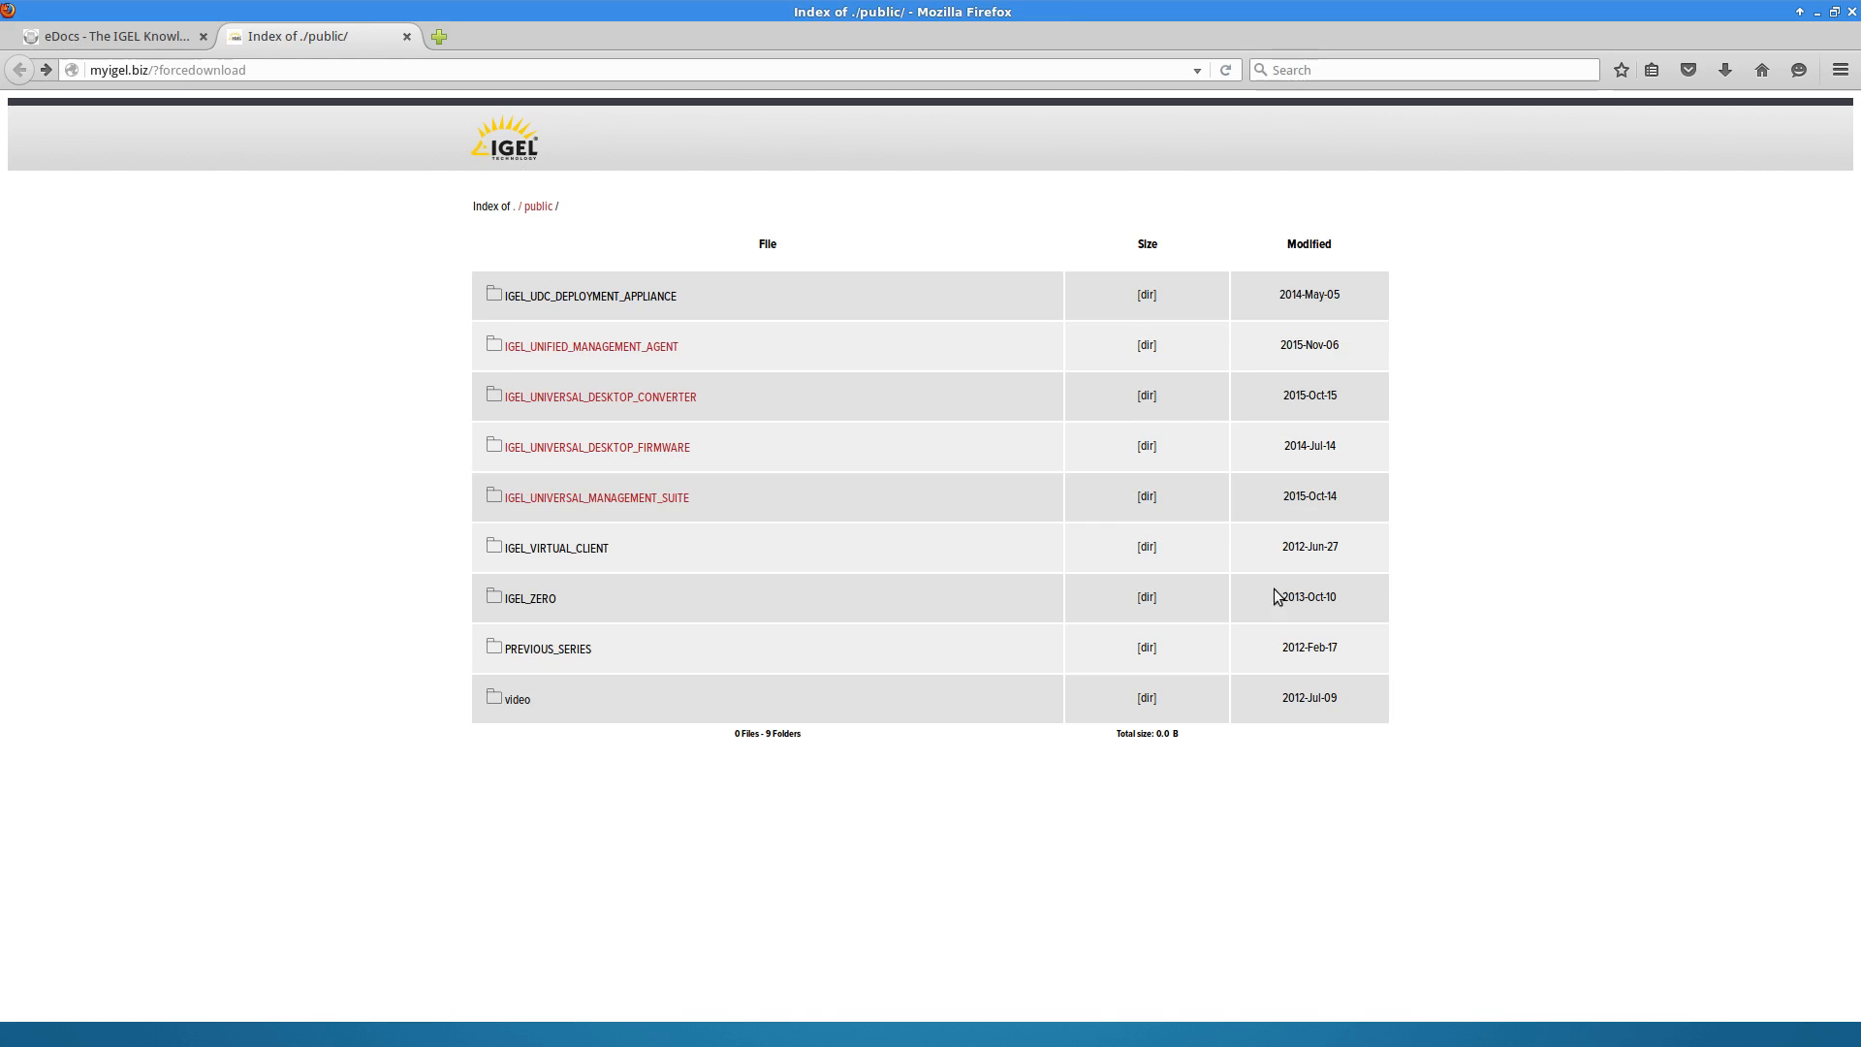
mouse_move(680, 597)
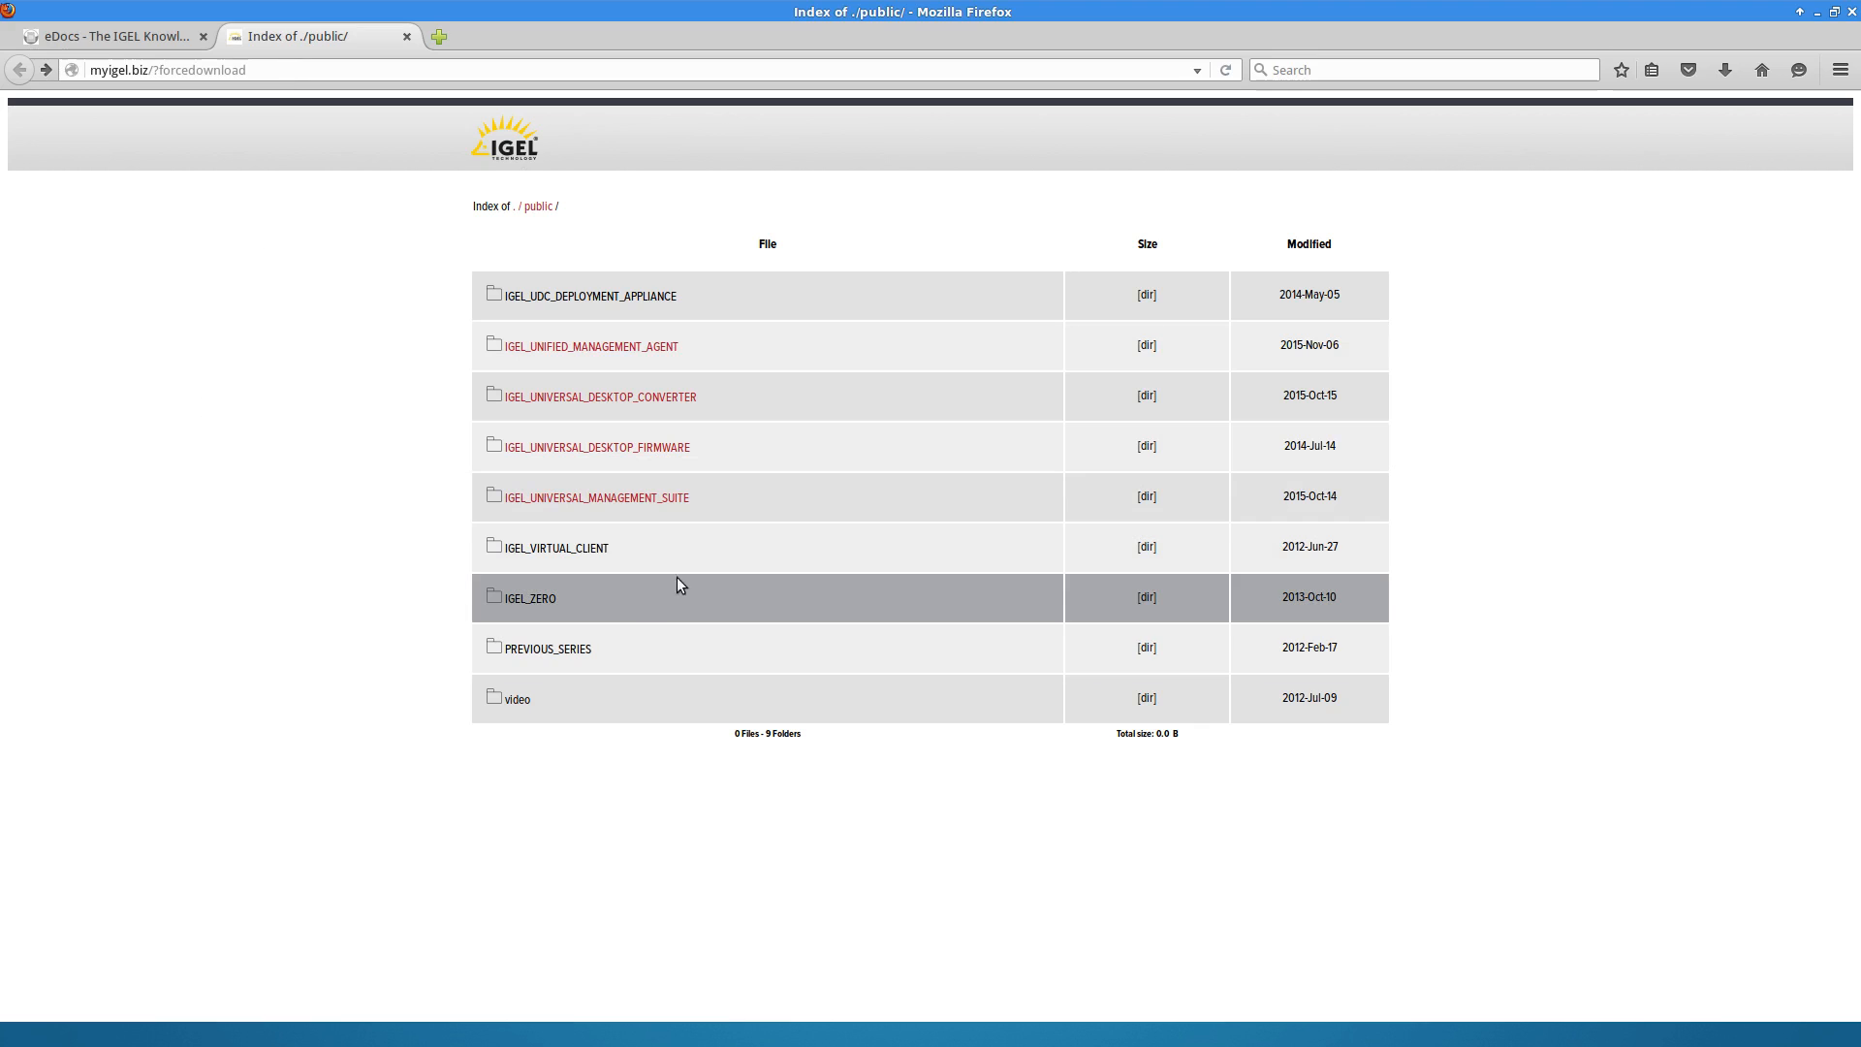
left_click(597, 496)
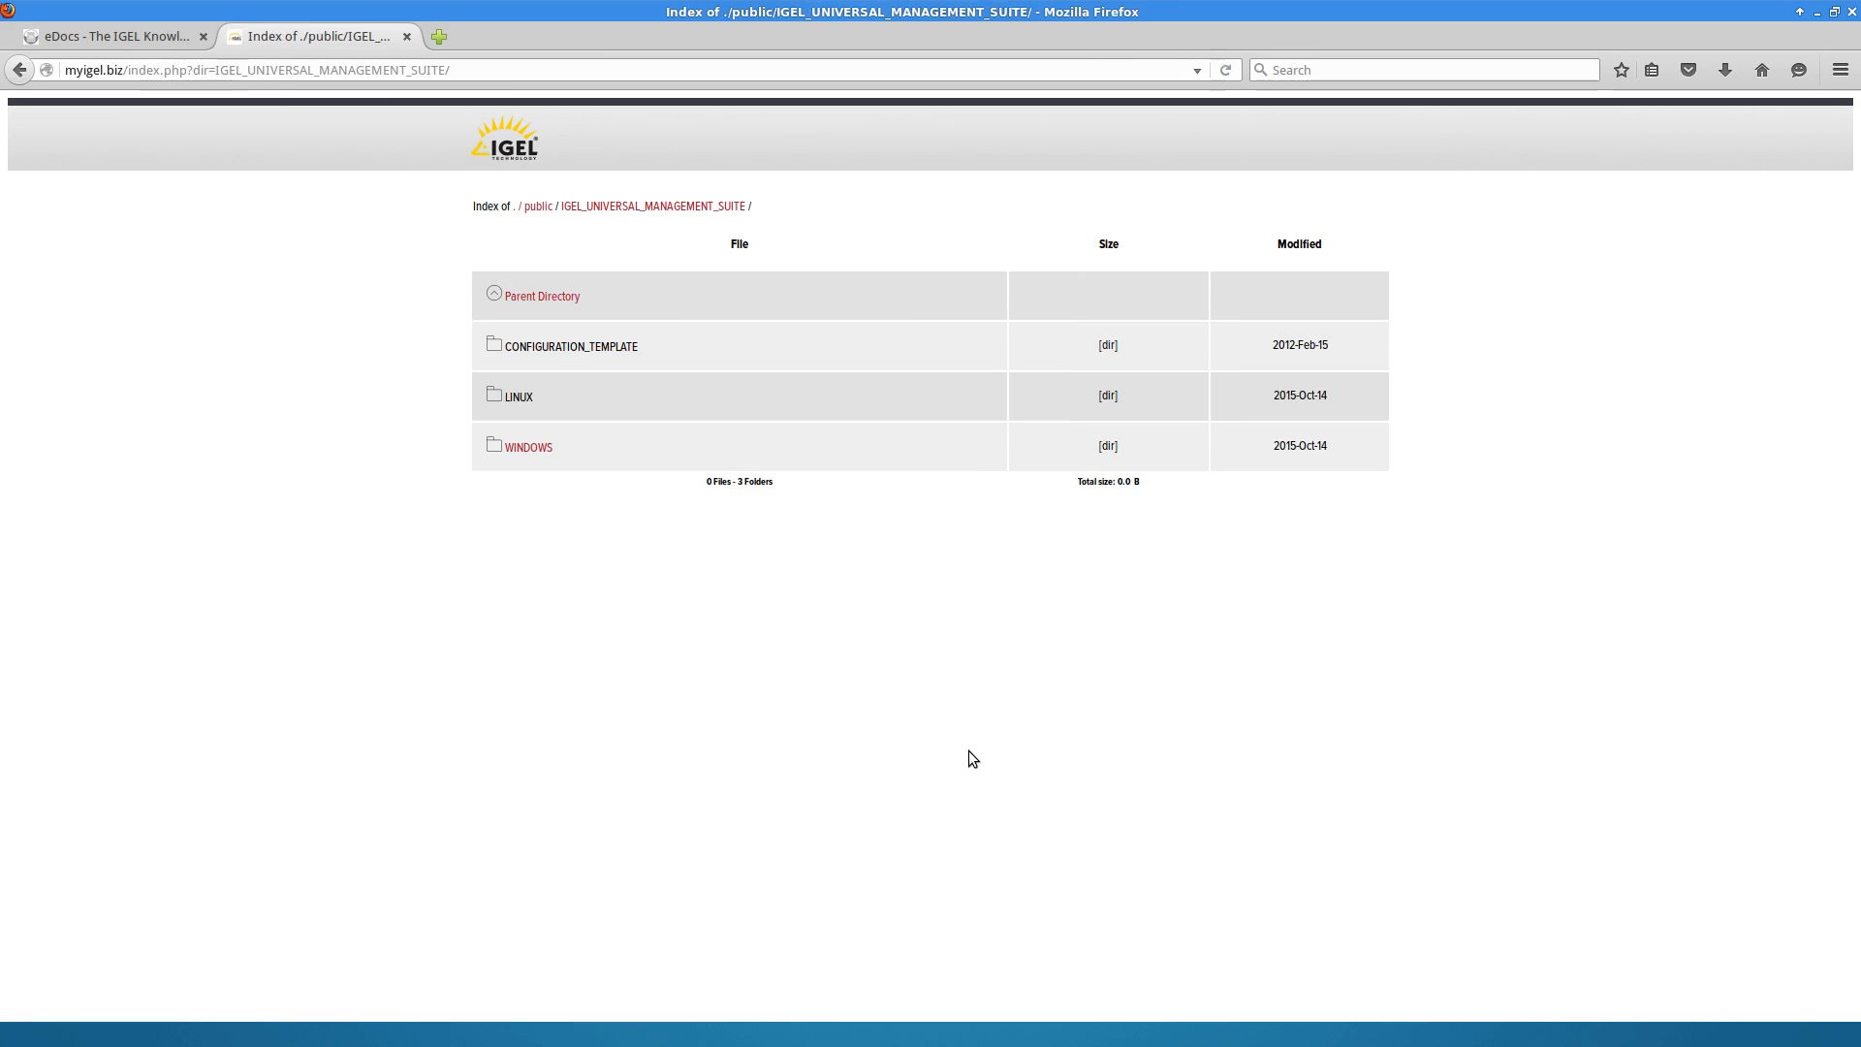
left_click(528, 445)
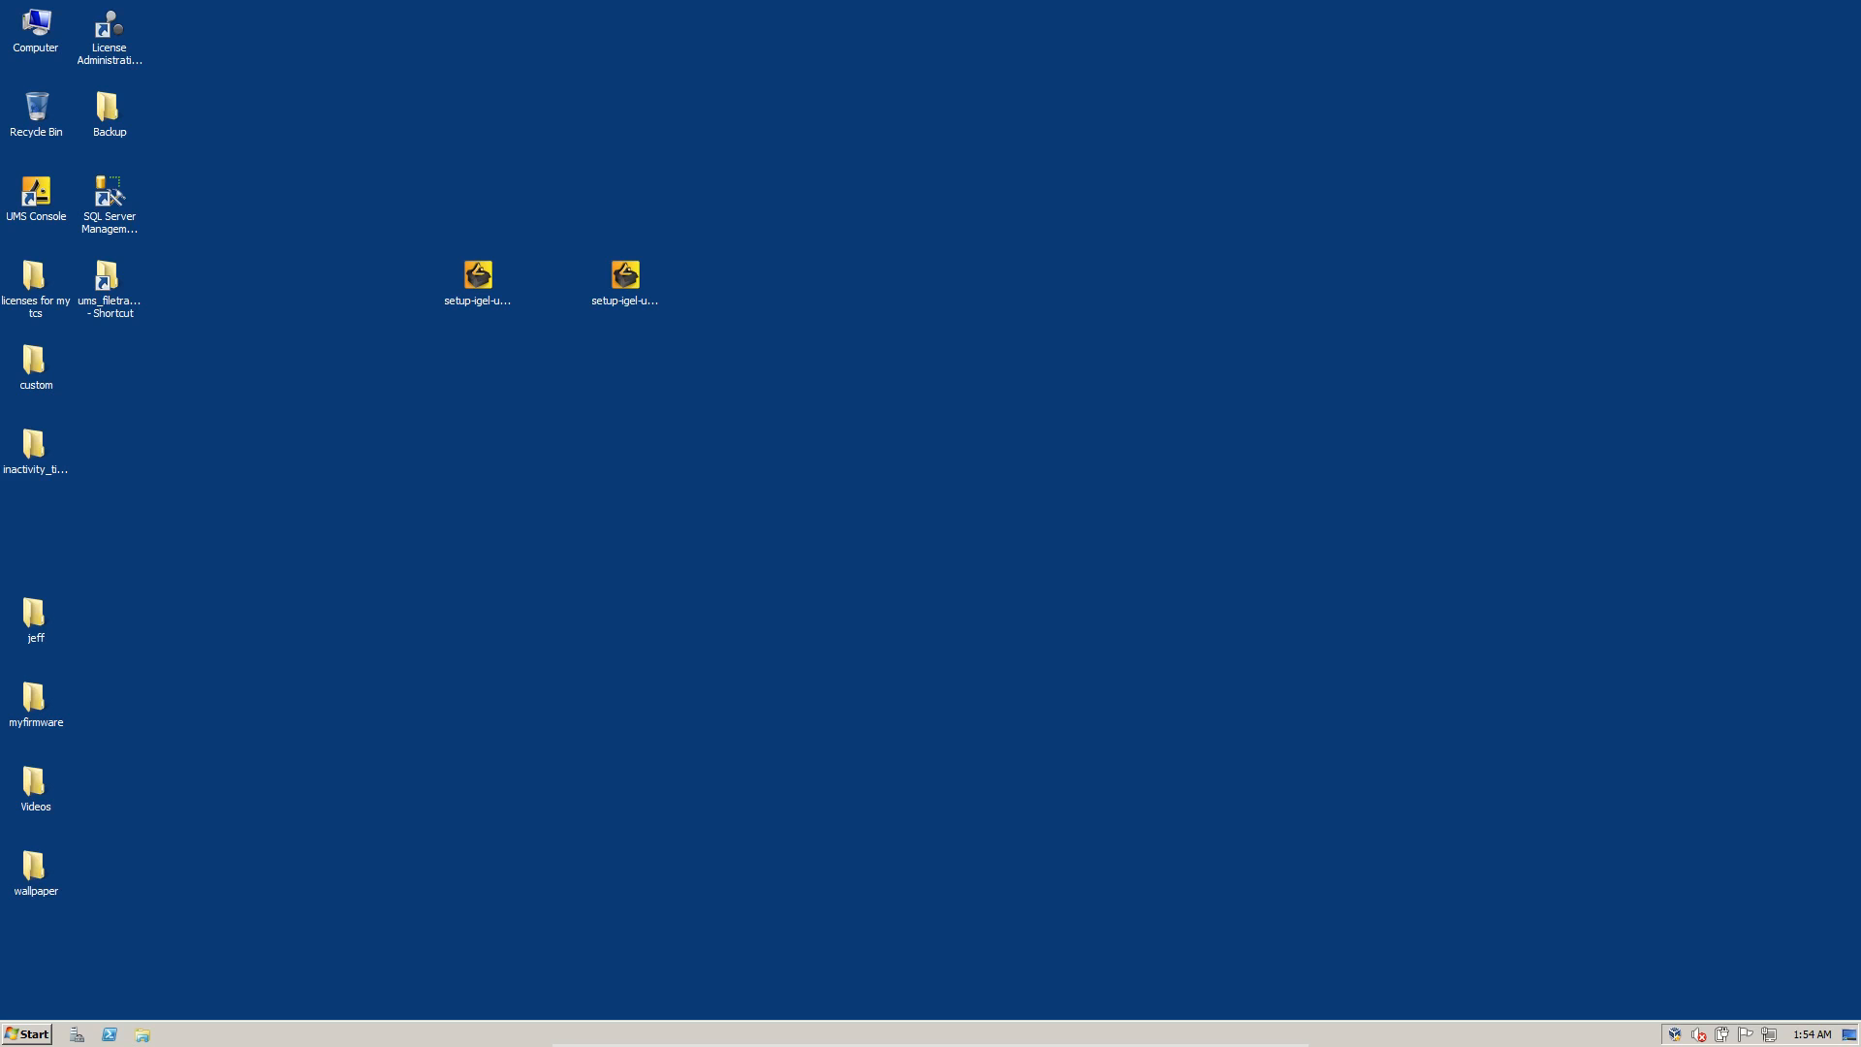
mouse_move(831, 691)
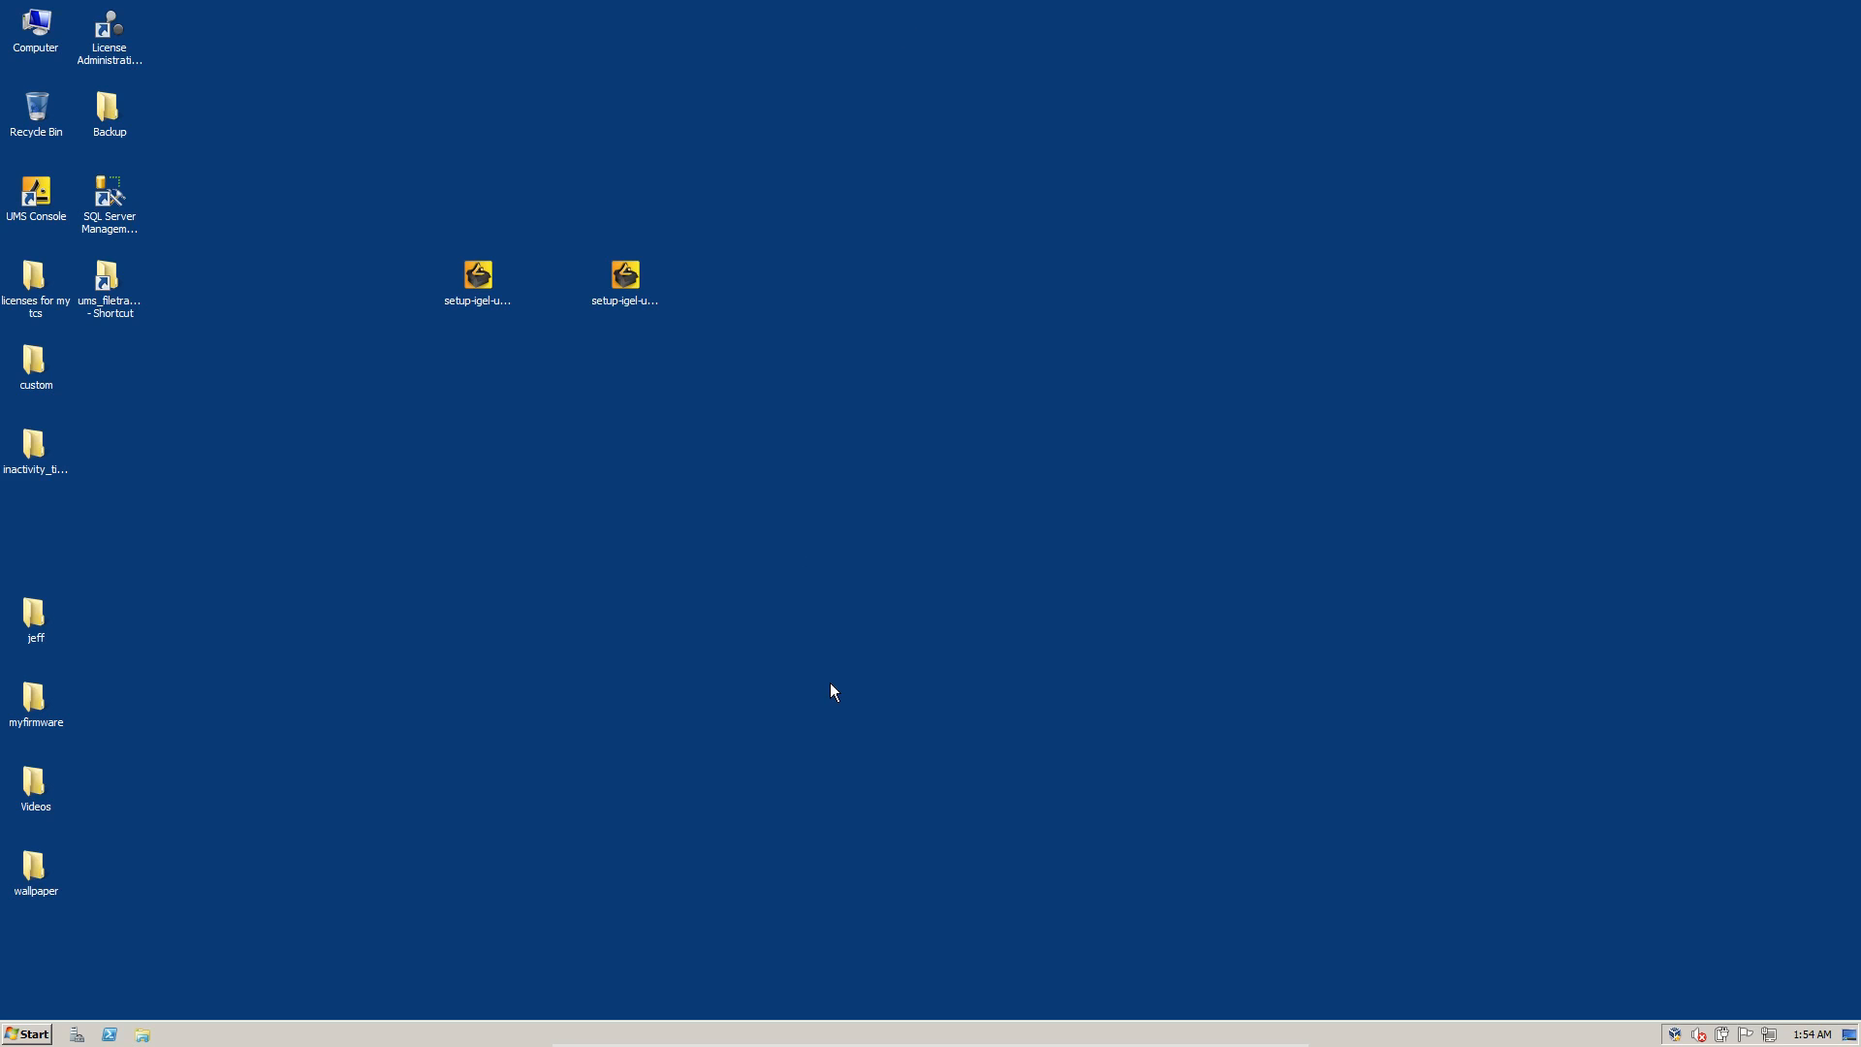
Check the desktop Backup folder and find it empty
left_click(26, 1034)
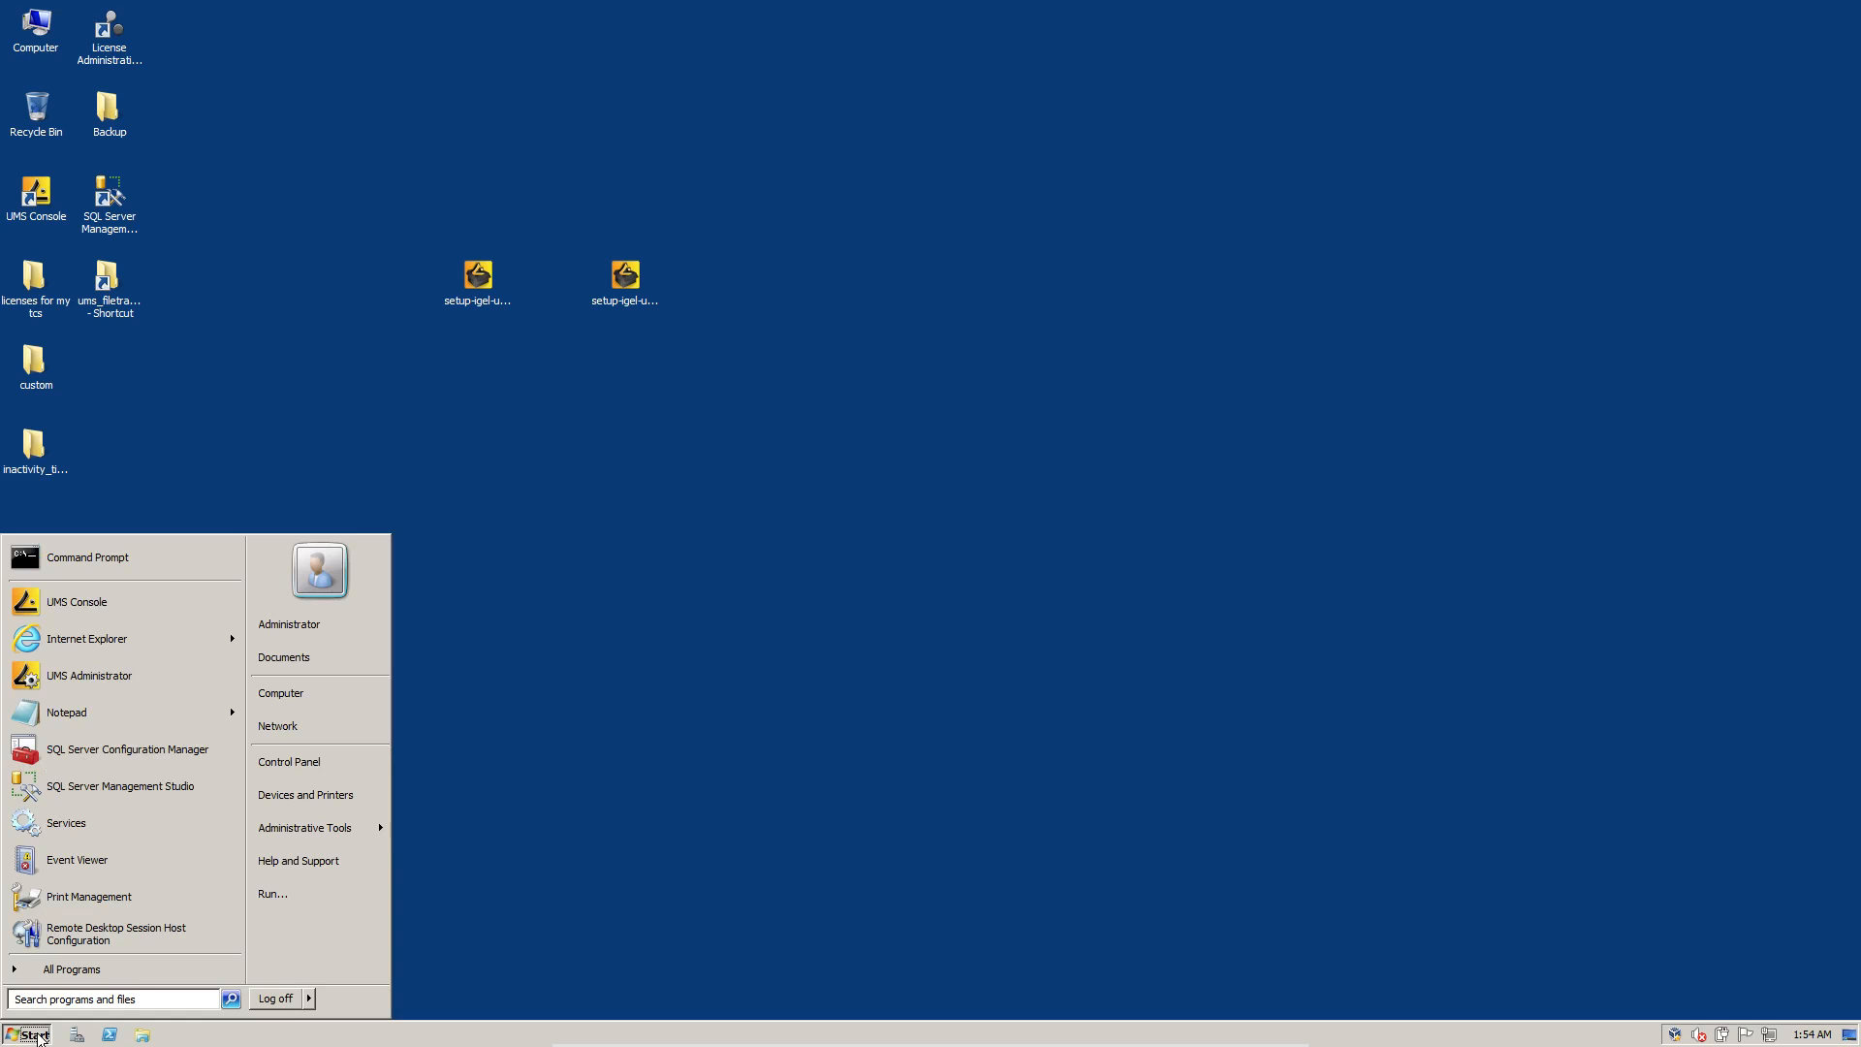
left_click(26, 1035)
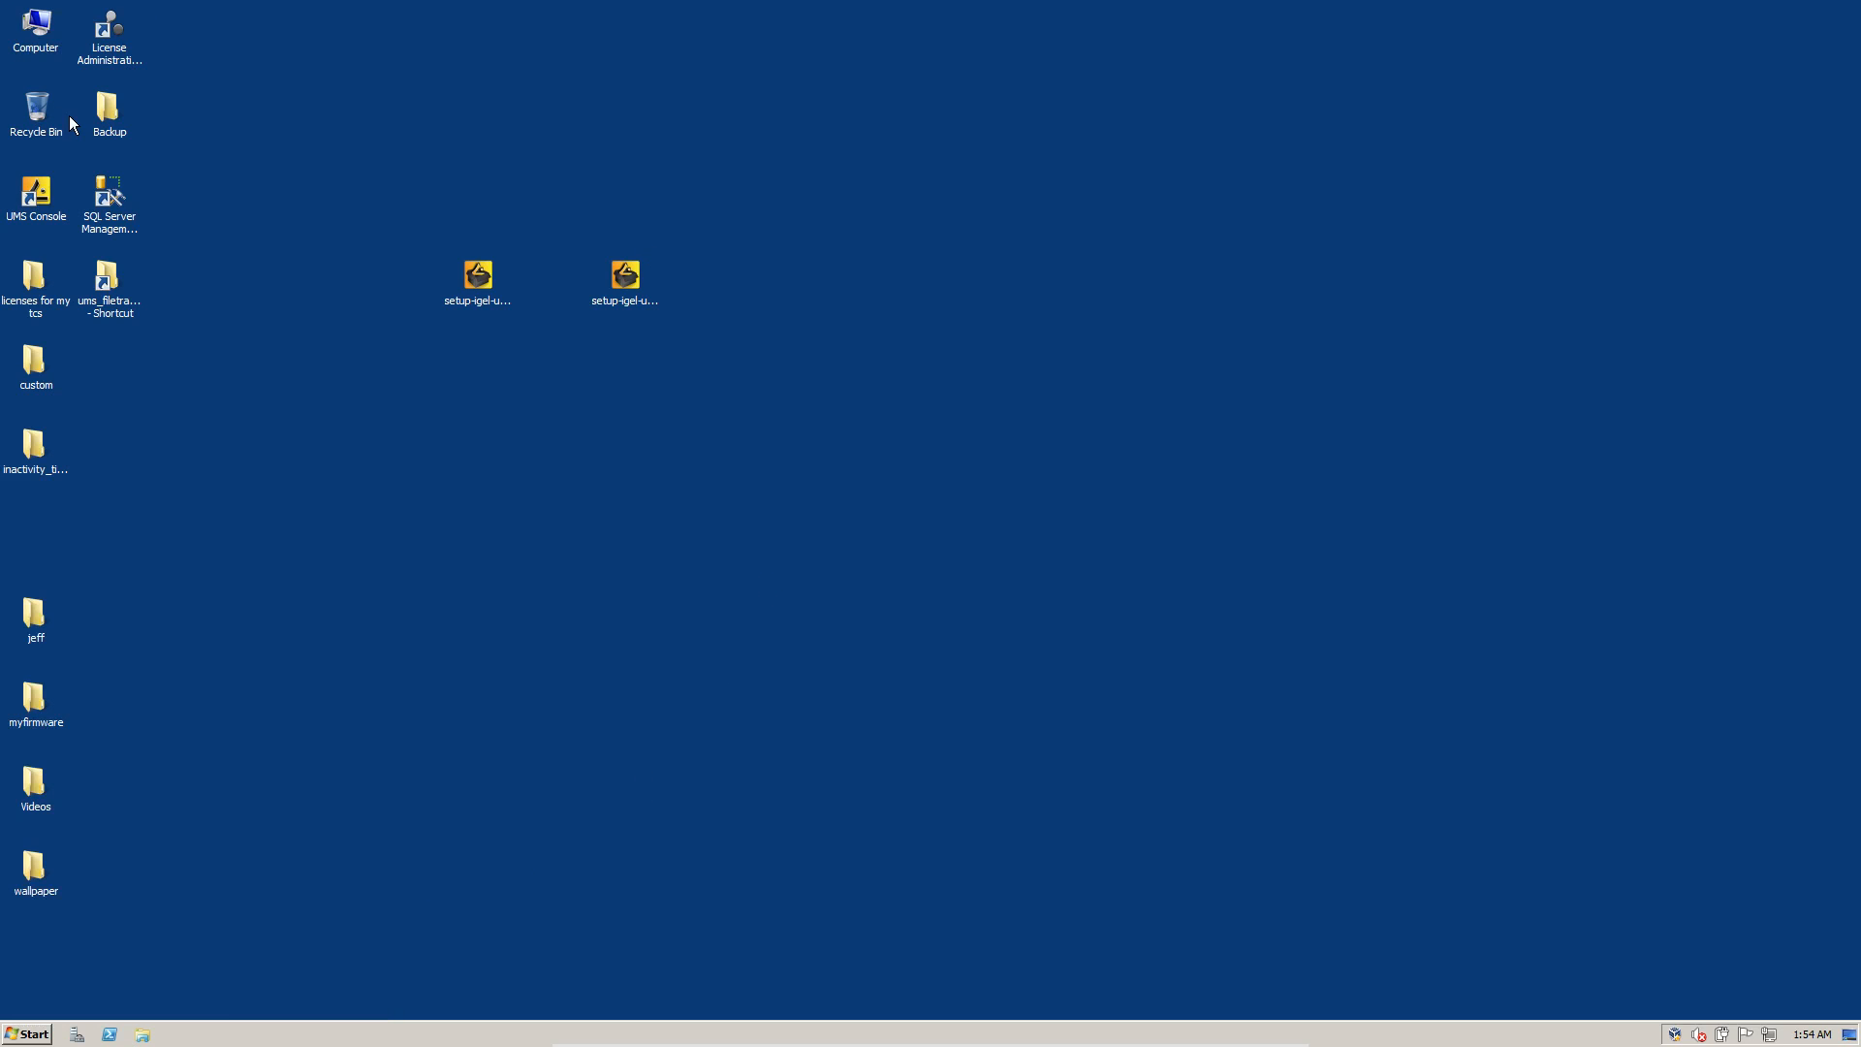
double_click(108, 106)
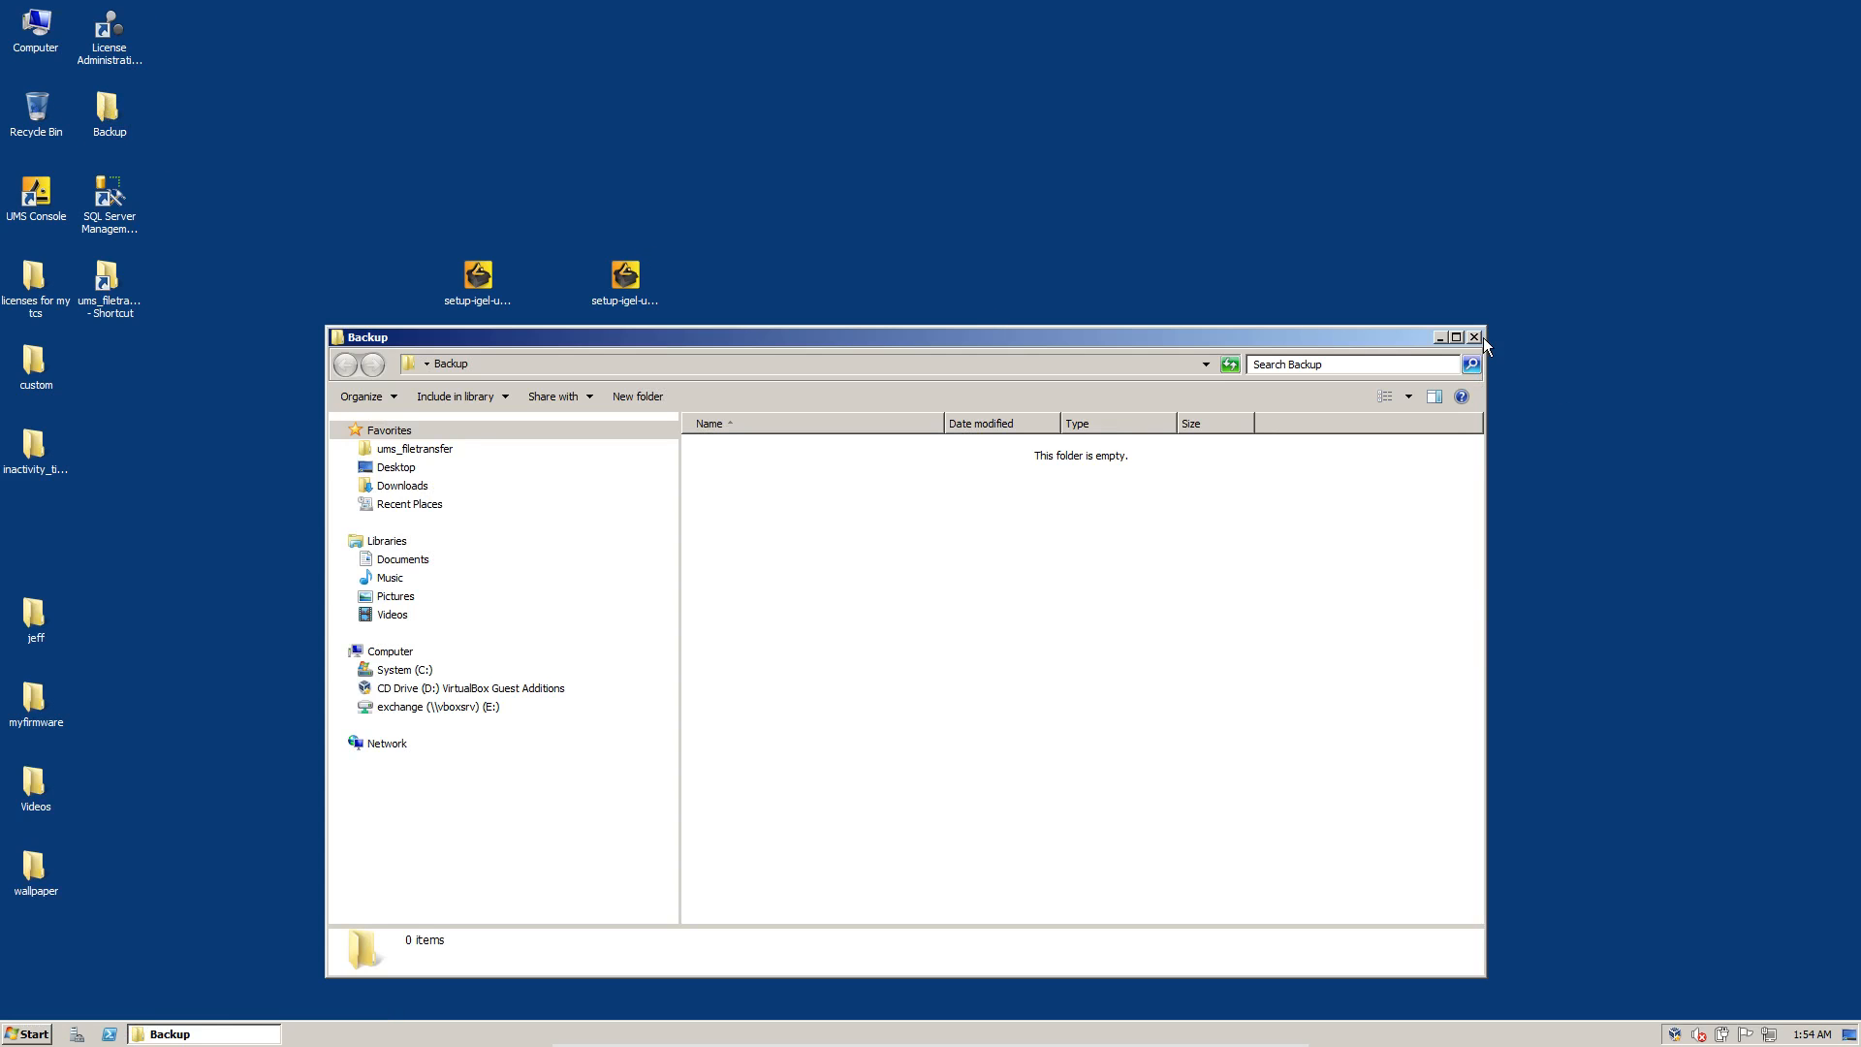
left_click(1475, 338)
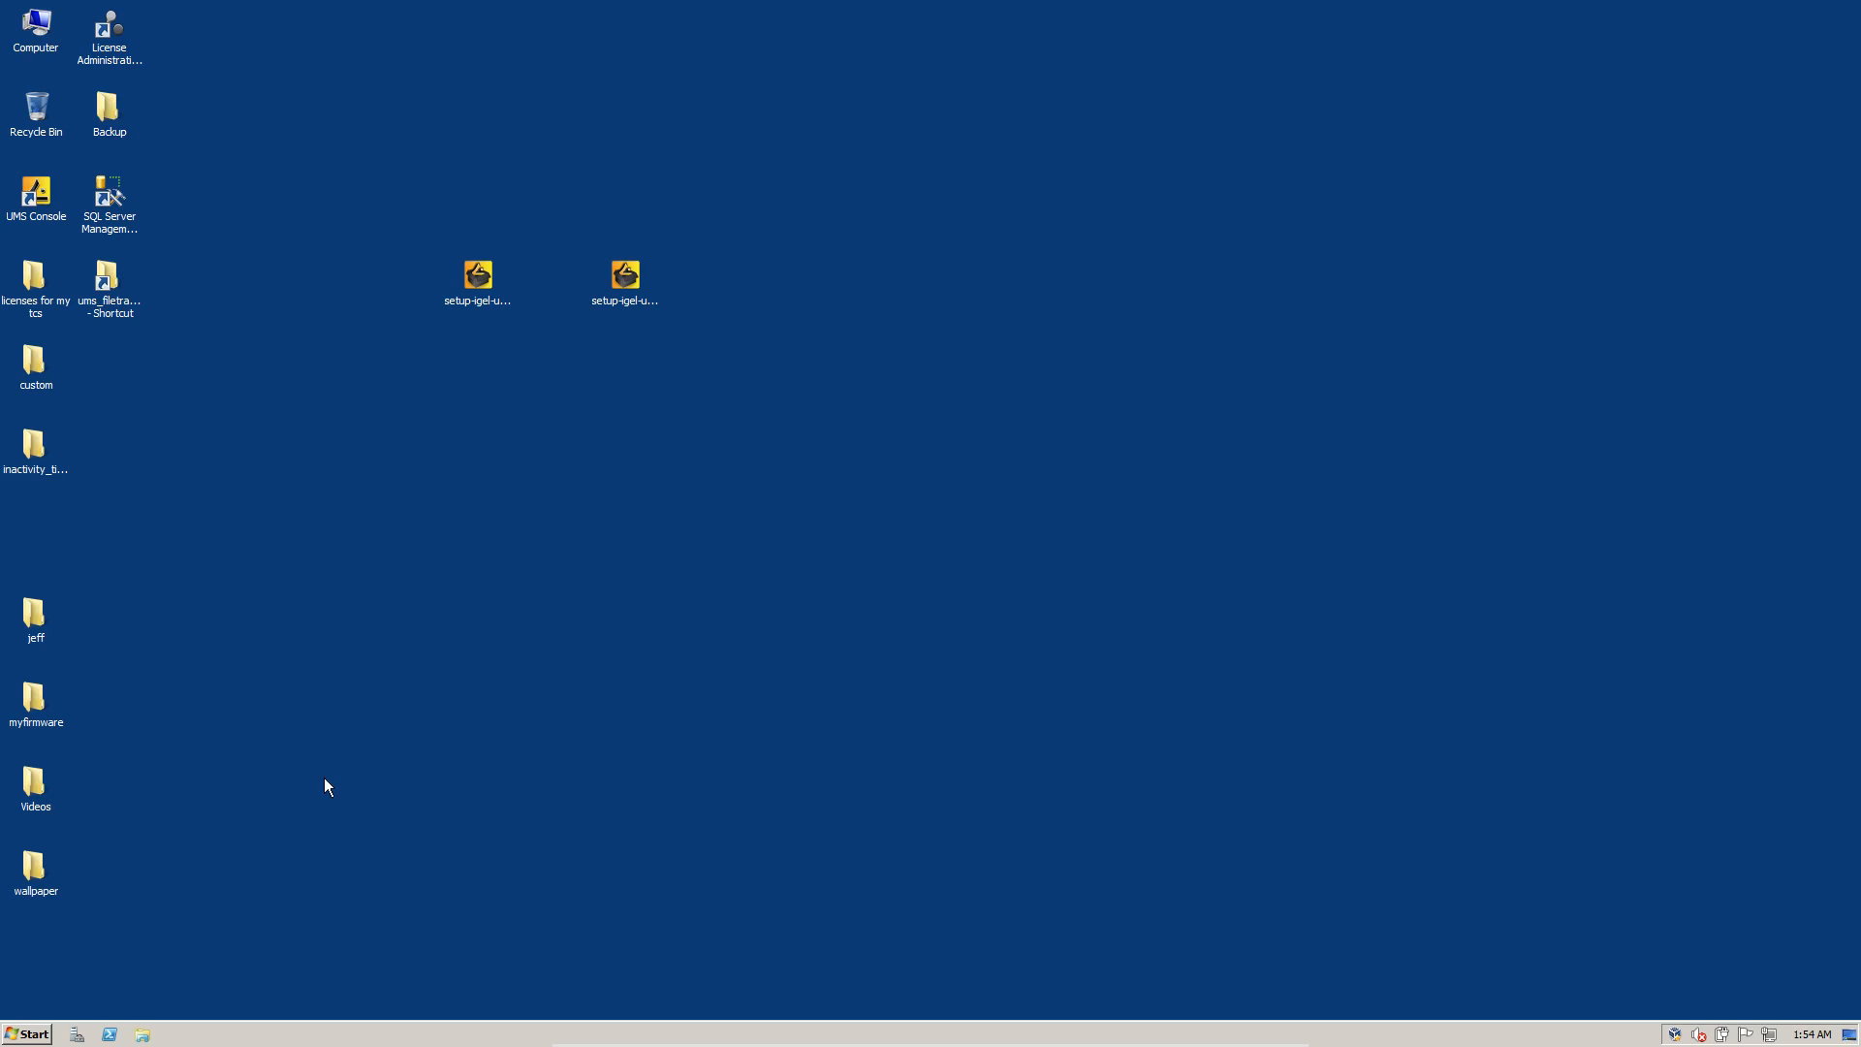
Show All Programs in the Start menu to reach the Universal Management Suite group
left_click(27, 1034)
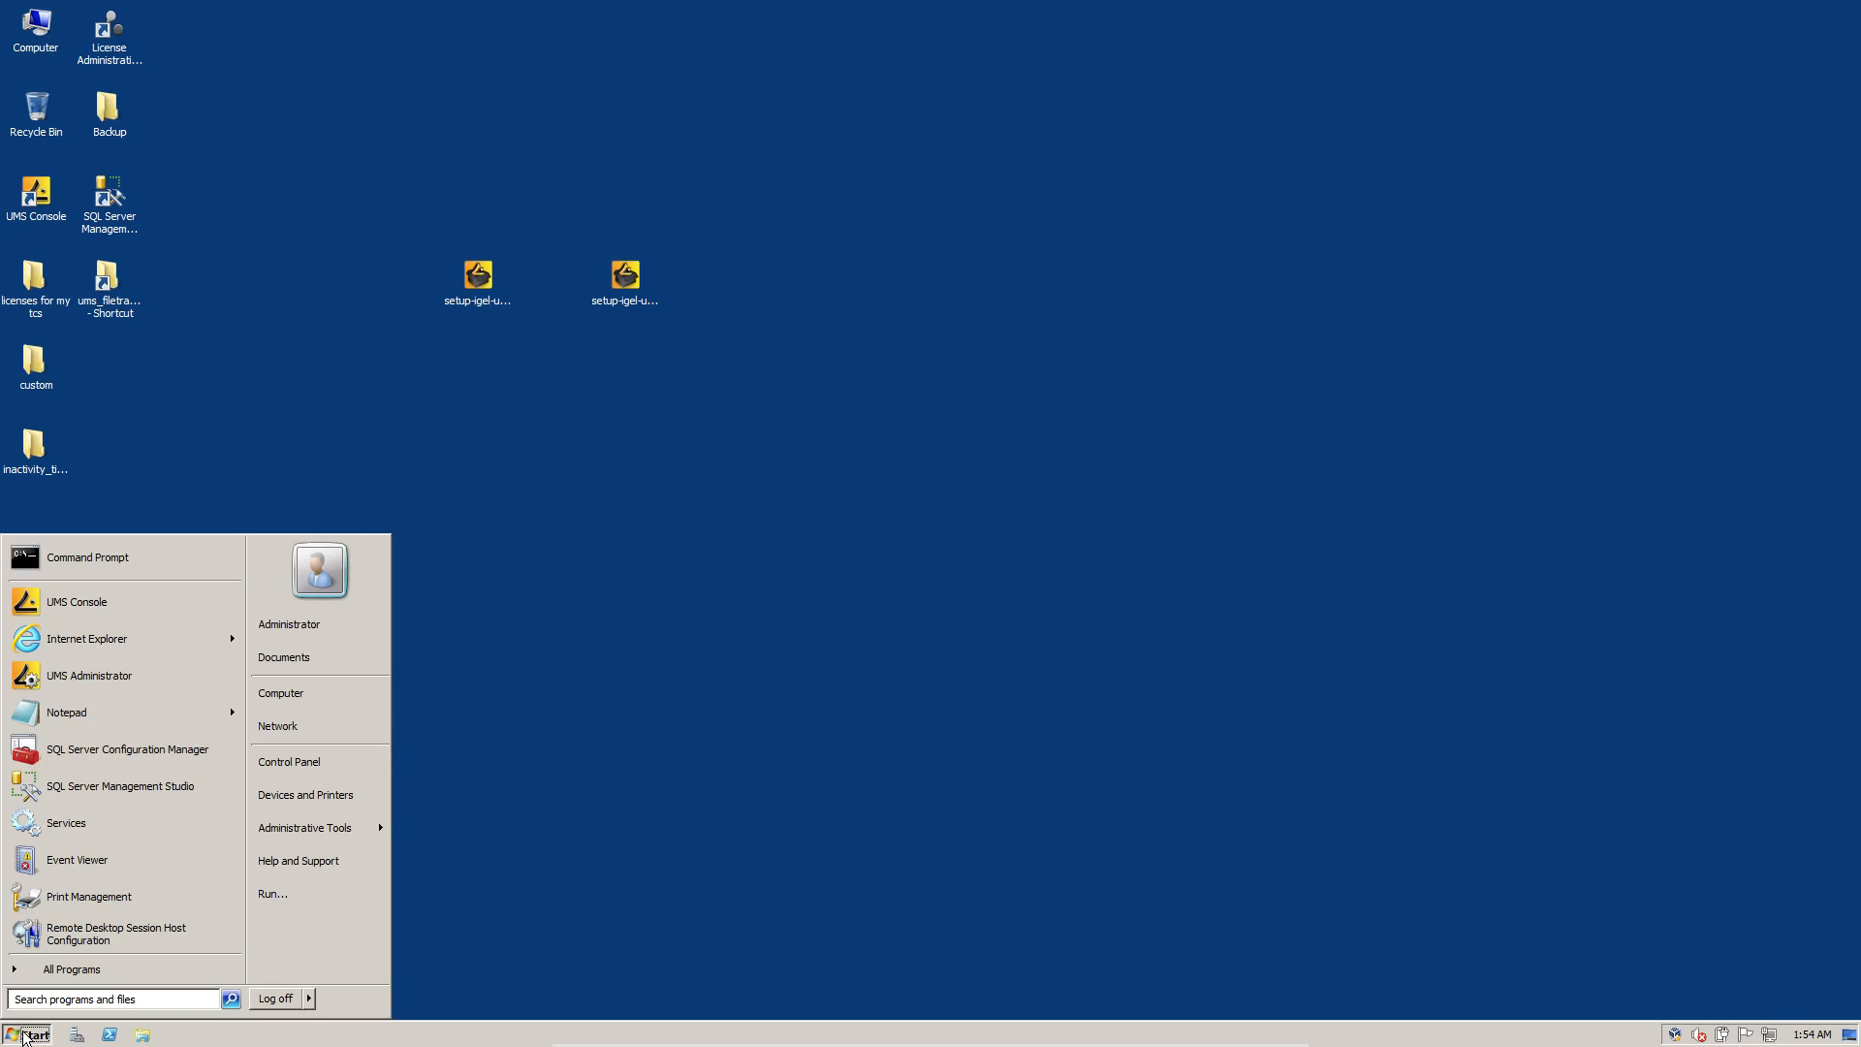
left_click(71, 968)
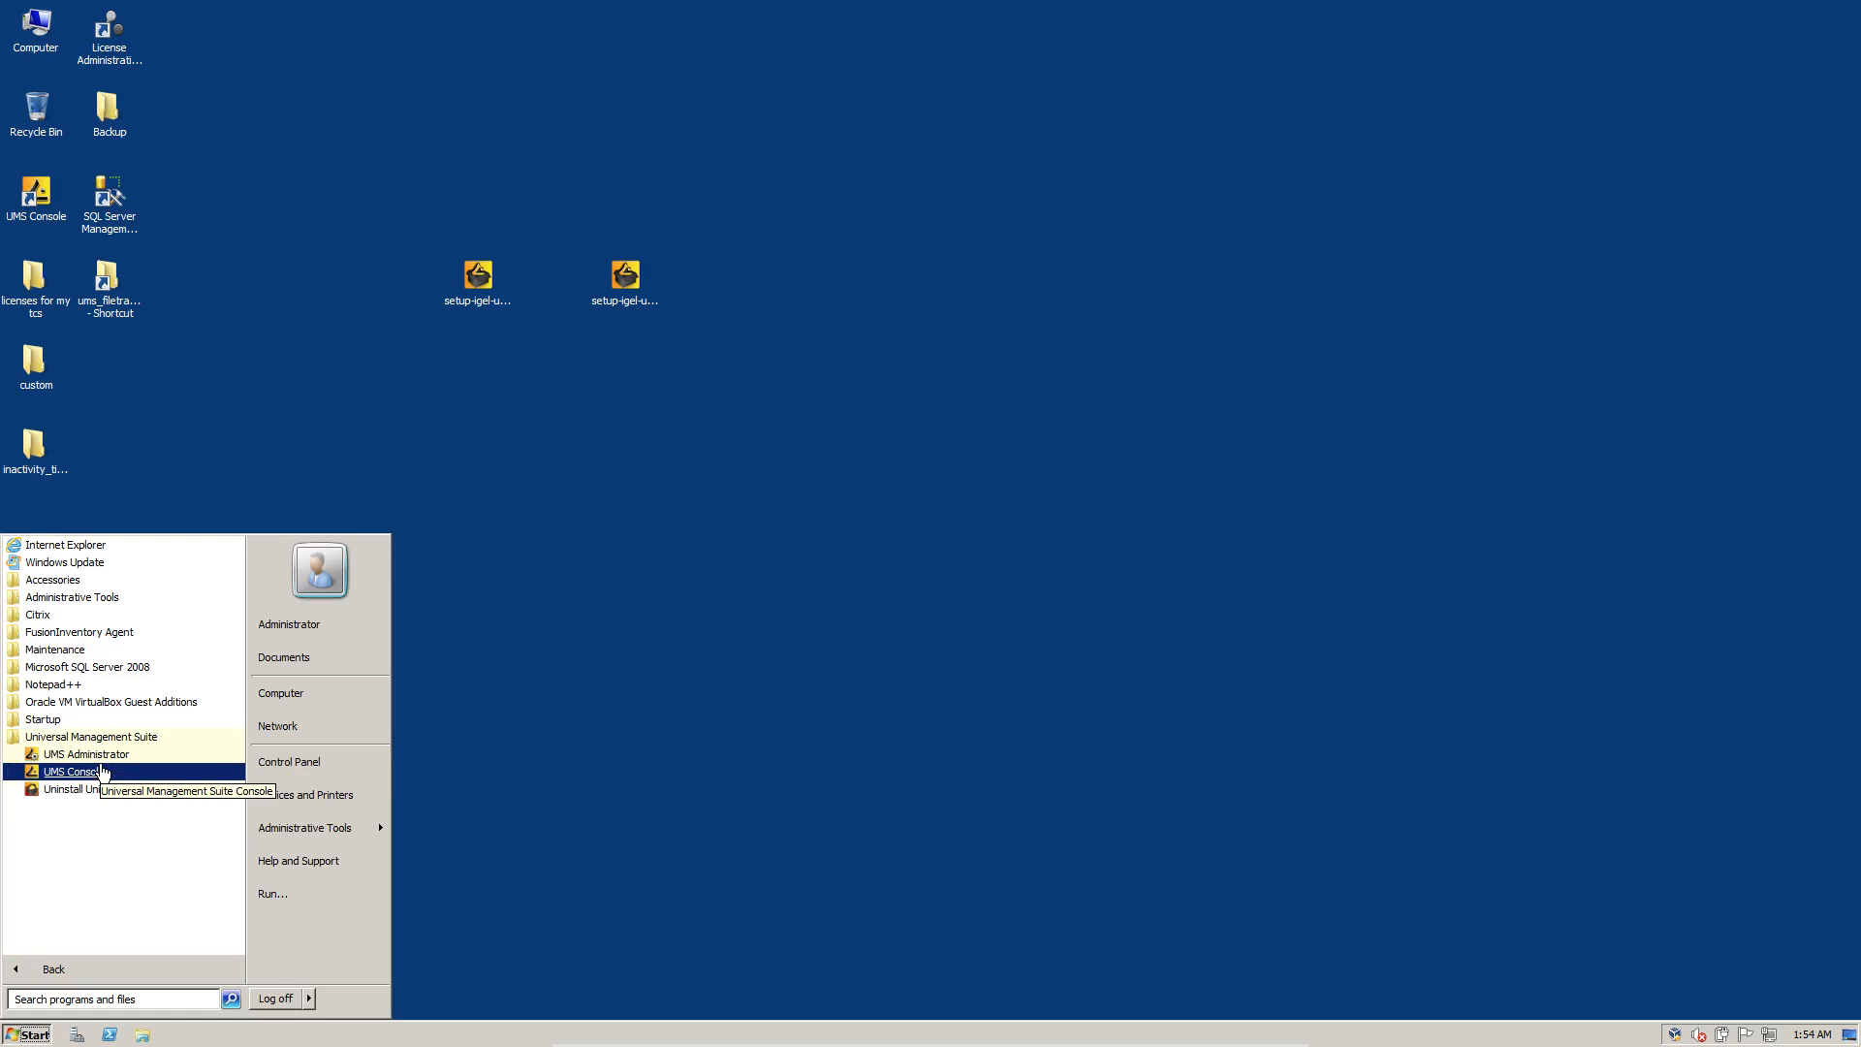
mouse_move(85, 755)
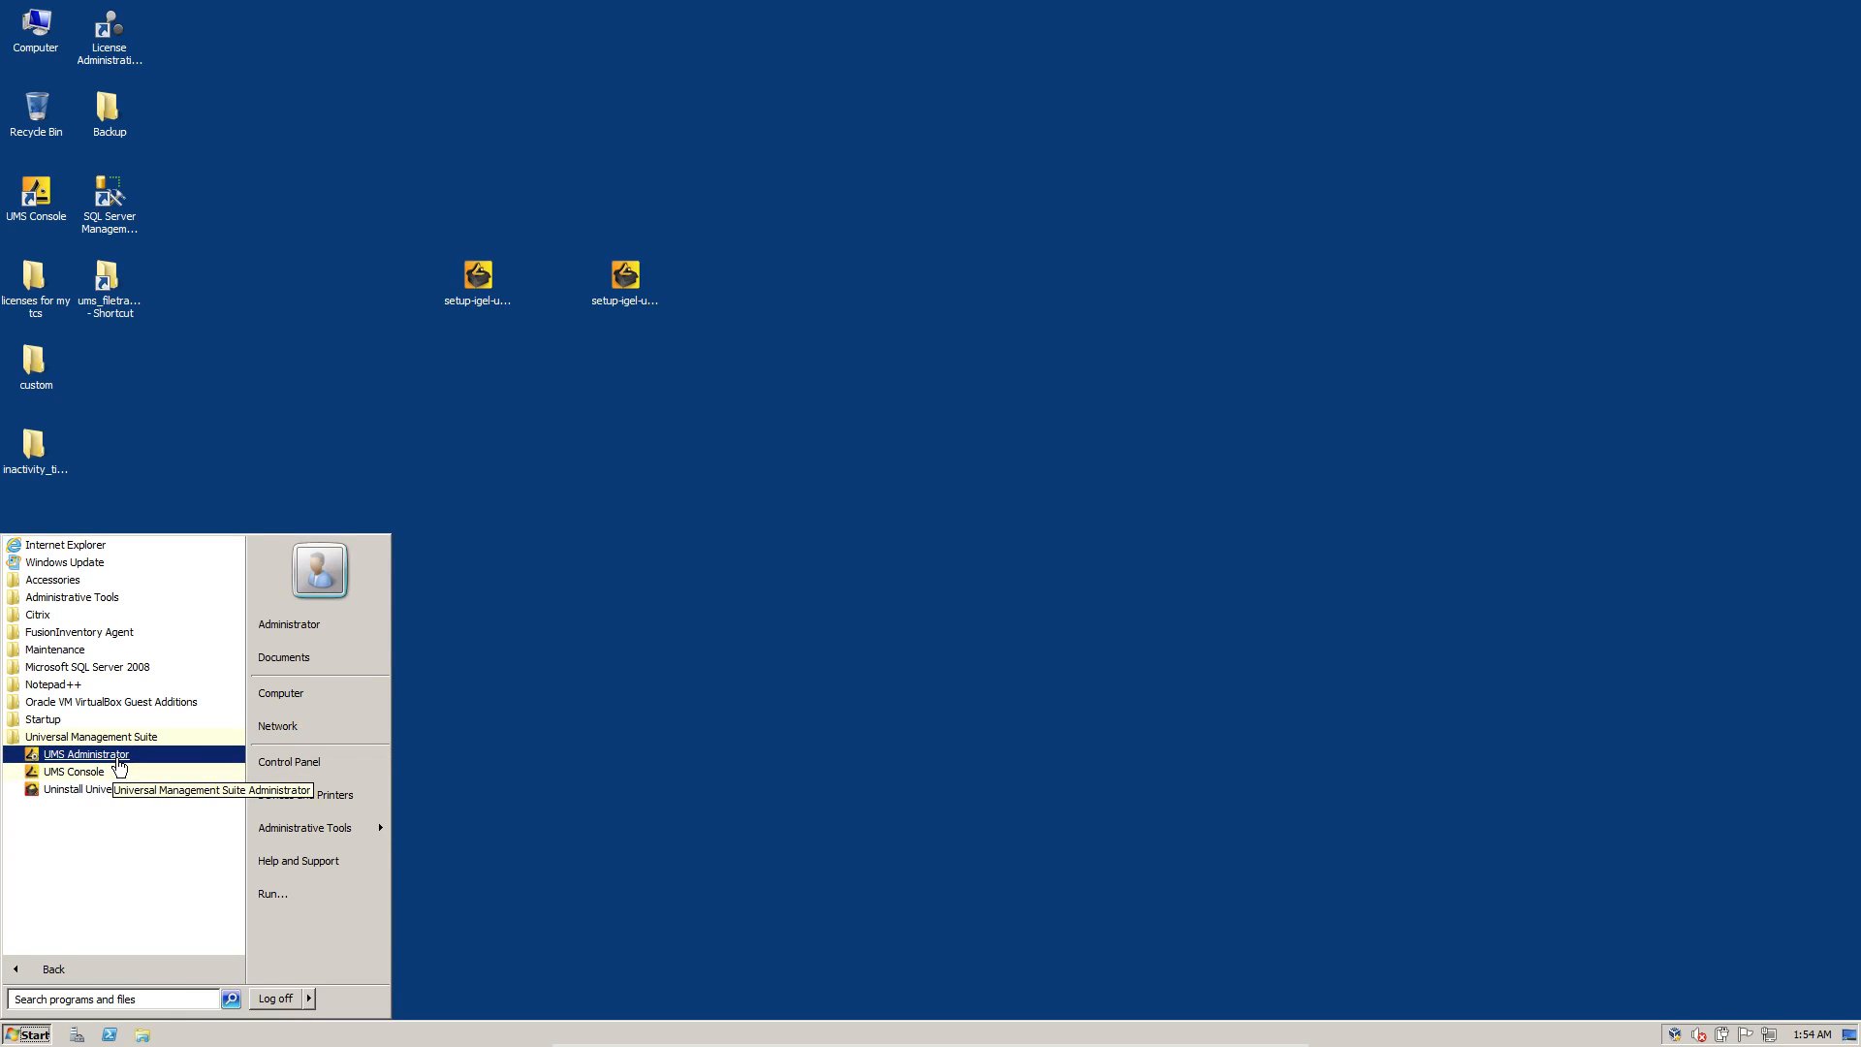
Launch UMS Administrator and review the Snapshots file source web resources, closing ums_filetransfer
left_click(1080, 461)
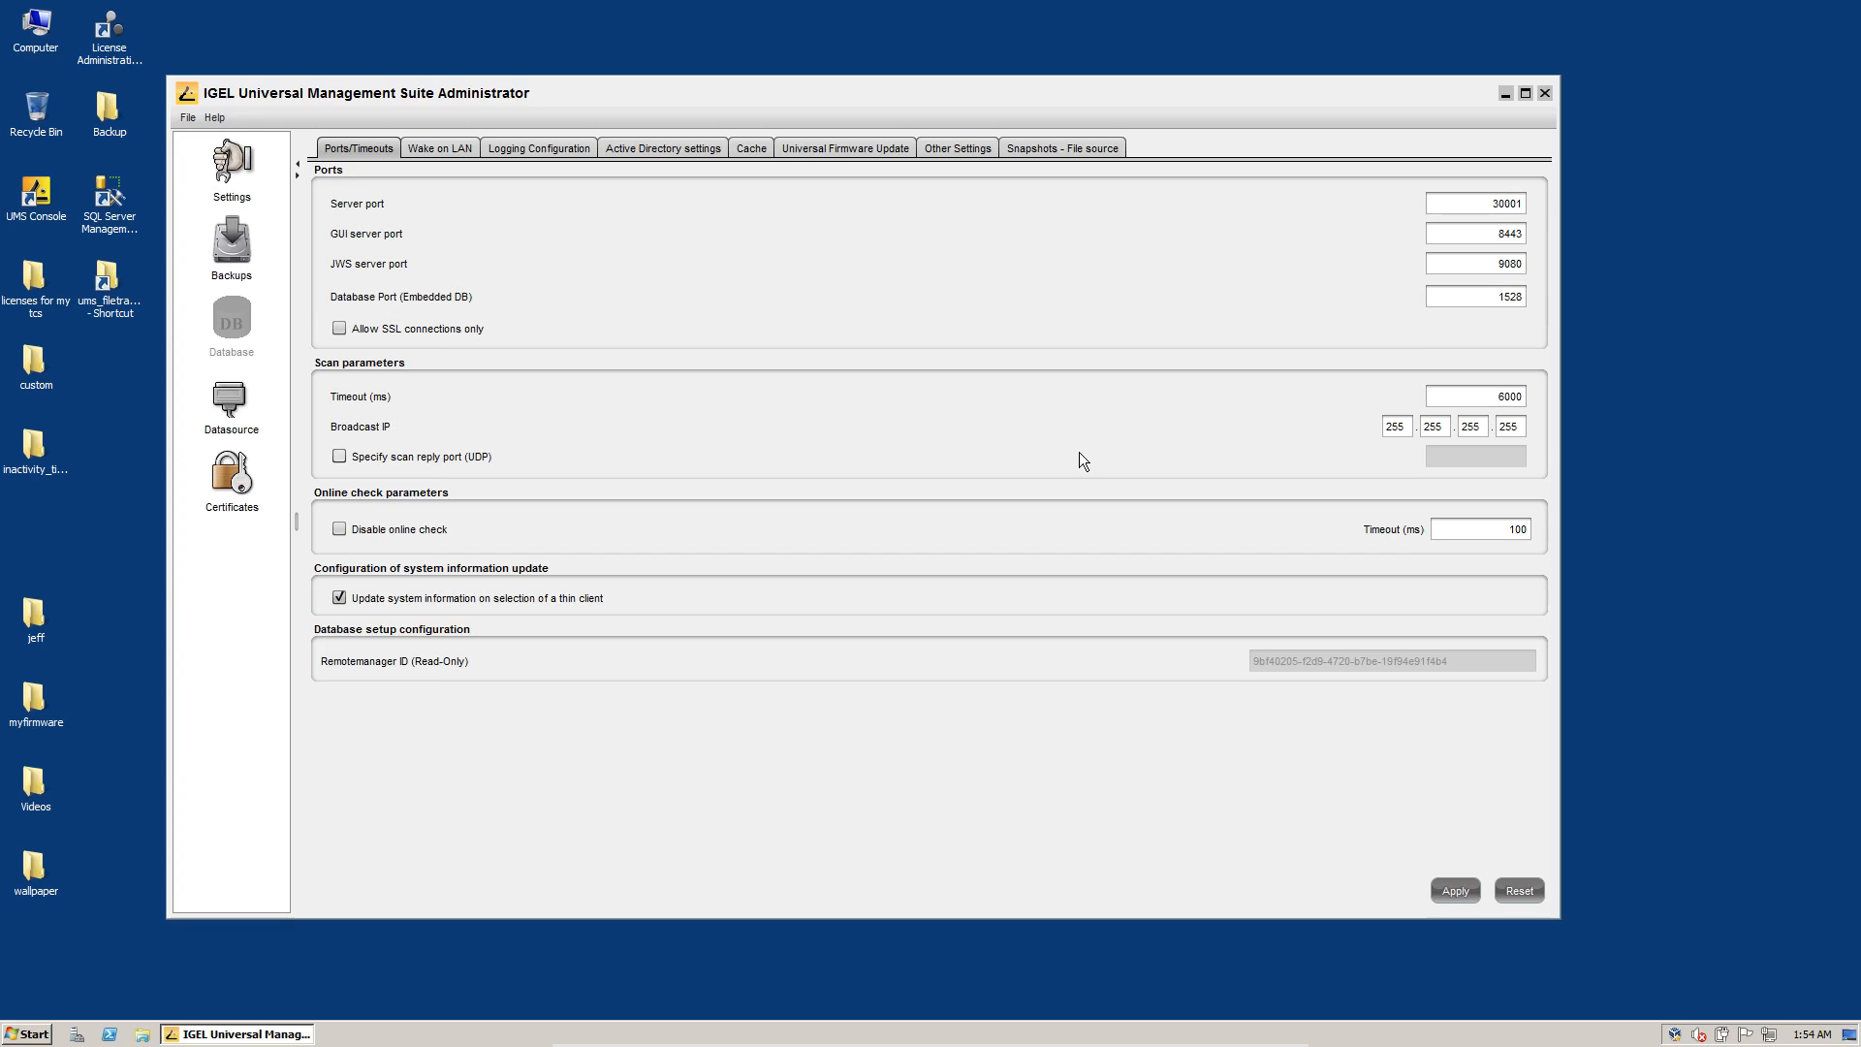
mouse_move(979, 214)
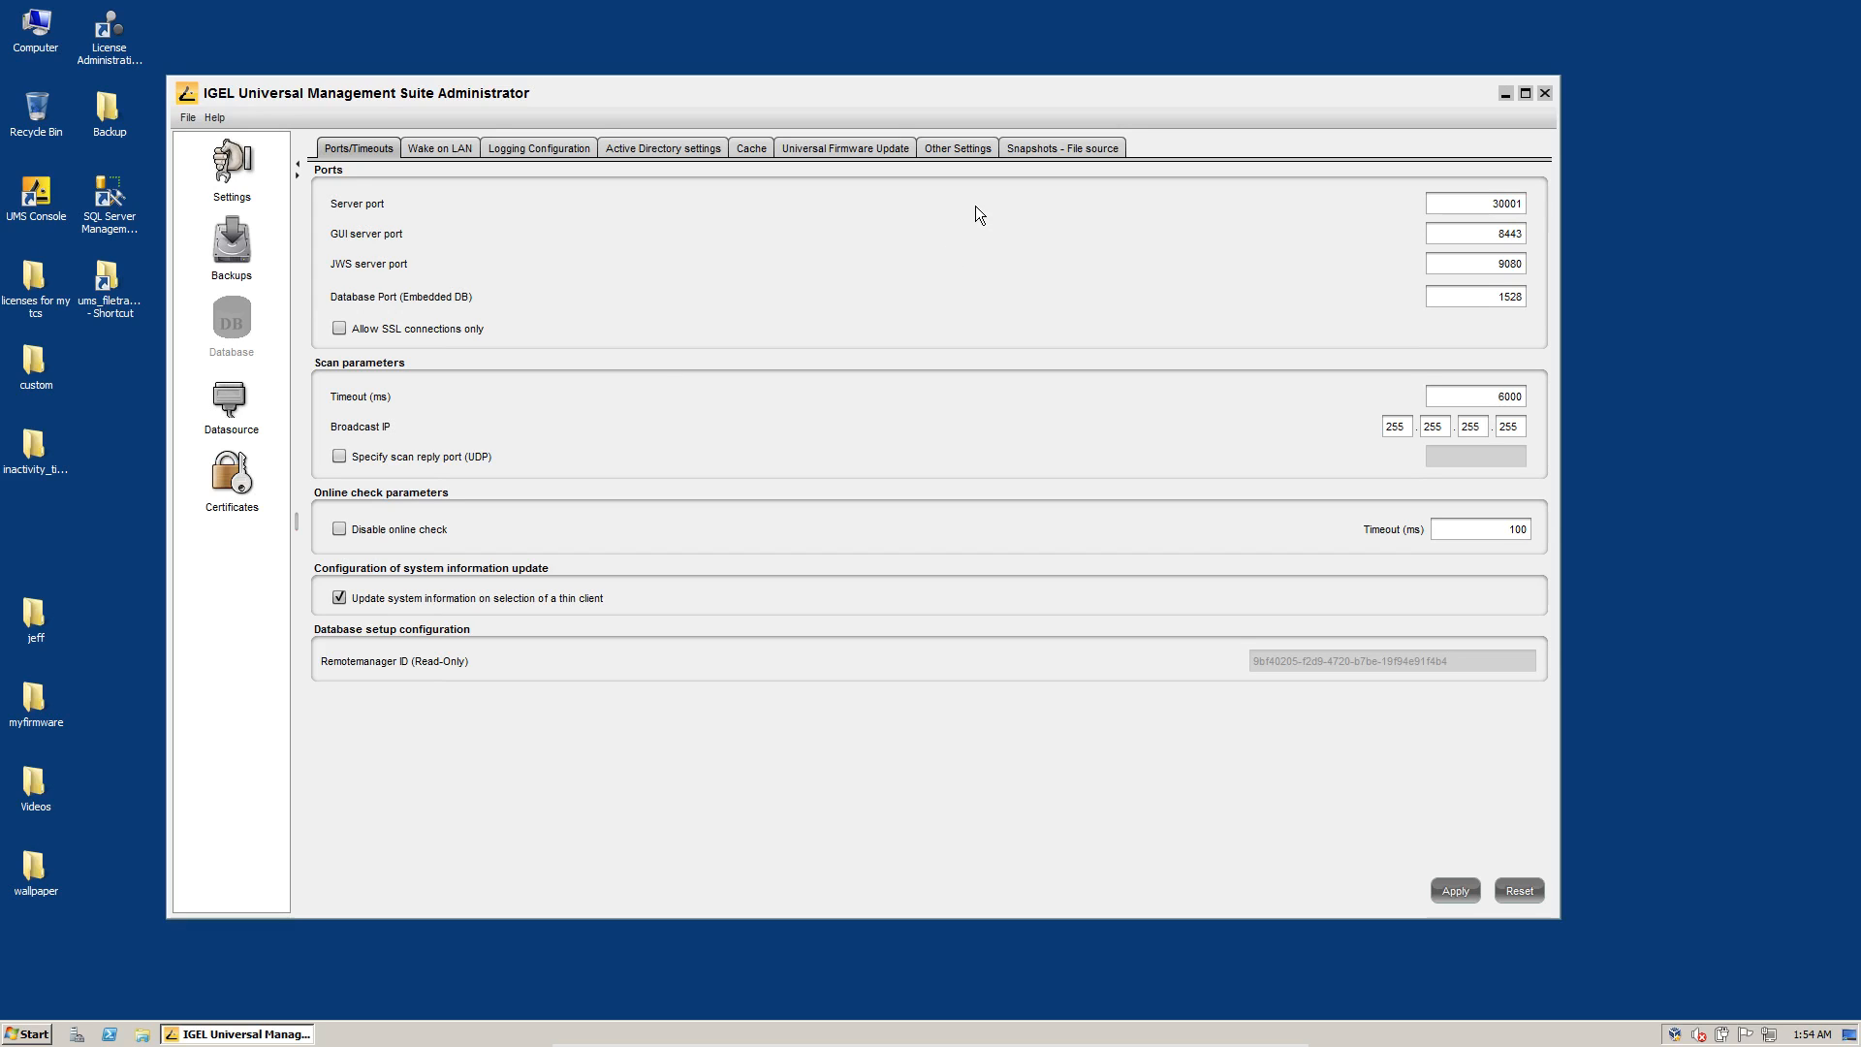
left_click(1061, 148)
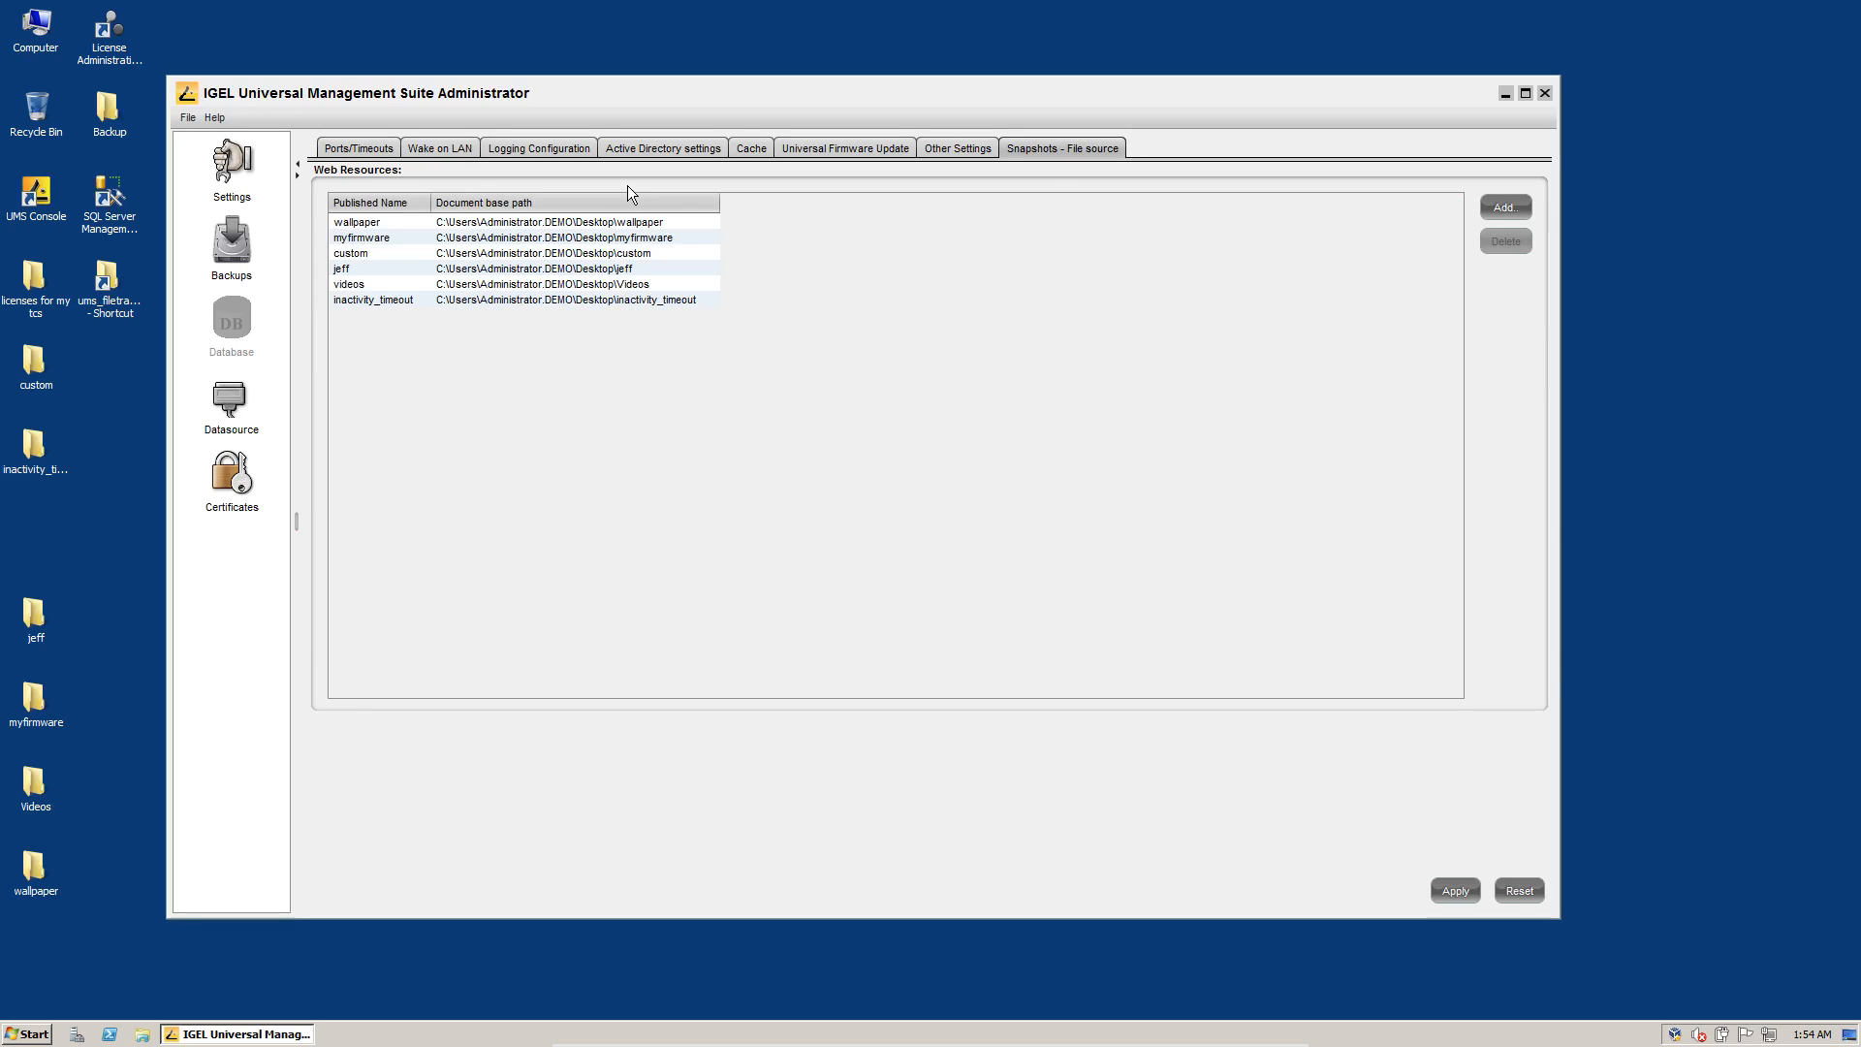
mouse_move(371, 362)
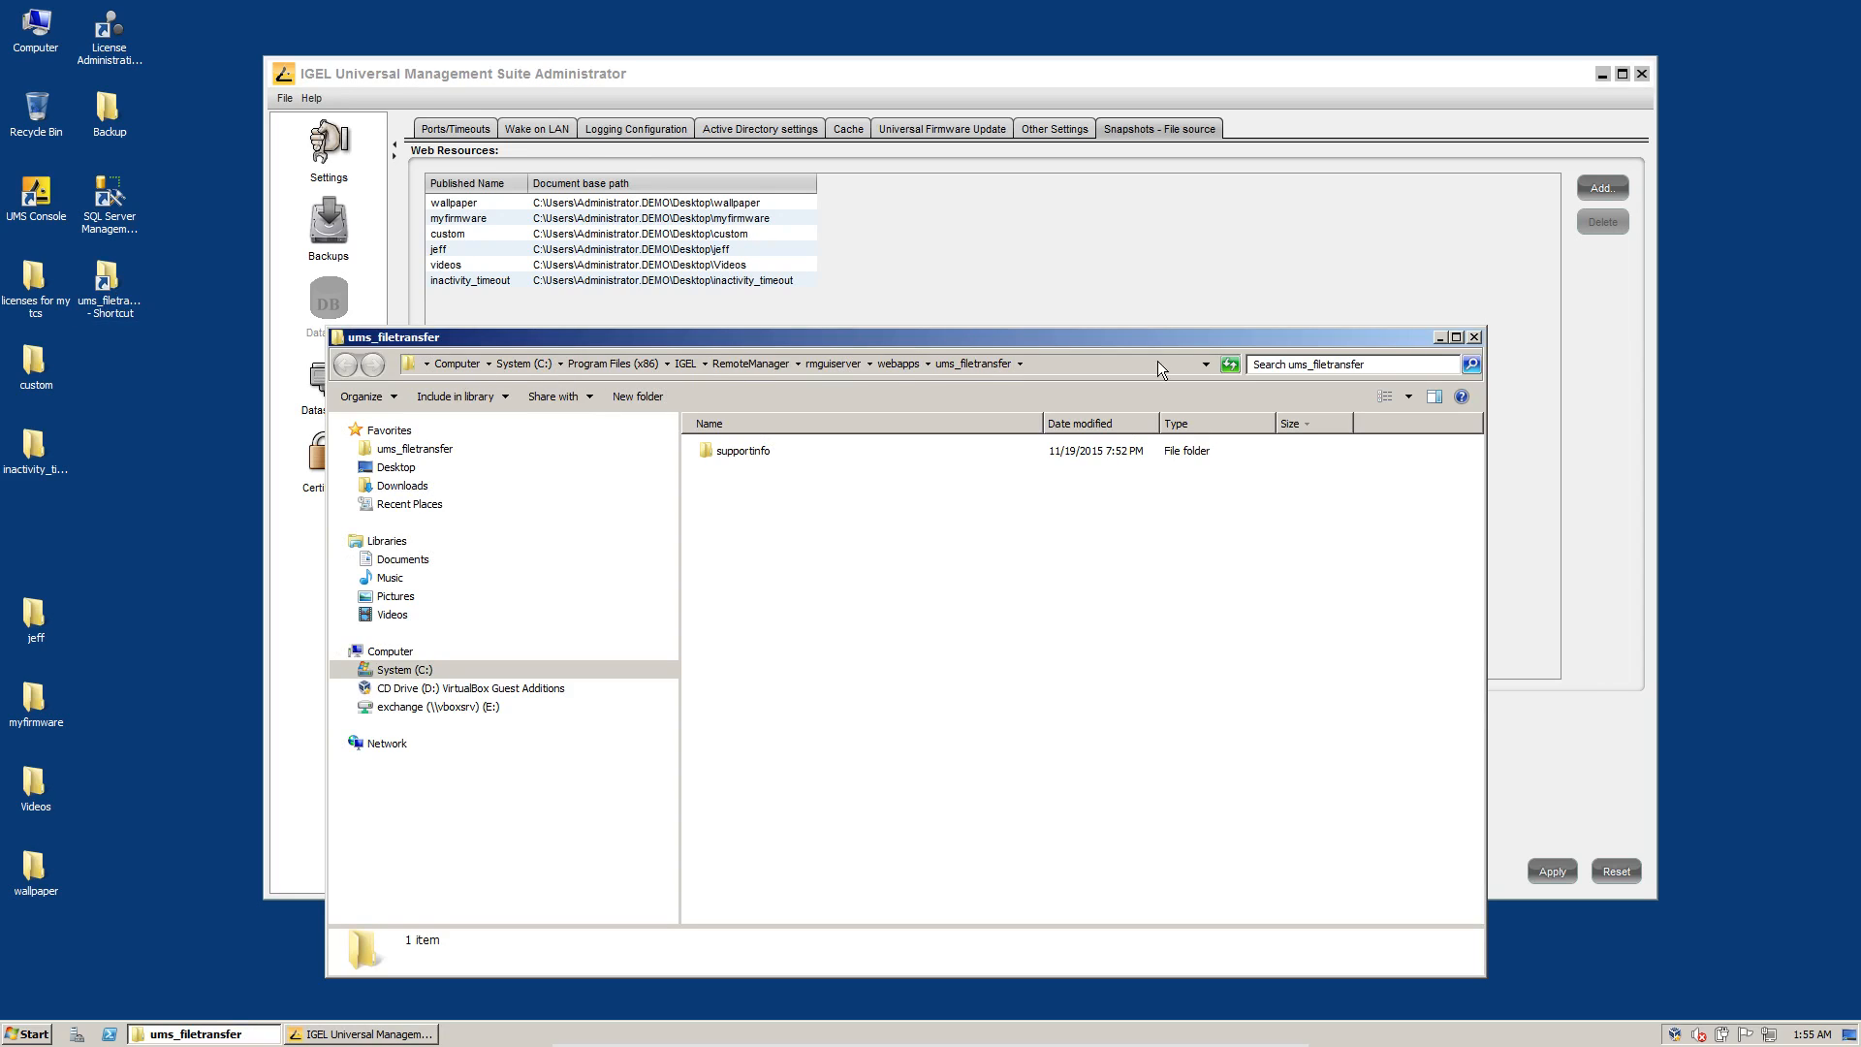
left_click(1474, 336)
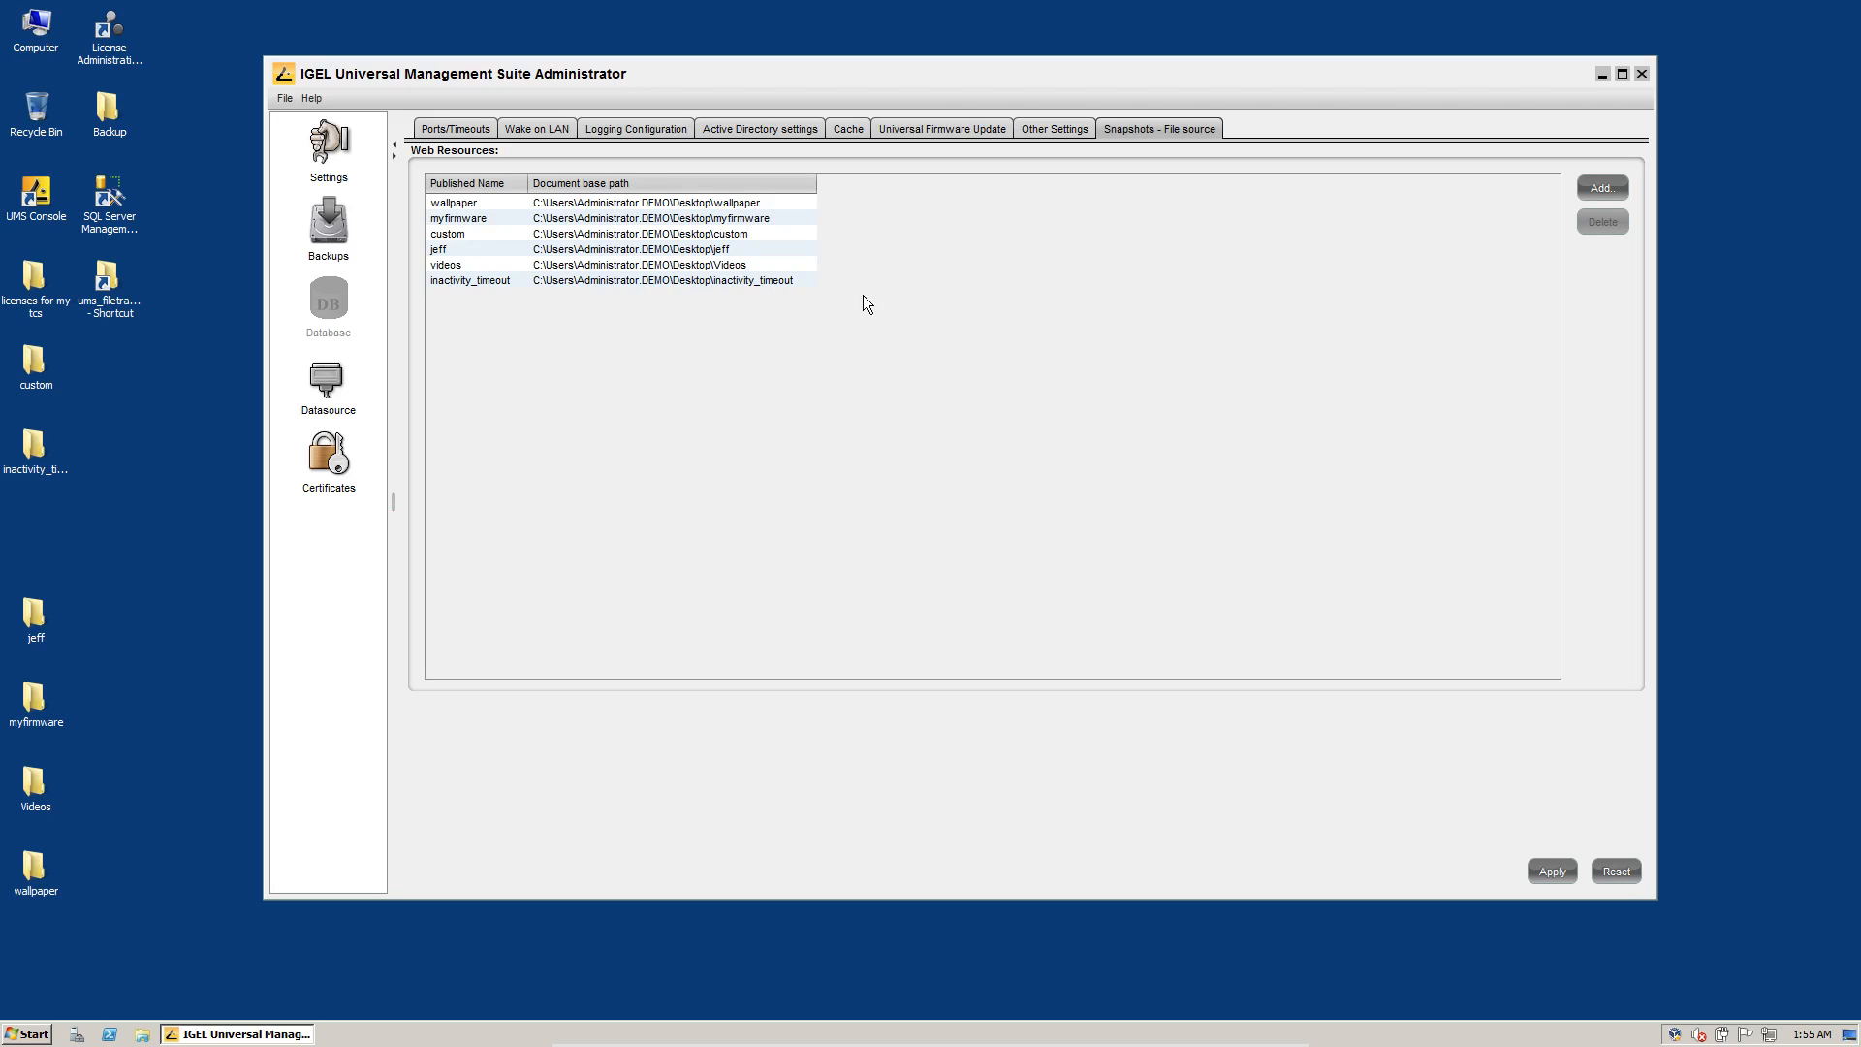
mouse_move(816, 448)
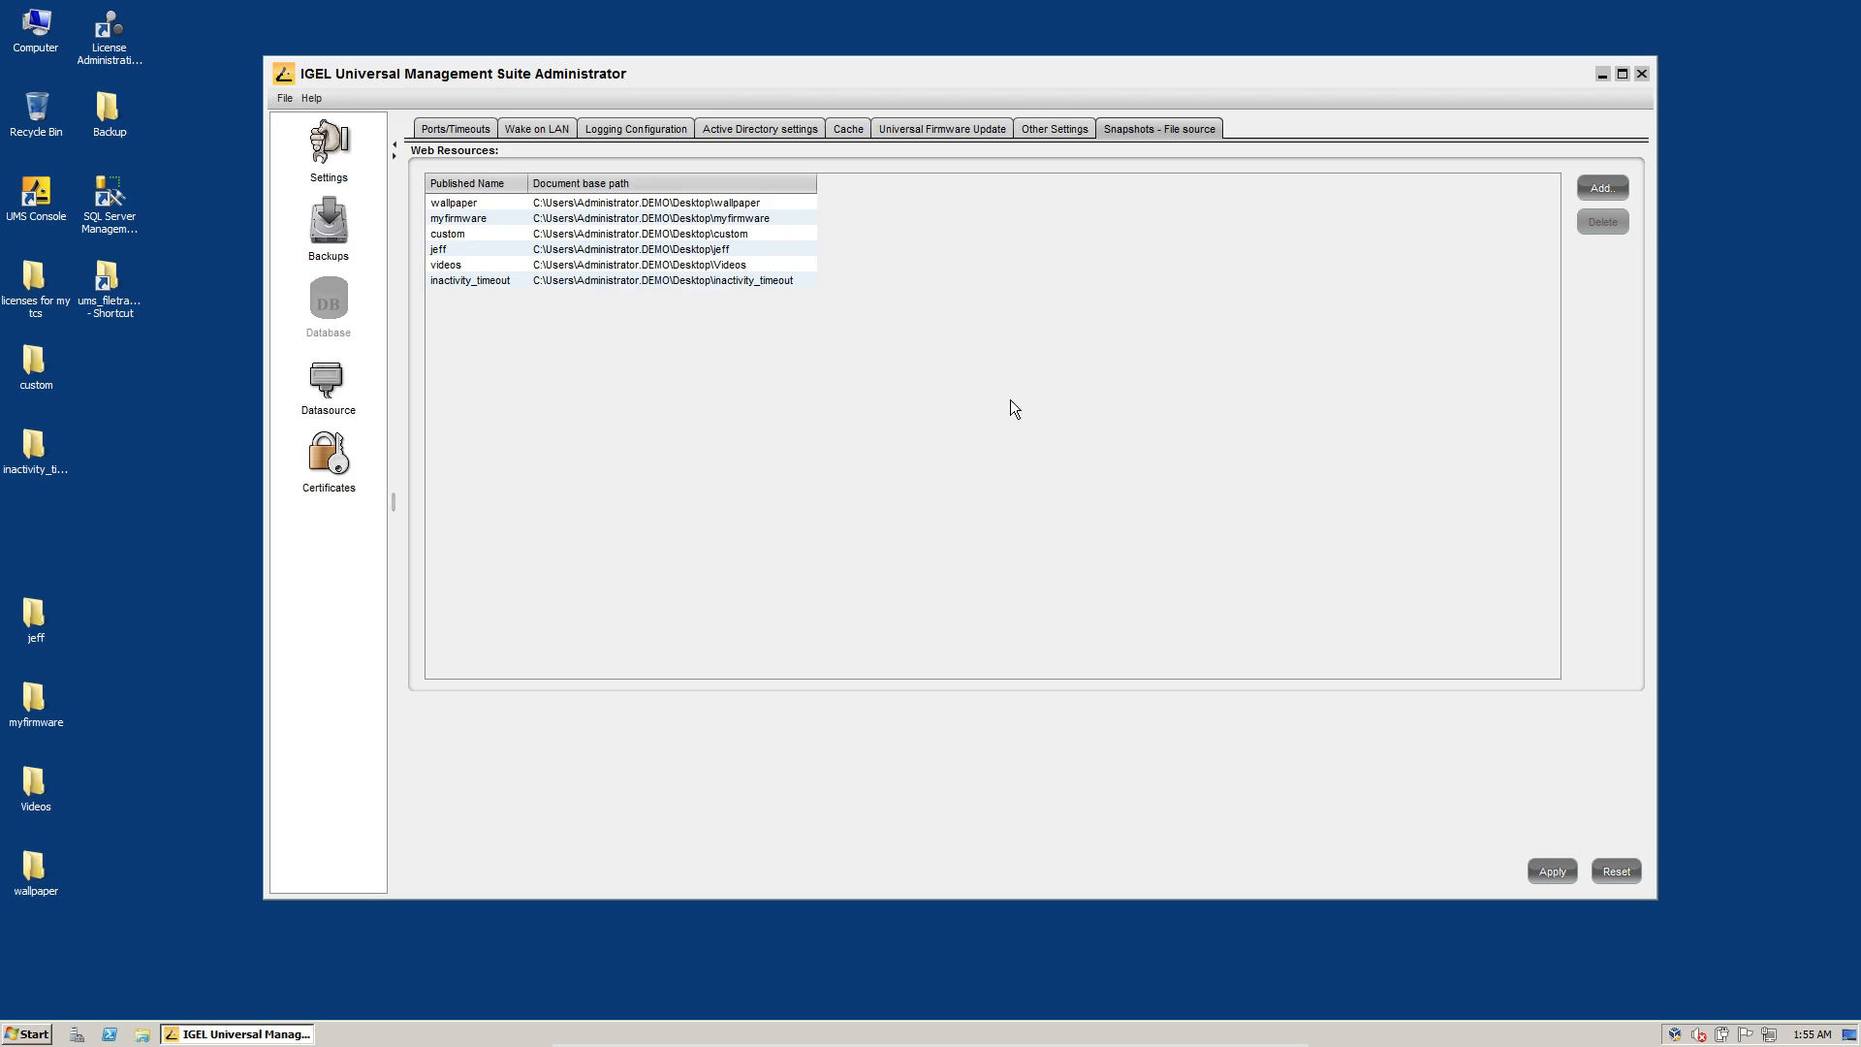
mouse_move(784, 449)
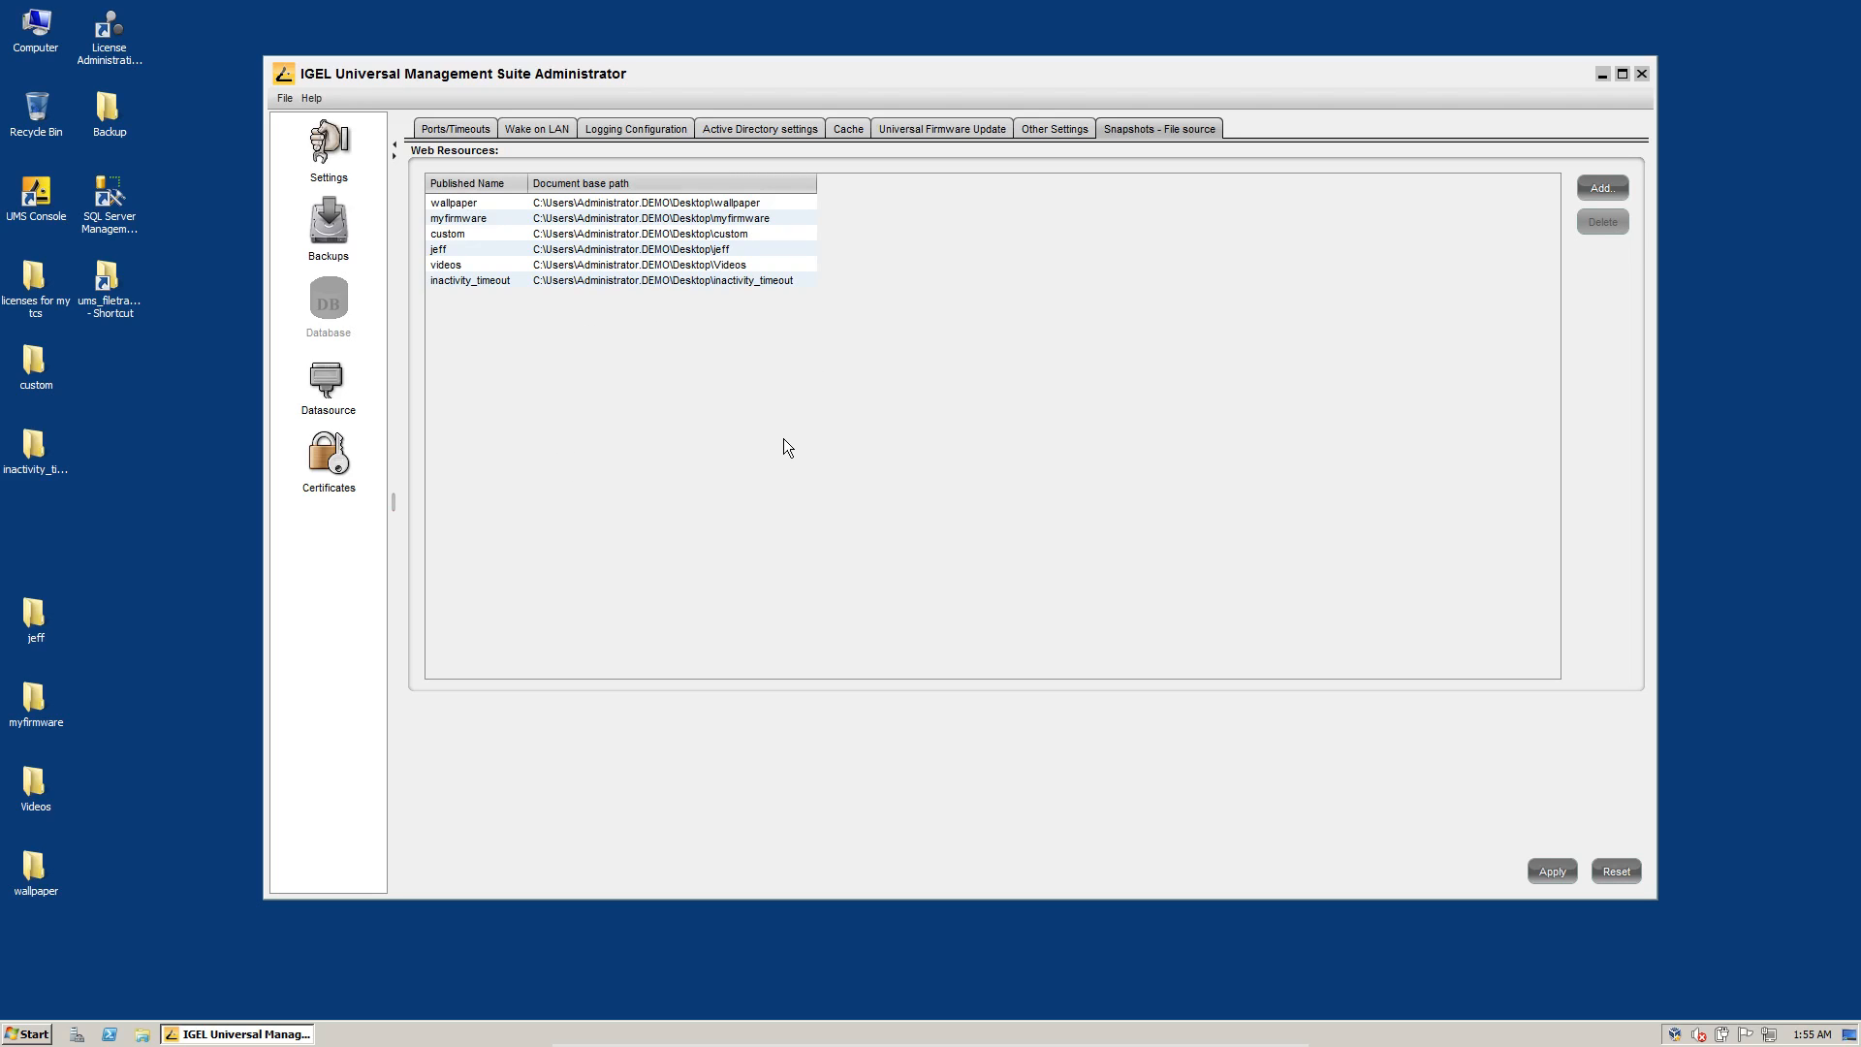
mouse_move(549, 380)
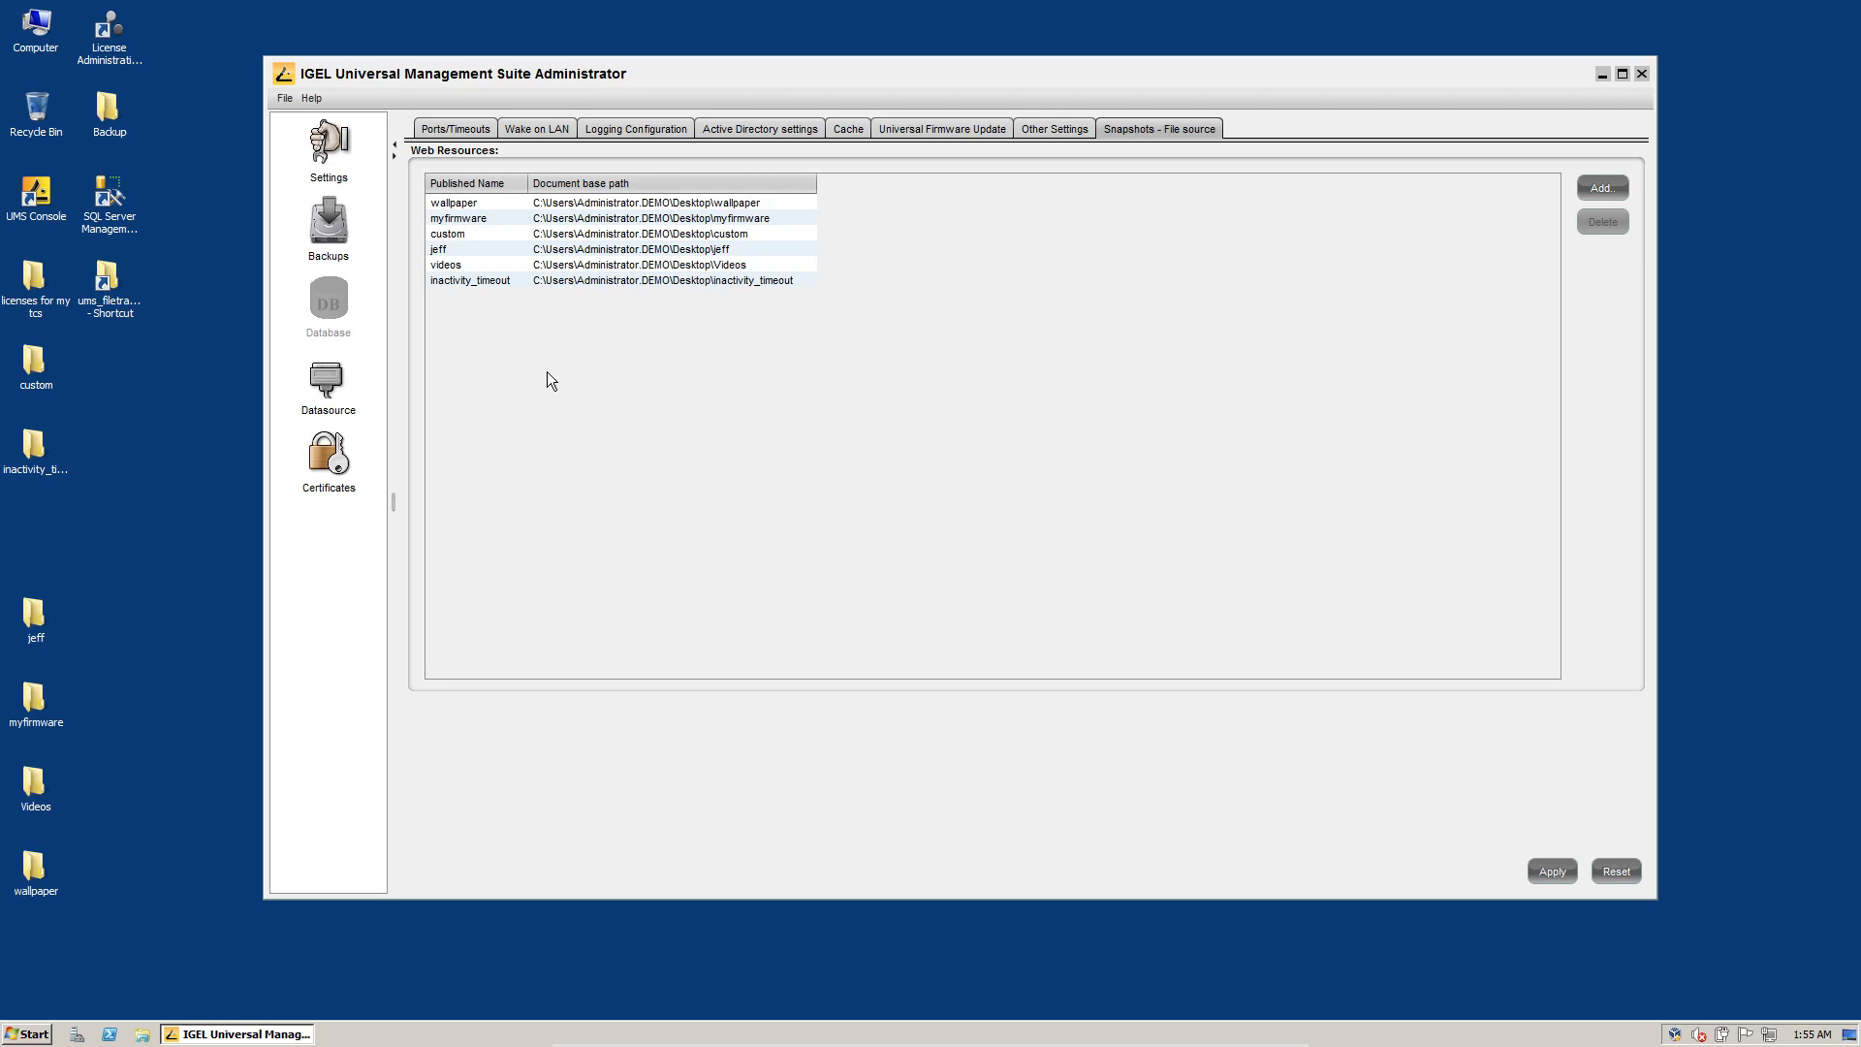
mouse_move(498, 448)
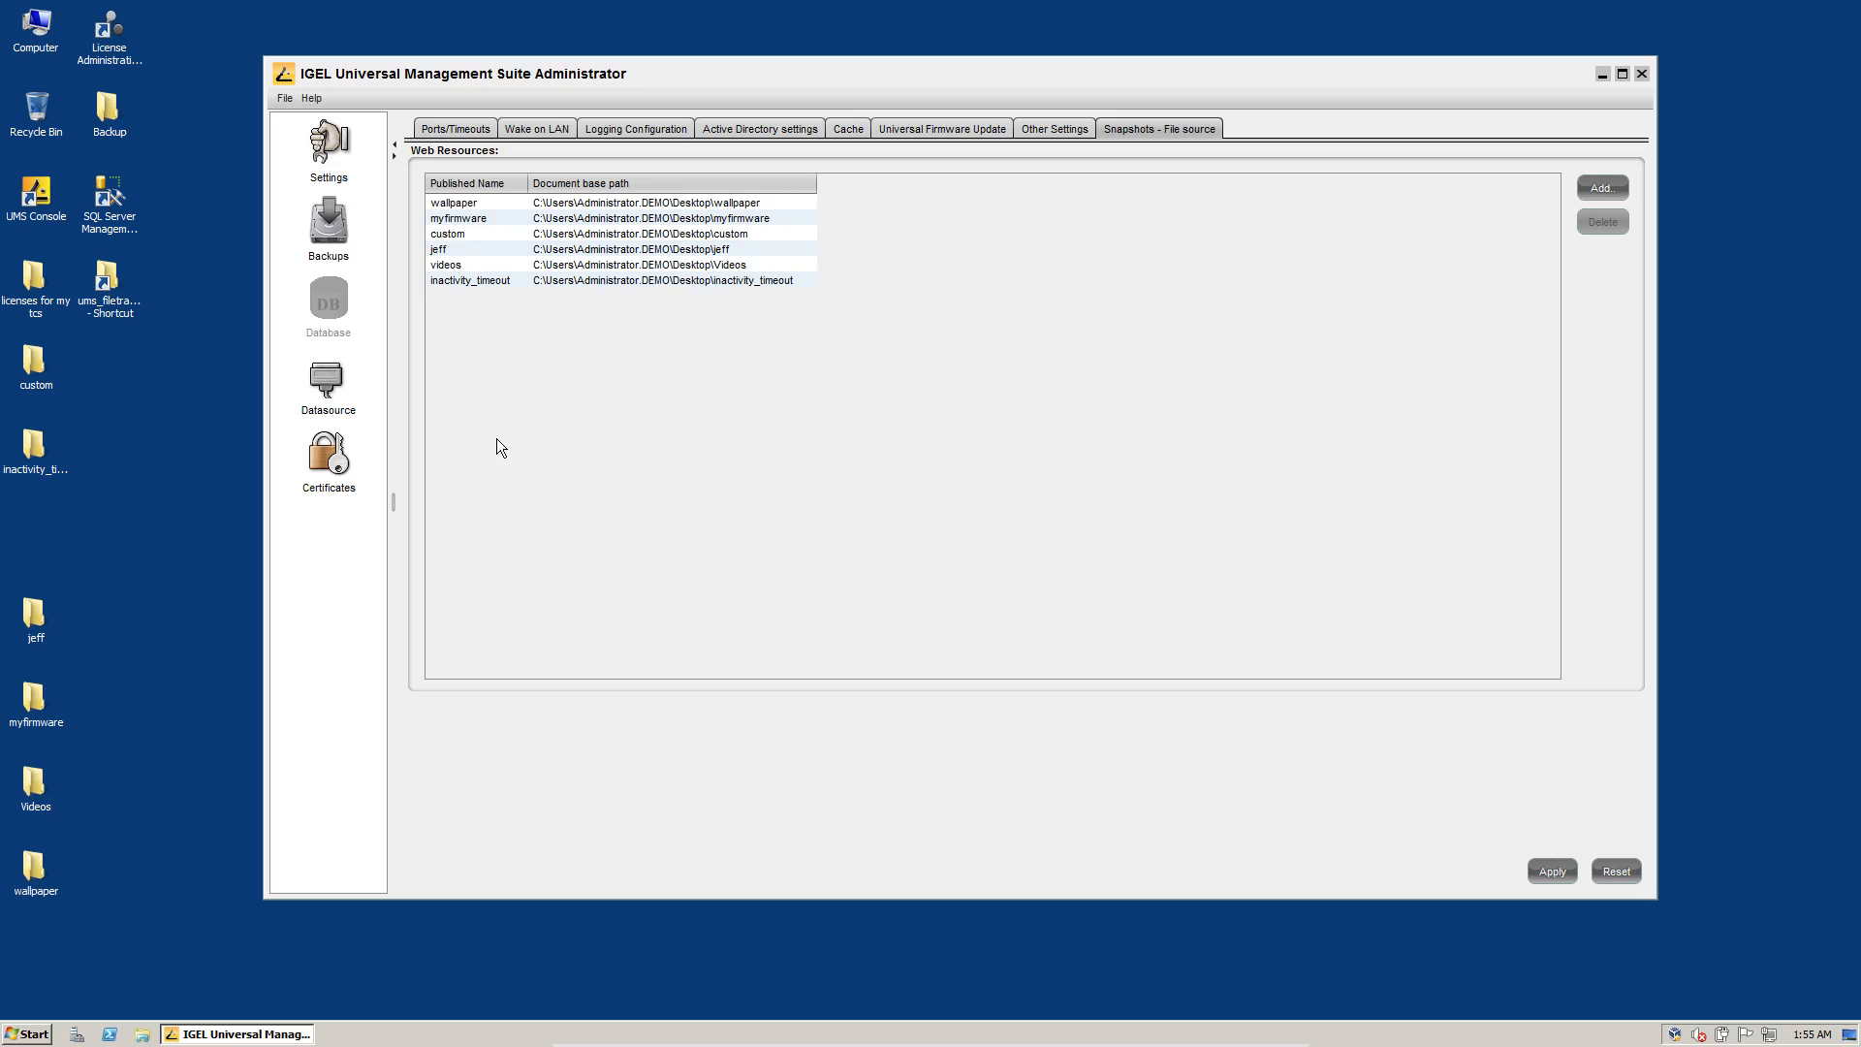
mouse_move(311, 97)
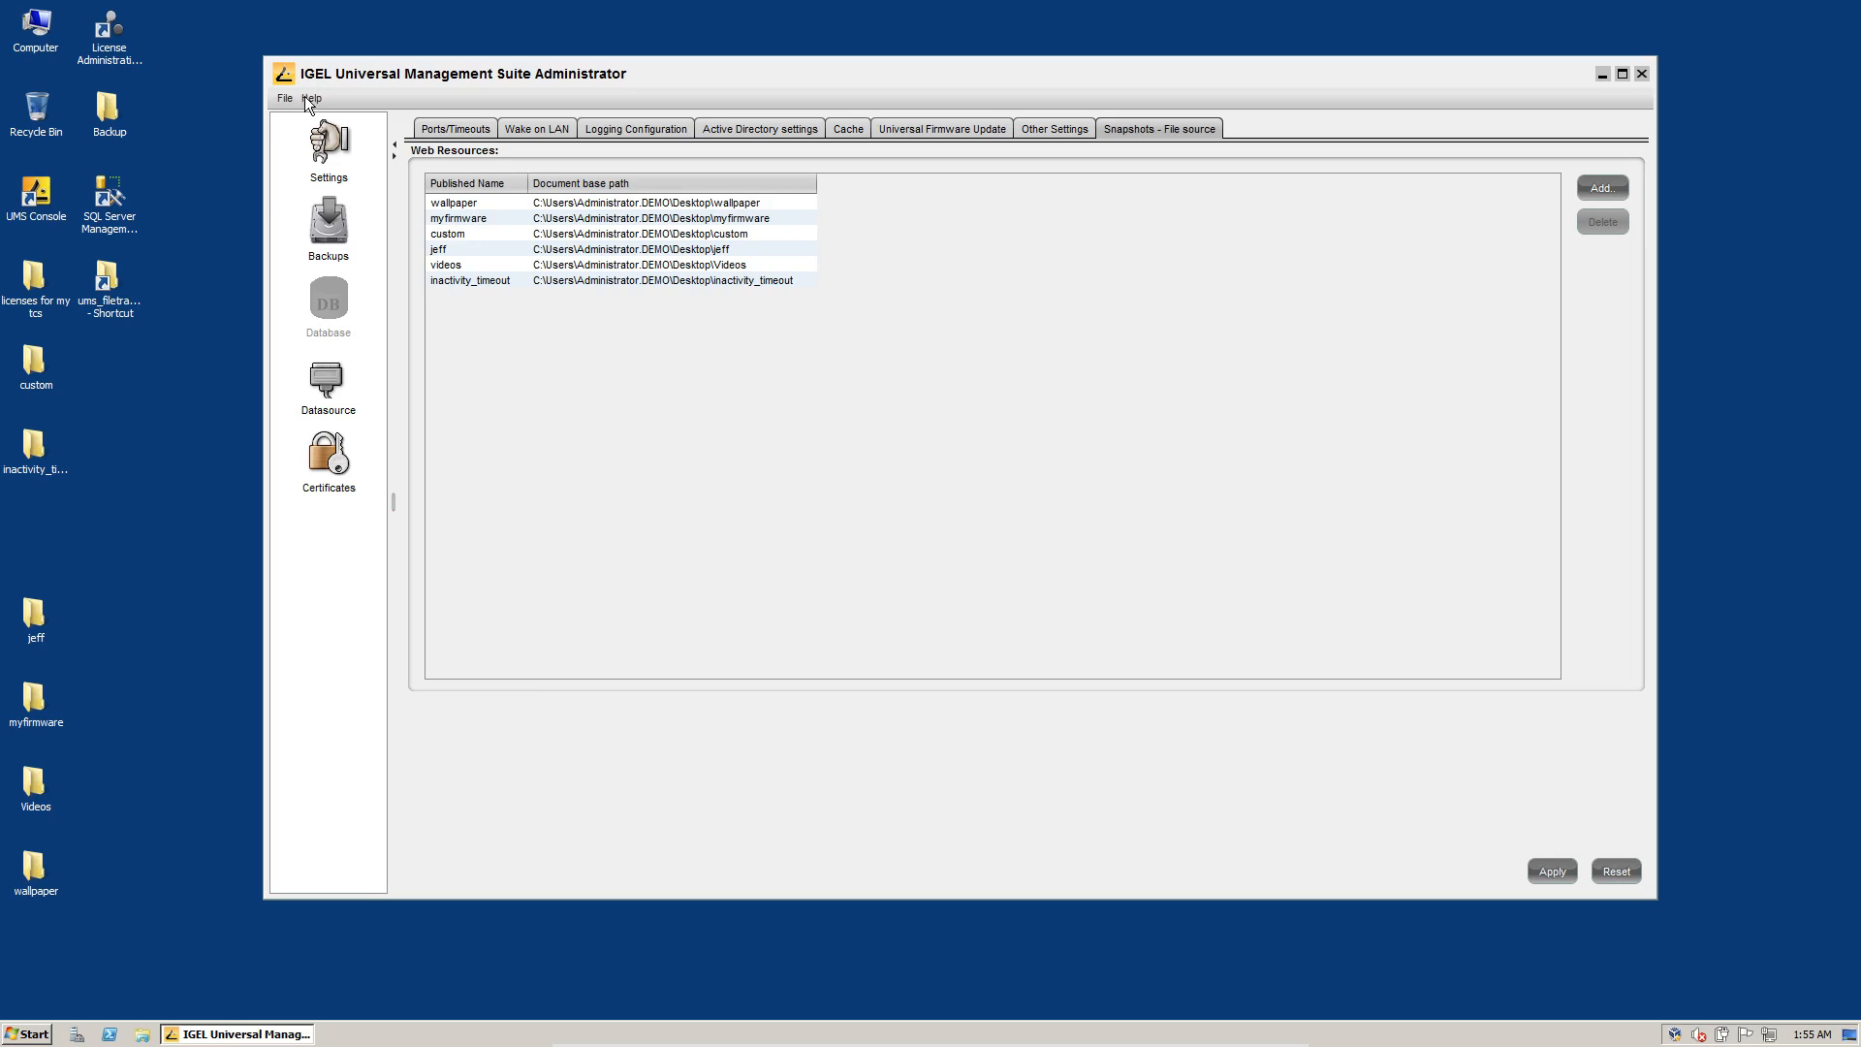
Export the server configuration to Backup as ums4_server_configuration_export
left_click(284, 97)
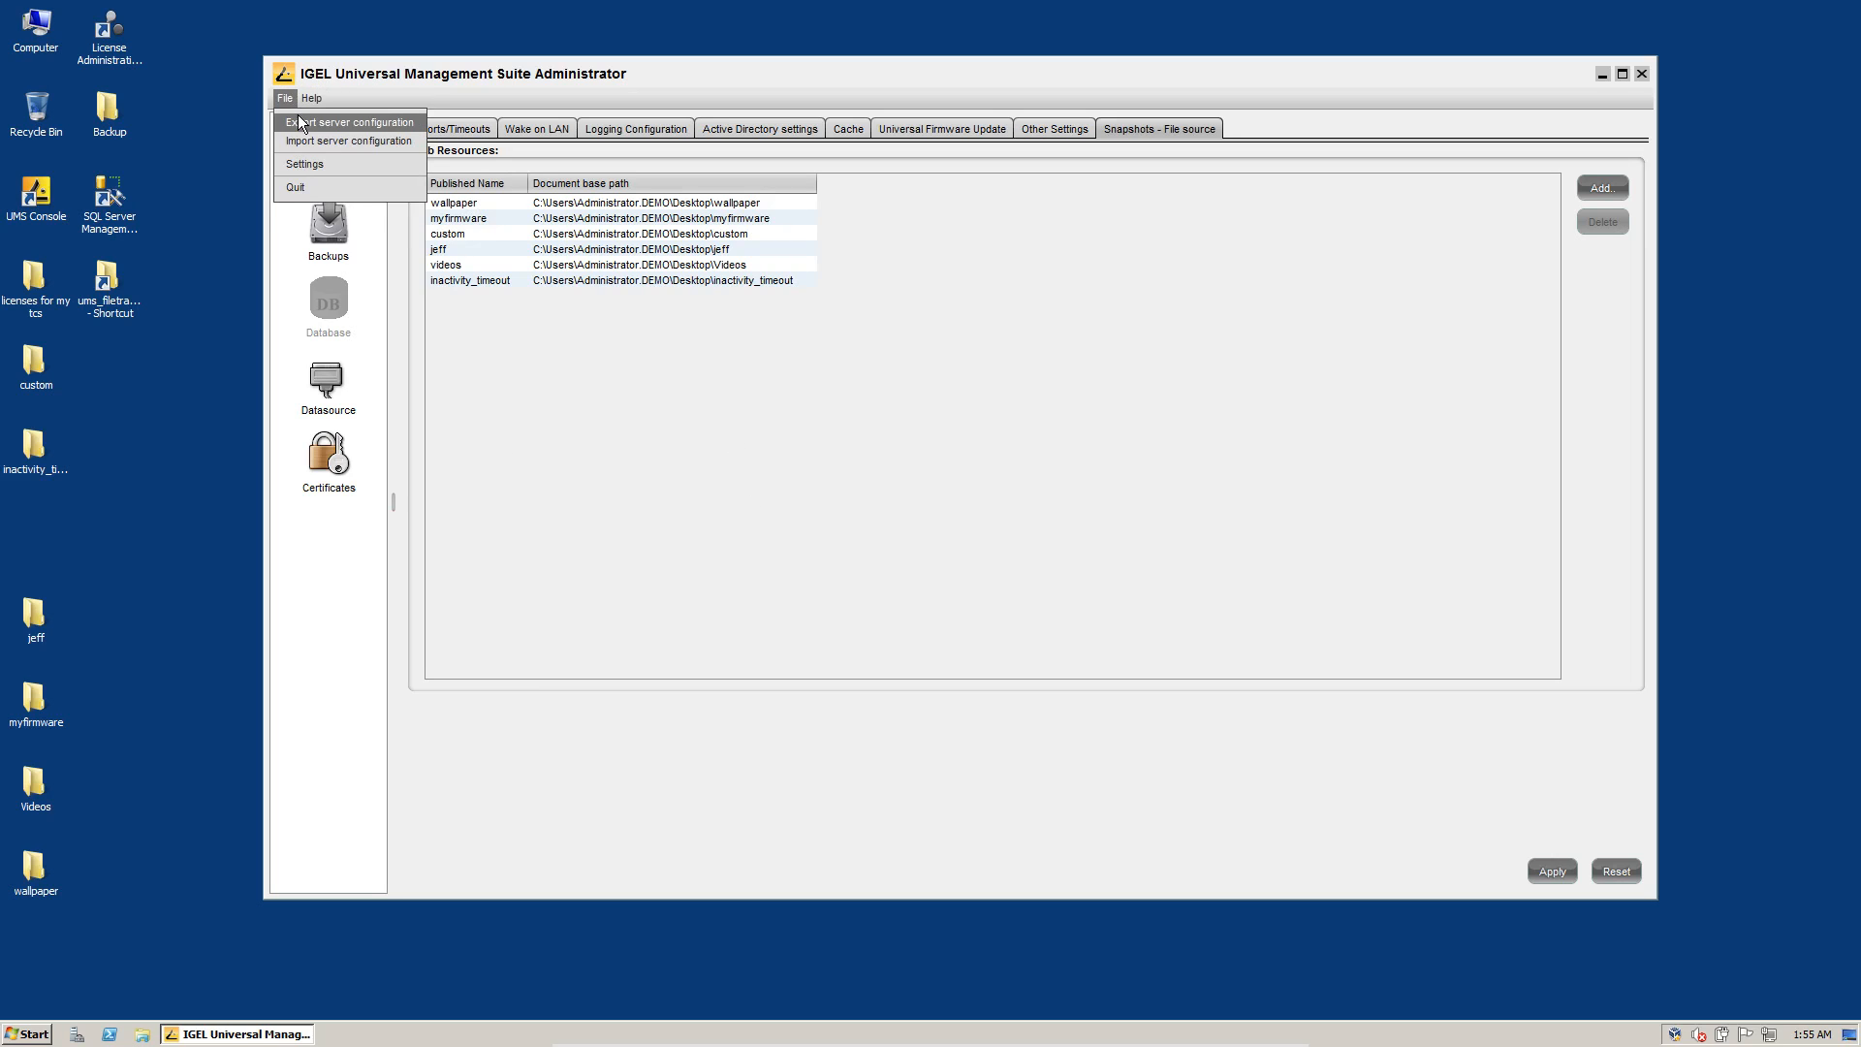
left_click(347, 122)
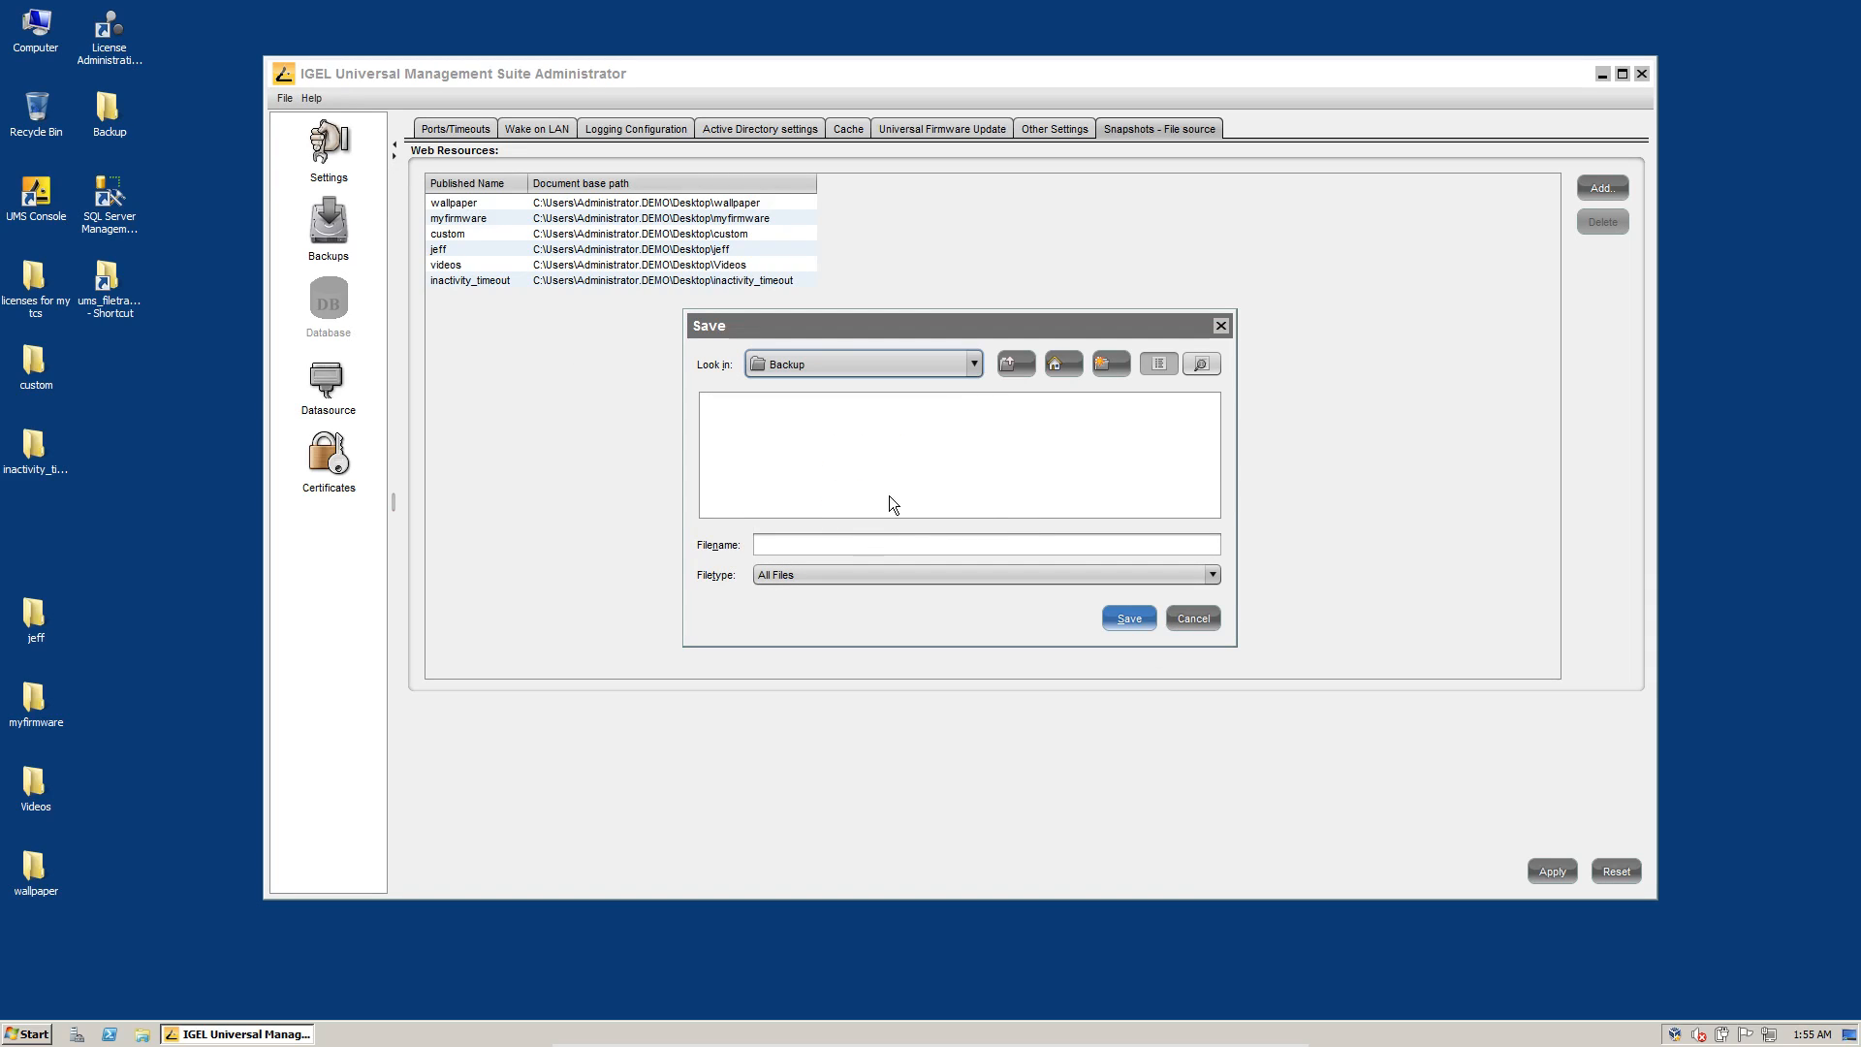
type("ums4_server_configuration_ed")
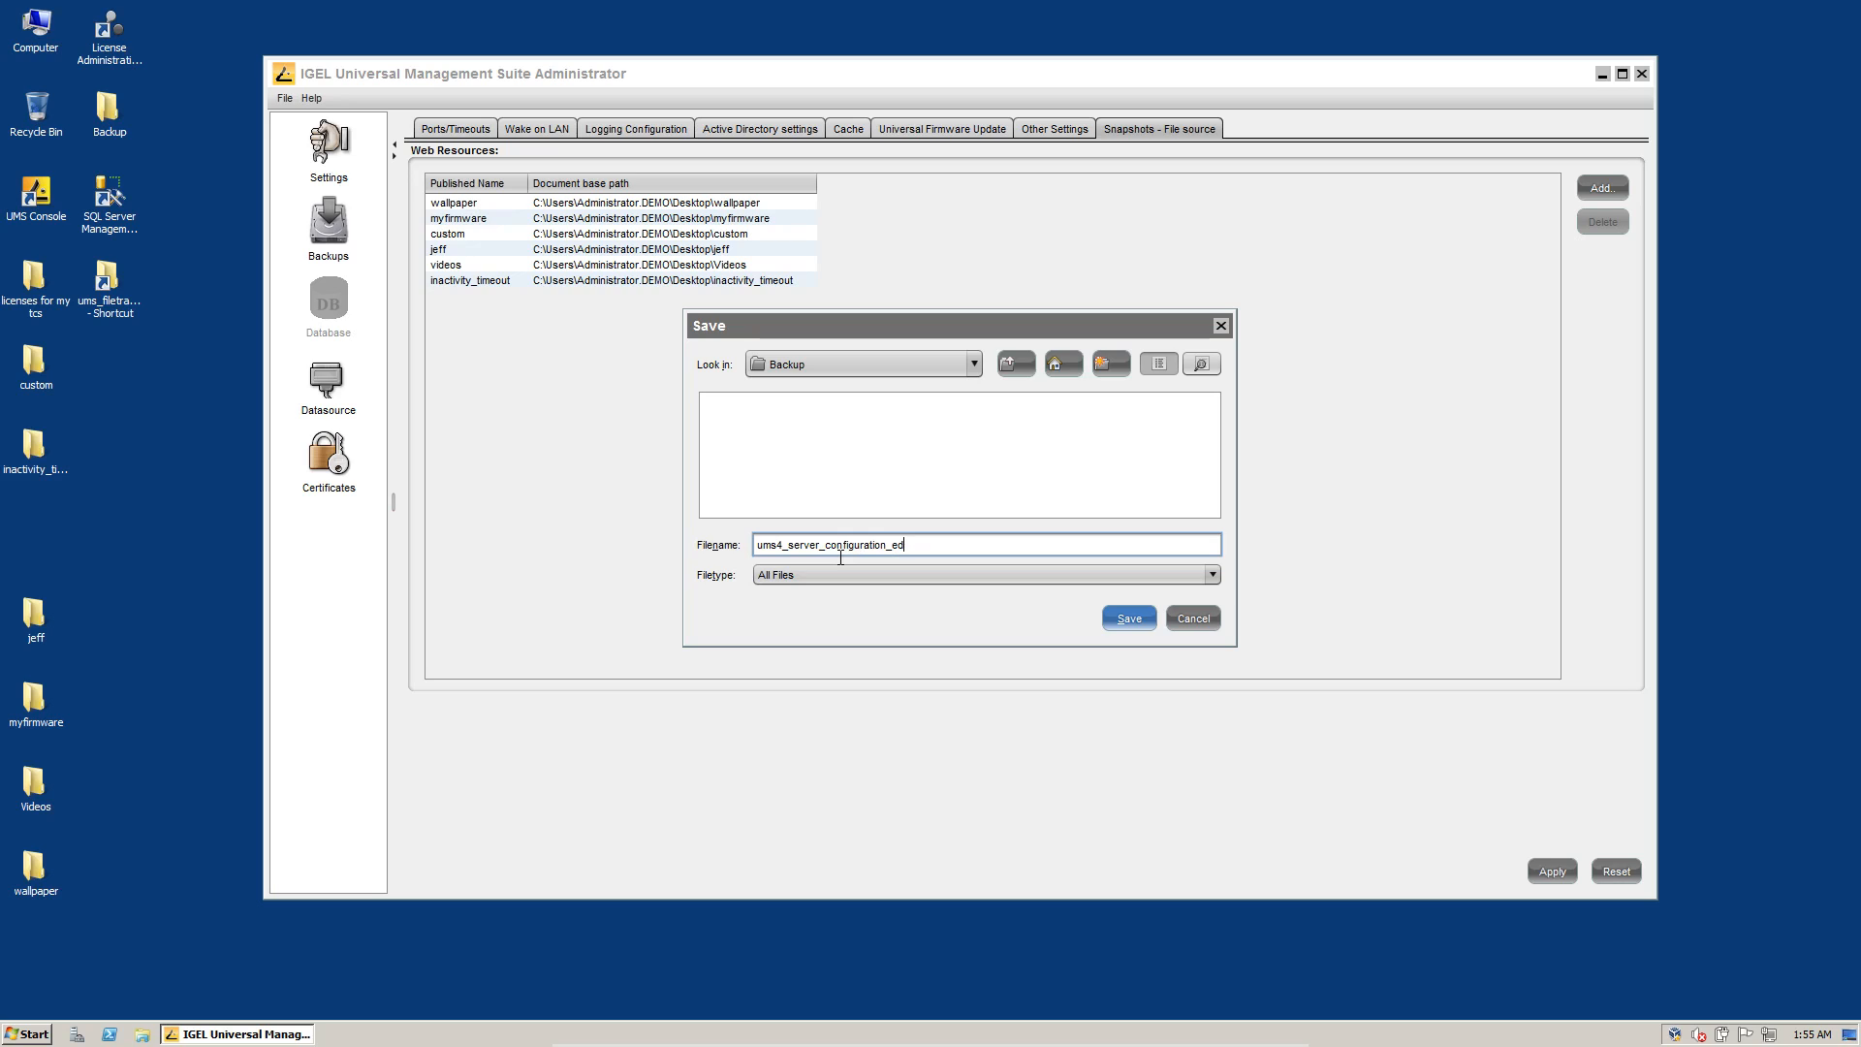
type("xport")
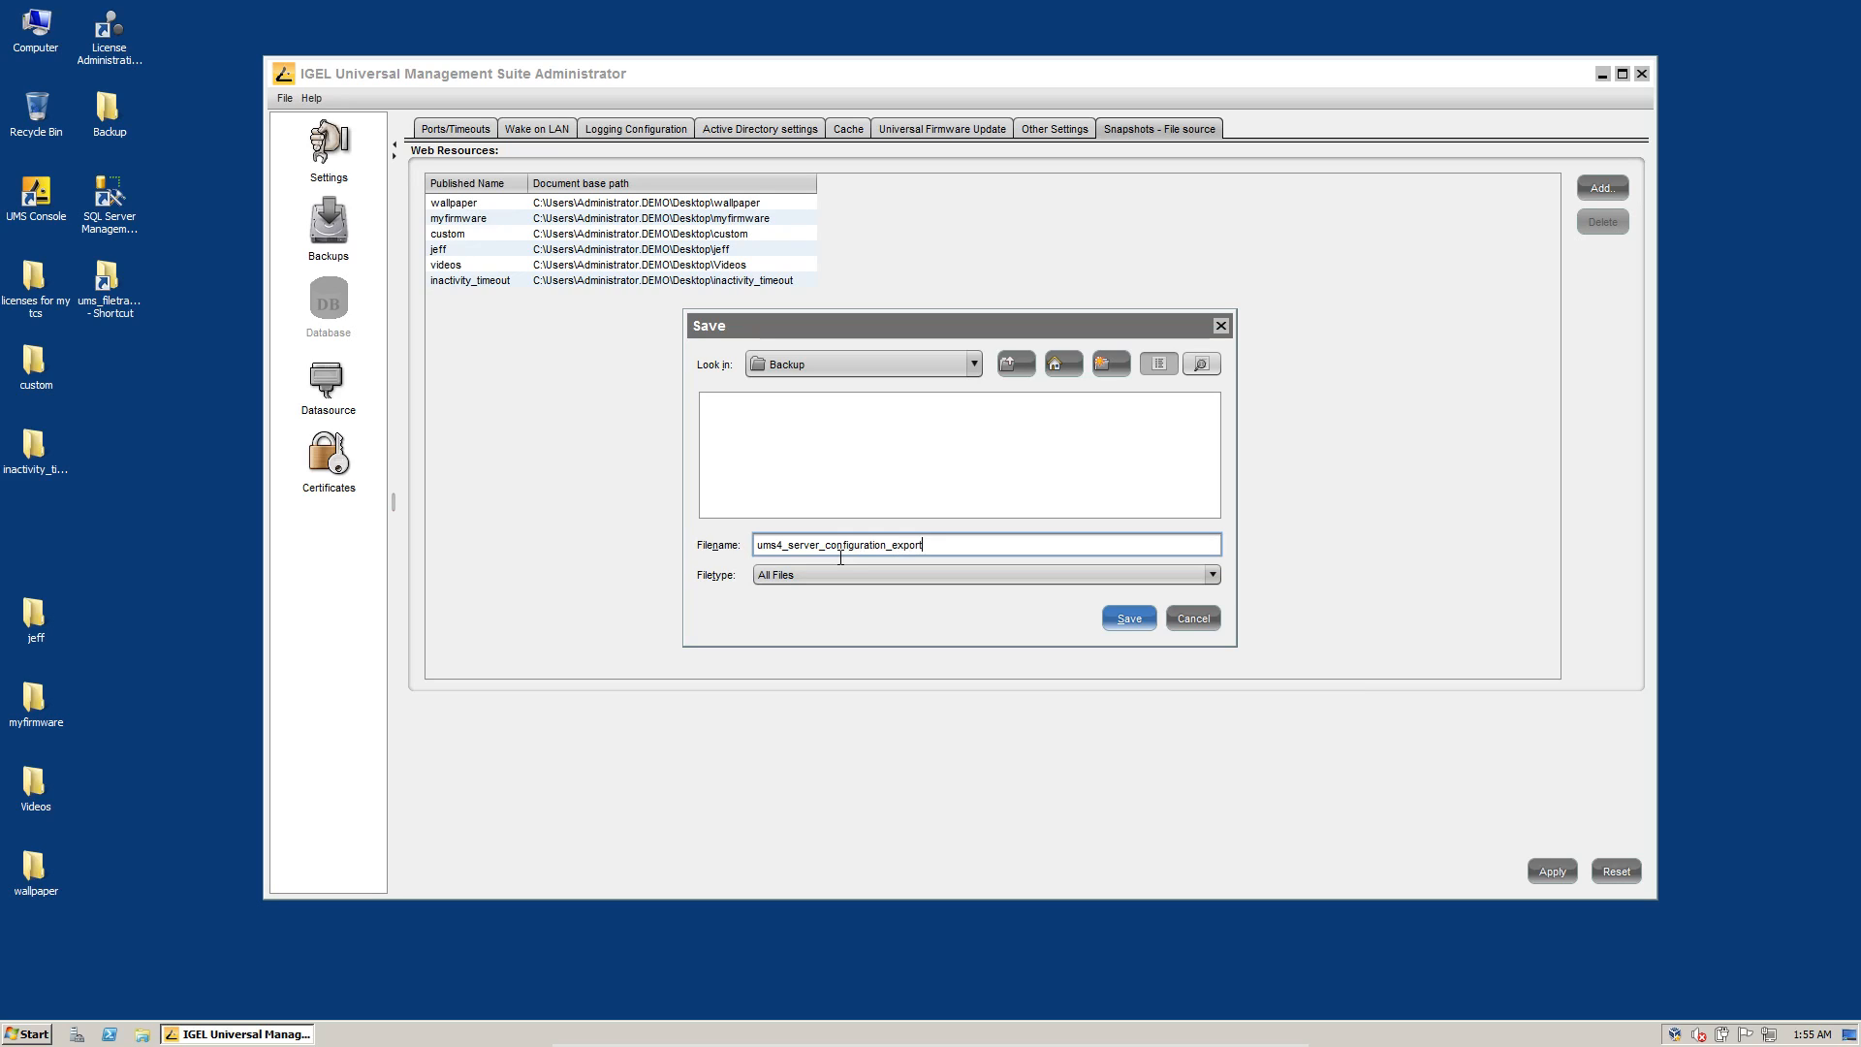
left_click(1125, 617)
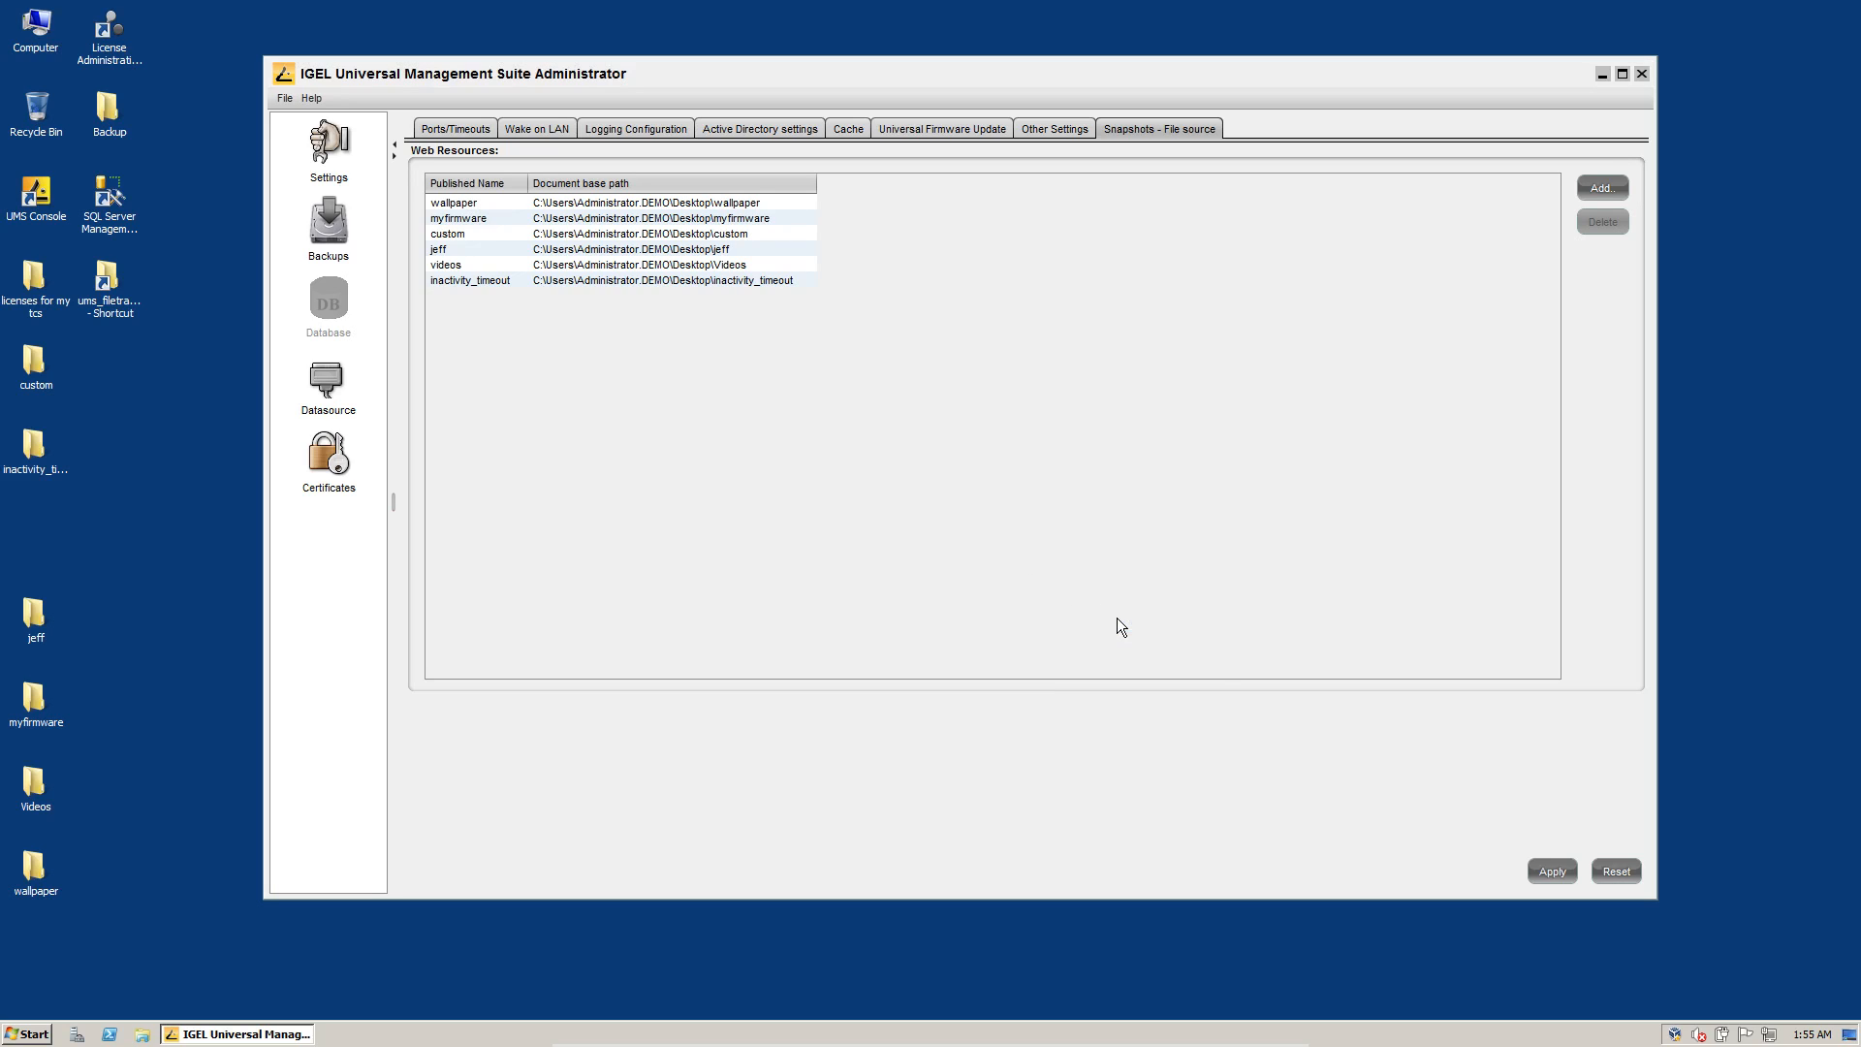
Set the desktop Backup folder as backup location and create the 2015-11-19-ums4 database backup
left_click(328, 226)
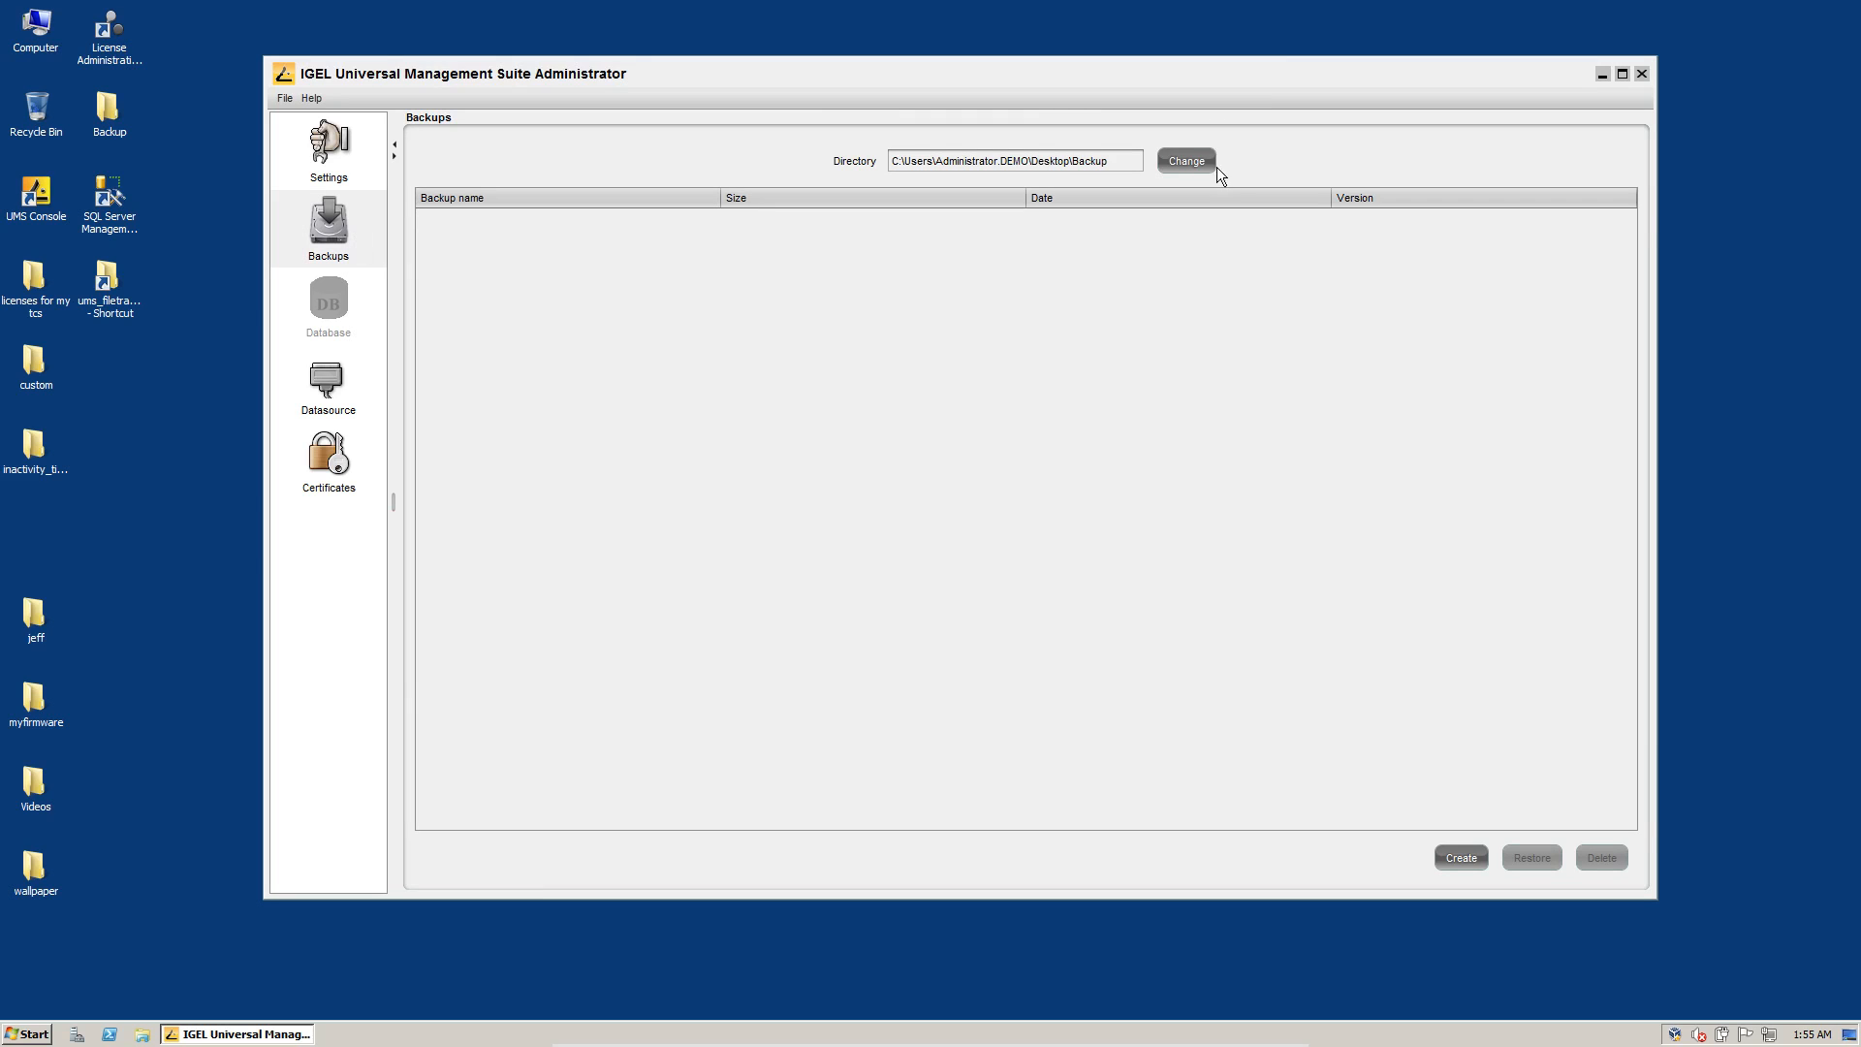
left_click(1184, 160)
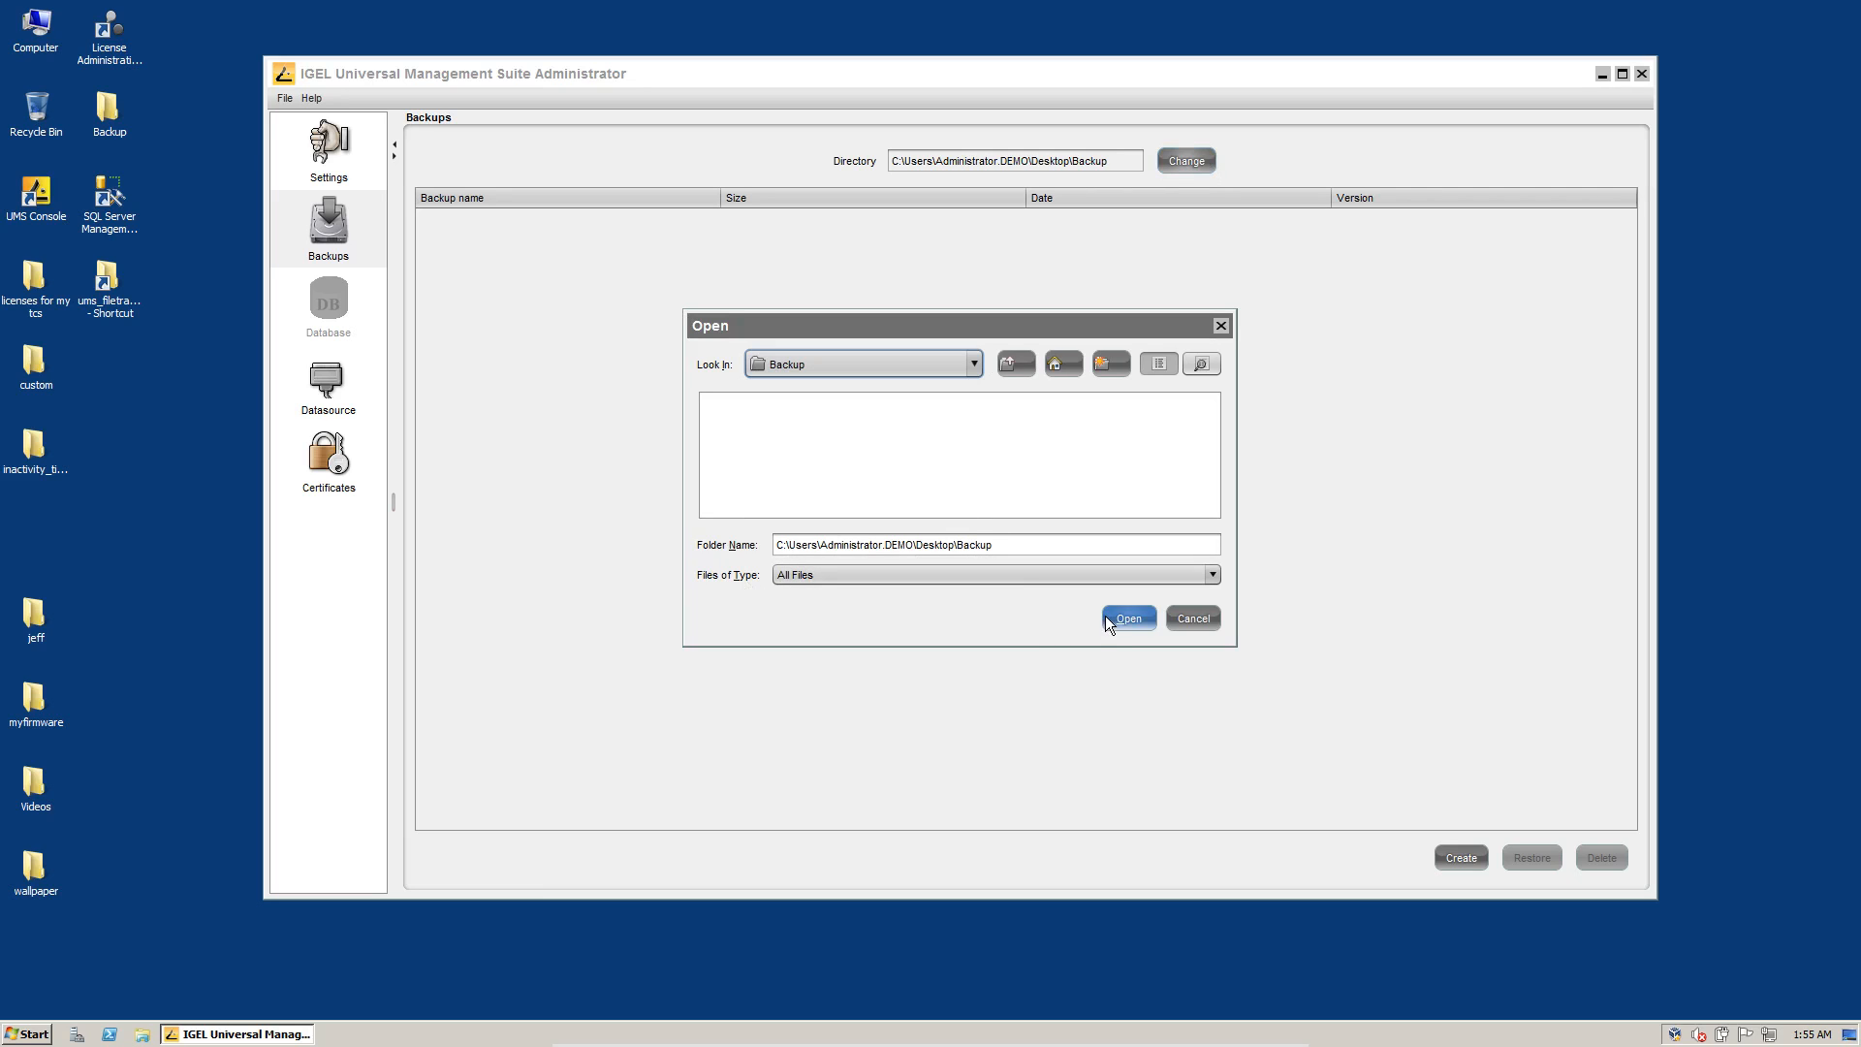
left_click(1126, 617)
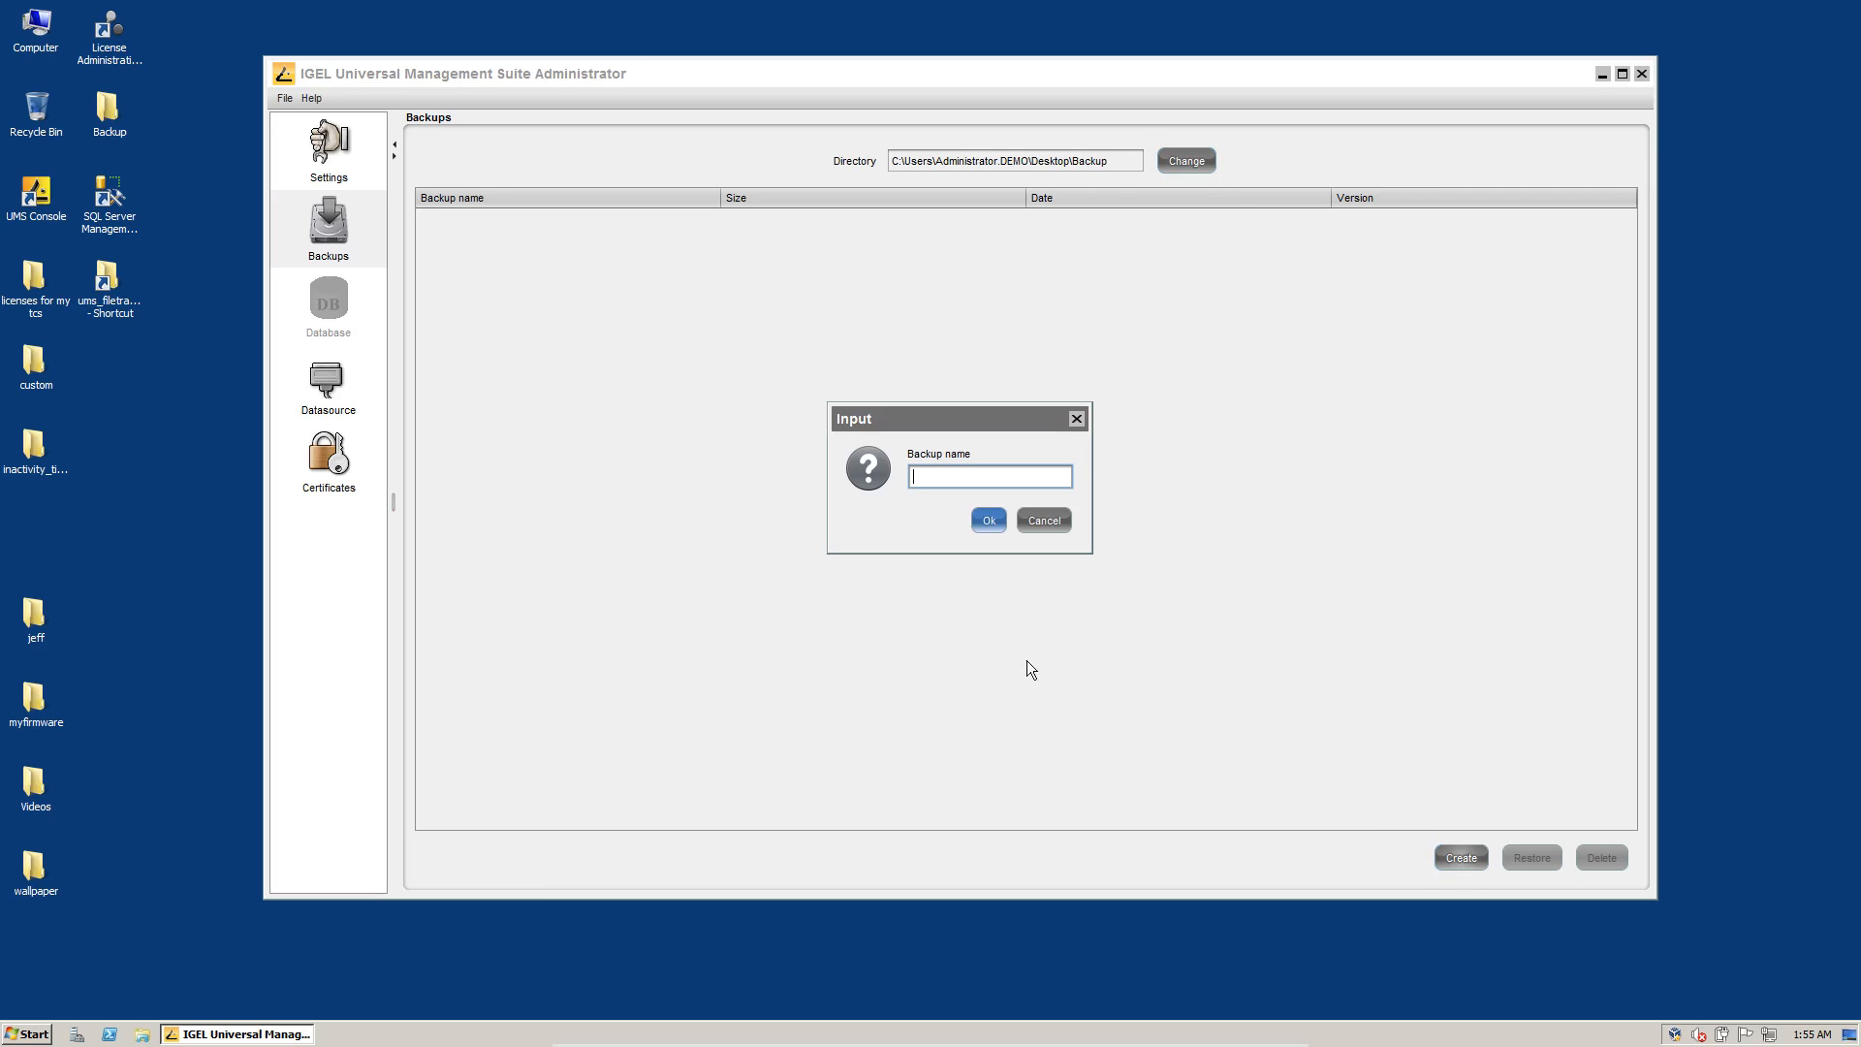
type("2015-11-19-ums")
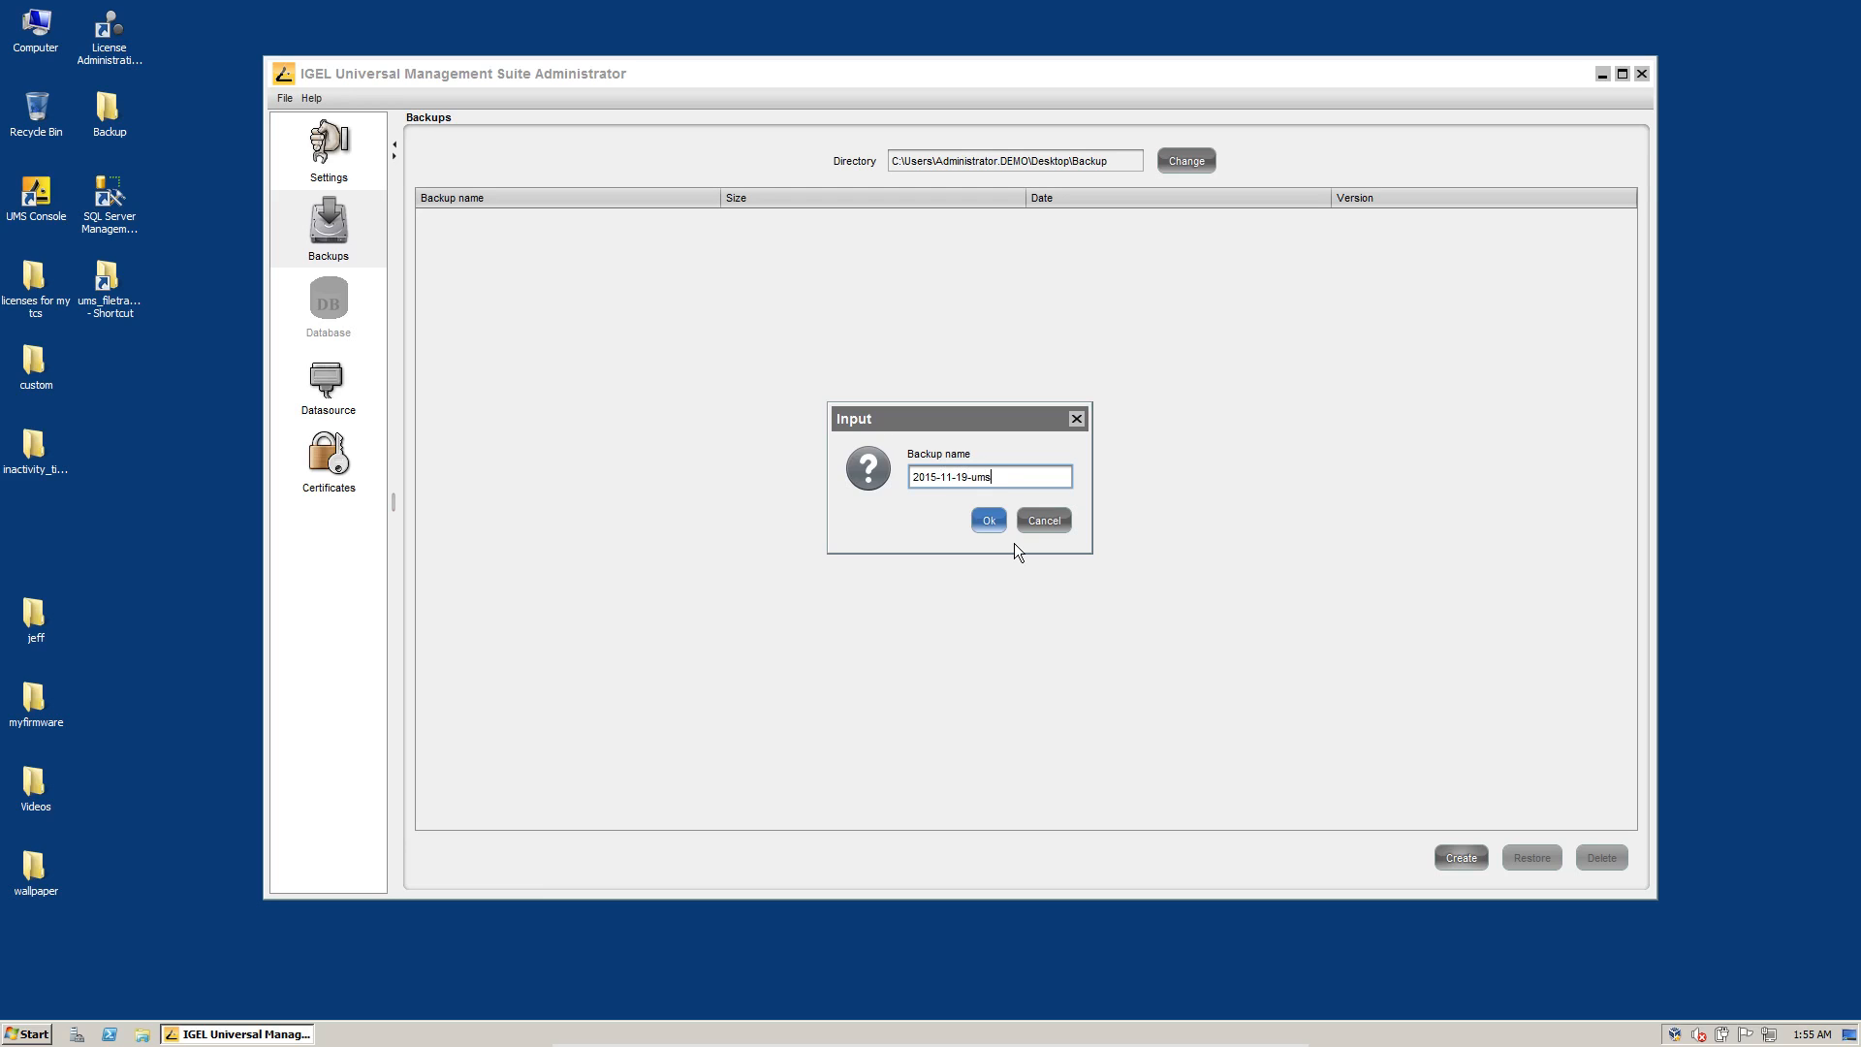
left_click(987, 520)
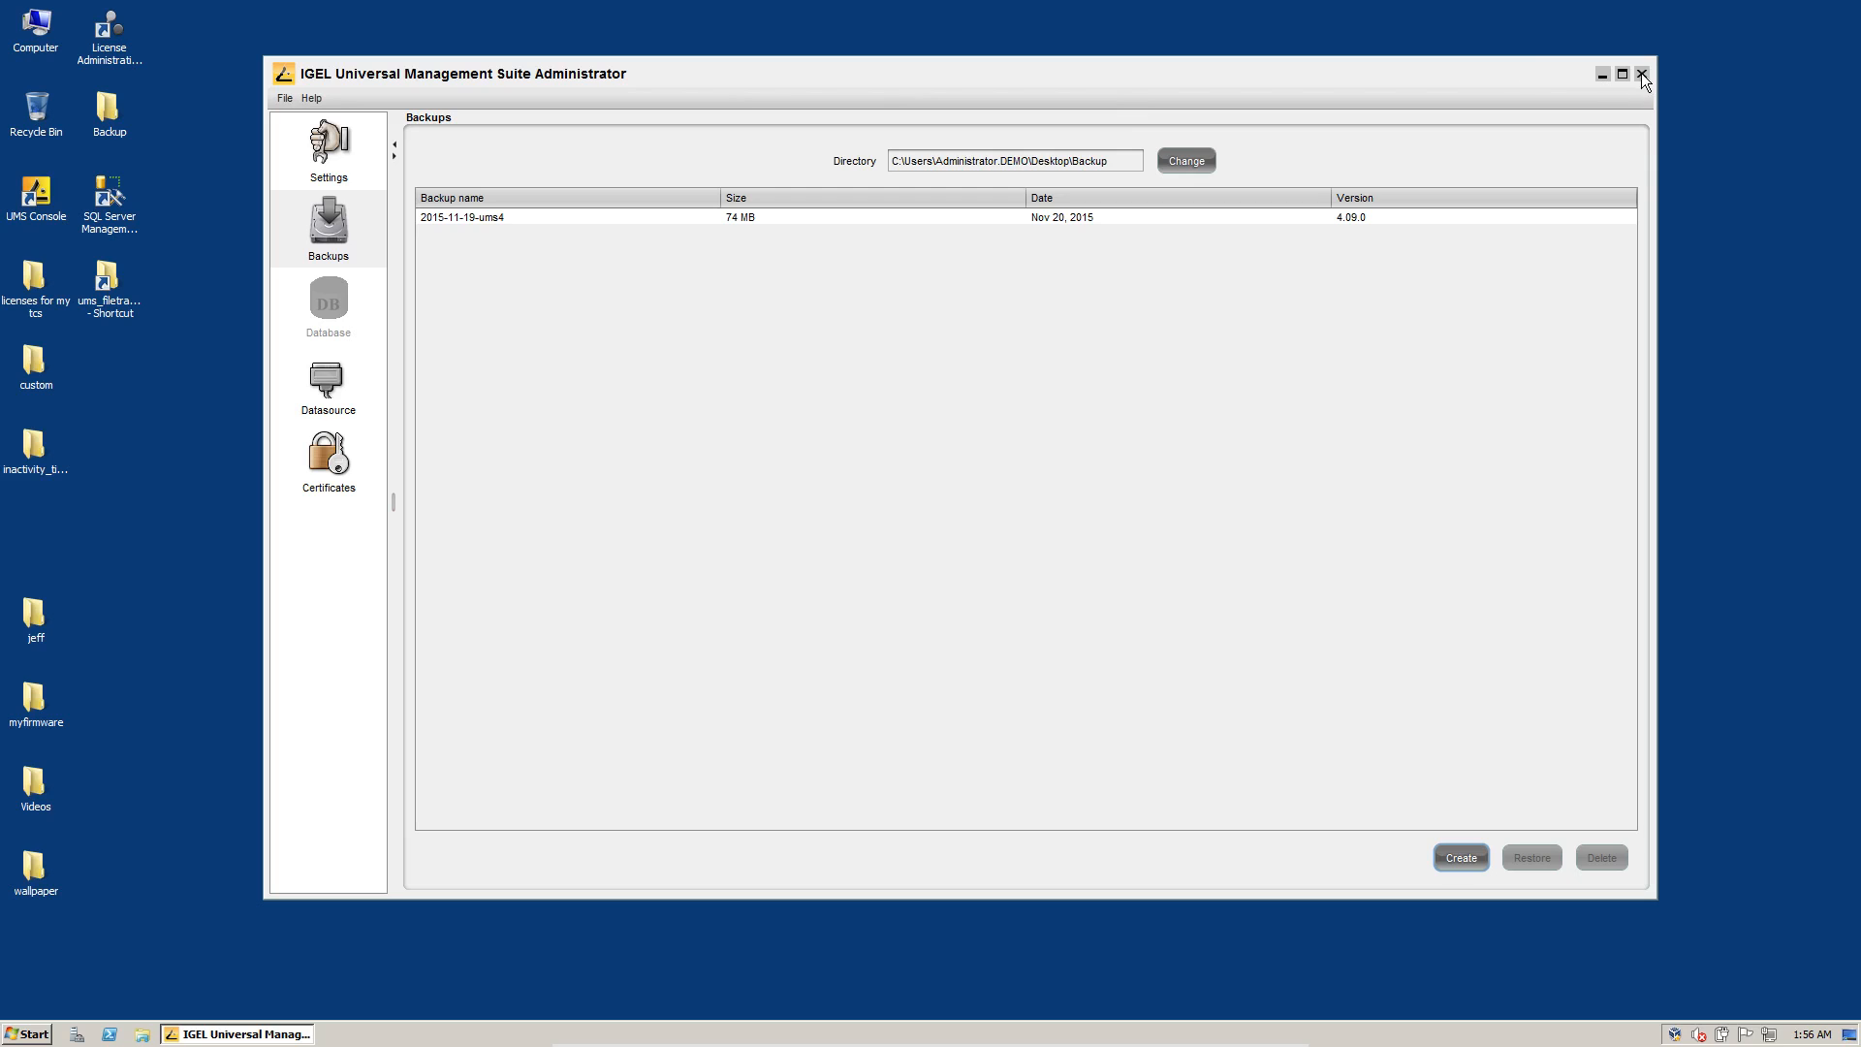
Close UMS Administrator and check the 5.01.100 and 4.09.120 installer file names on the desktop
left_click(1643, 73)
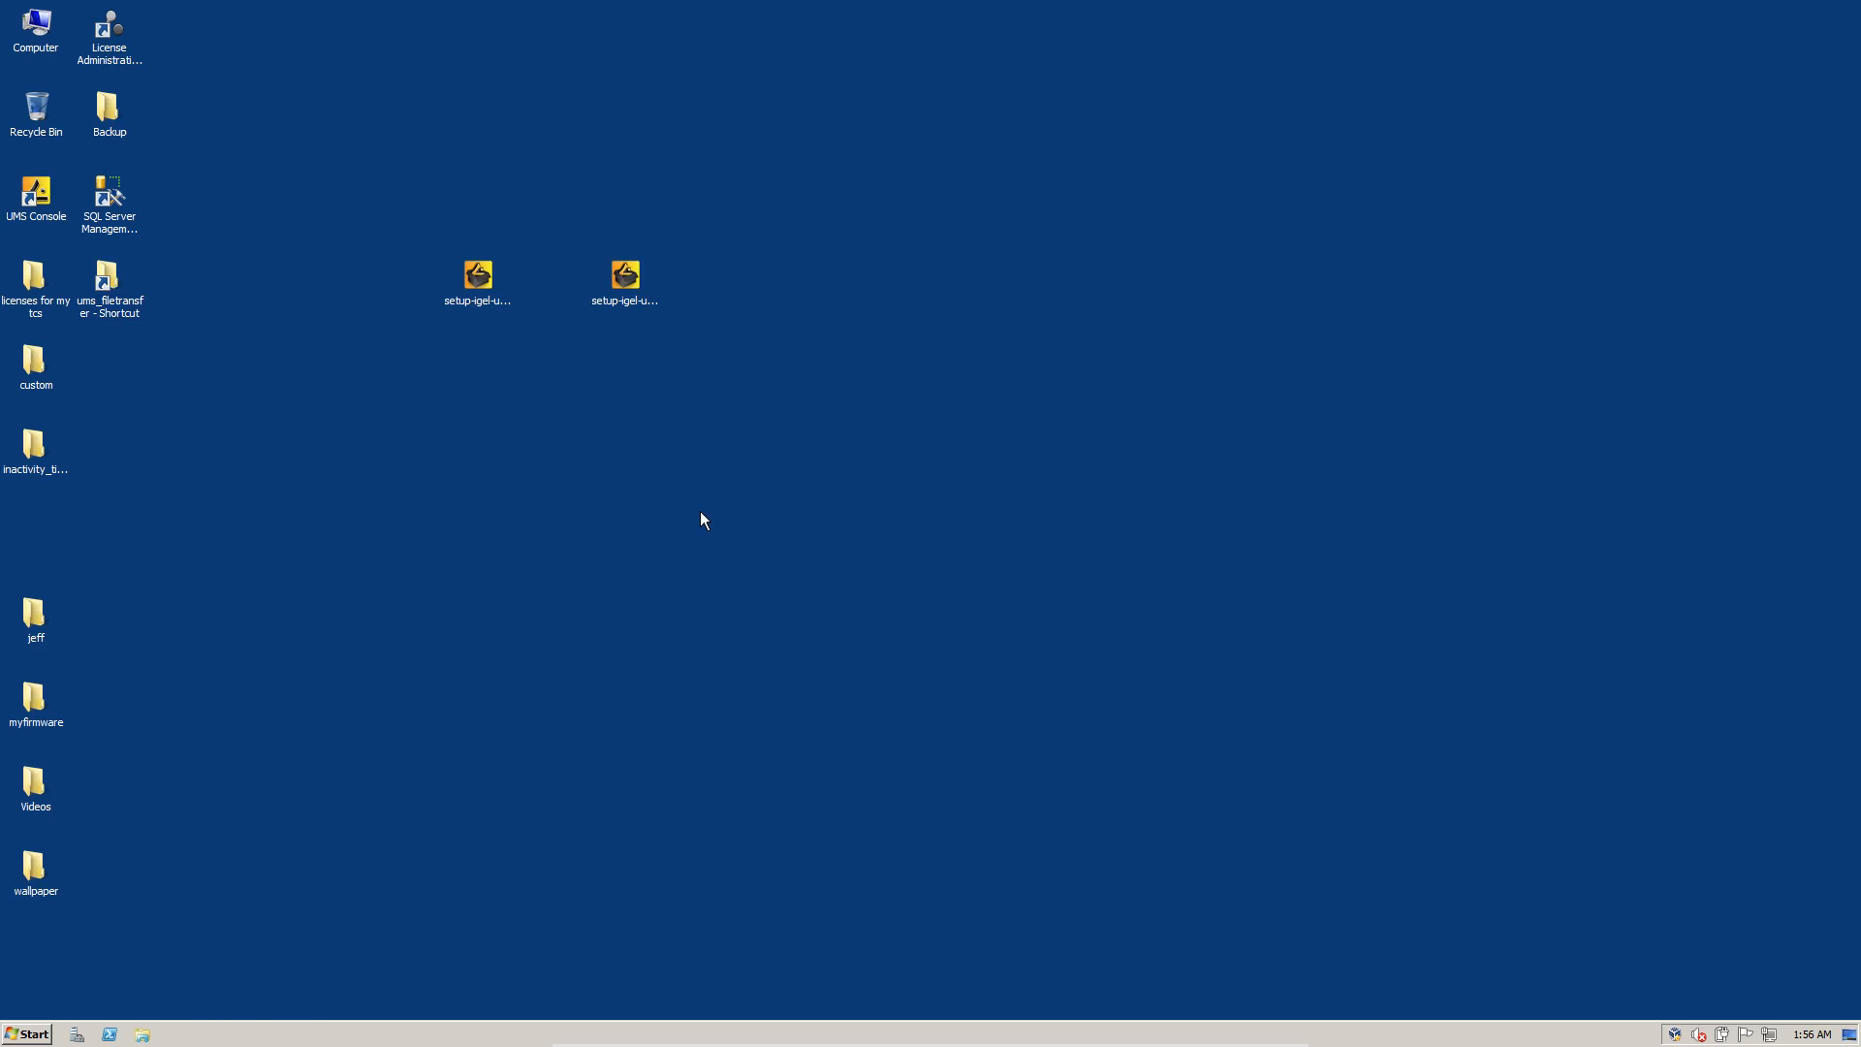
left_click(477, 274)
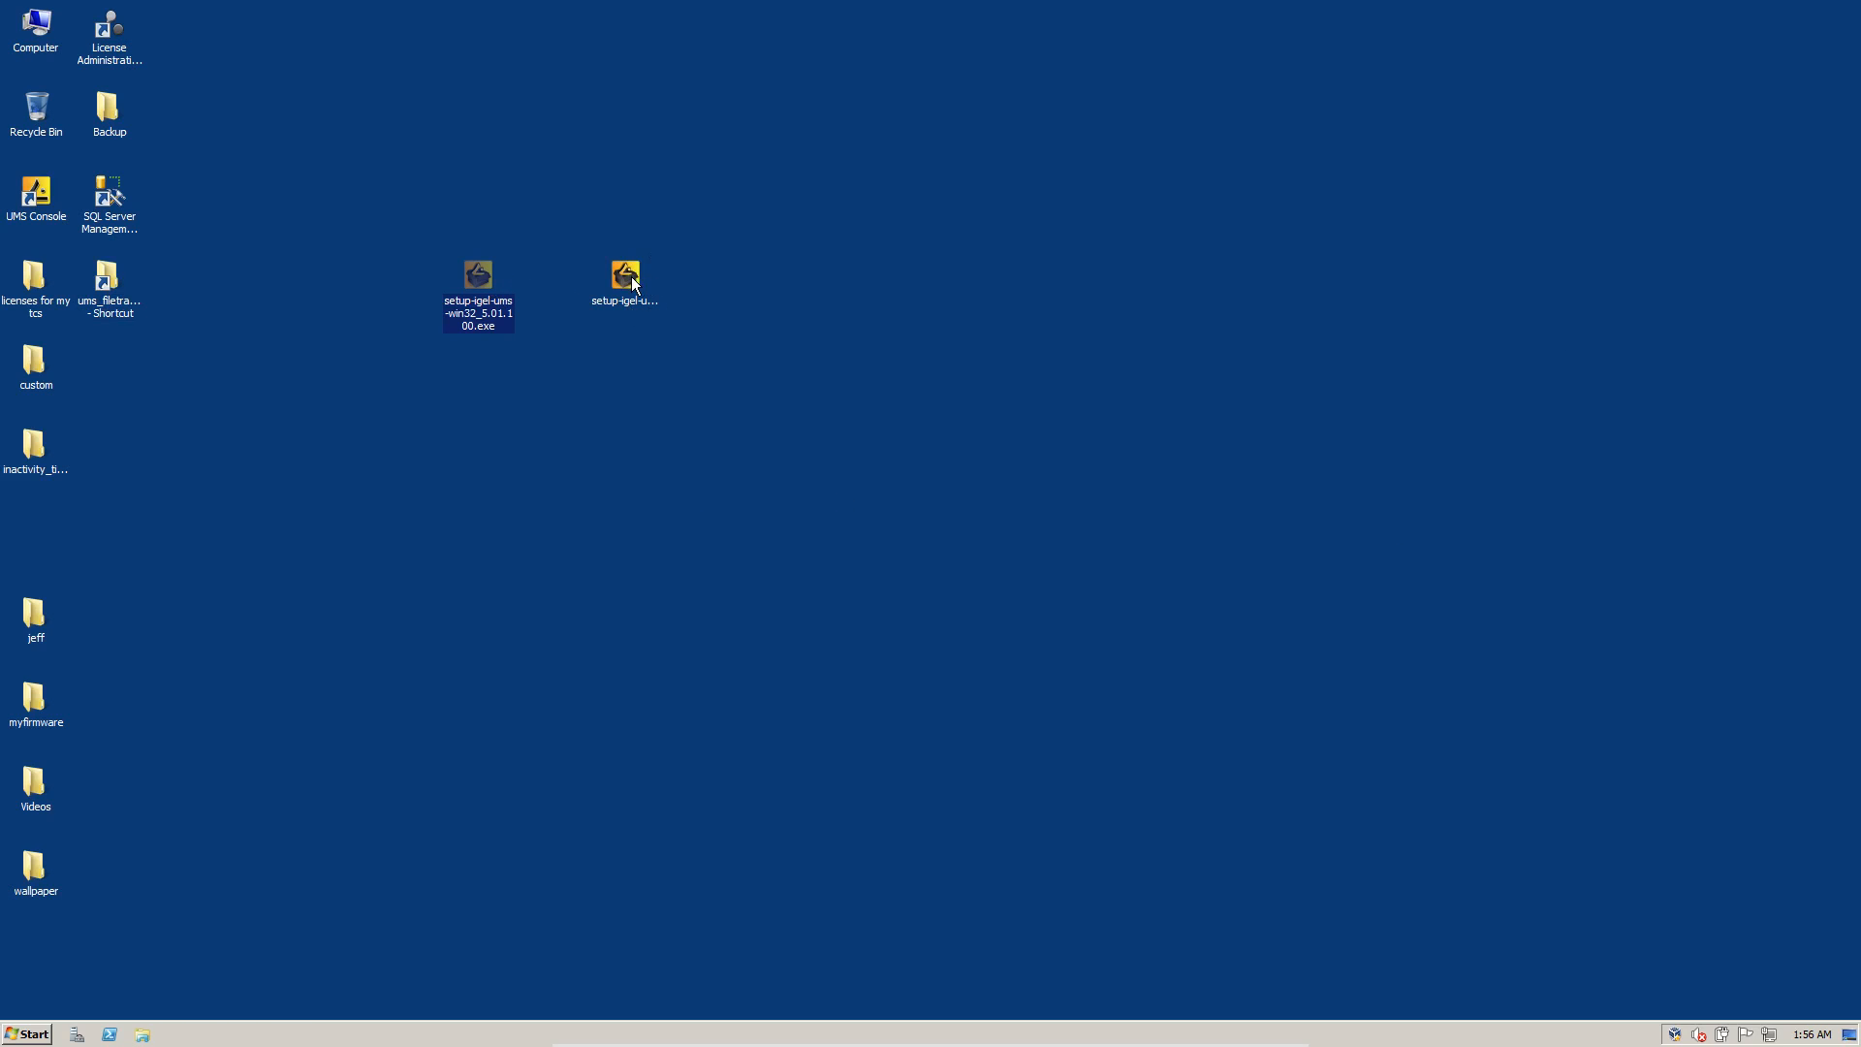
left_click(625, 276)
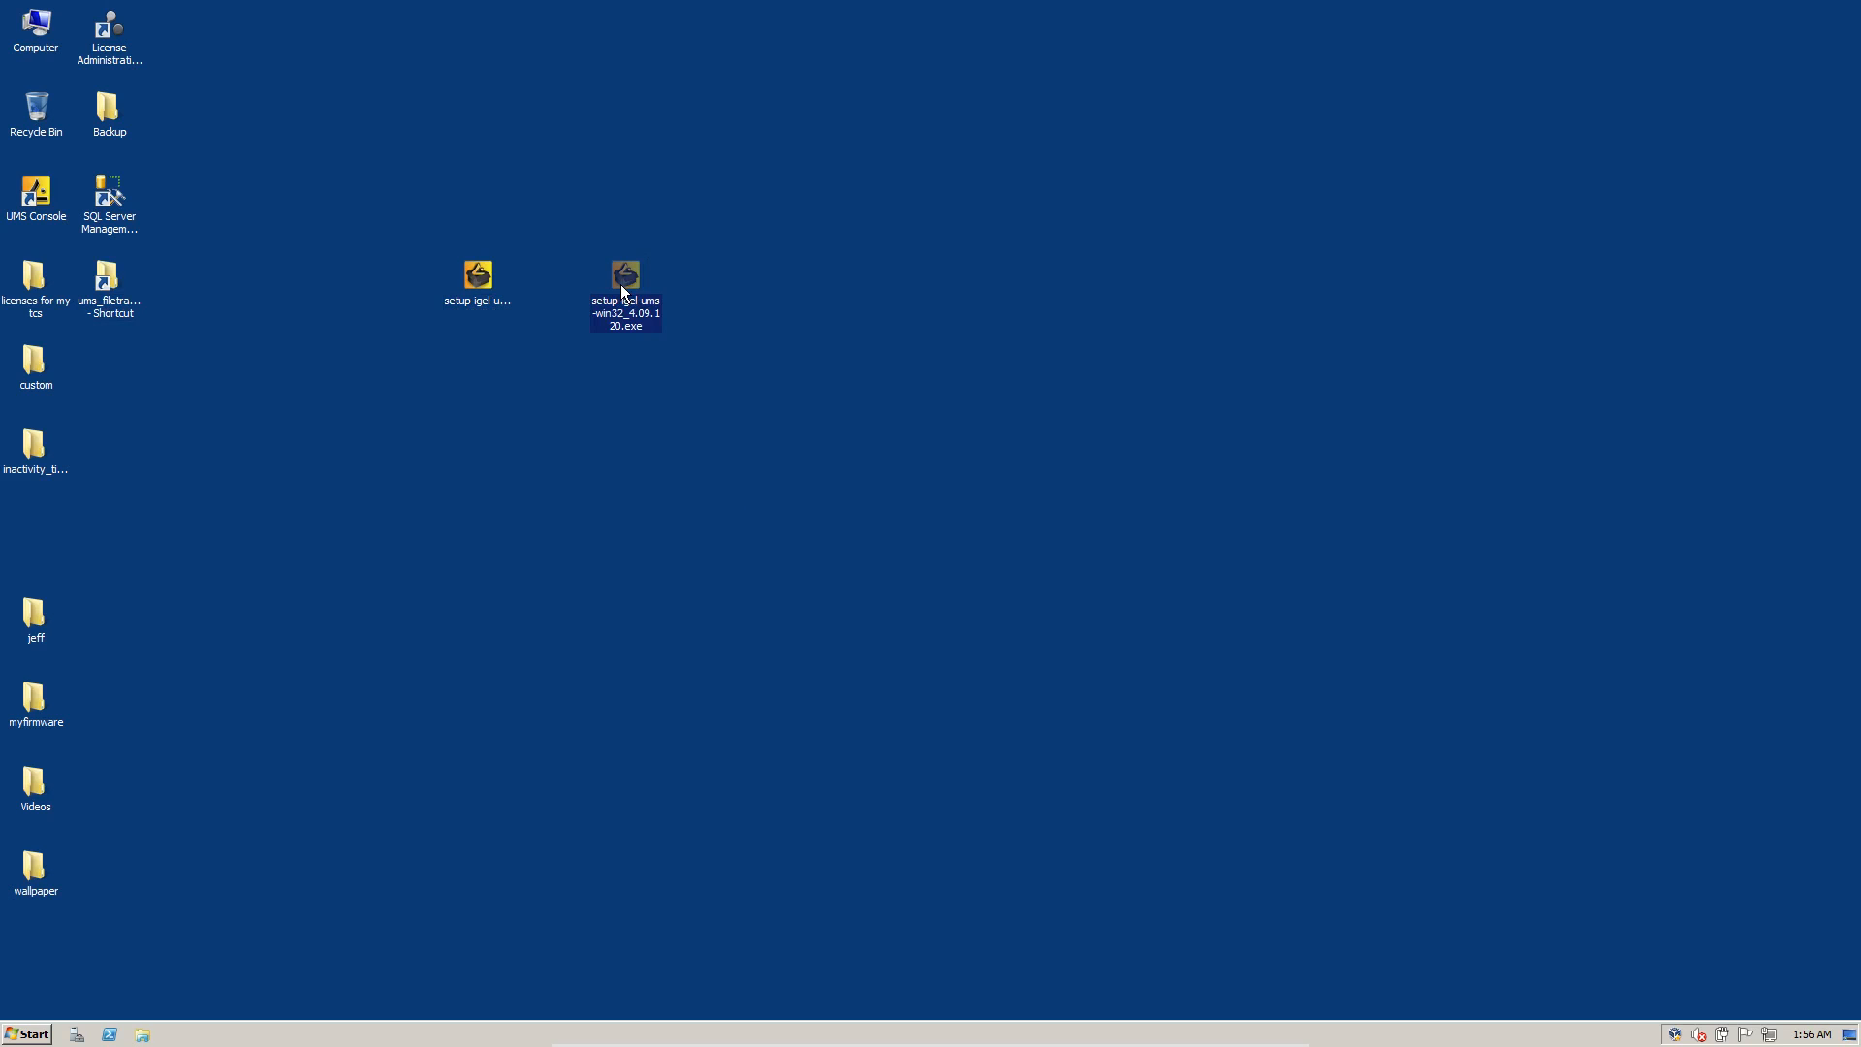
mouse_move(990, 552)
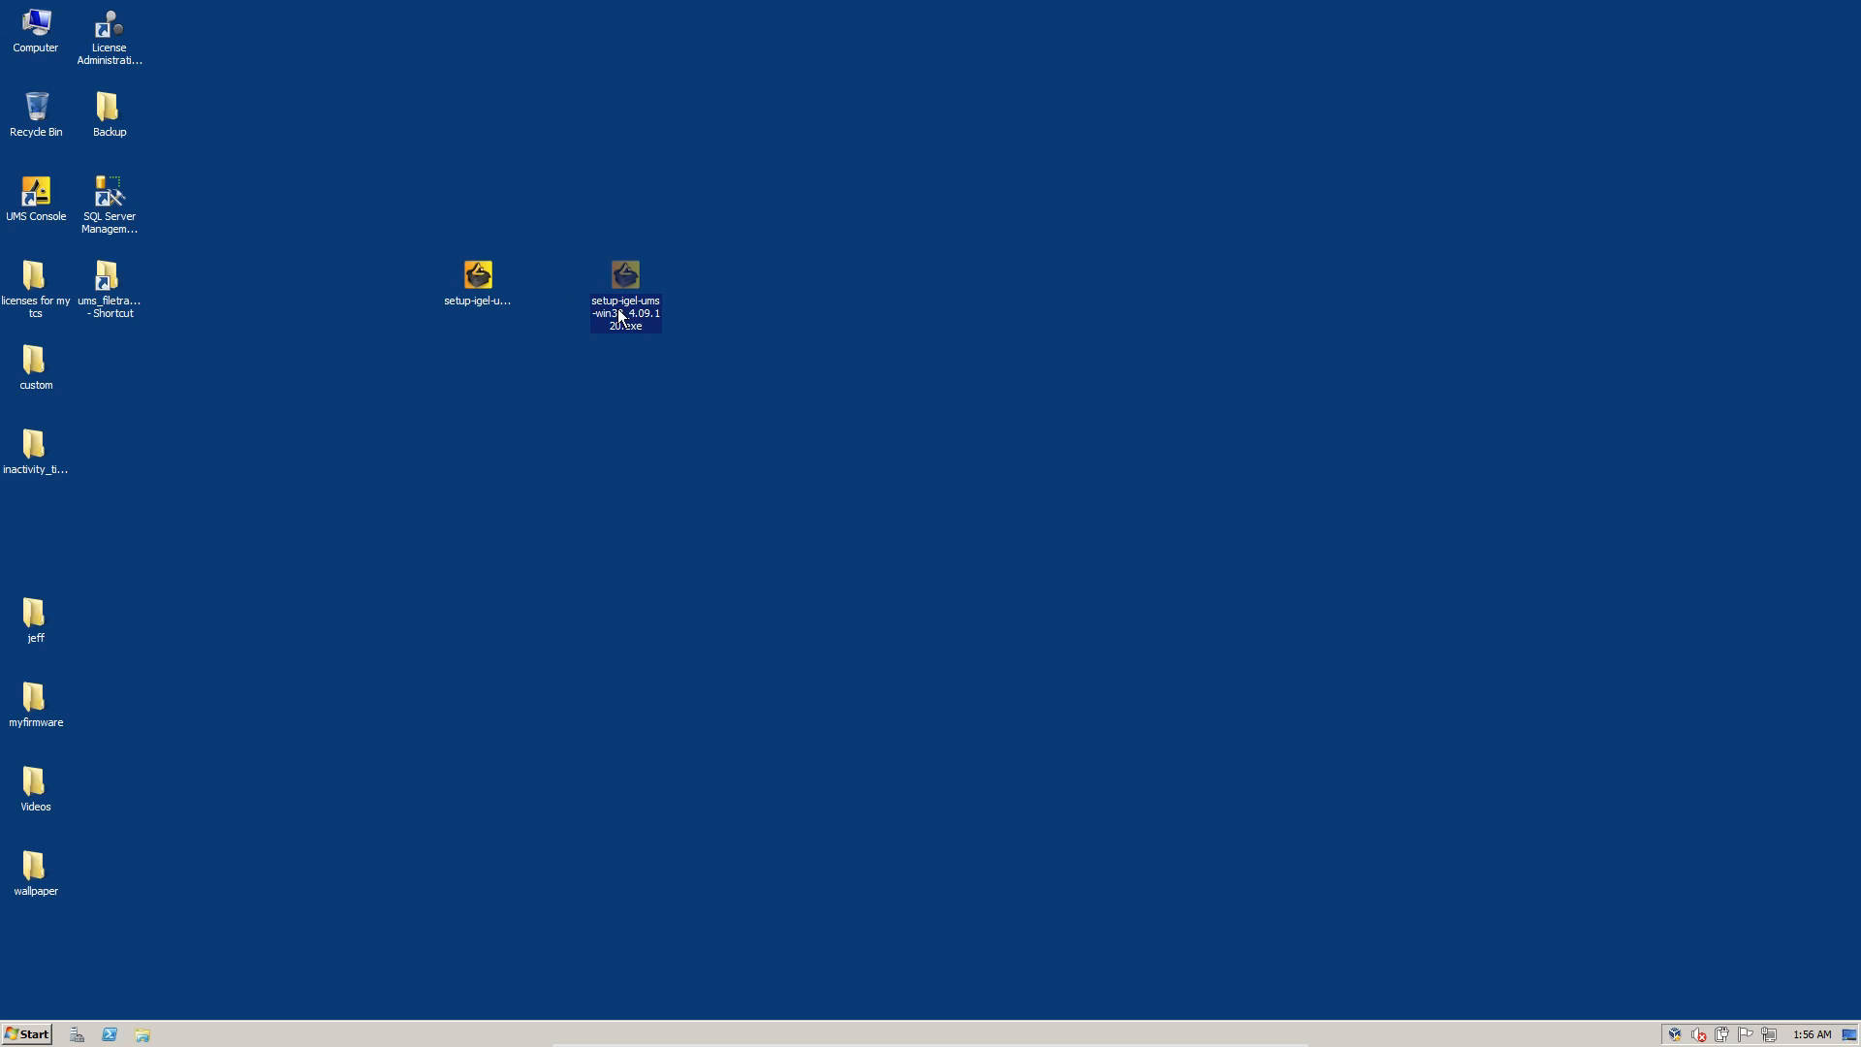
mouse_move(787, 427)
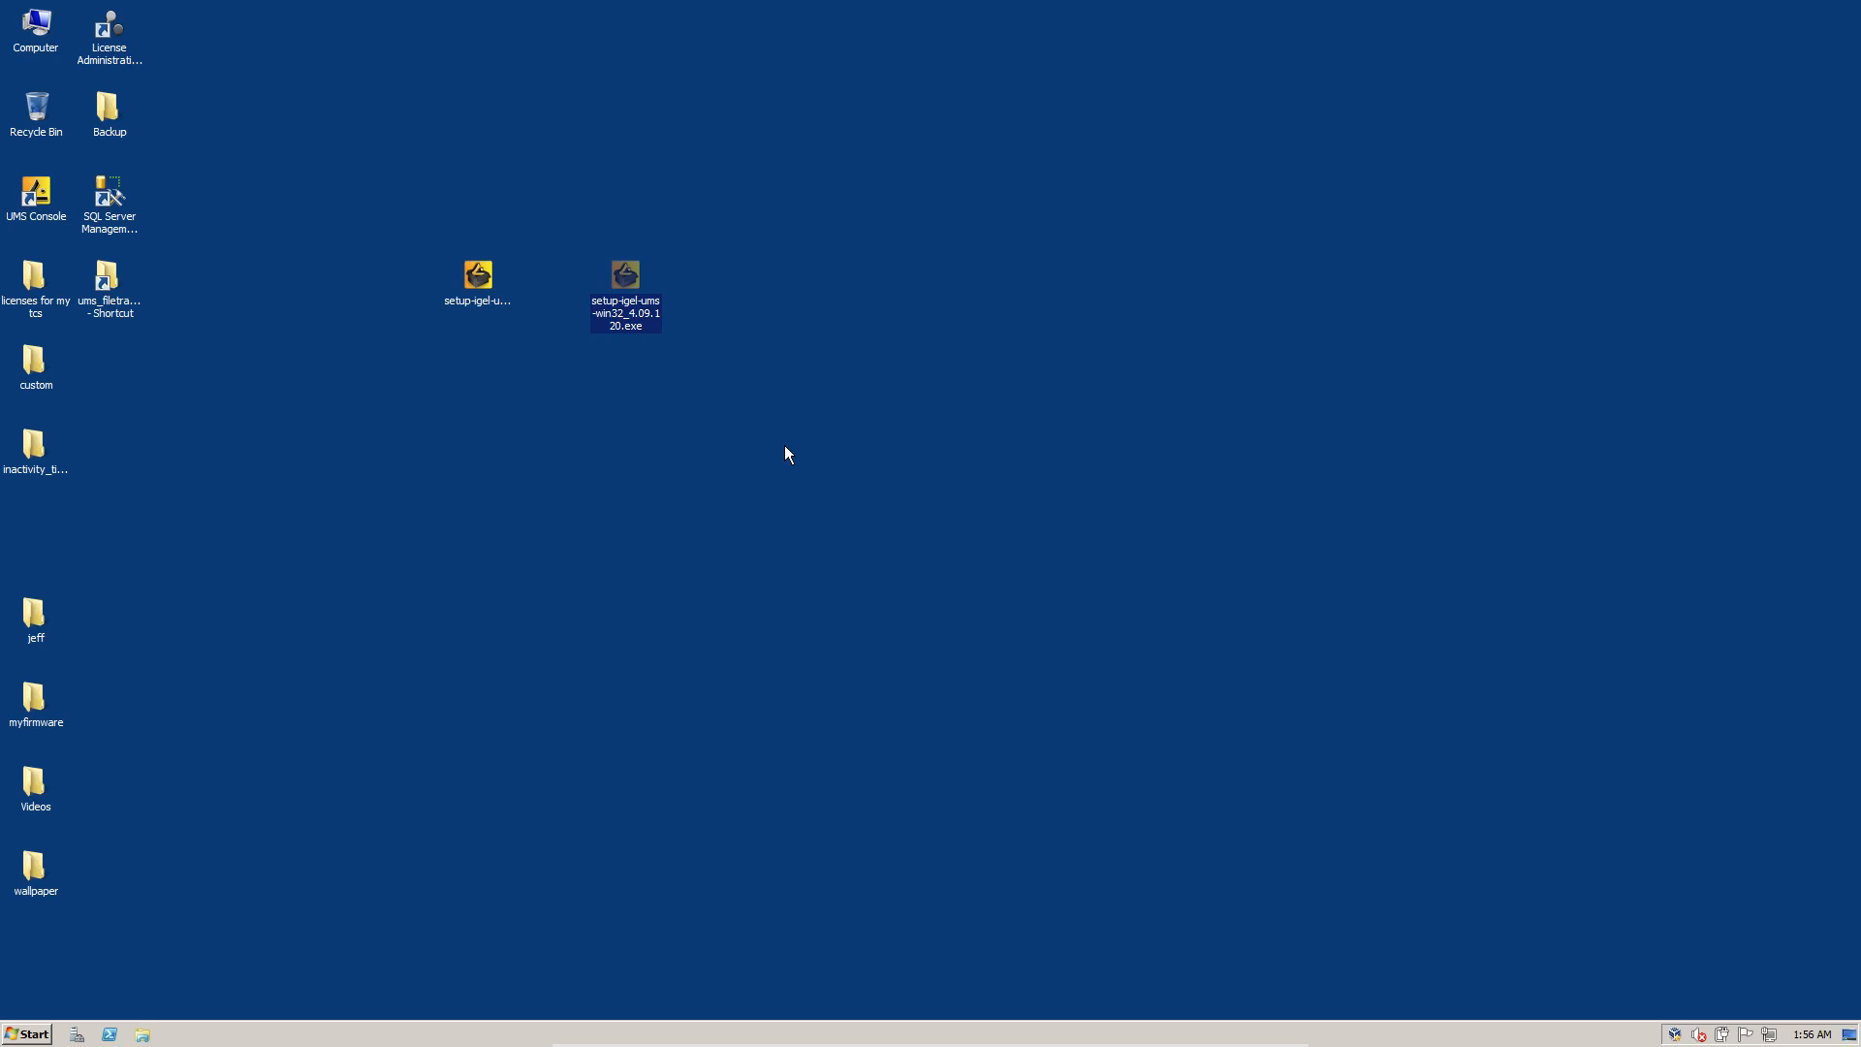
mouse_move(549, 449)
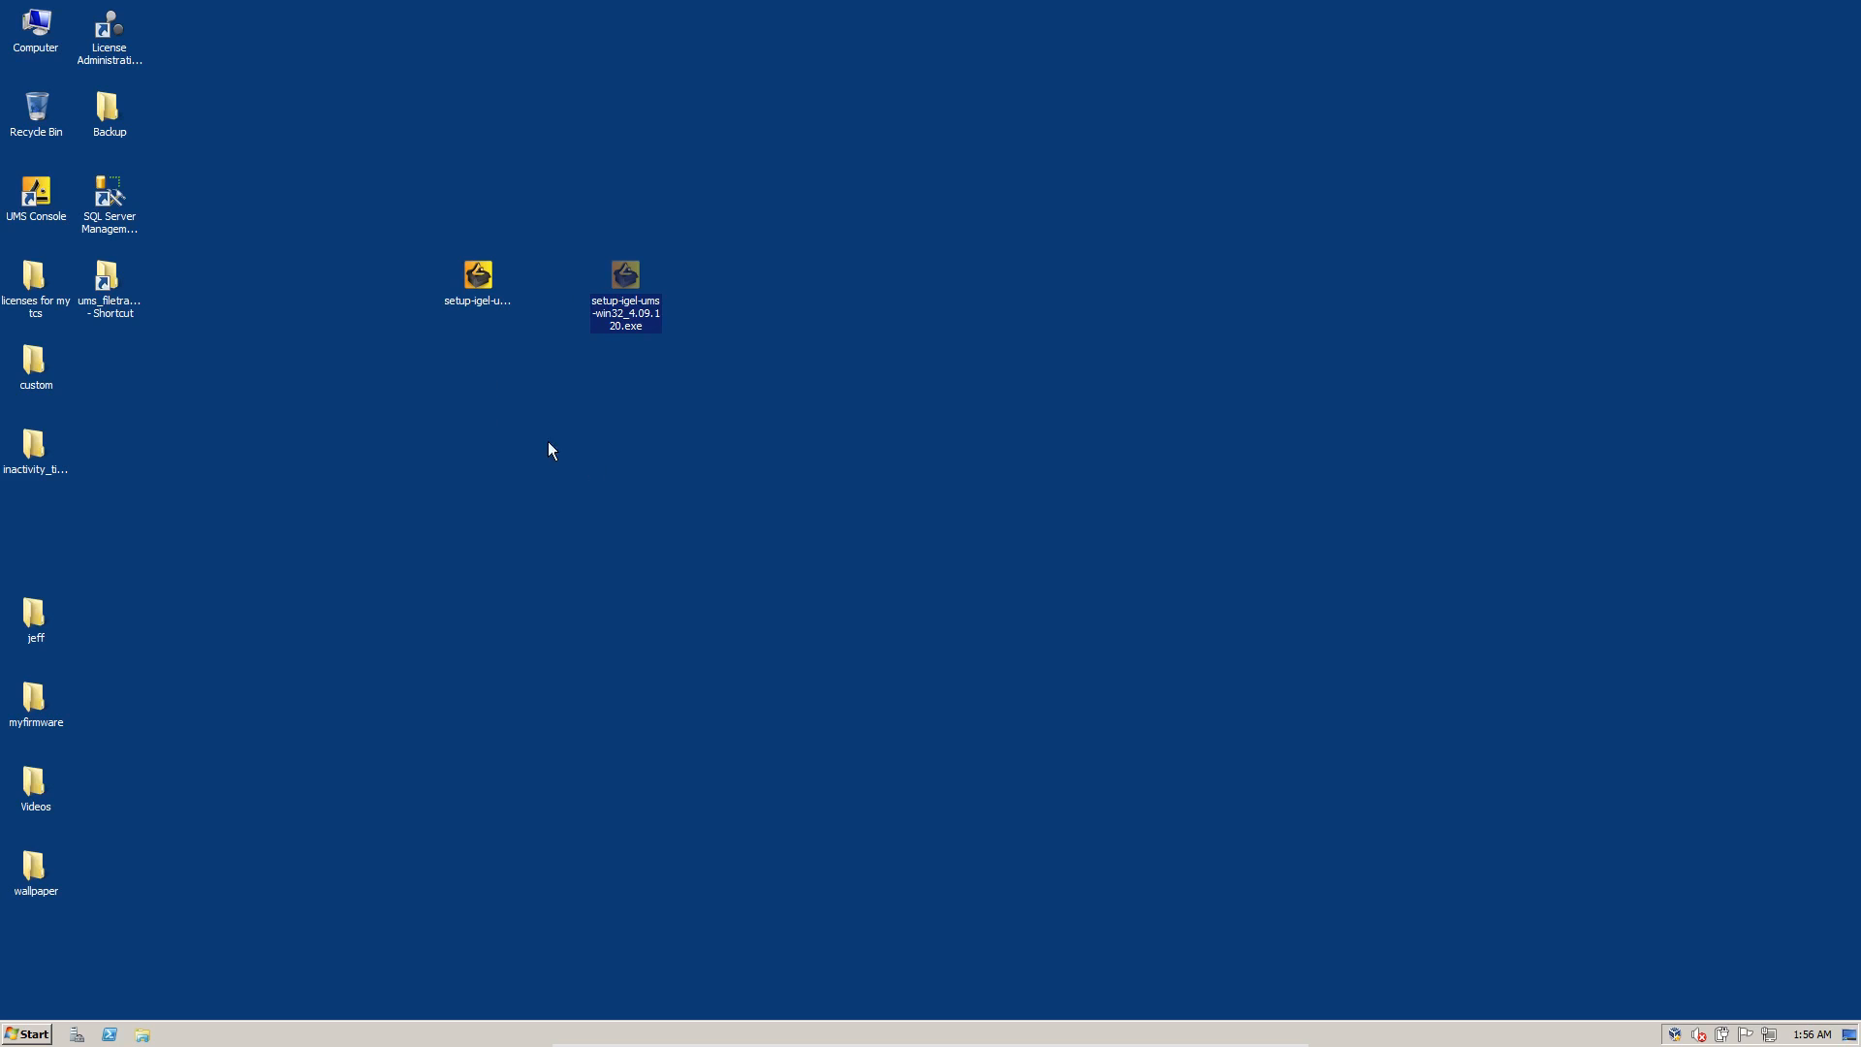
mouse_move(780, 520)
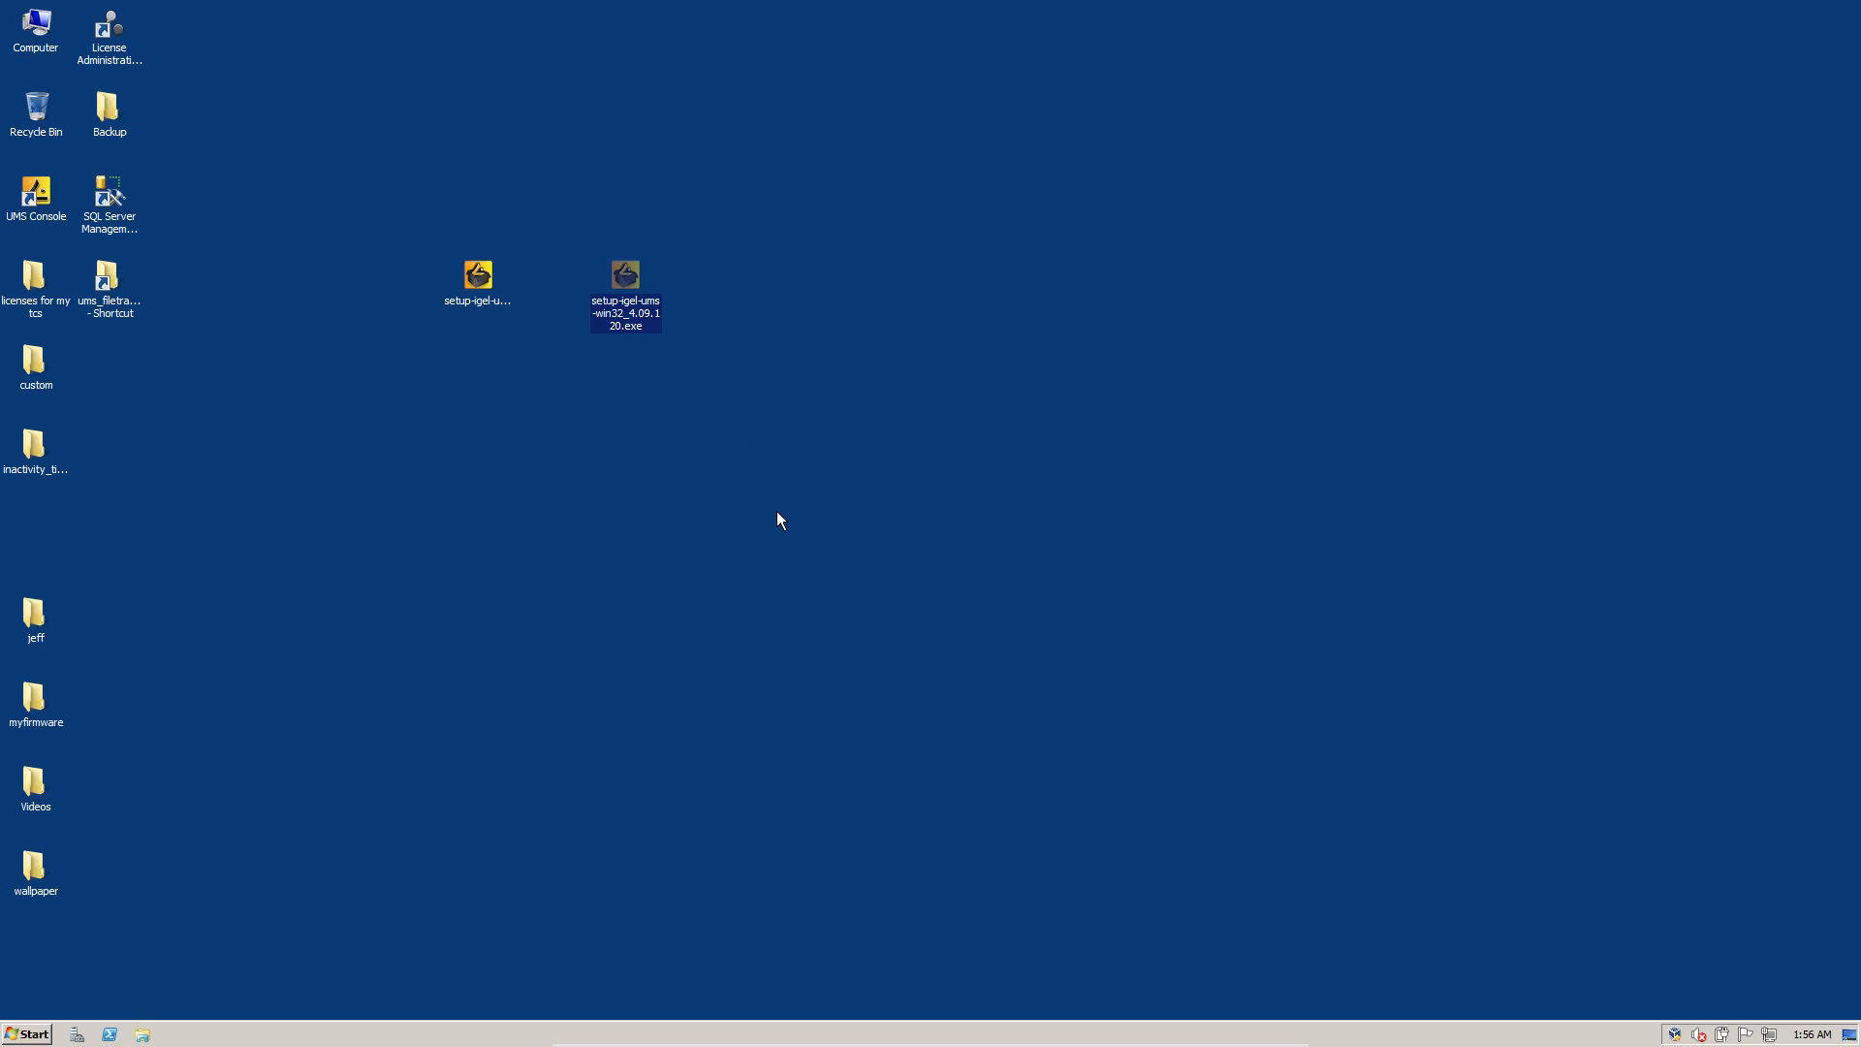
mouse_move(1026, 486)
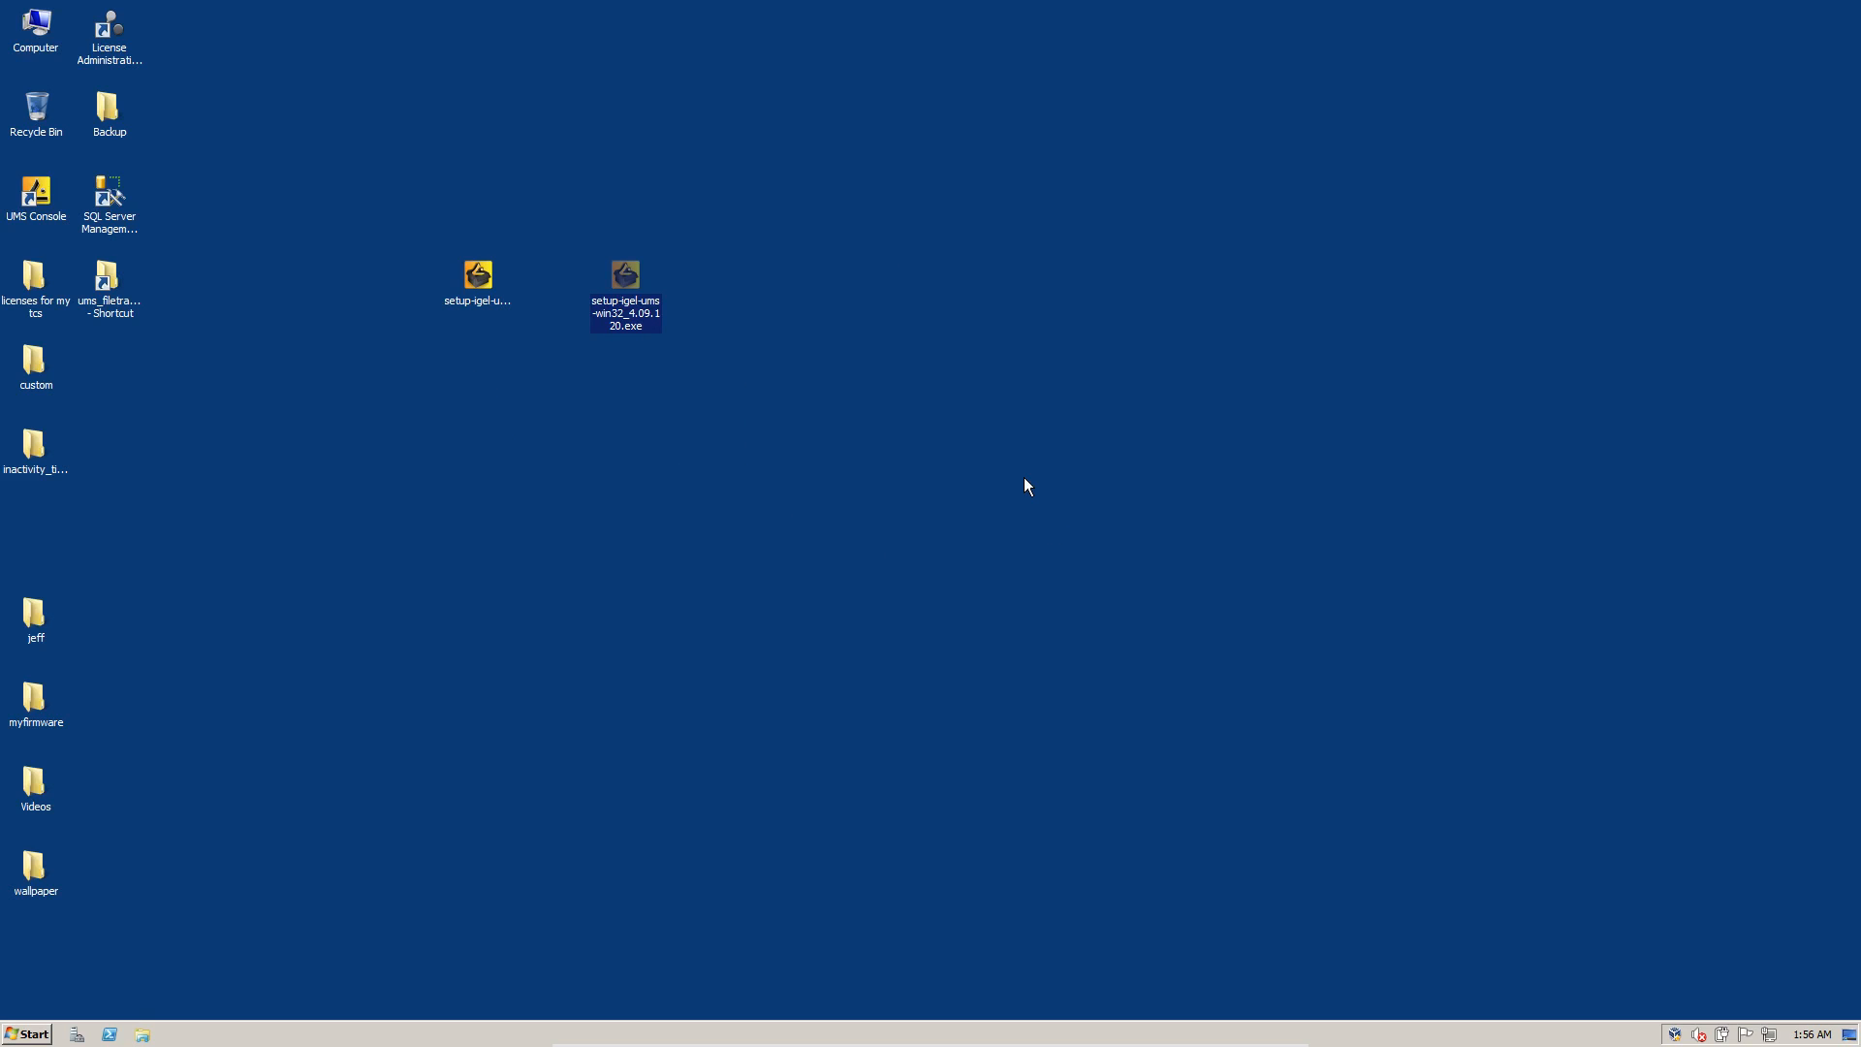
mouse_move(866, 408)
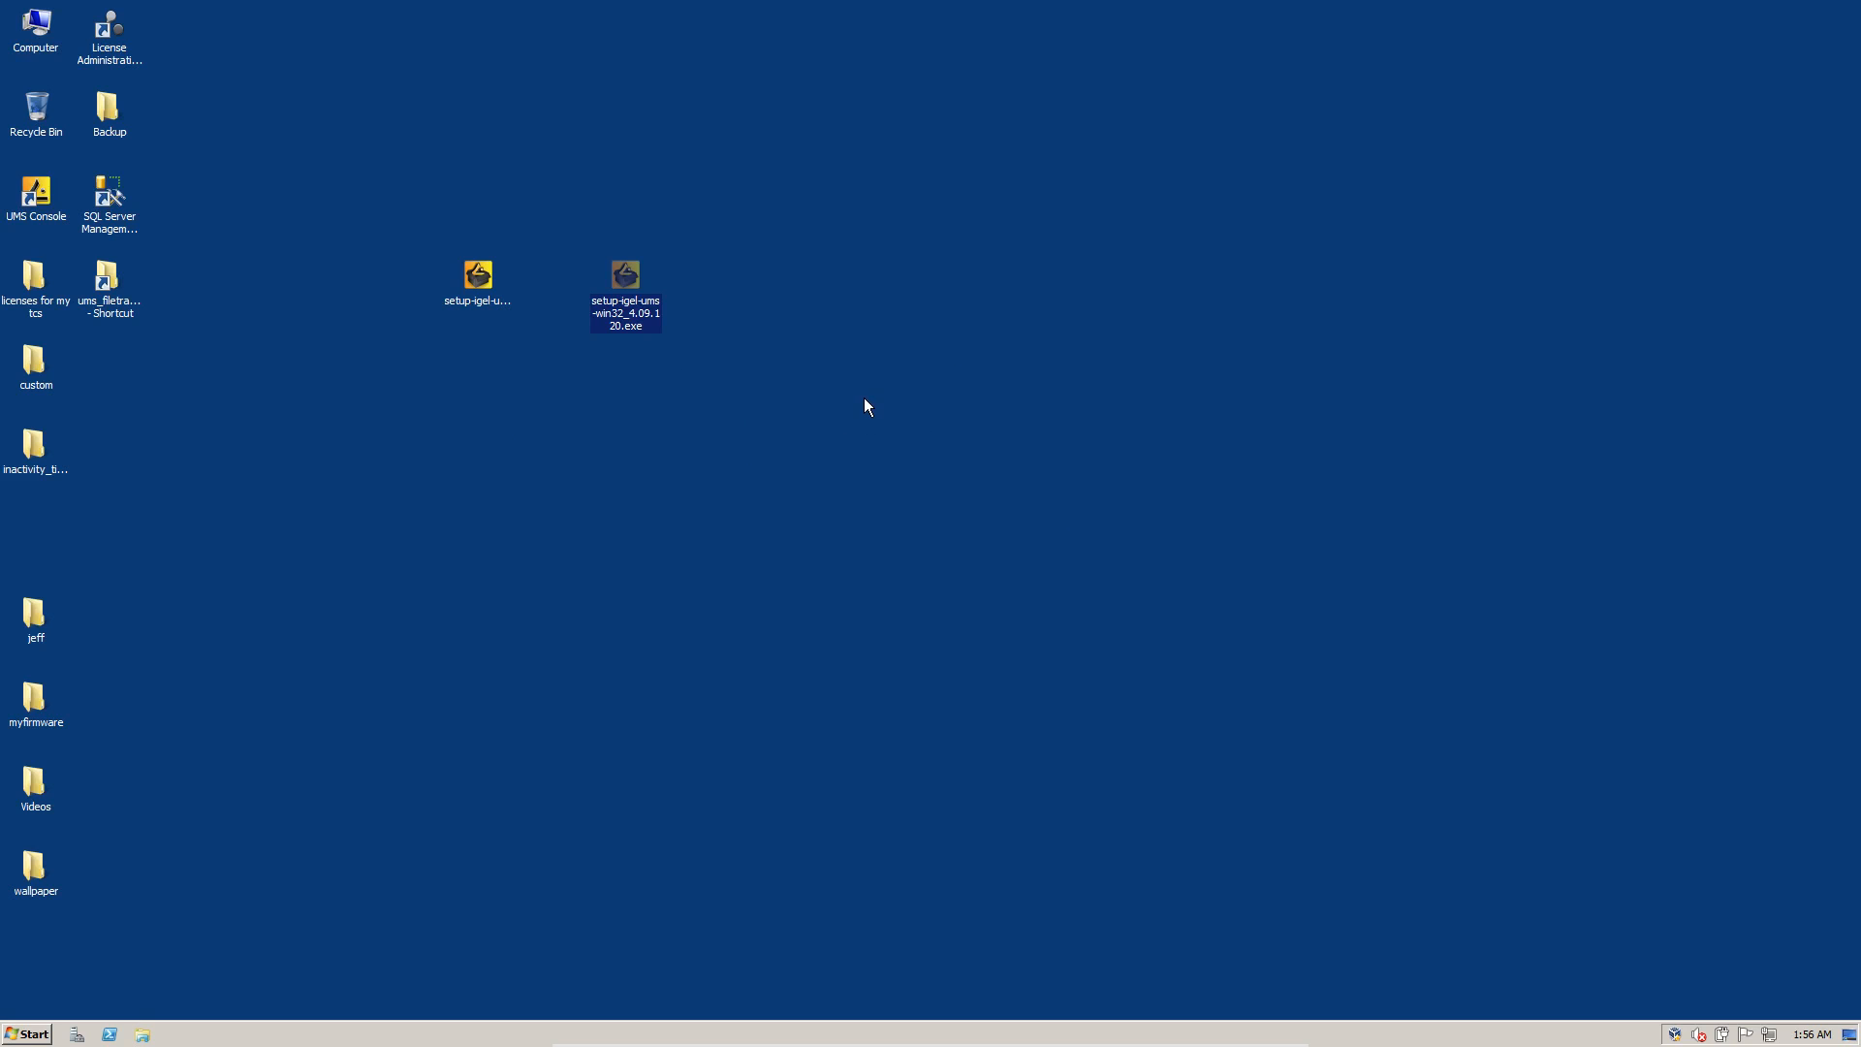
left_click(476, 276)
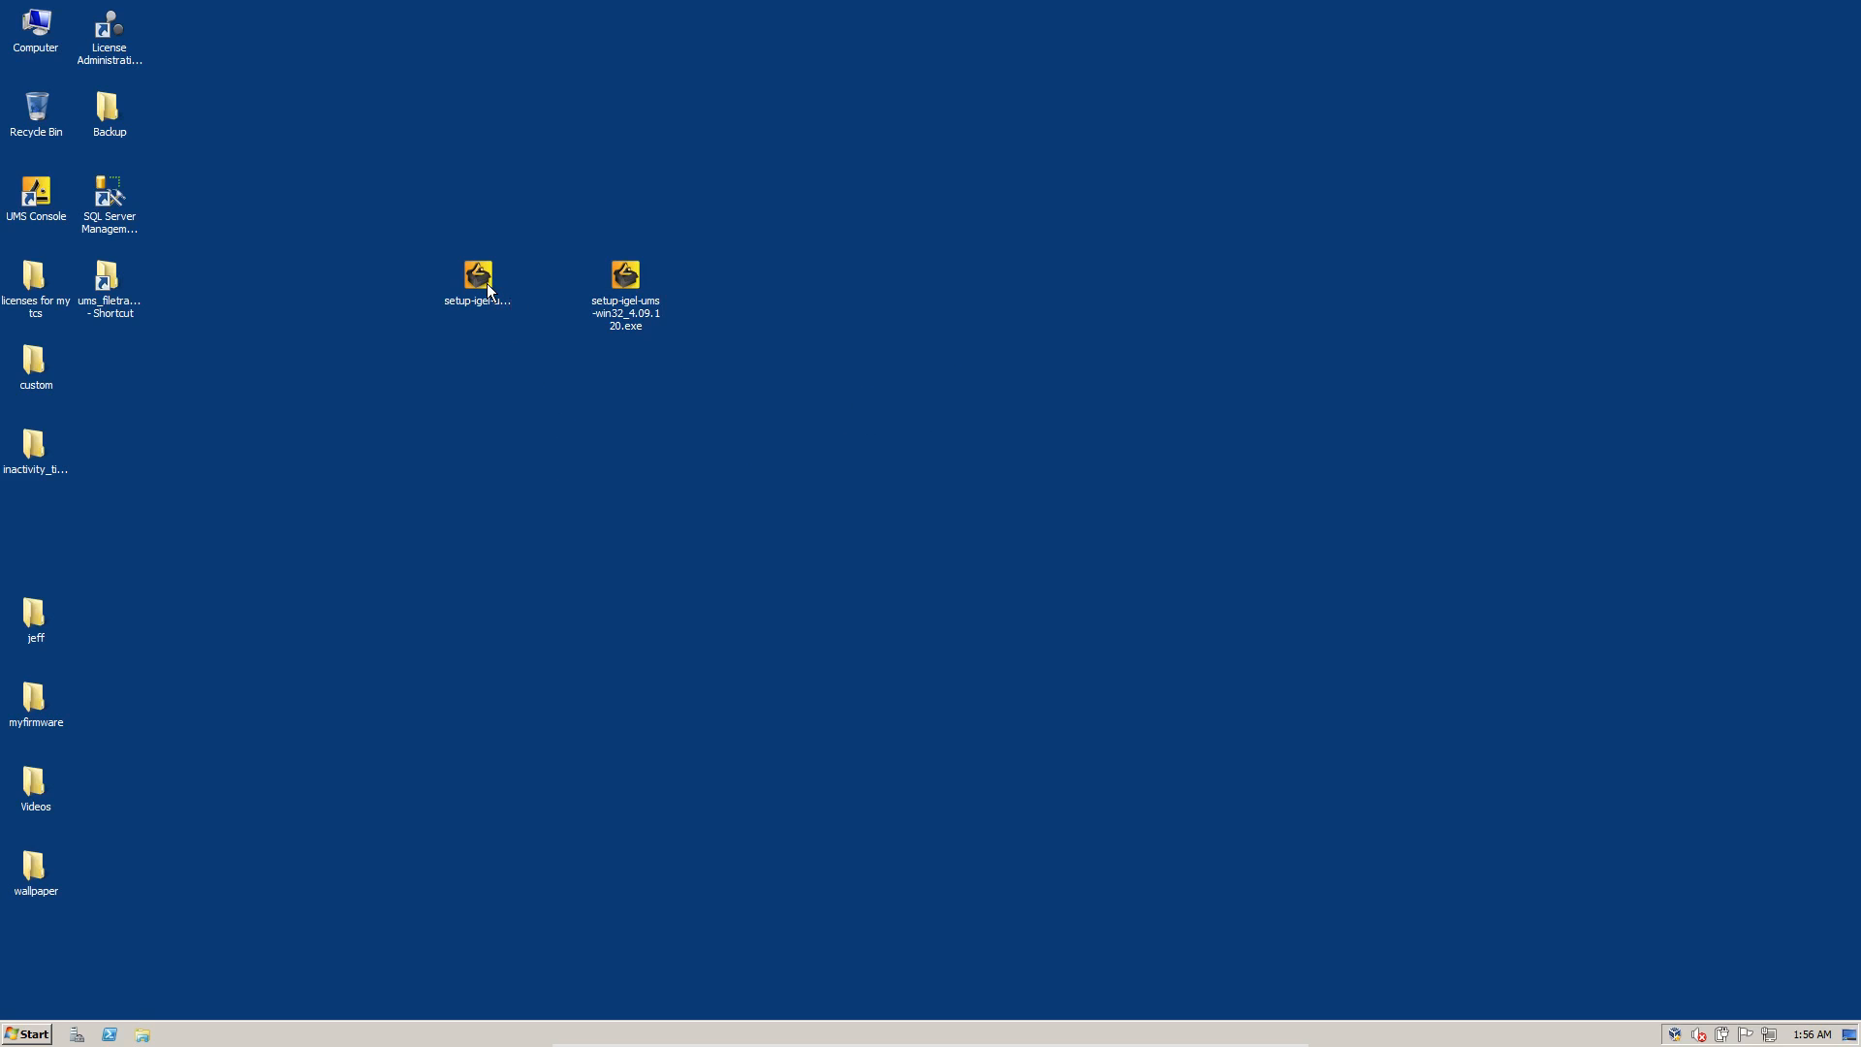
Run the UMS 5.01.100 installer with Standard UMS components and default Start Menu folder to completion
double_click(476, 275)
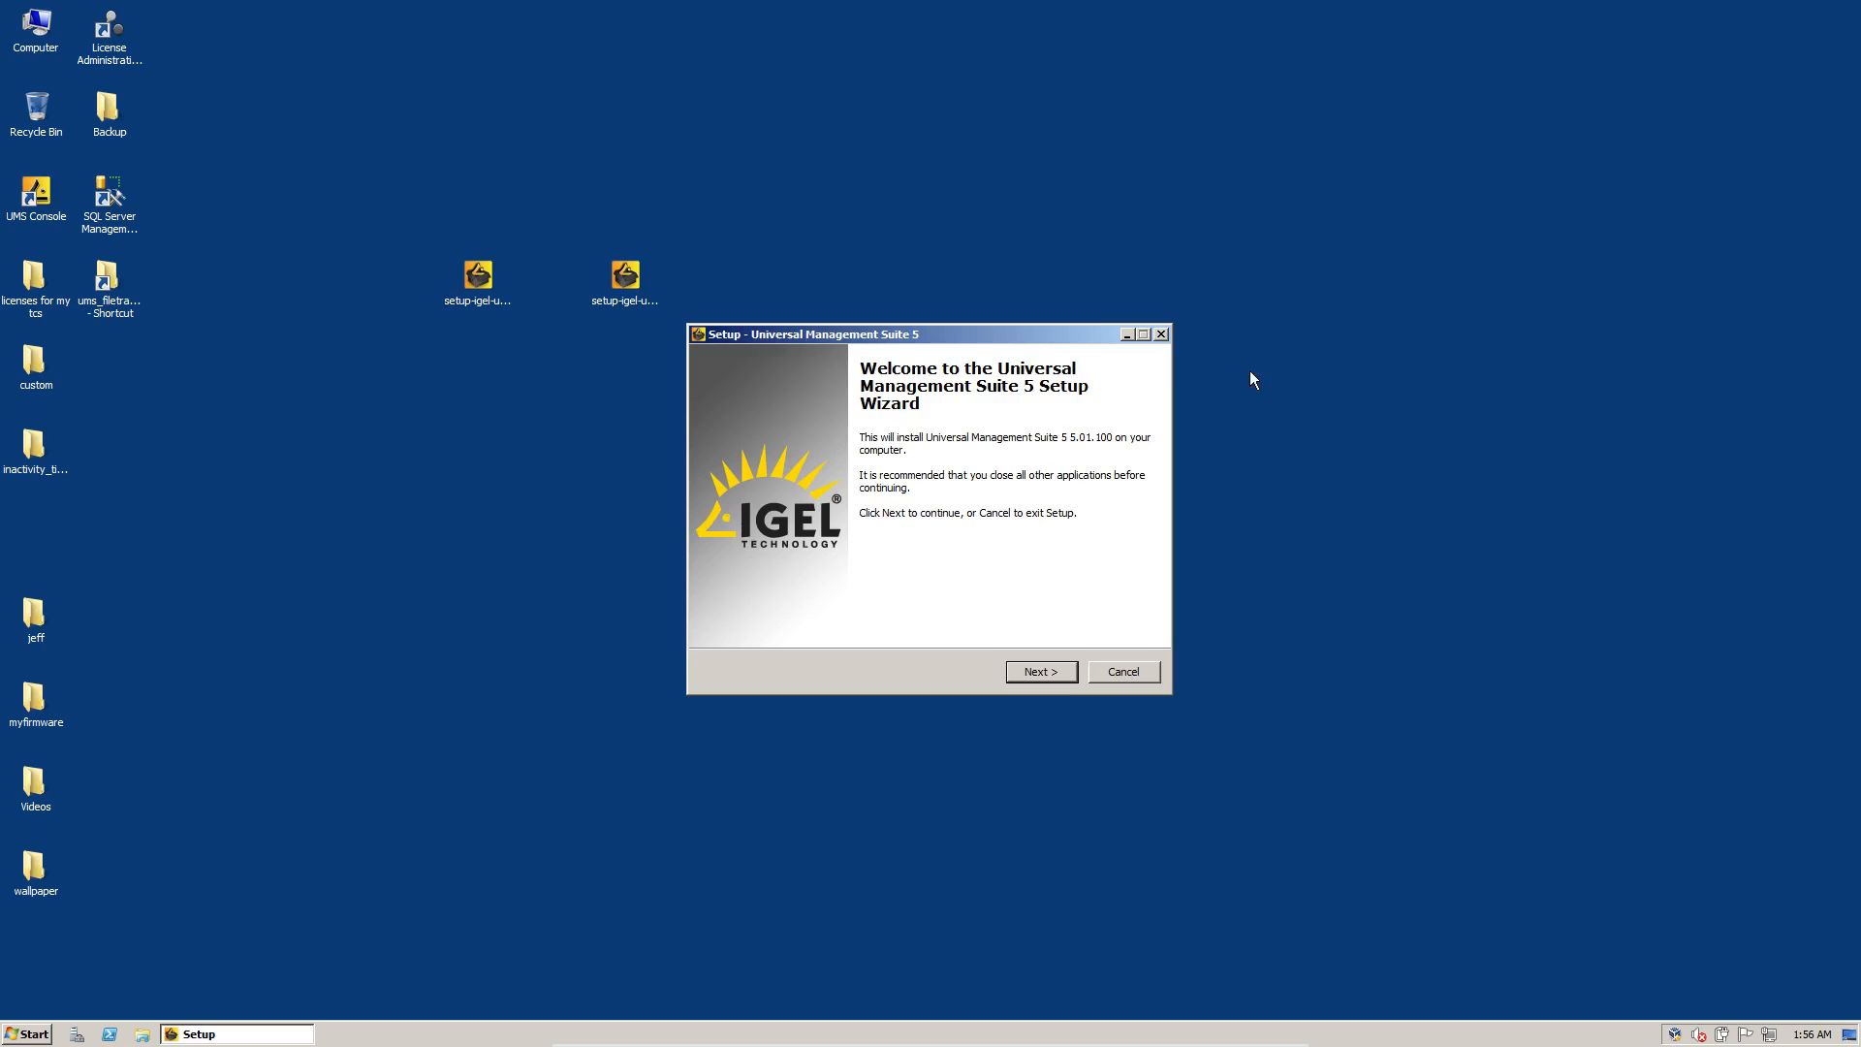
mouse_move(1339, 699)
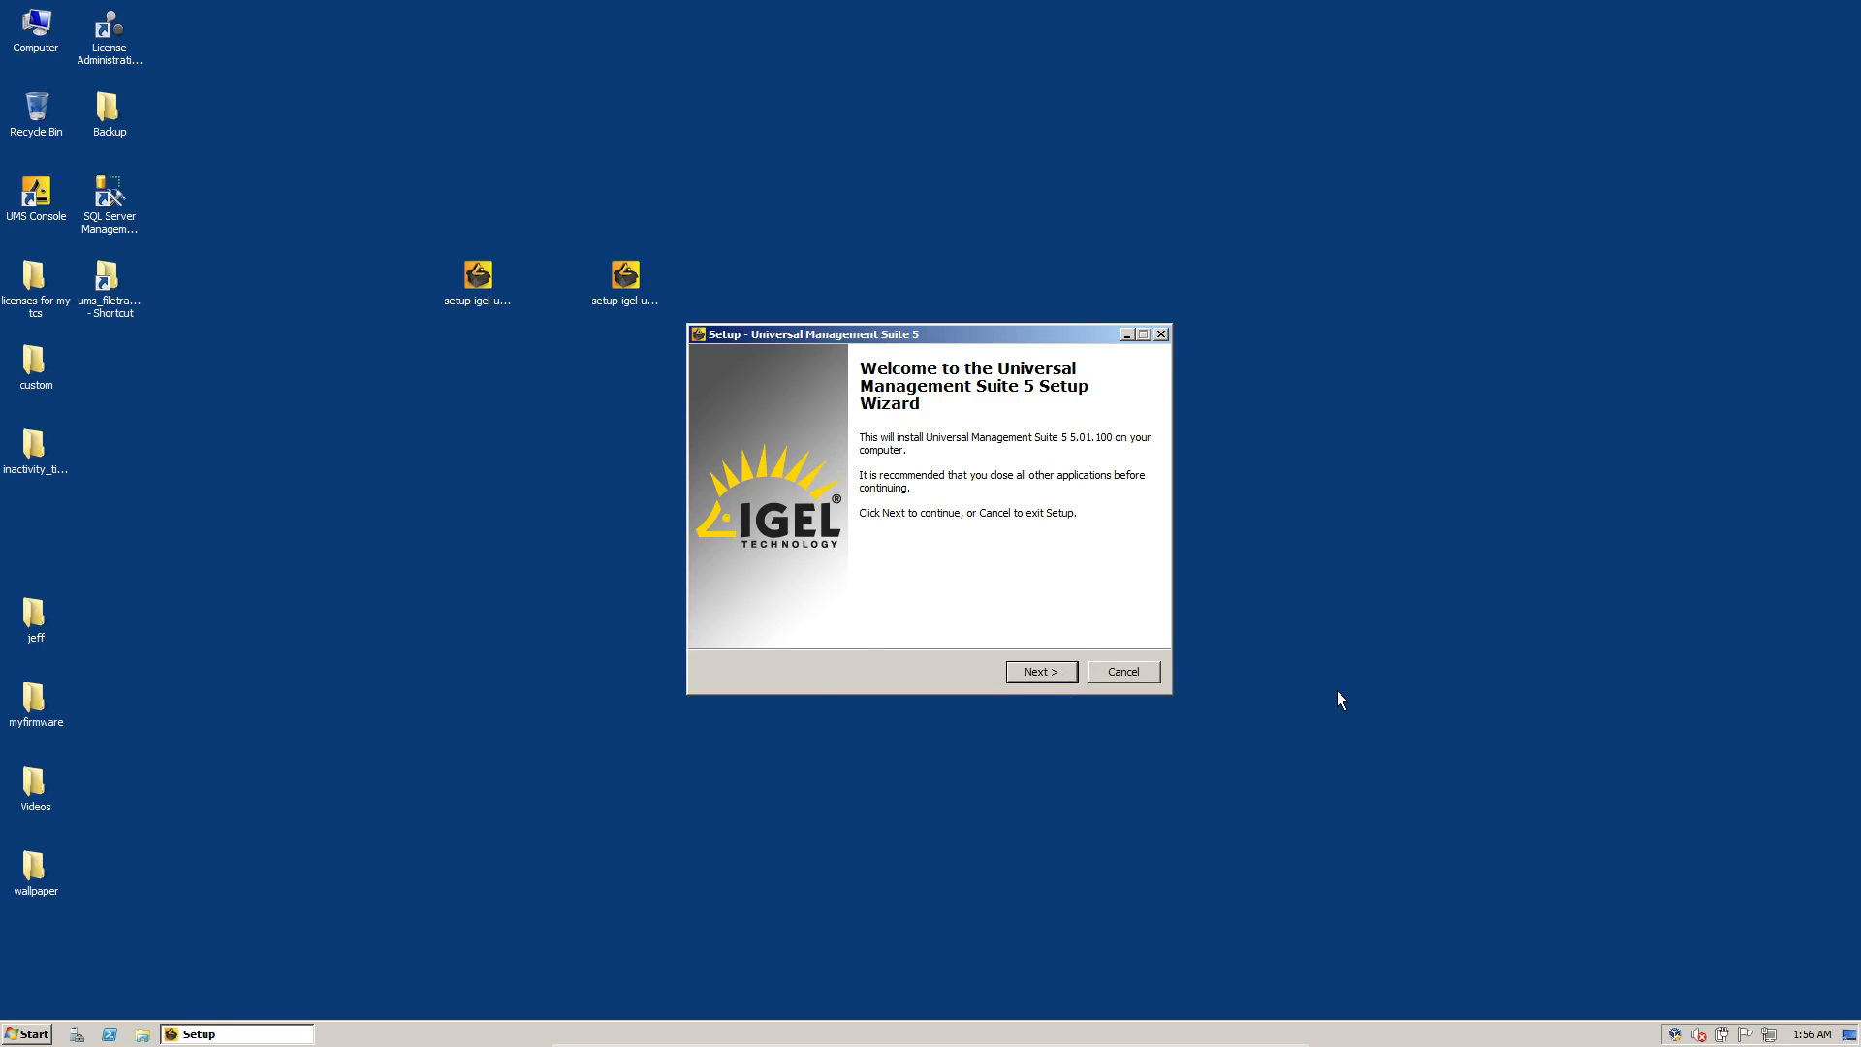
left_click(1039, 671)
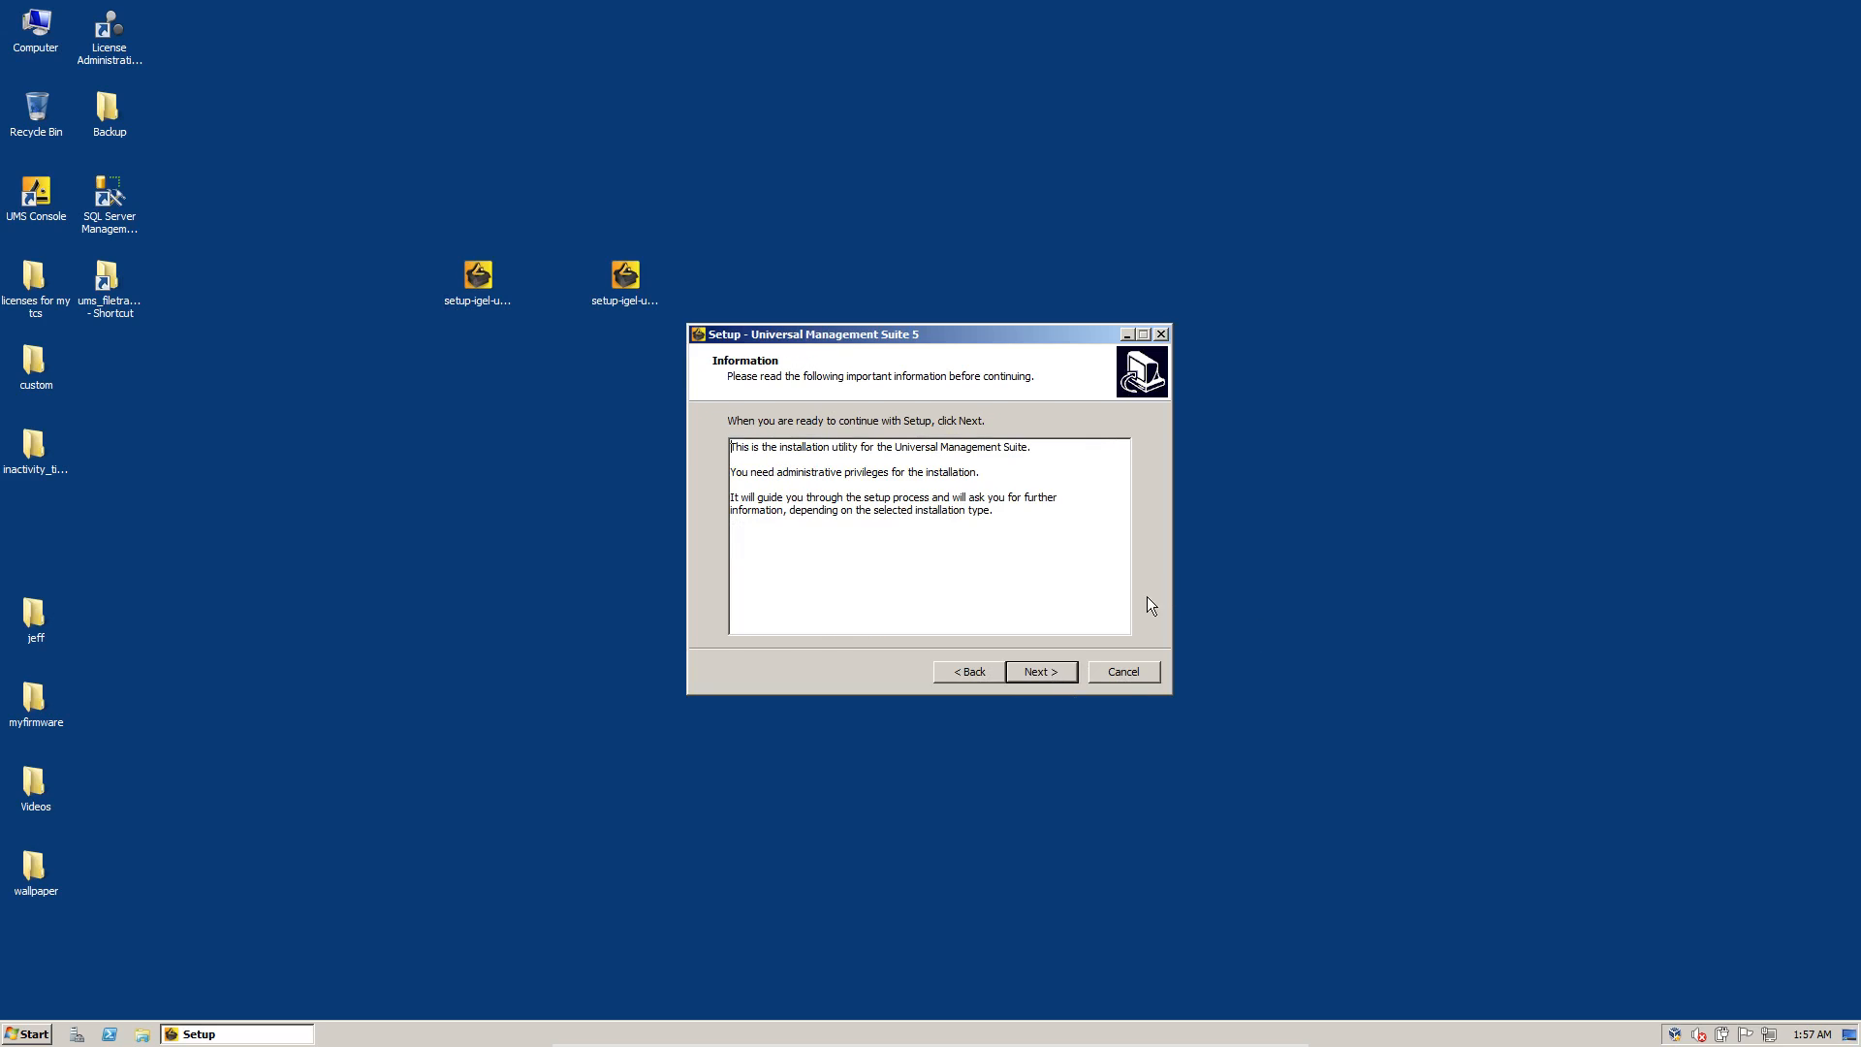
left_click(1038, 671)
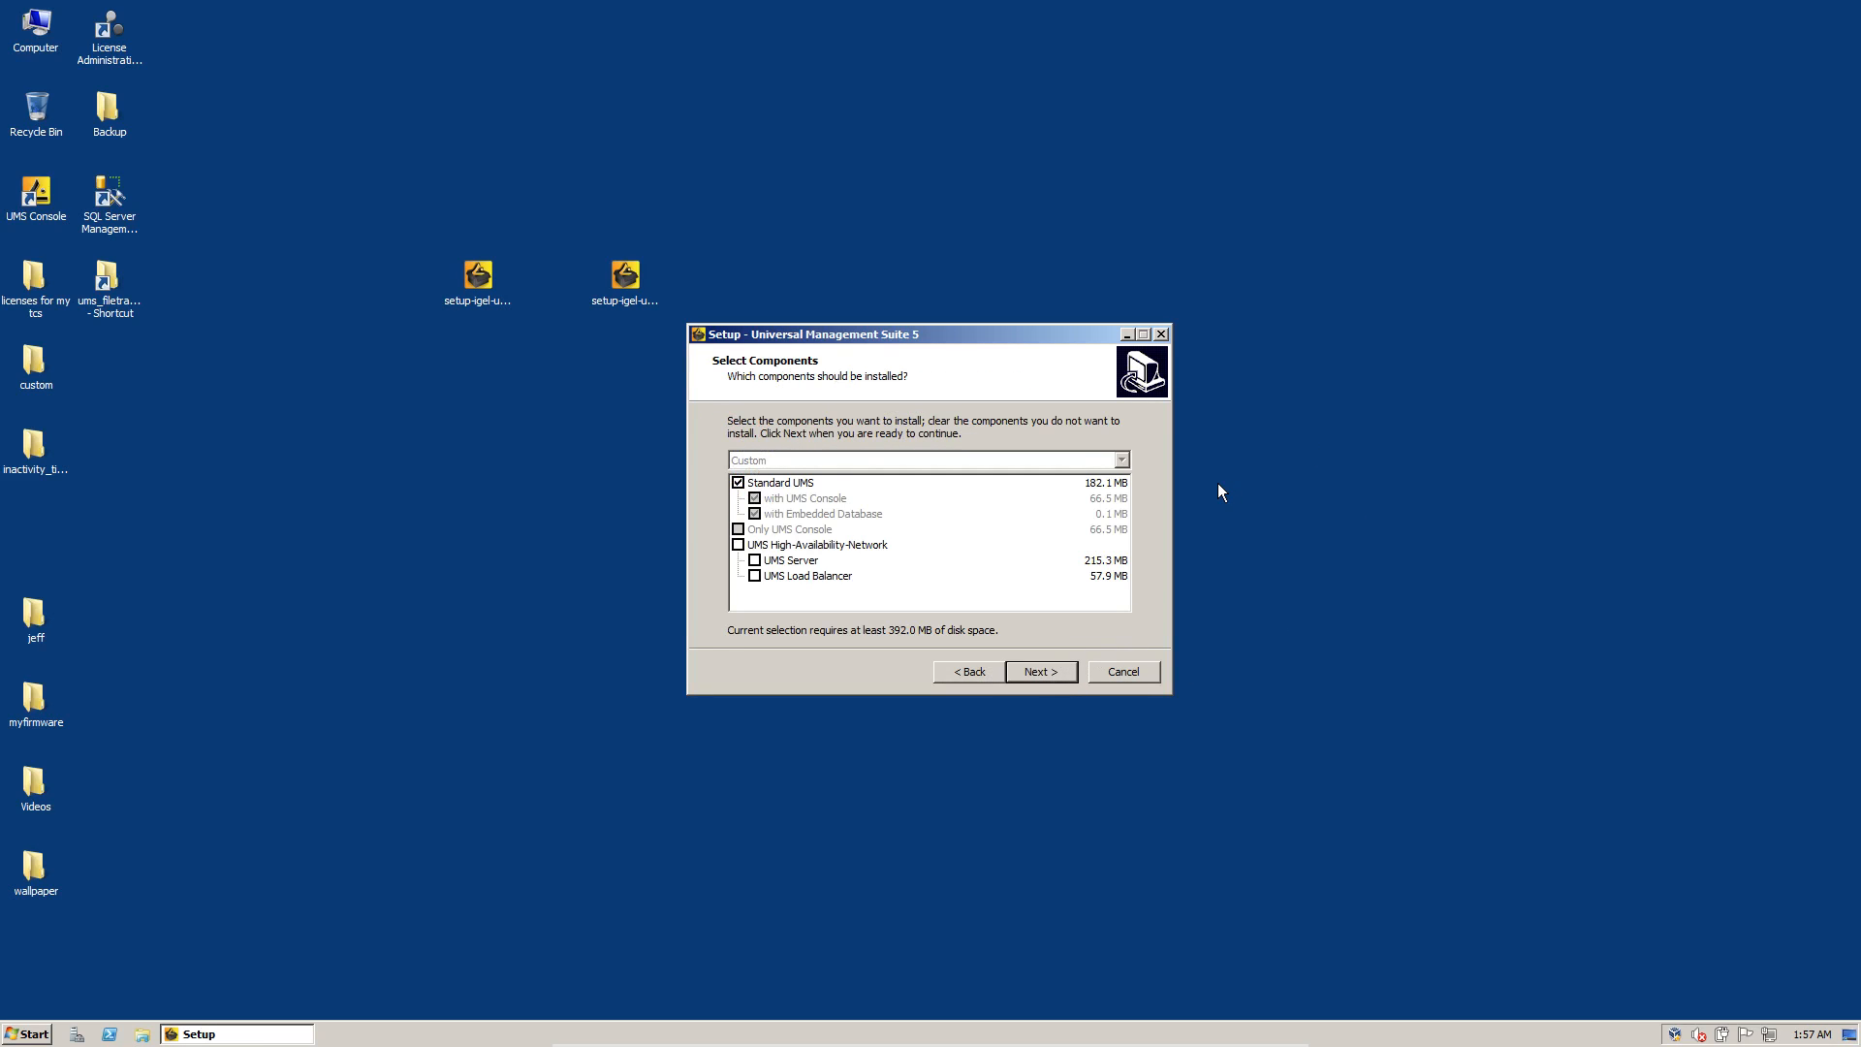
mouse_move(827, 527)
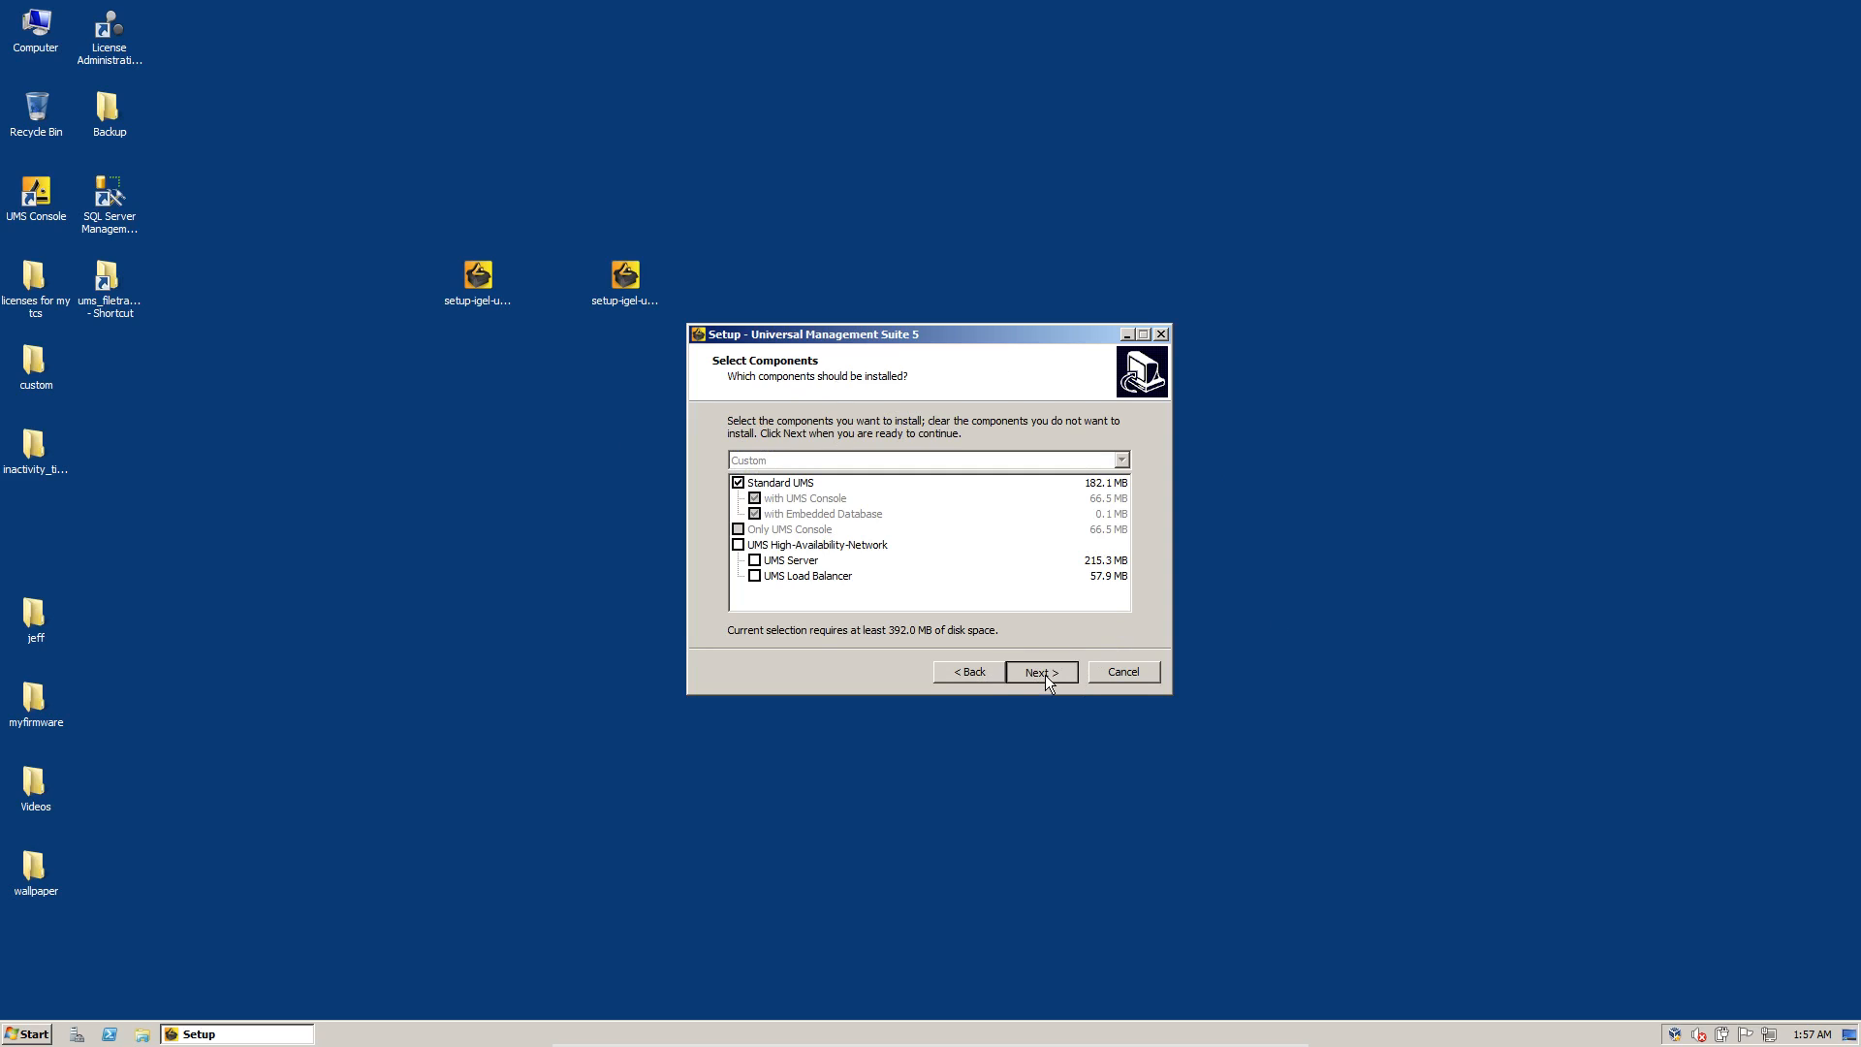
left_click(1038, 671)
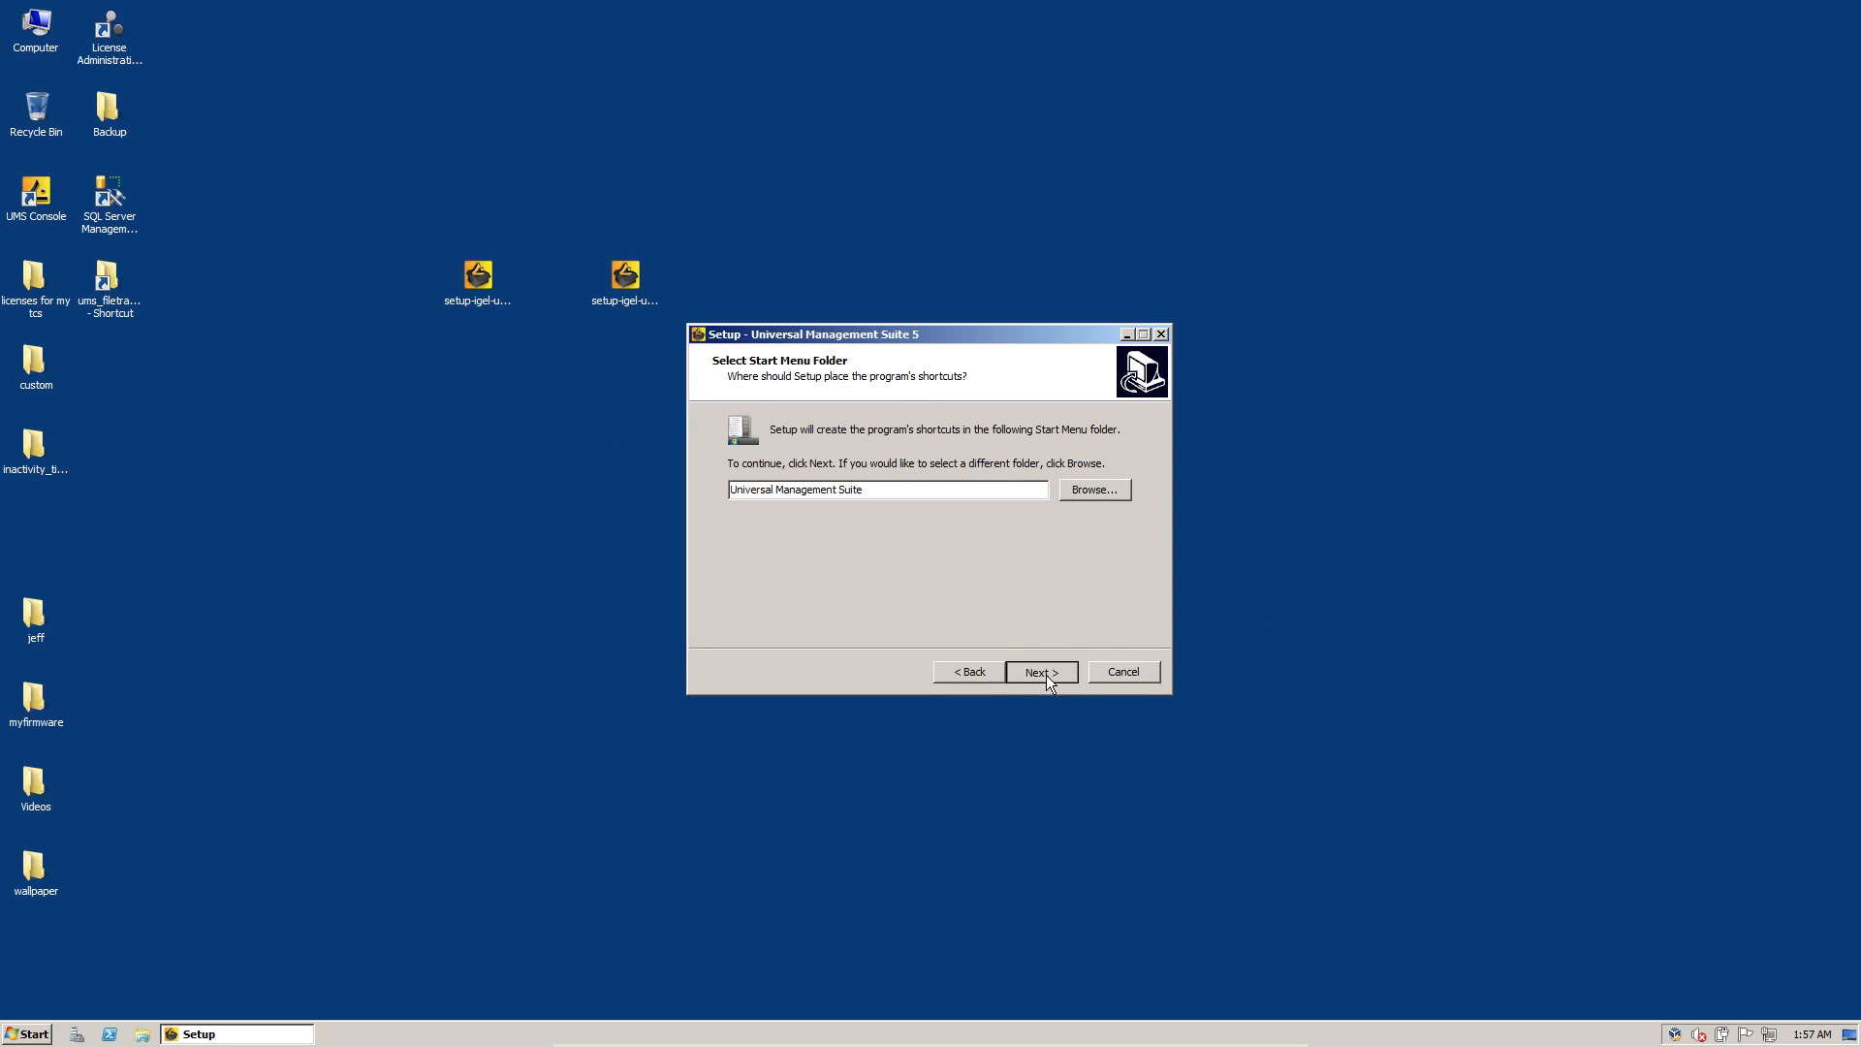
left_click(1039, 671)
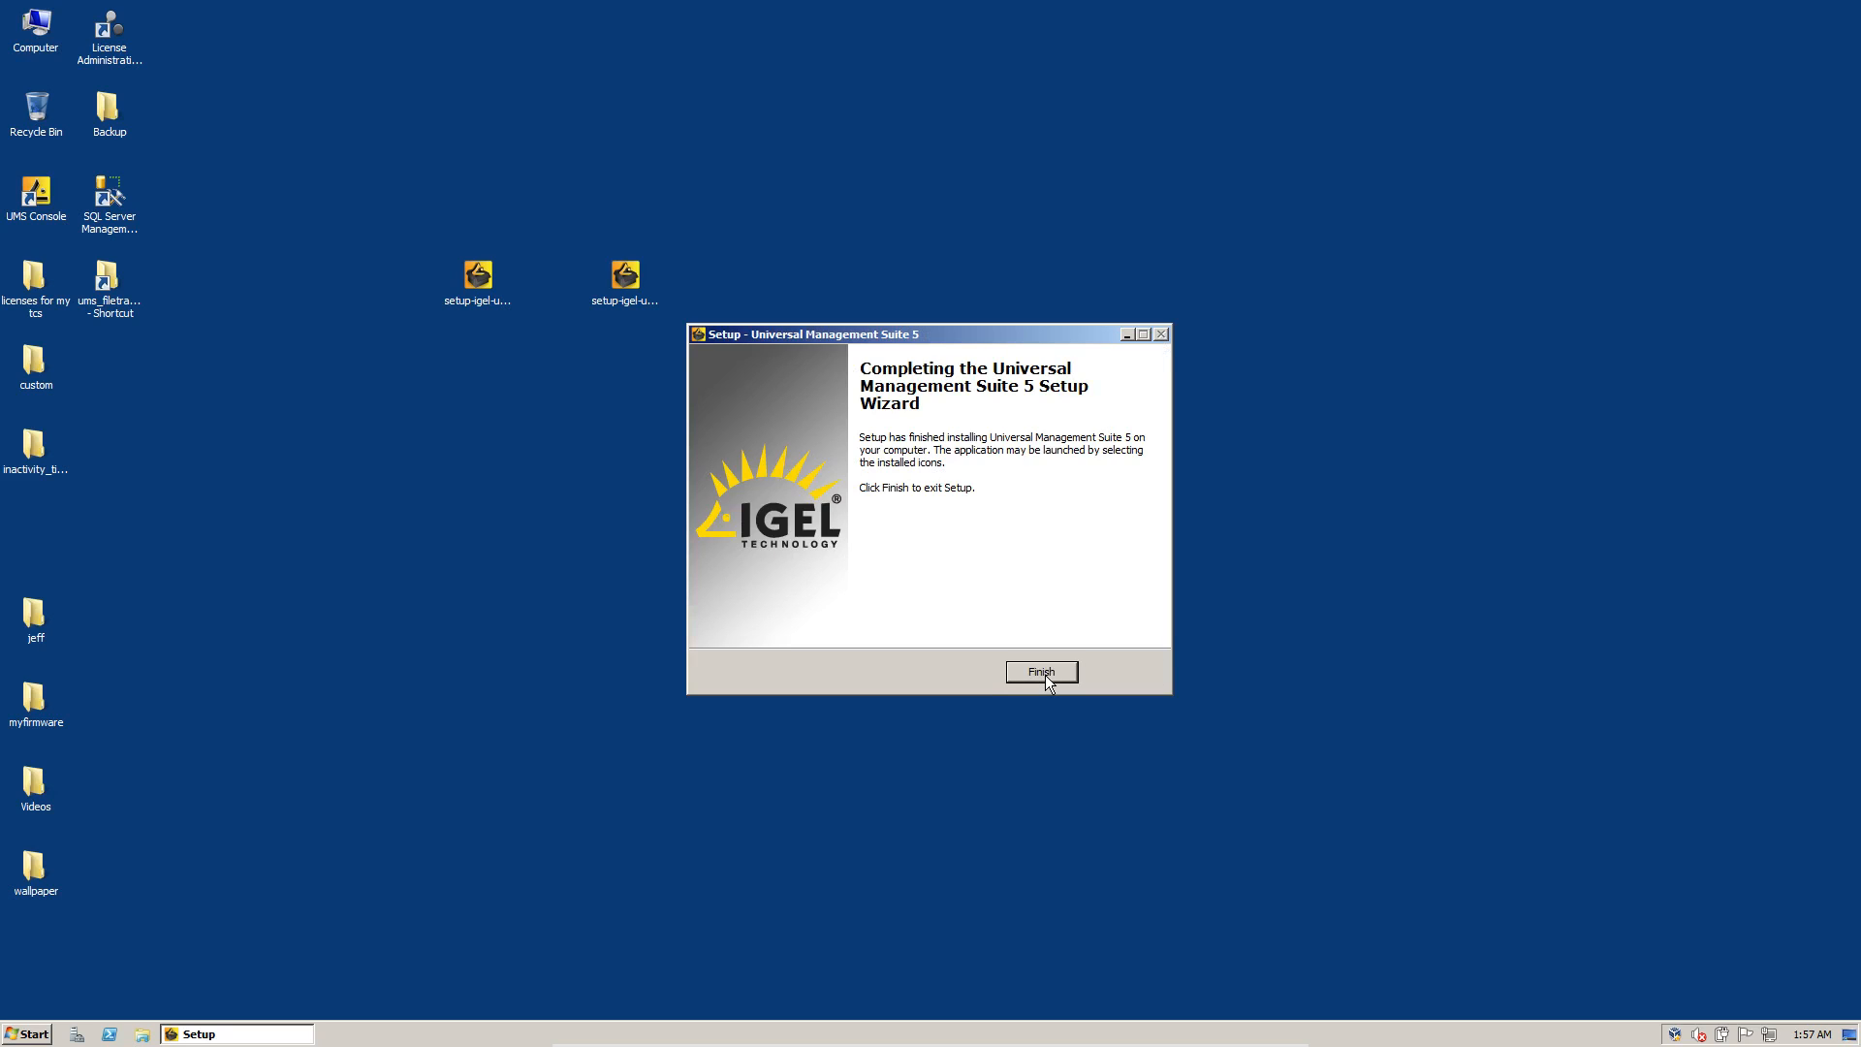
left_click(1040, 672)
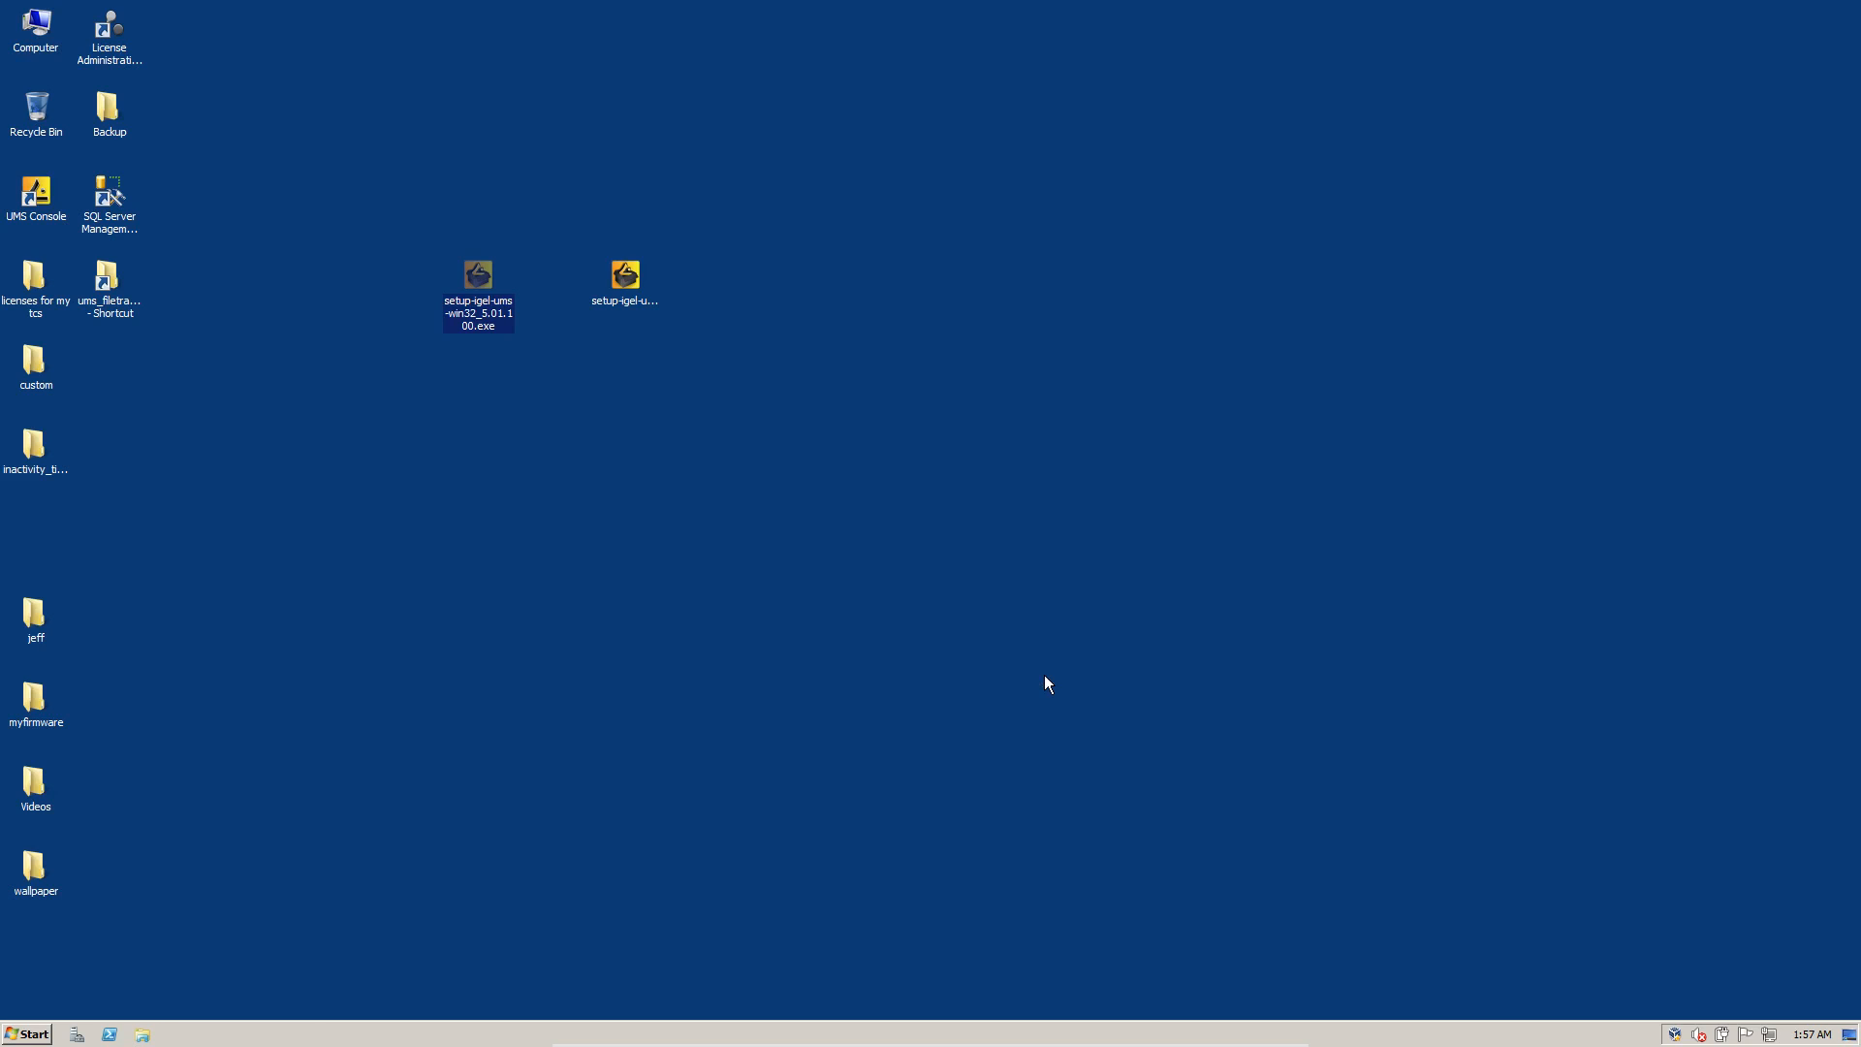
mouse_move(63, 994)
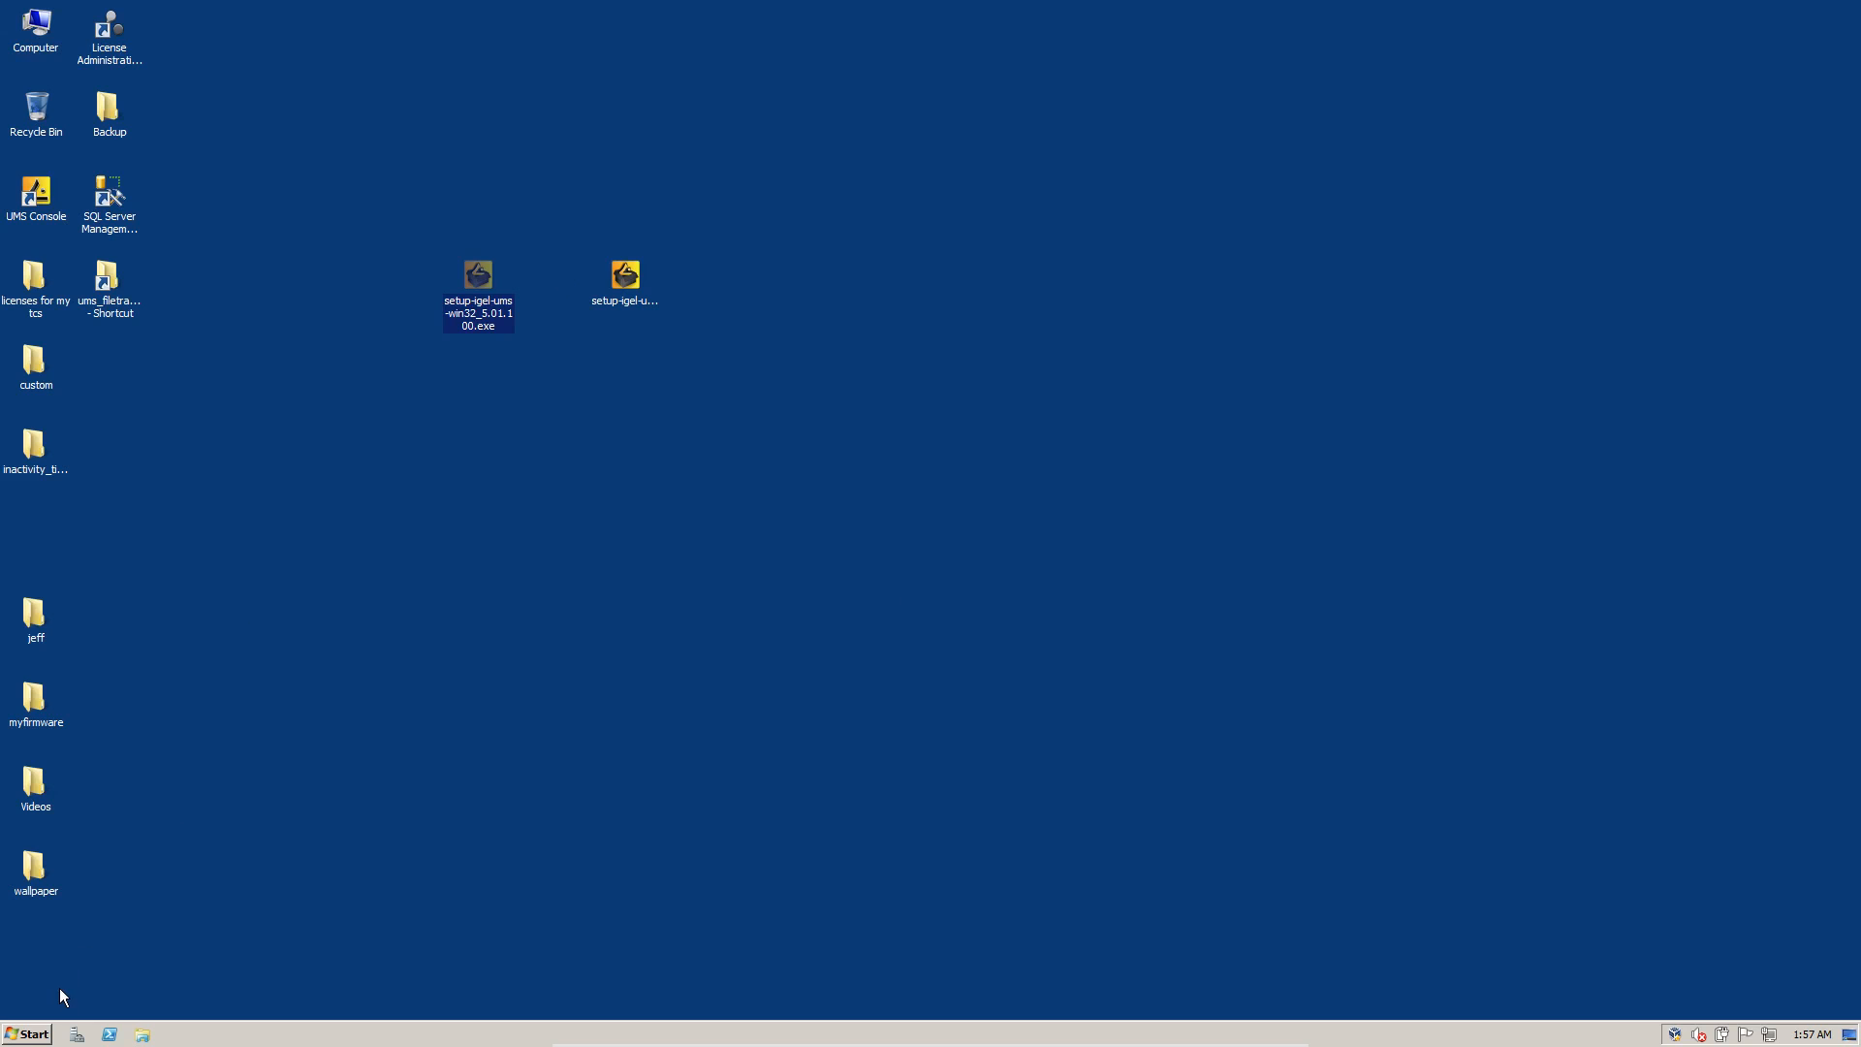
Check the Universal Management Suite program group and launch the UMS Console from the desktop
left_click(27, 1035)
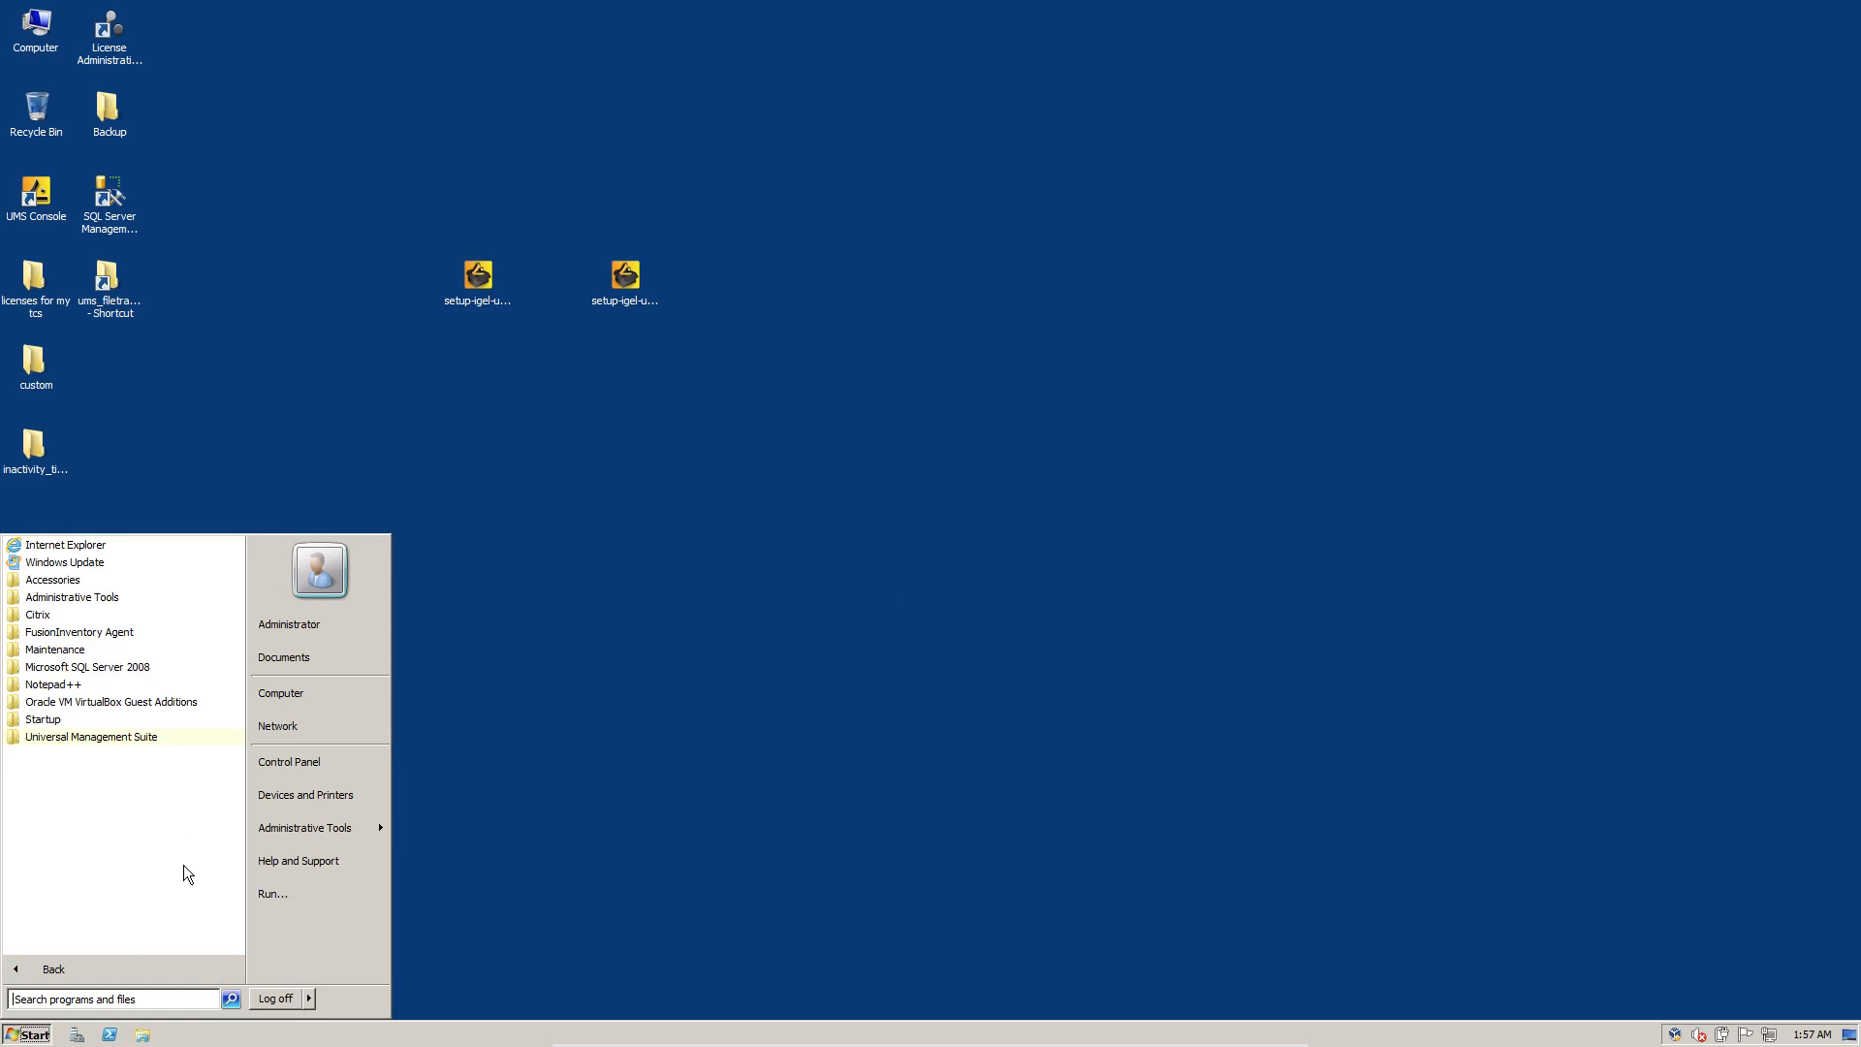
left_click(91, 735)
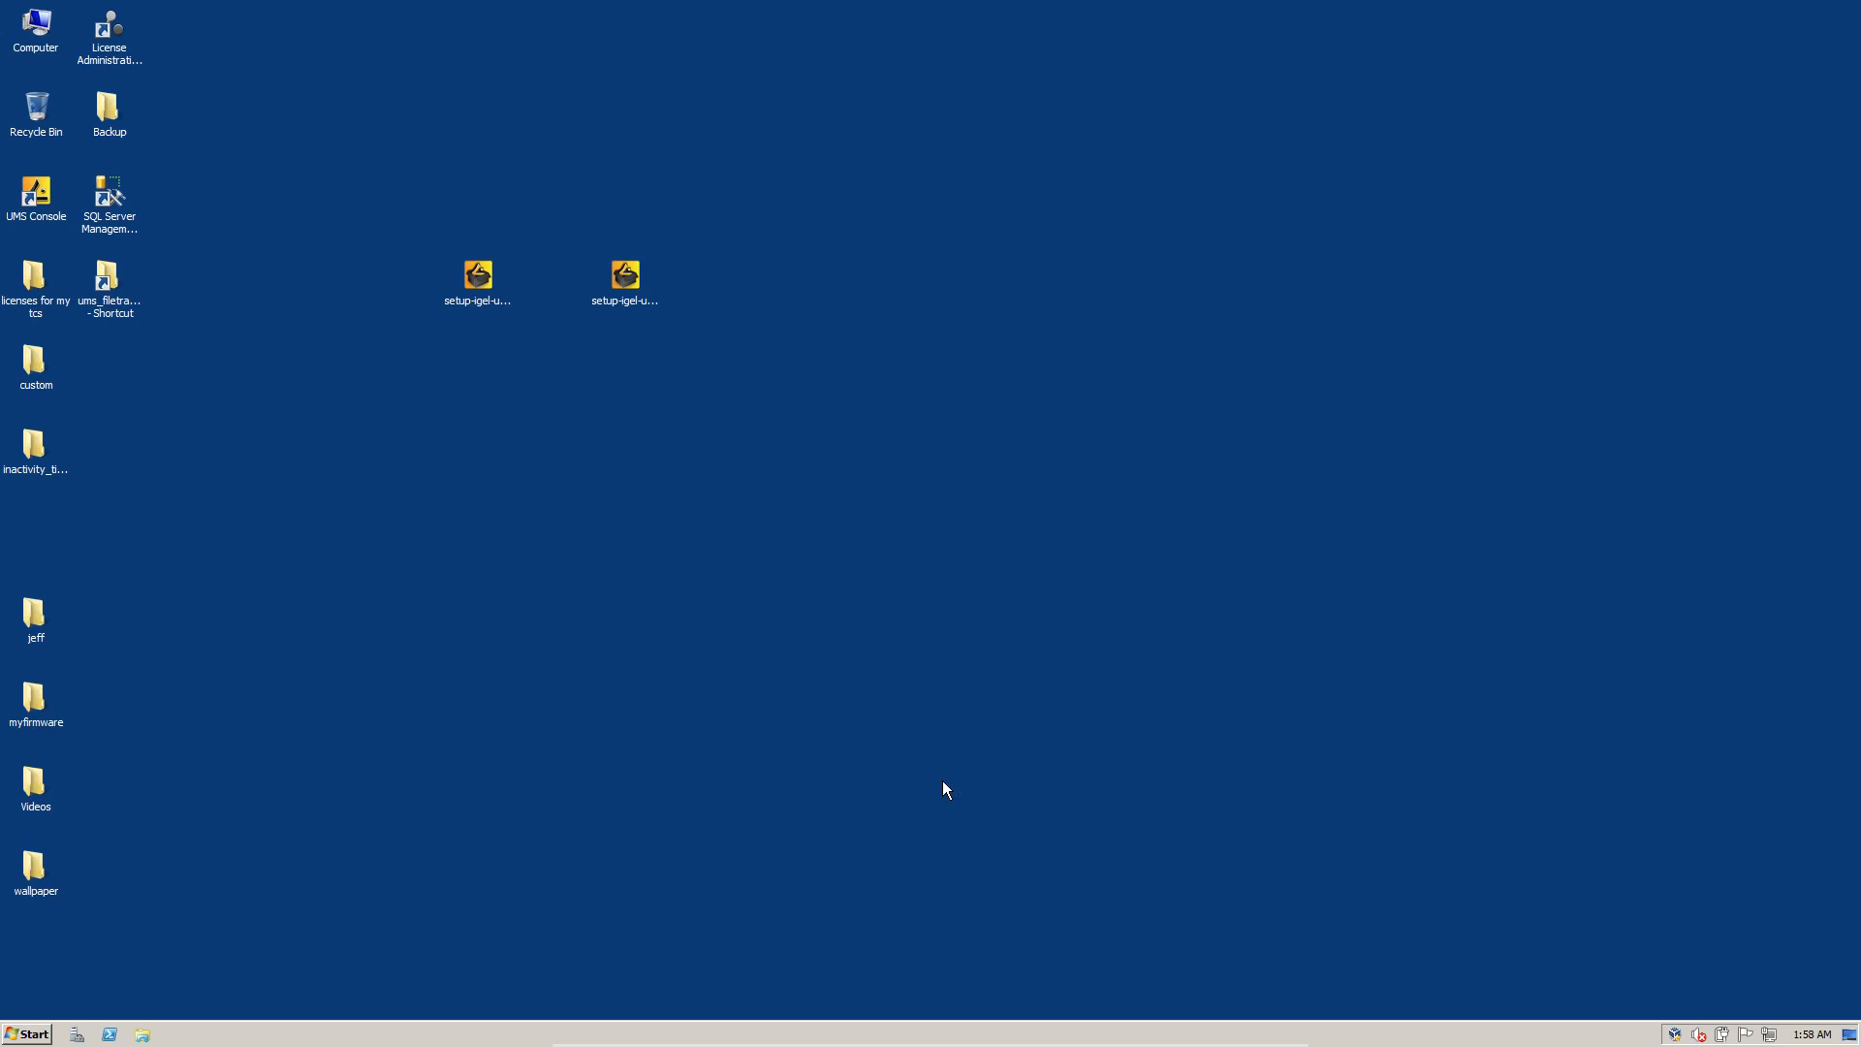
double_click(36, 195)
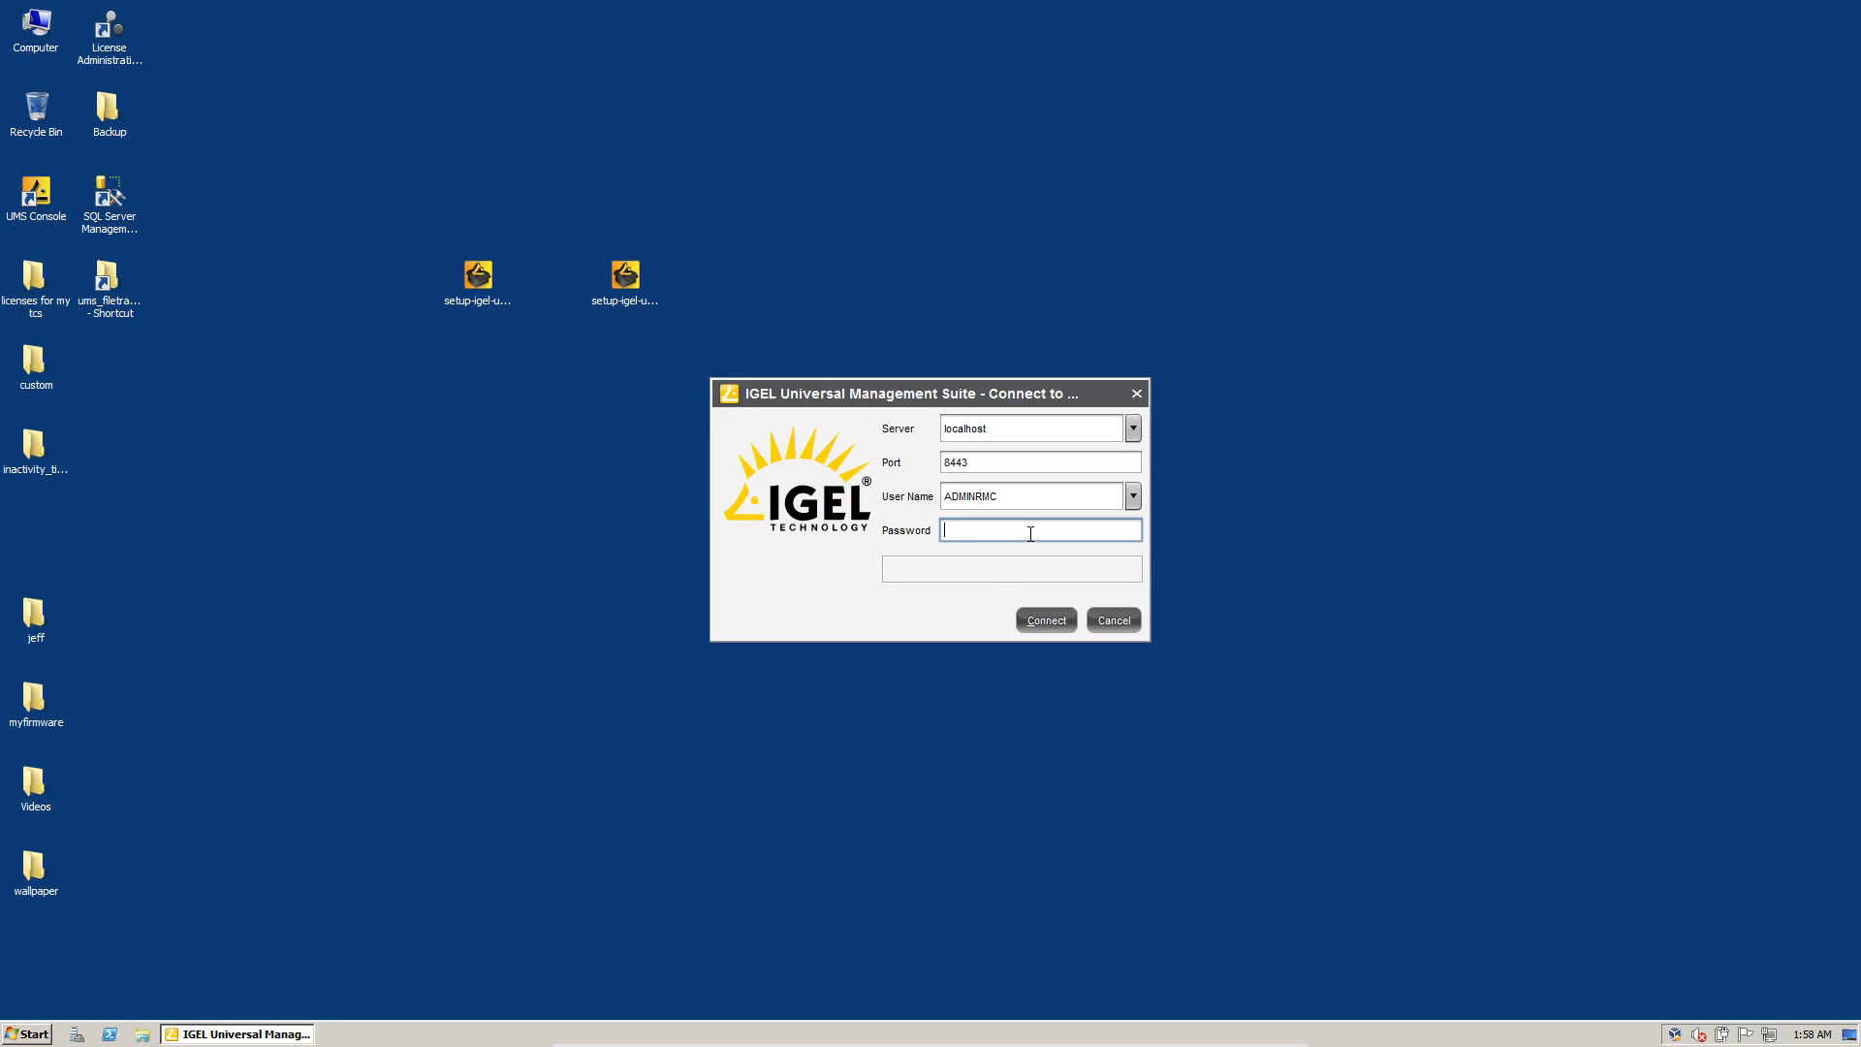
Enter the password and connect to the localhost server, reaching the certificate prompt
type("****")
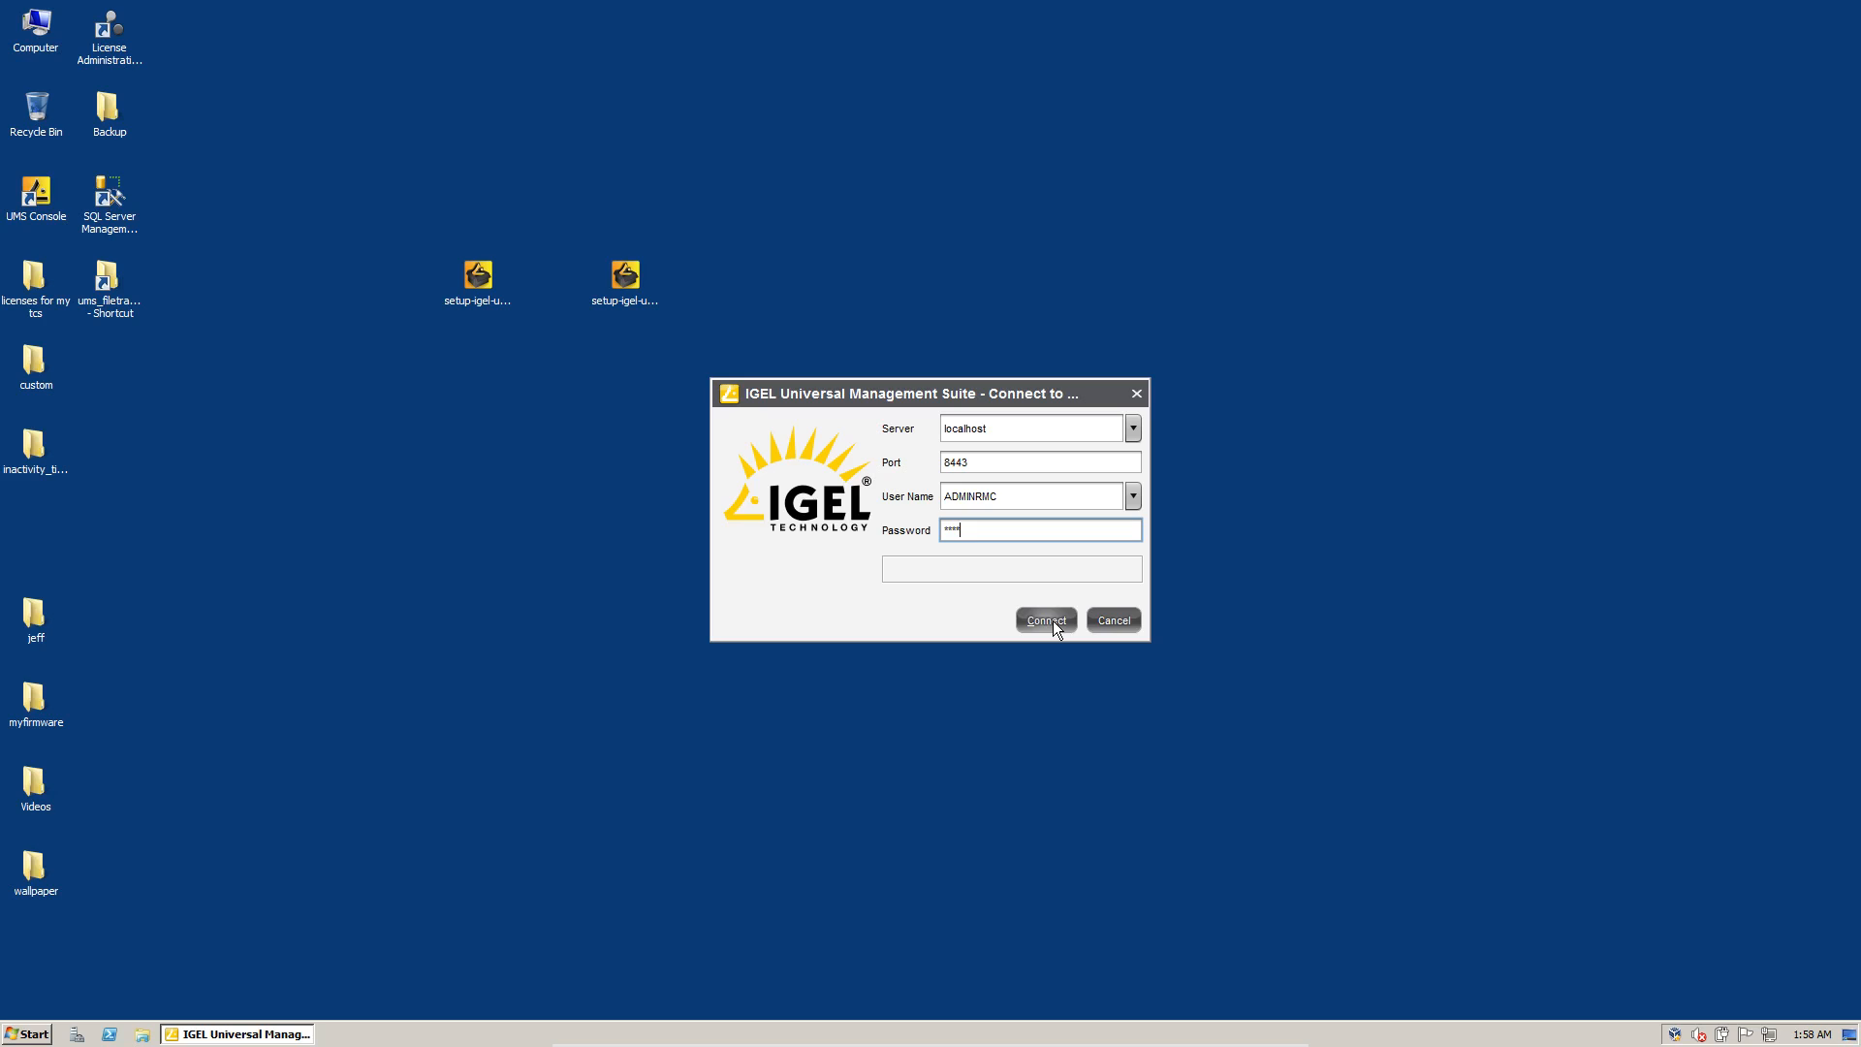
left_click(1043, 619)
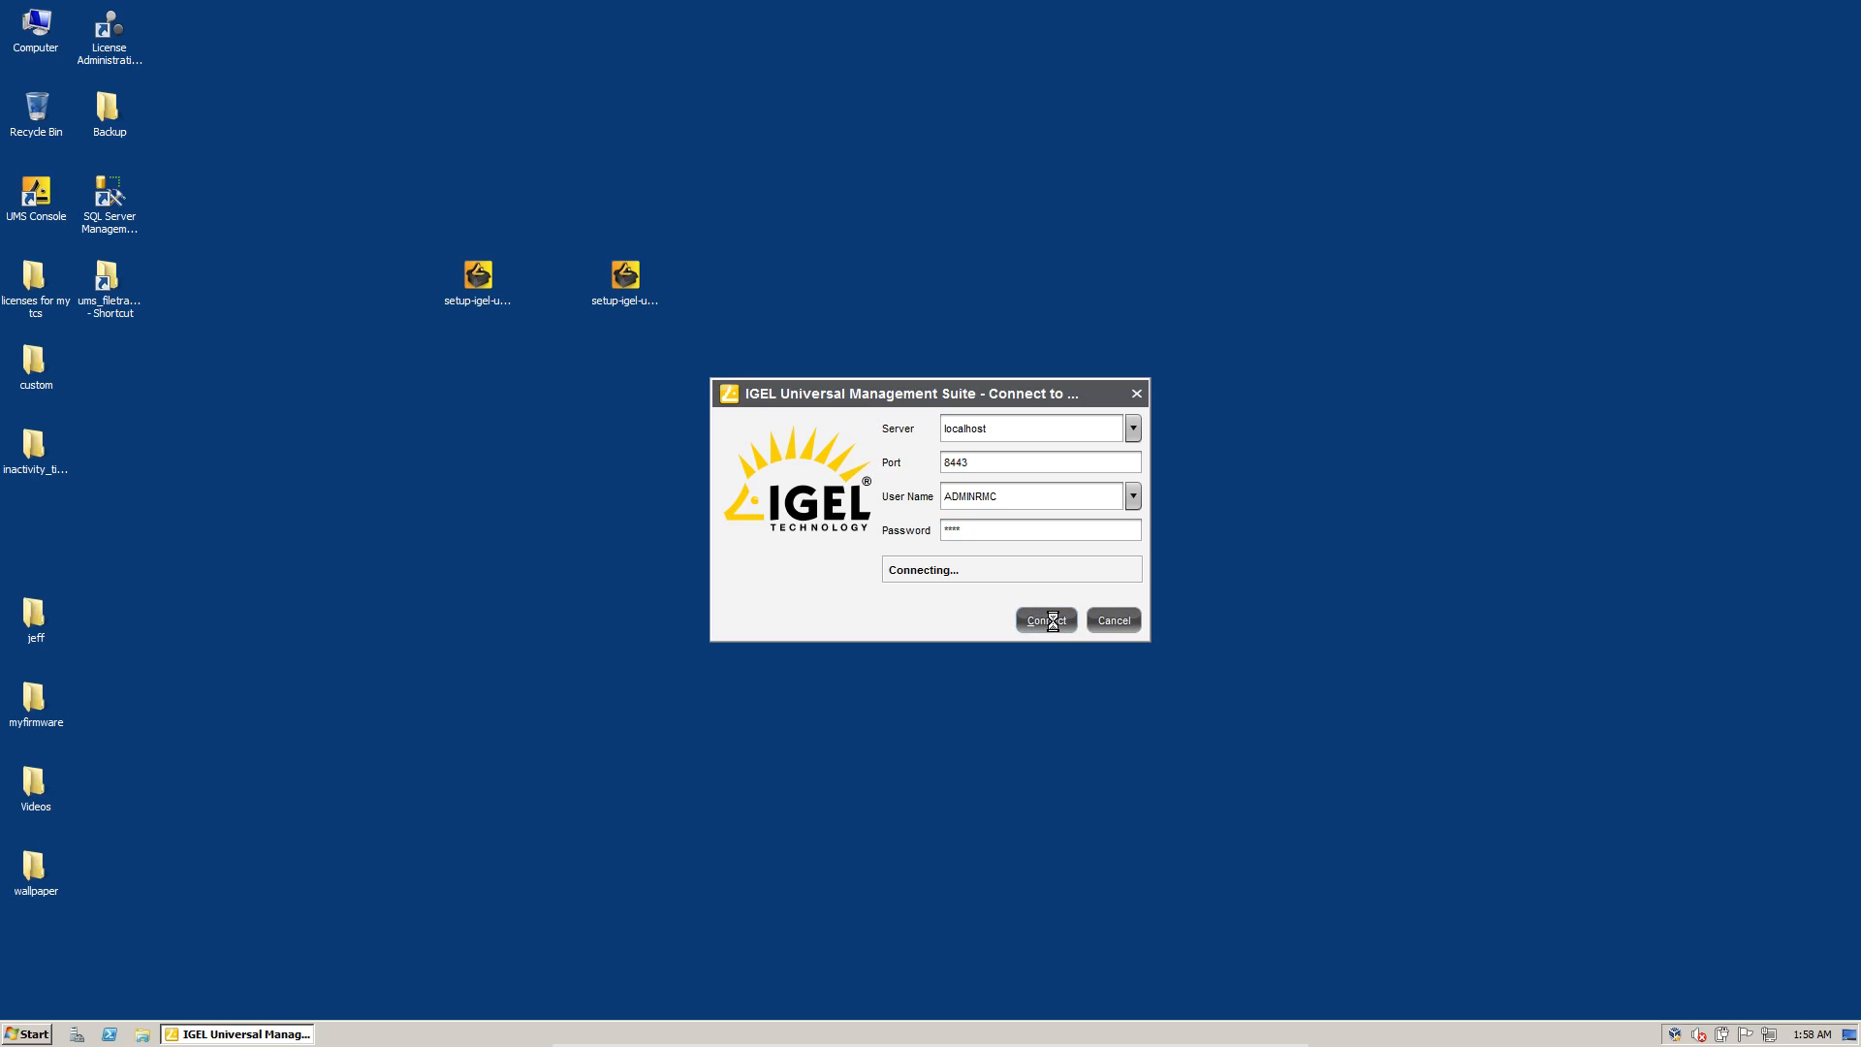
left_click(1043, 620)
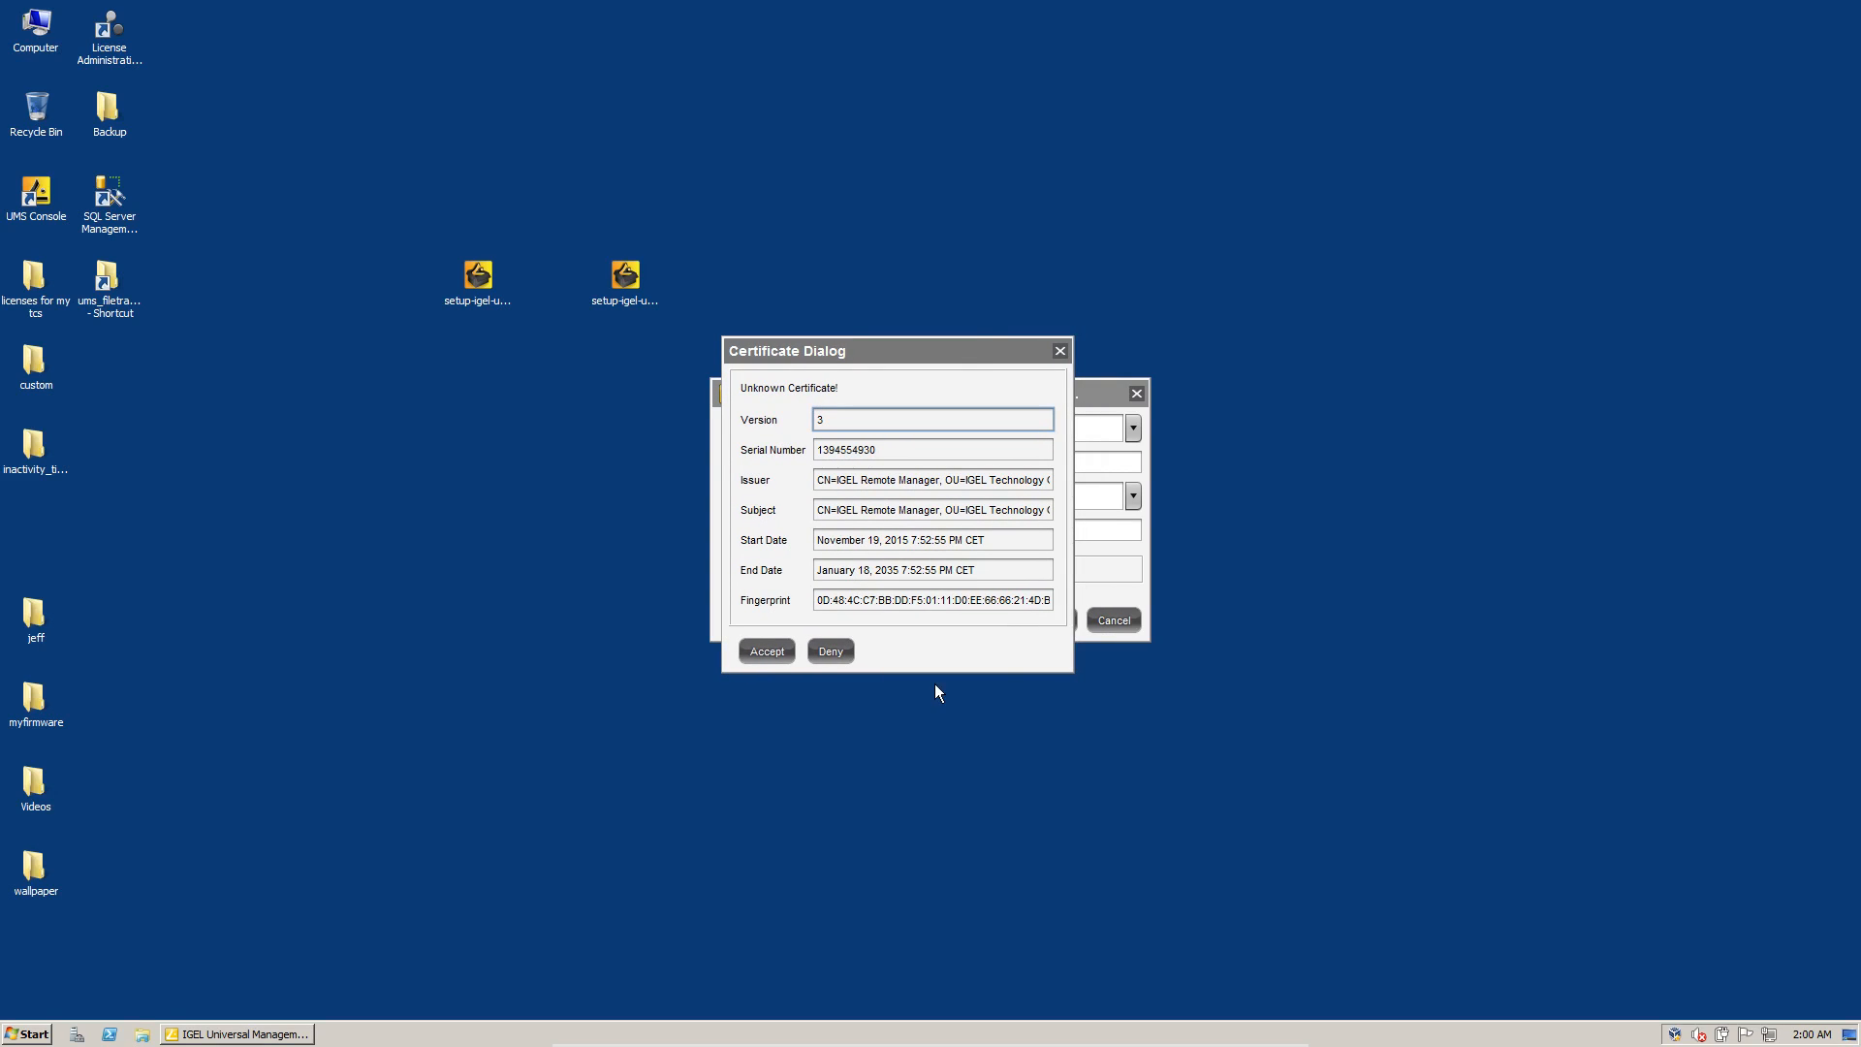
mouse_move(824, 624)
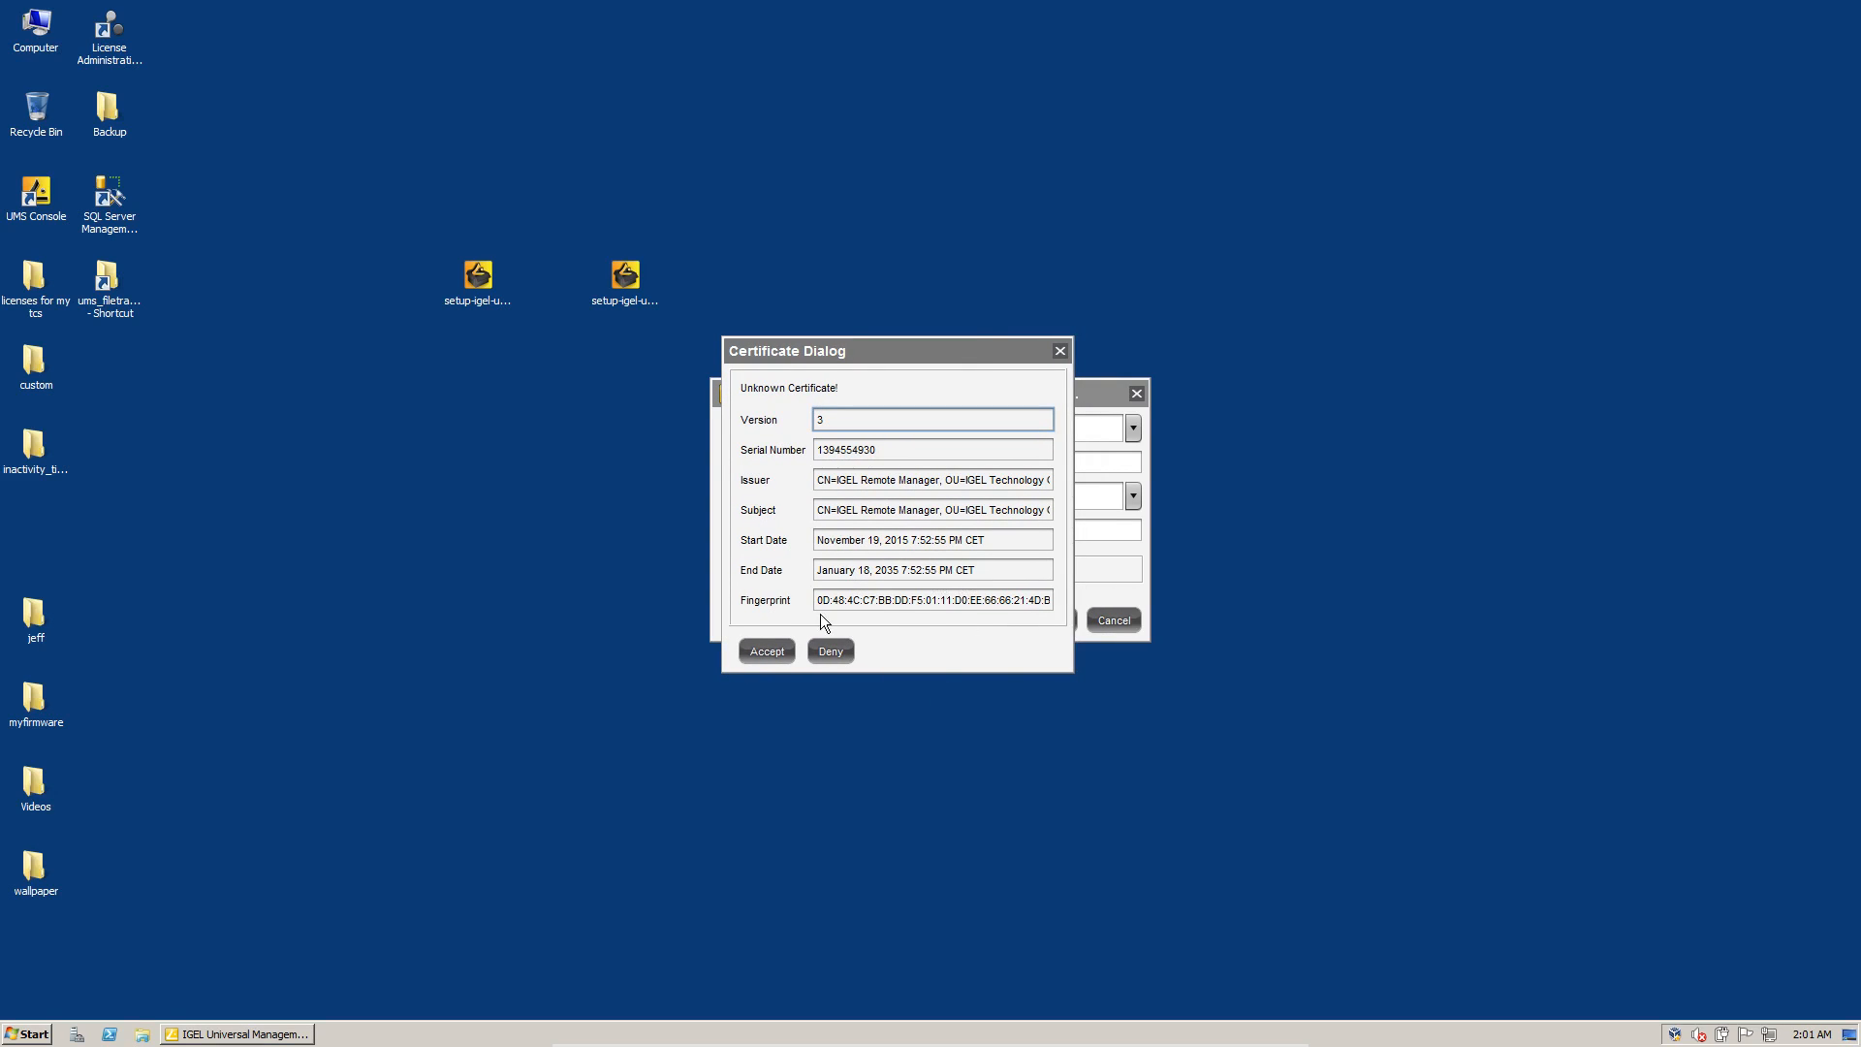
Accept the unknown certificate so the console connects to localhost, then bring up the Start menu
left_click(766, 651)
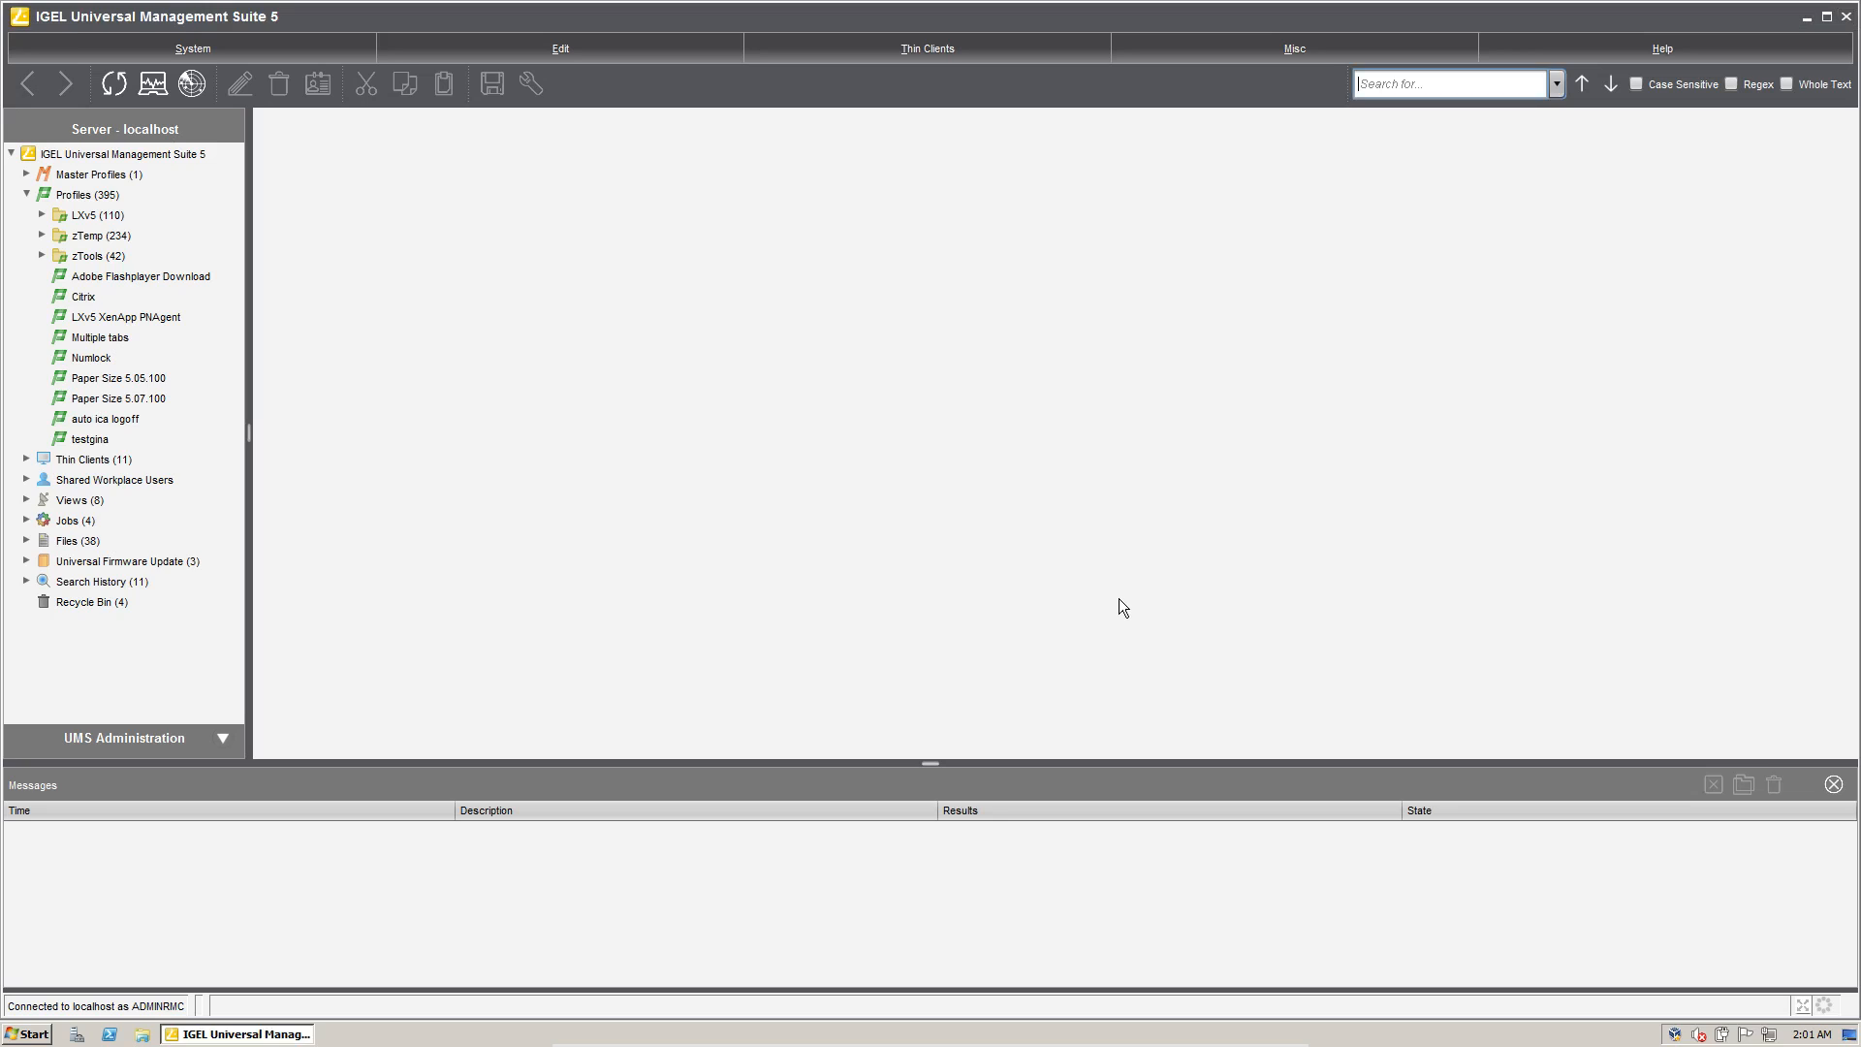
mouse_move(816, 476)
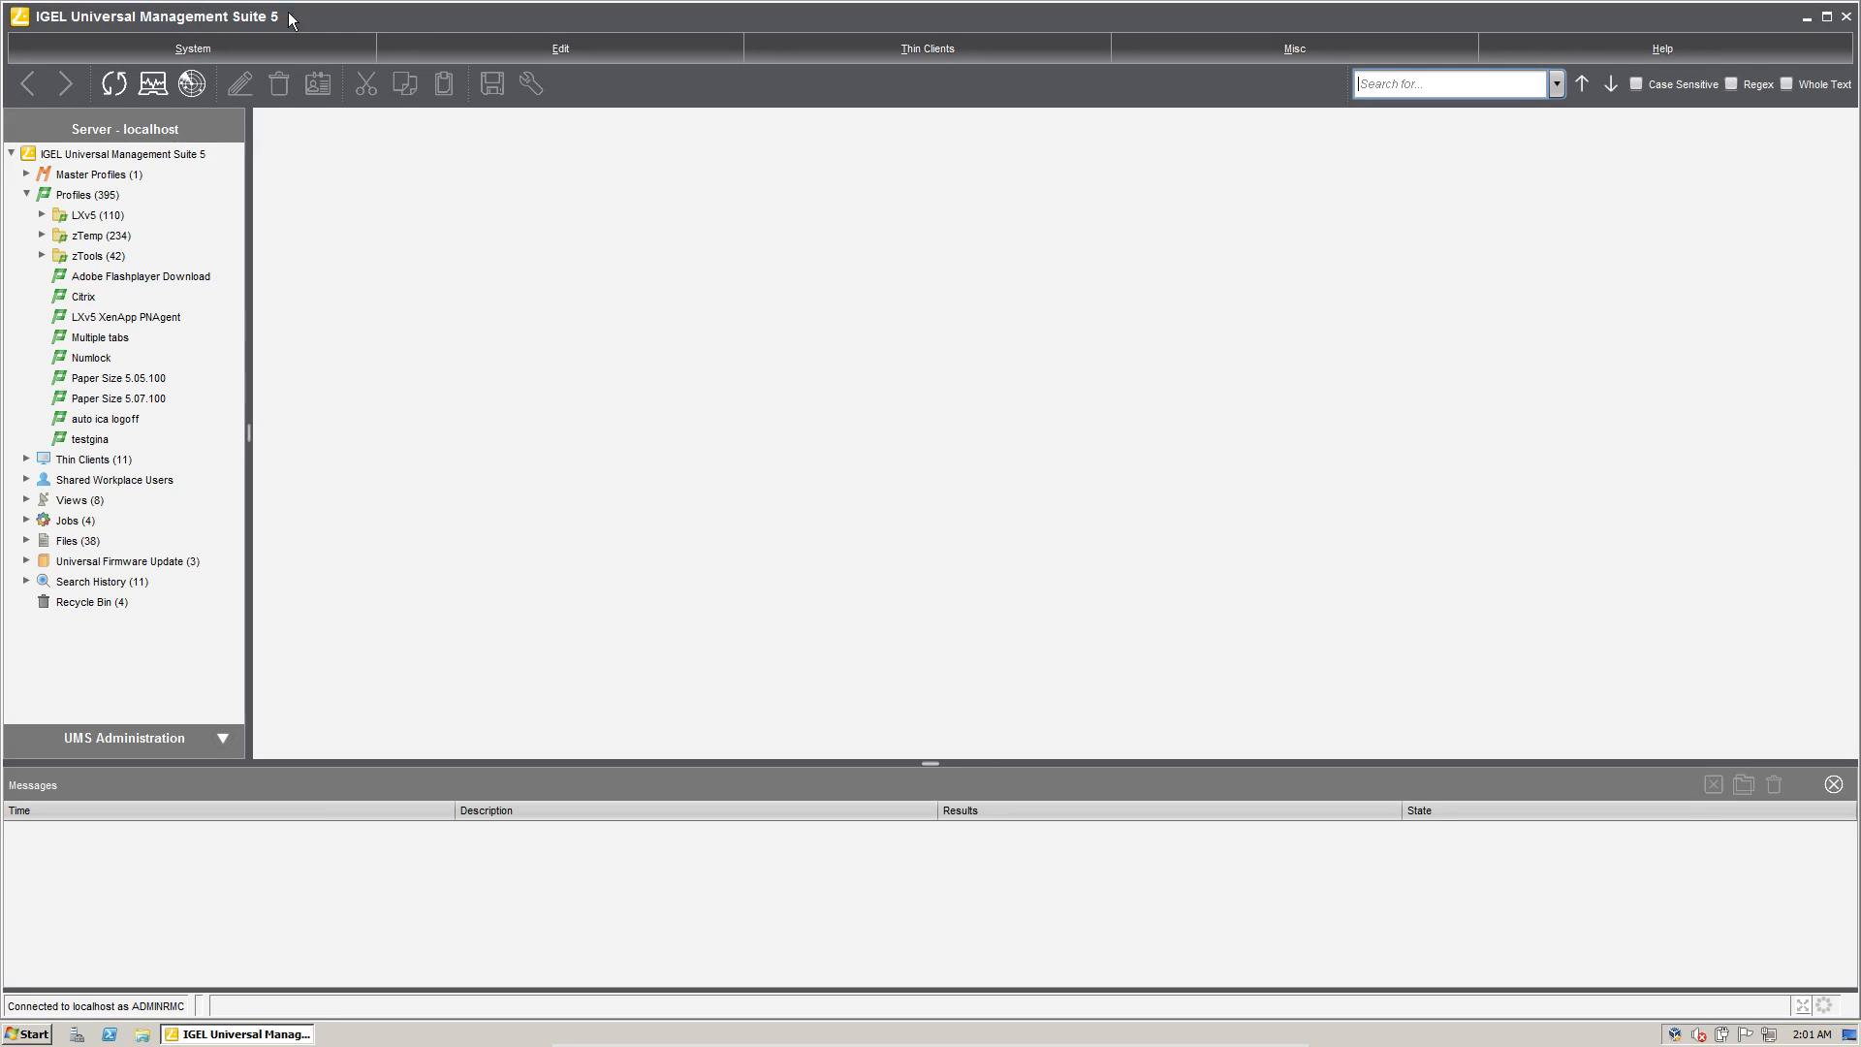
mouse_move(1059, 650)
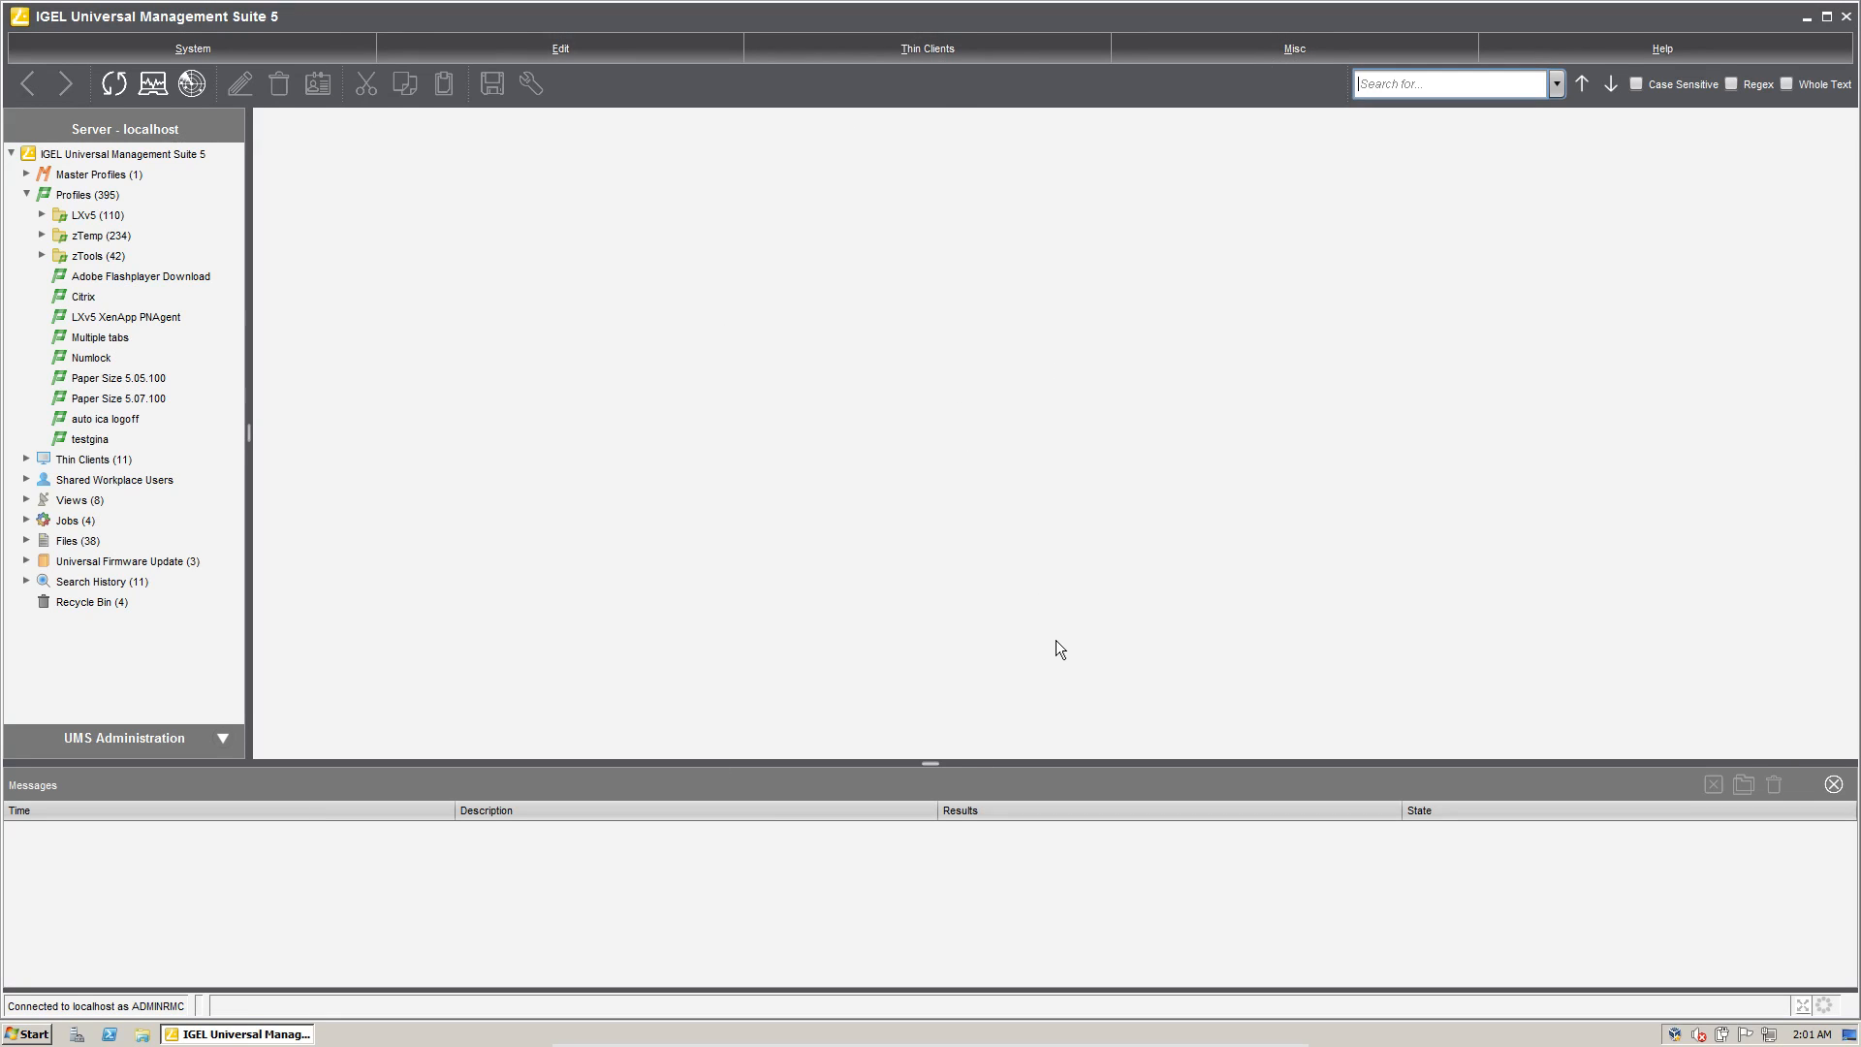
left_click(29, 1033)
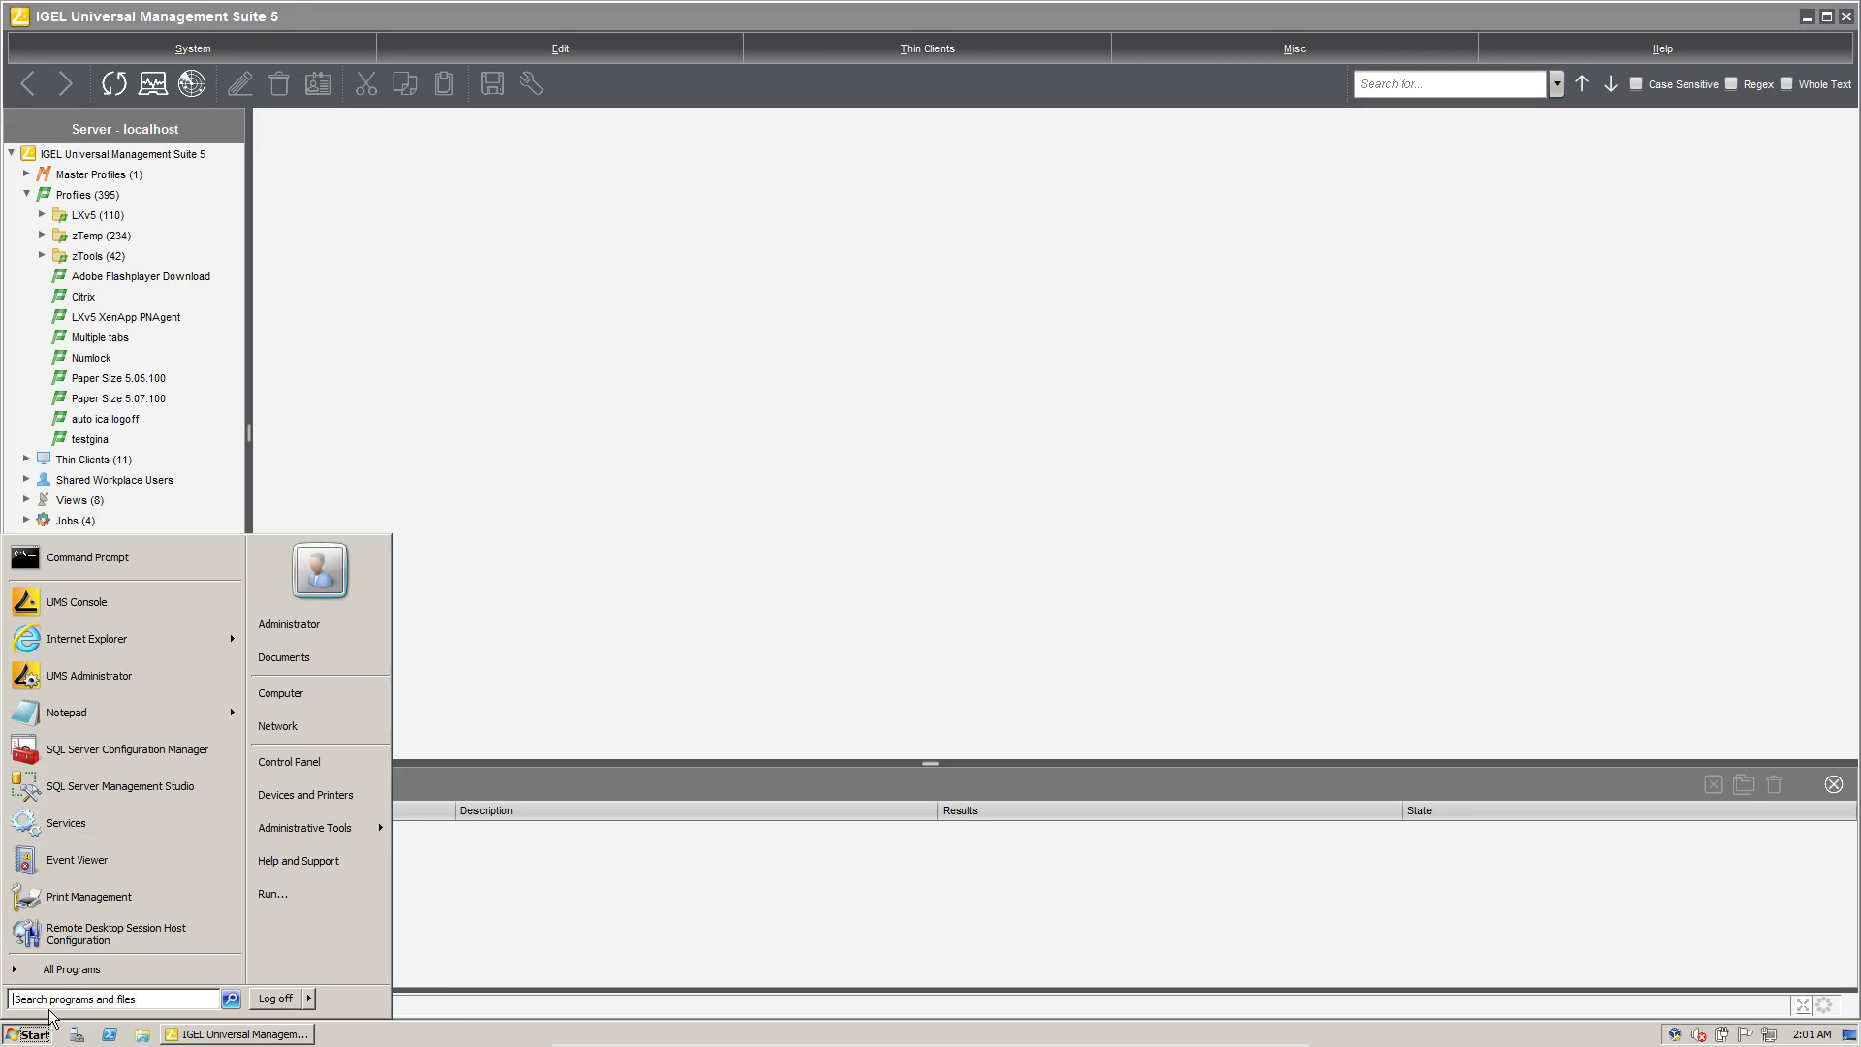
In UMS Administrator, create a database backup named 2015-11-19, listed as 2015-11-19-ums5 at version 5.01.0
left_click(69, 969)
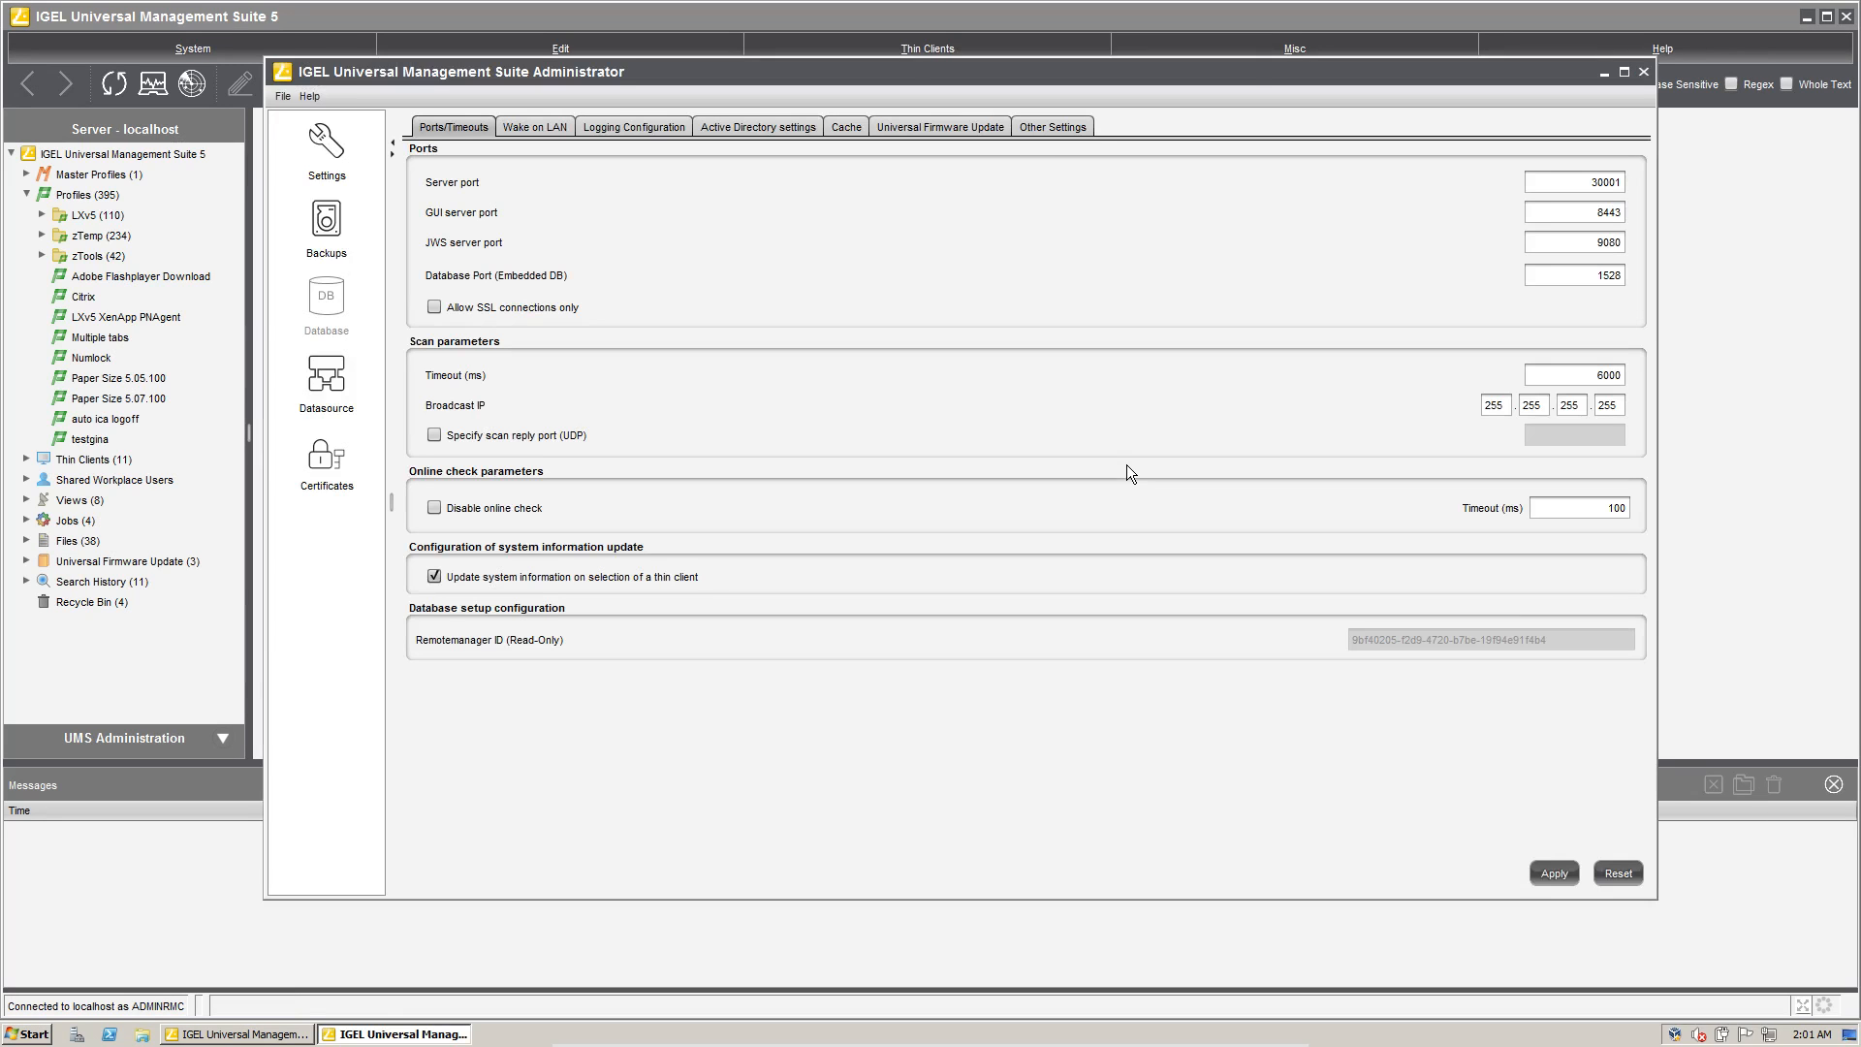
mouse_move(1286, 148)
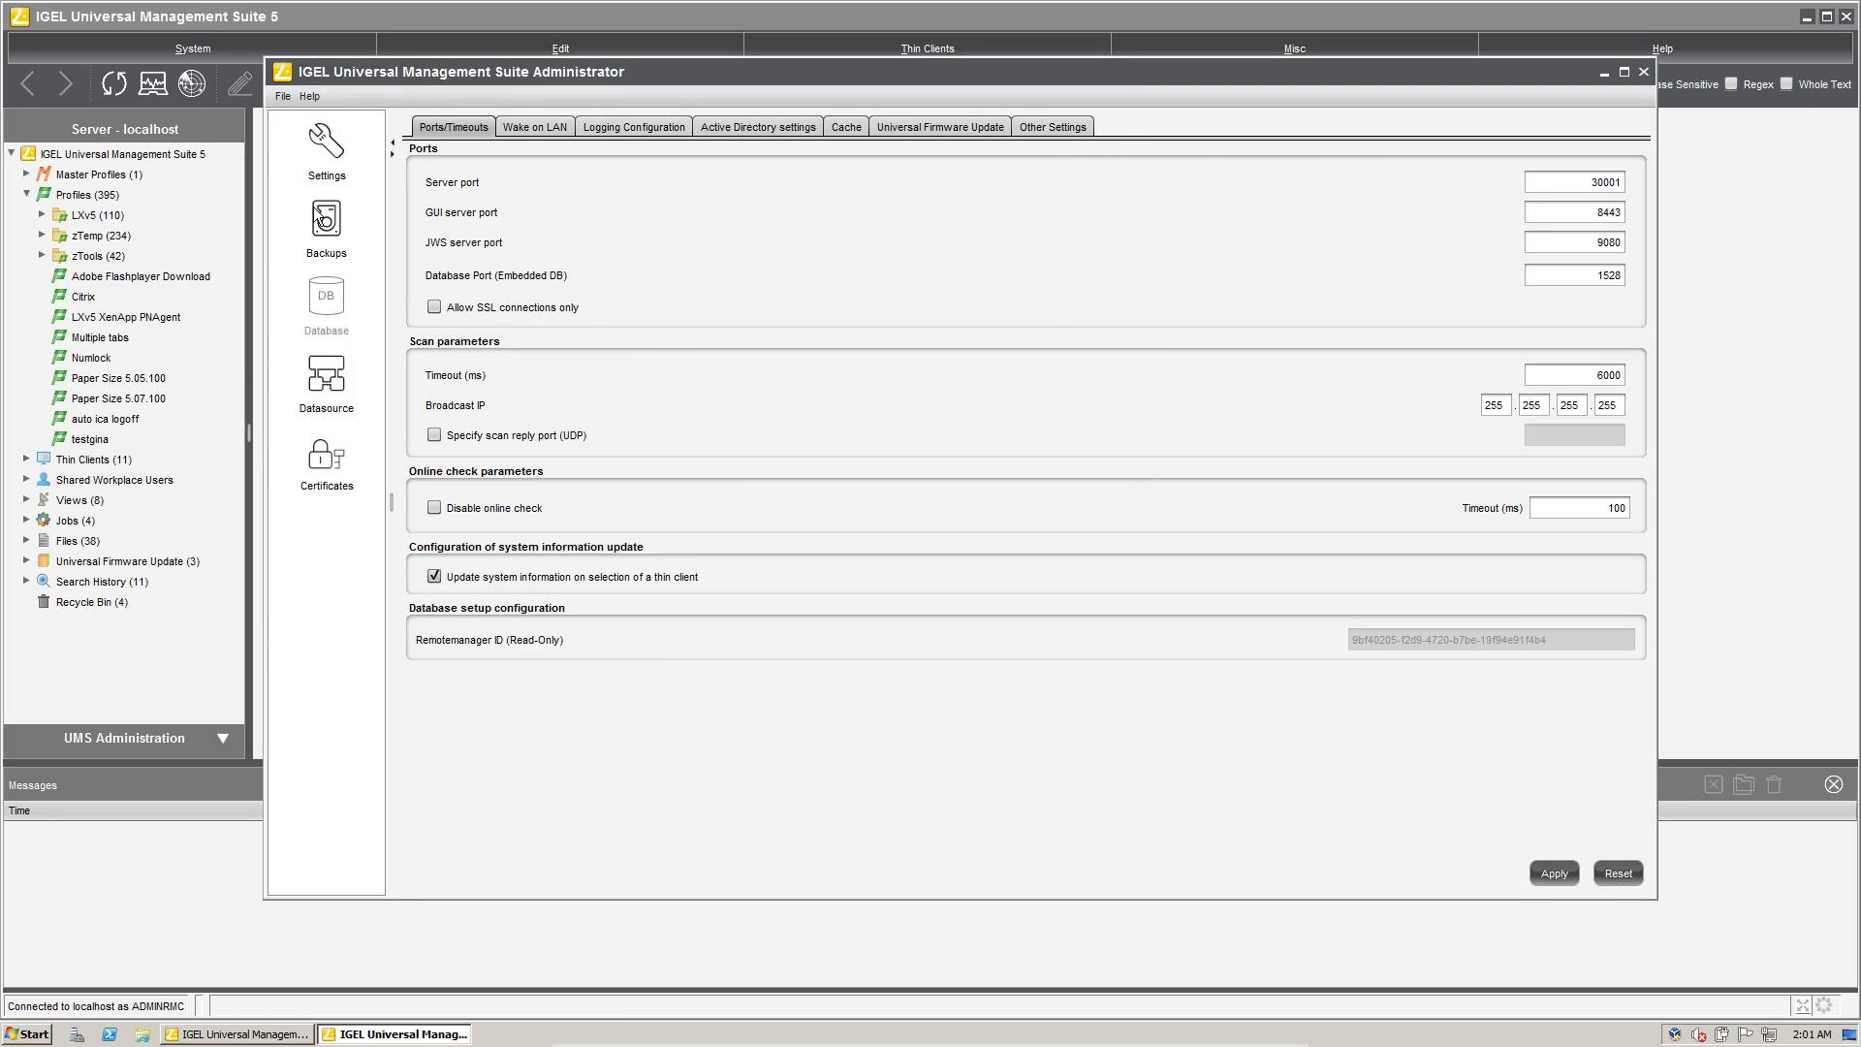
left_click(325, 226)
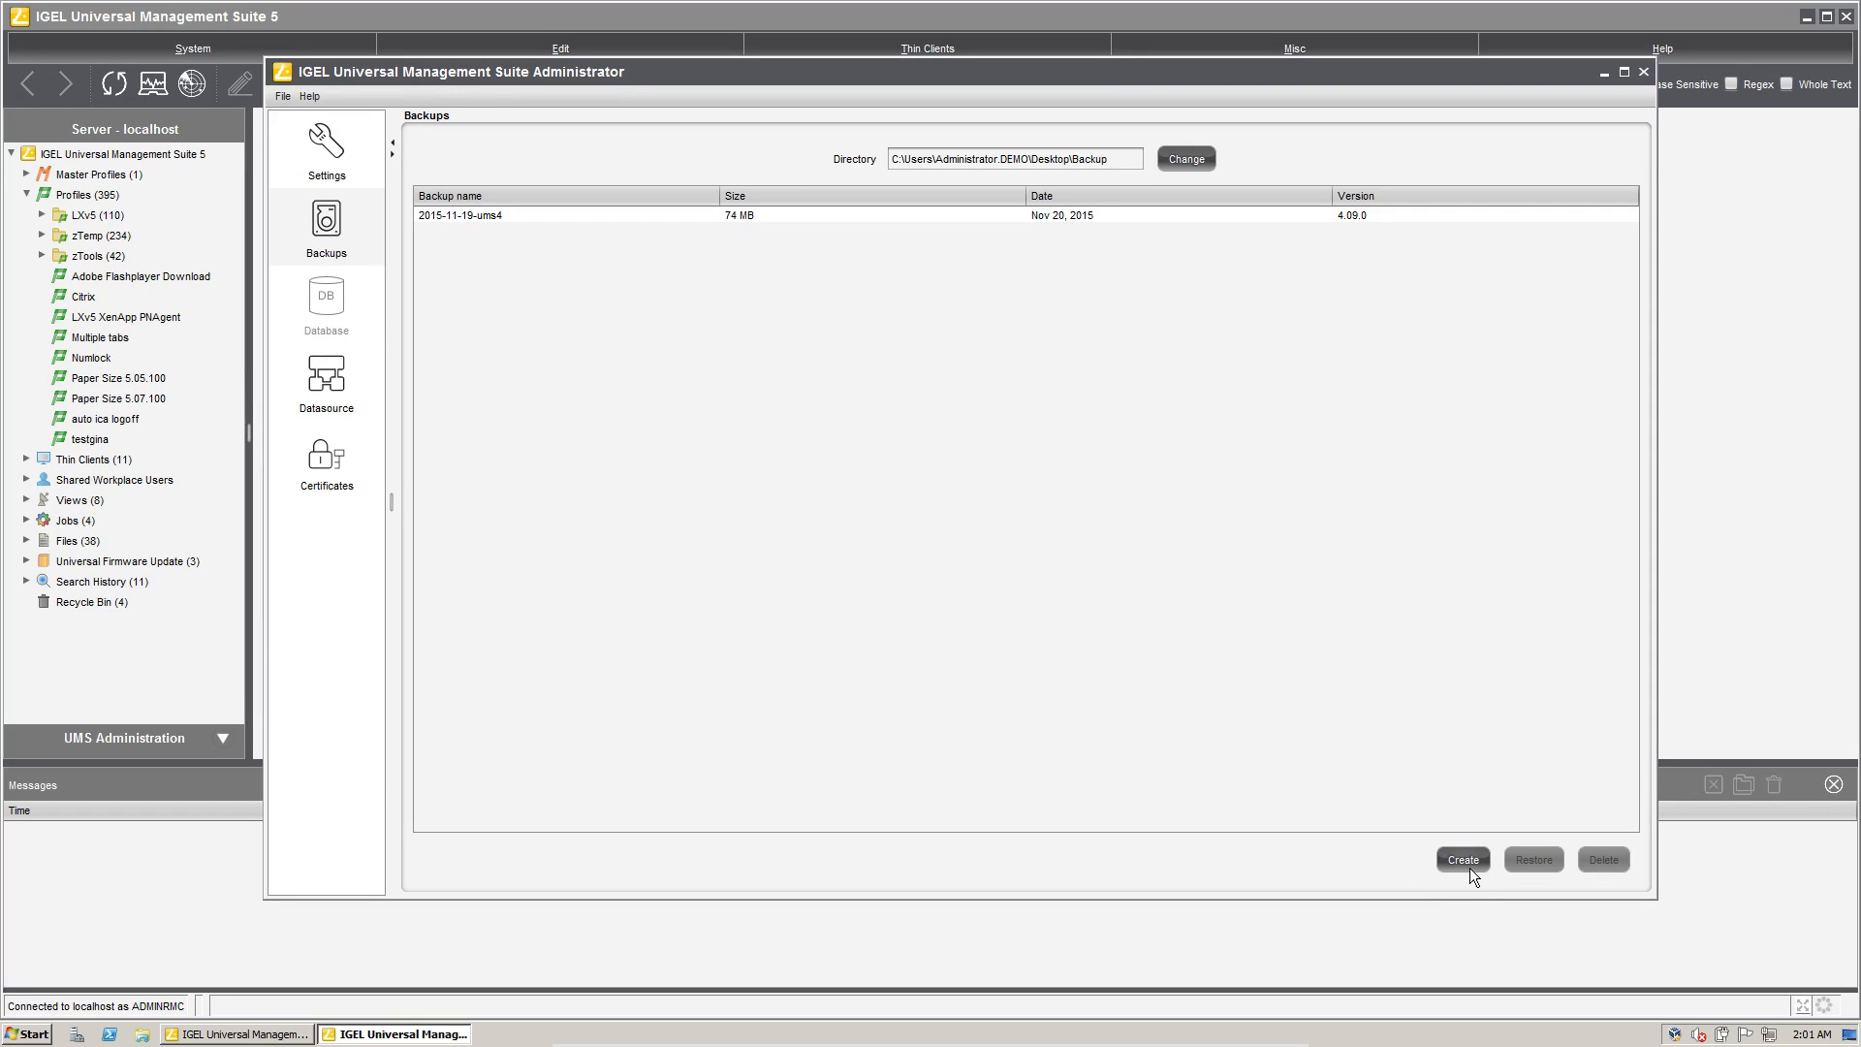
left_click(1461, 860)
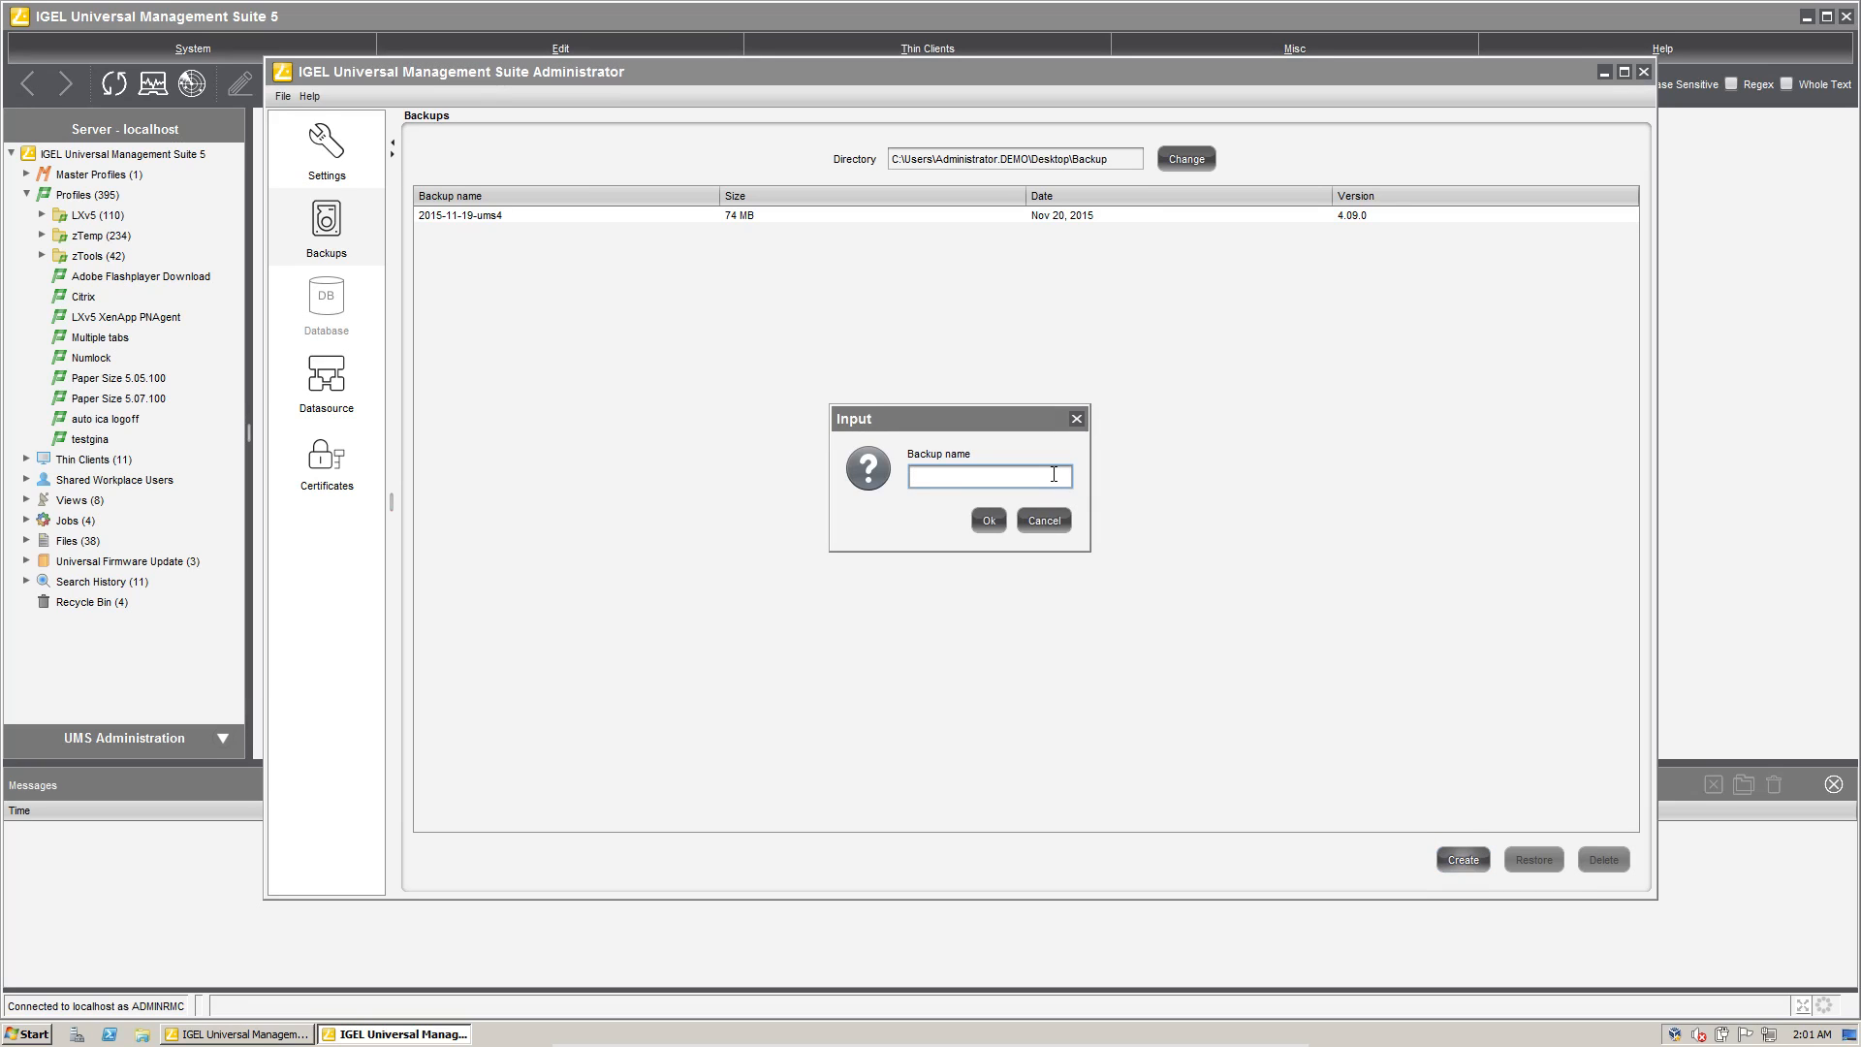
type("2015-11-19")
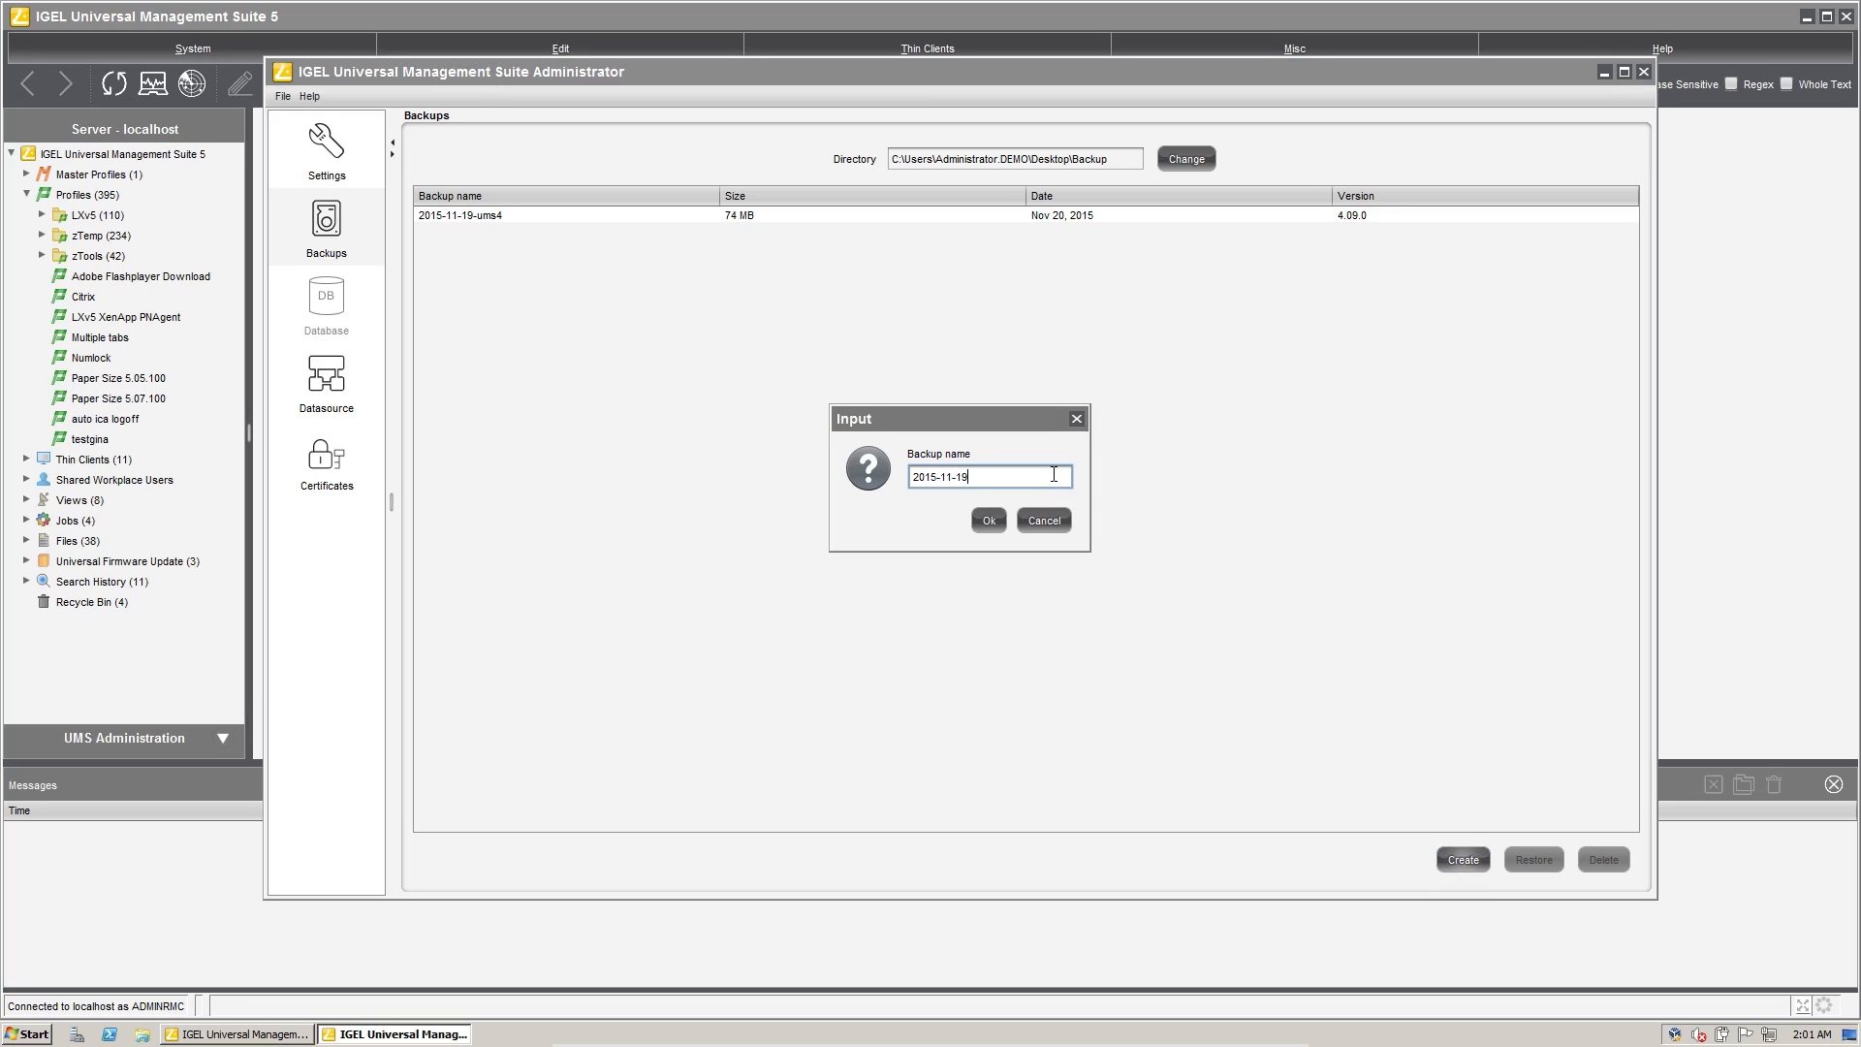
left_click(987, 520)
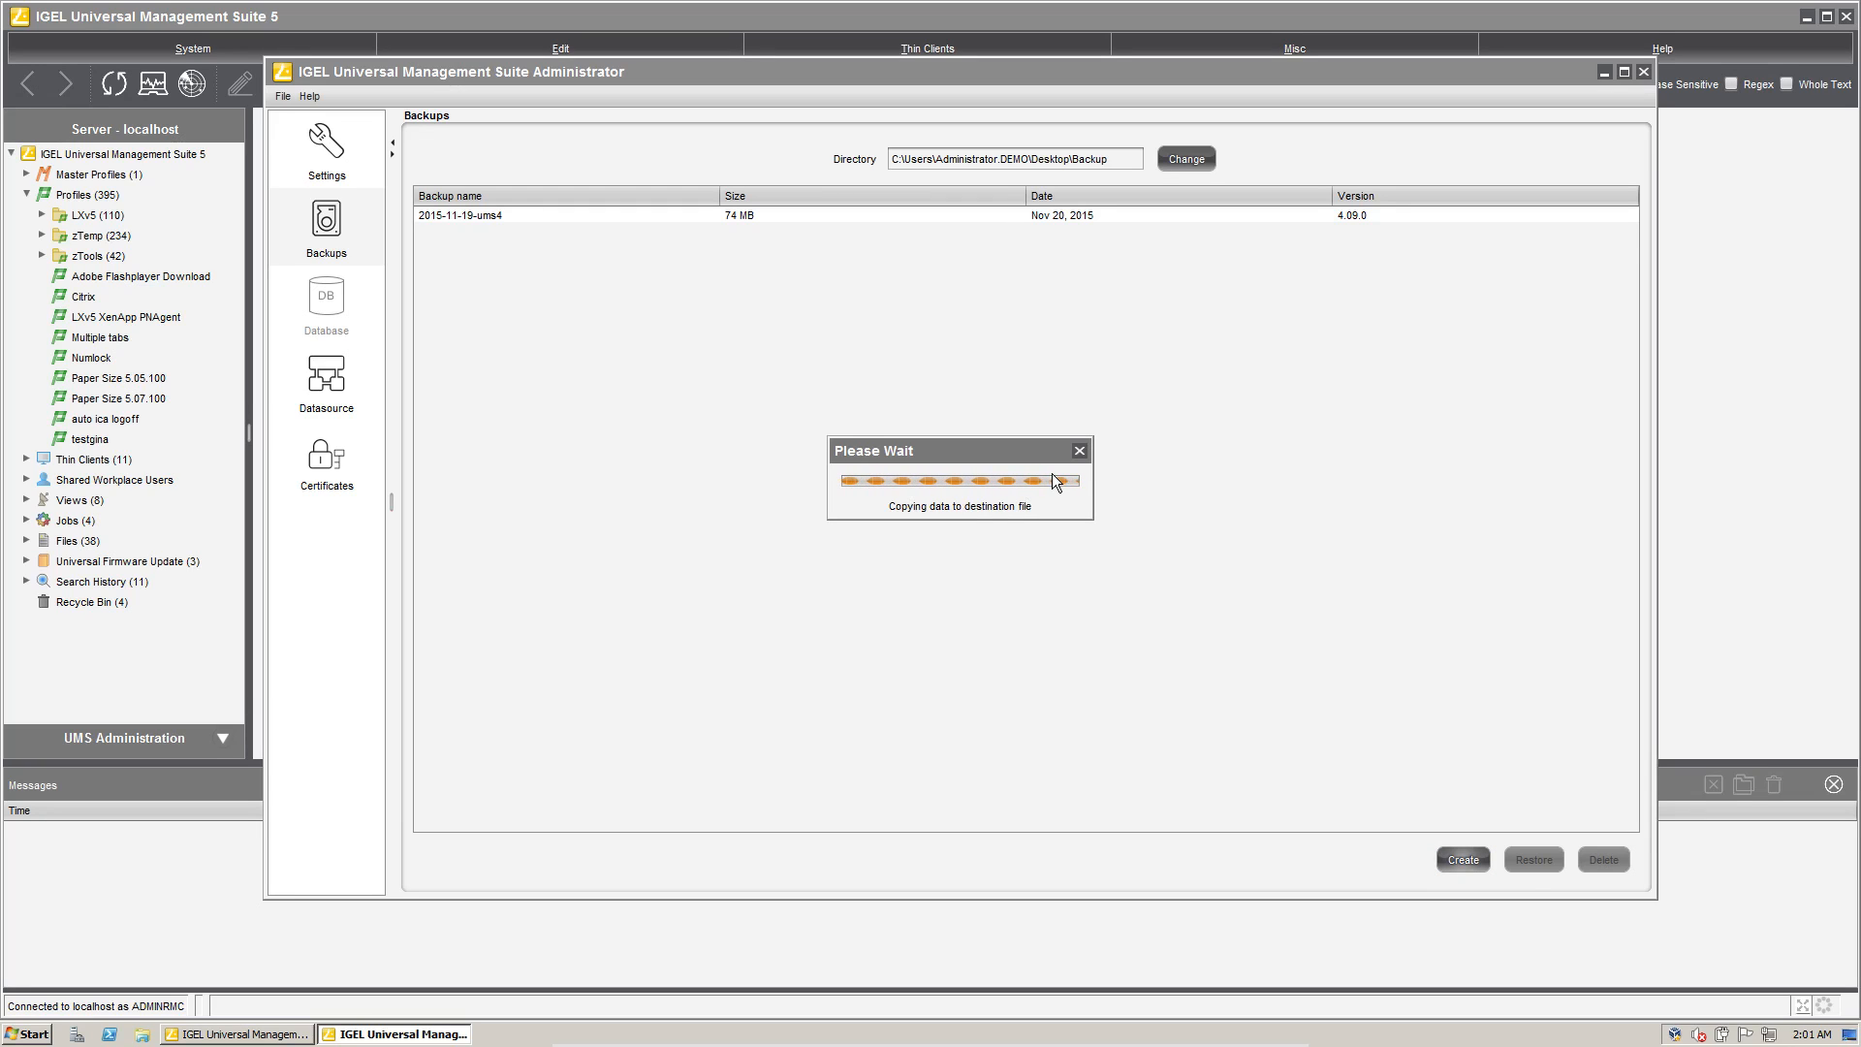
left_click(1462, 858)
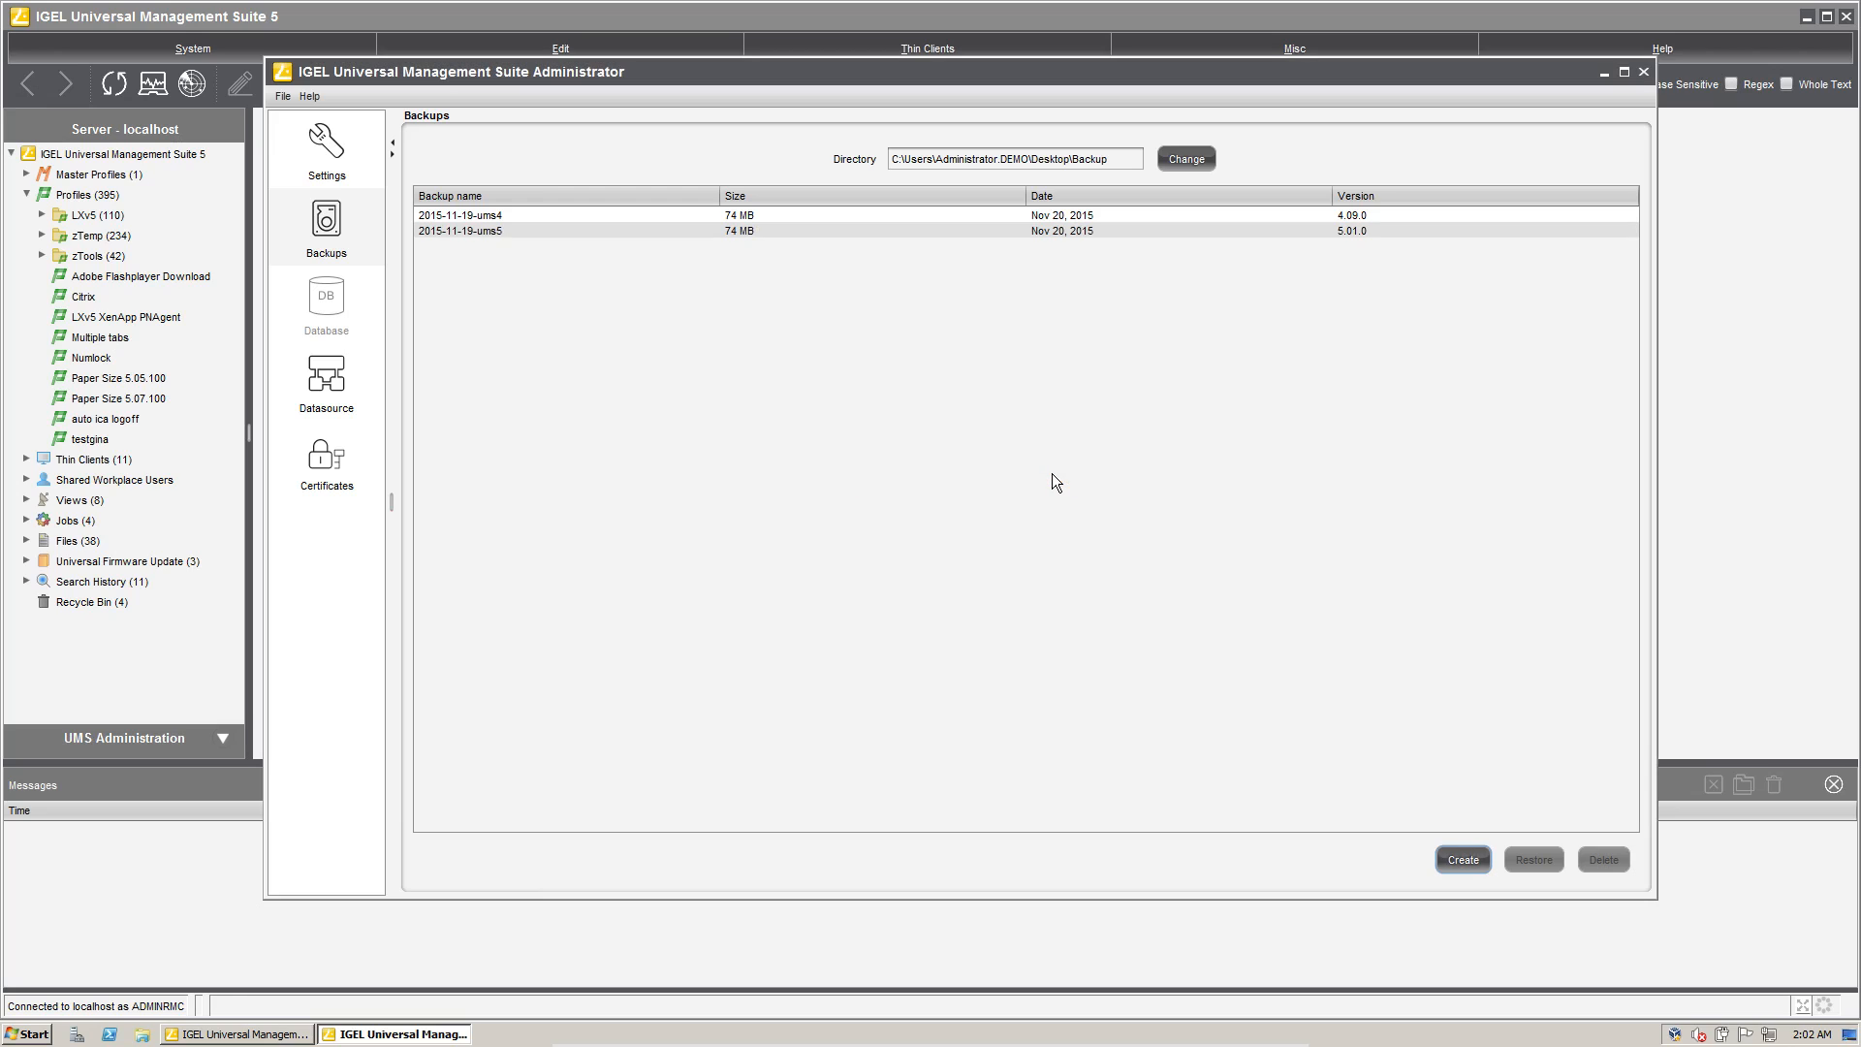
mouse_move(1750, 43)
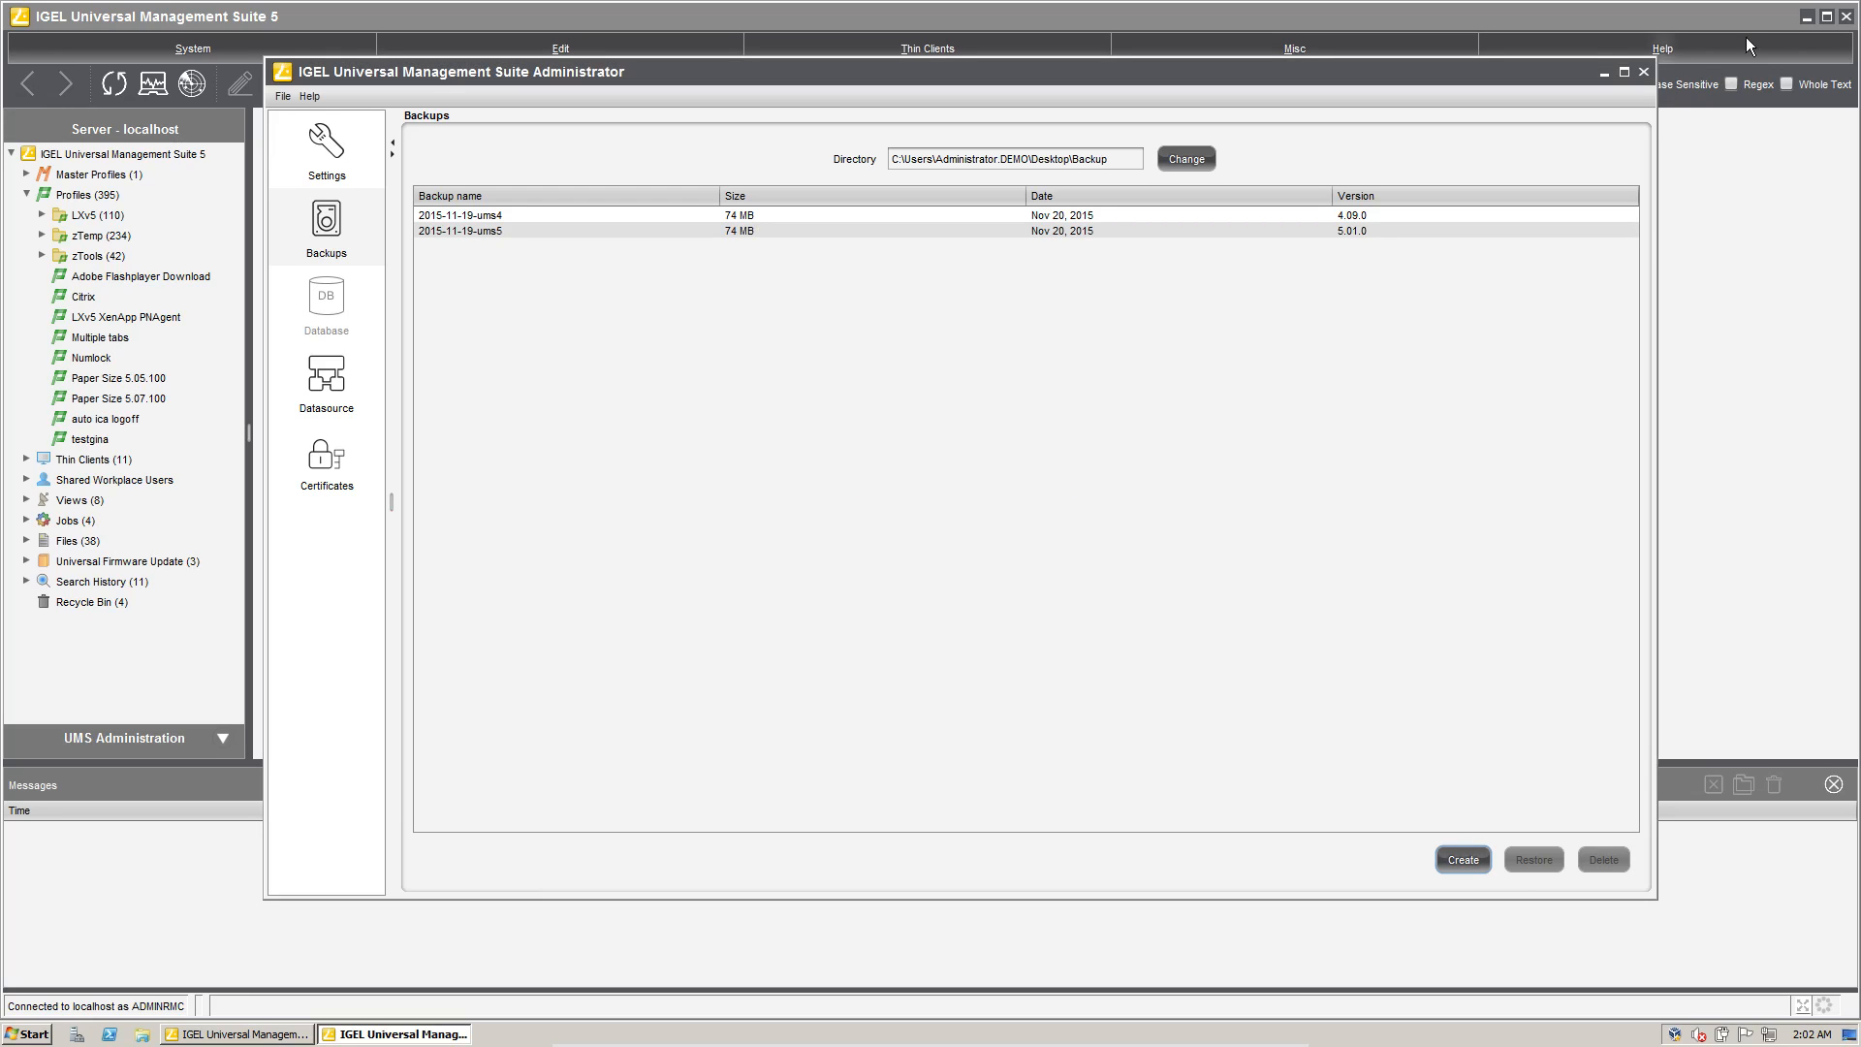
Close the UMS Administrator window, leaving the connected console open
left_click(1643, 71)
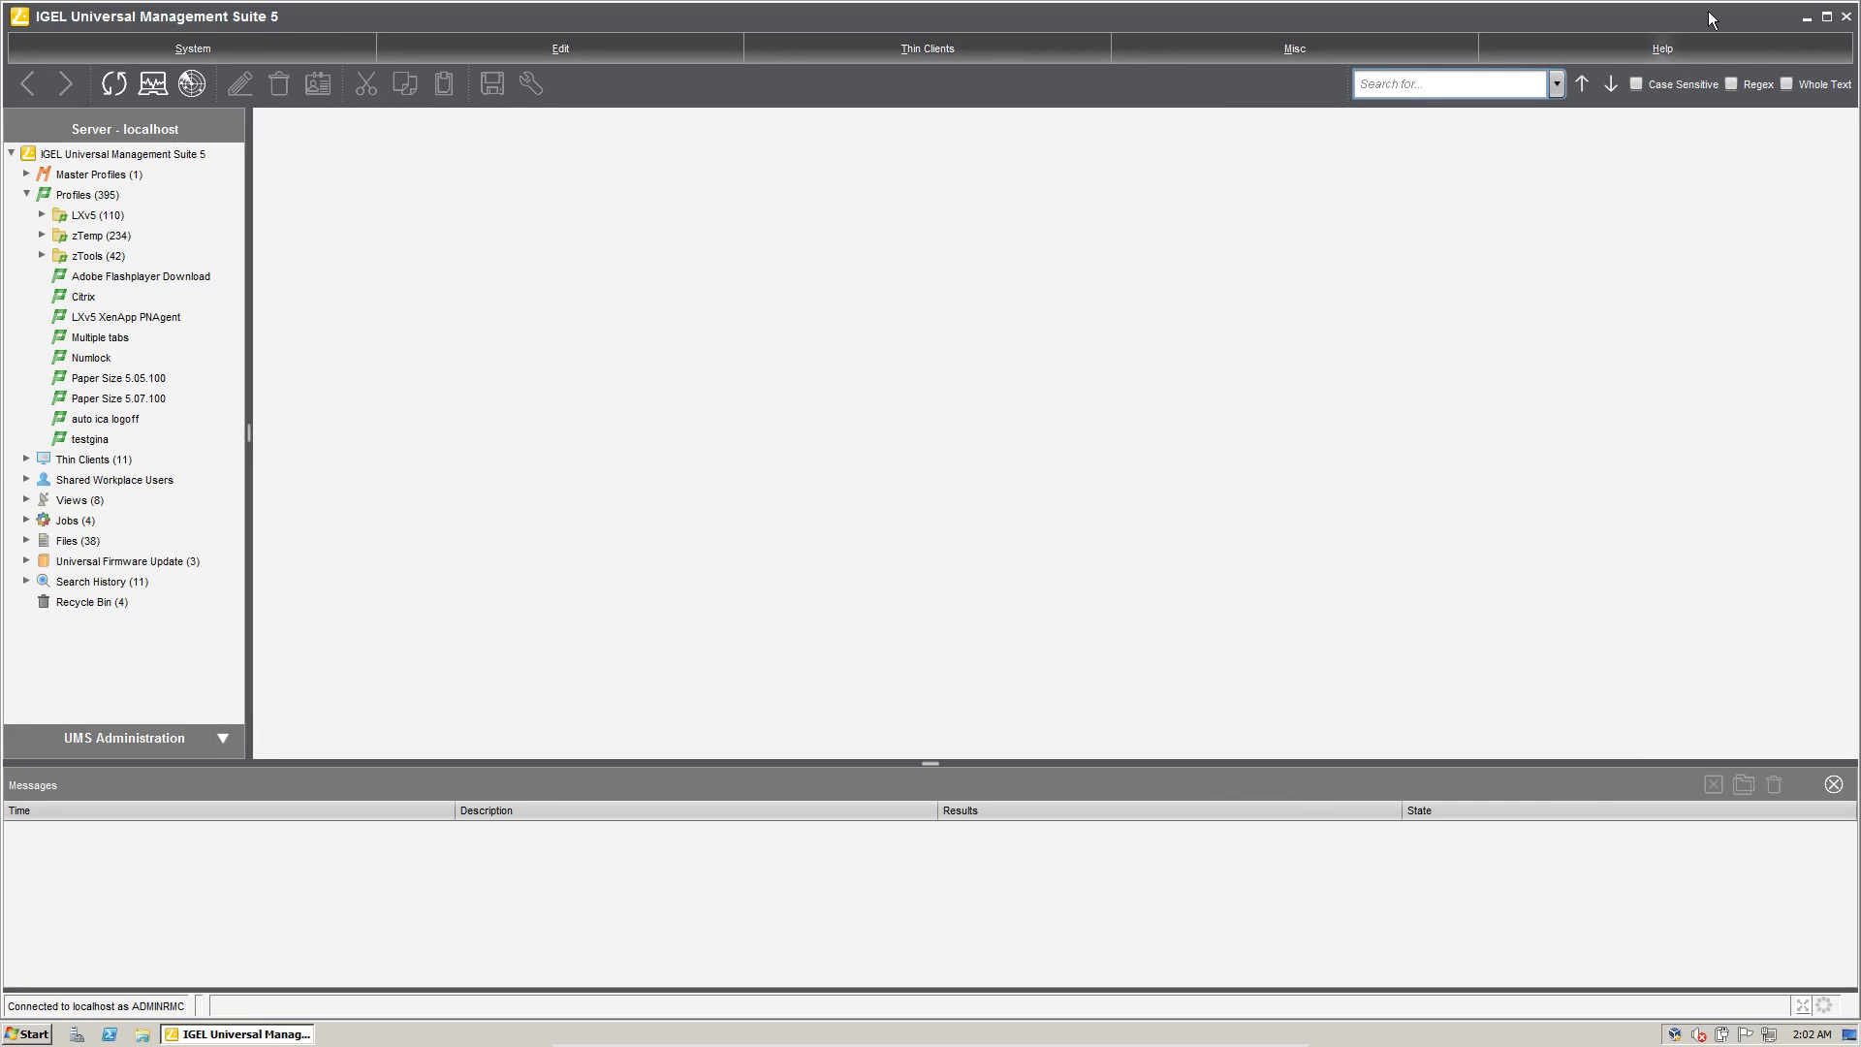
mouse_move(1157, 327)
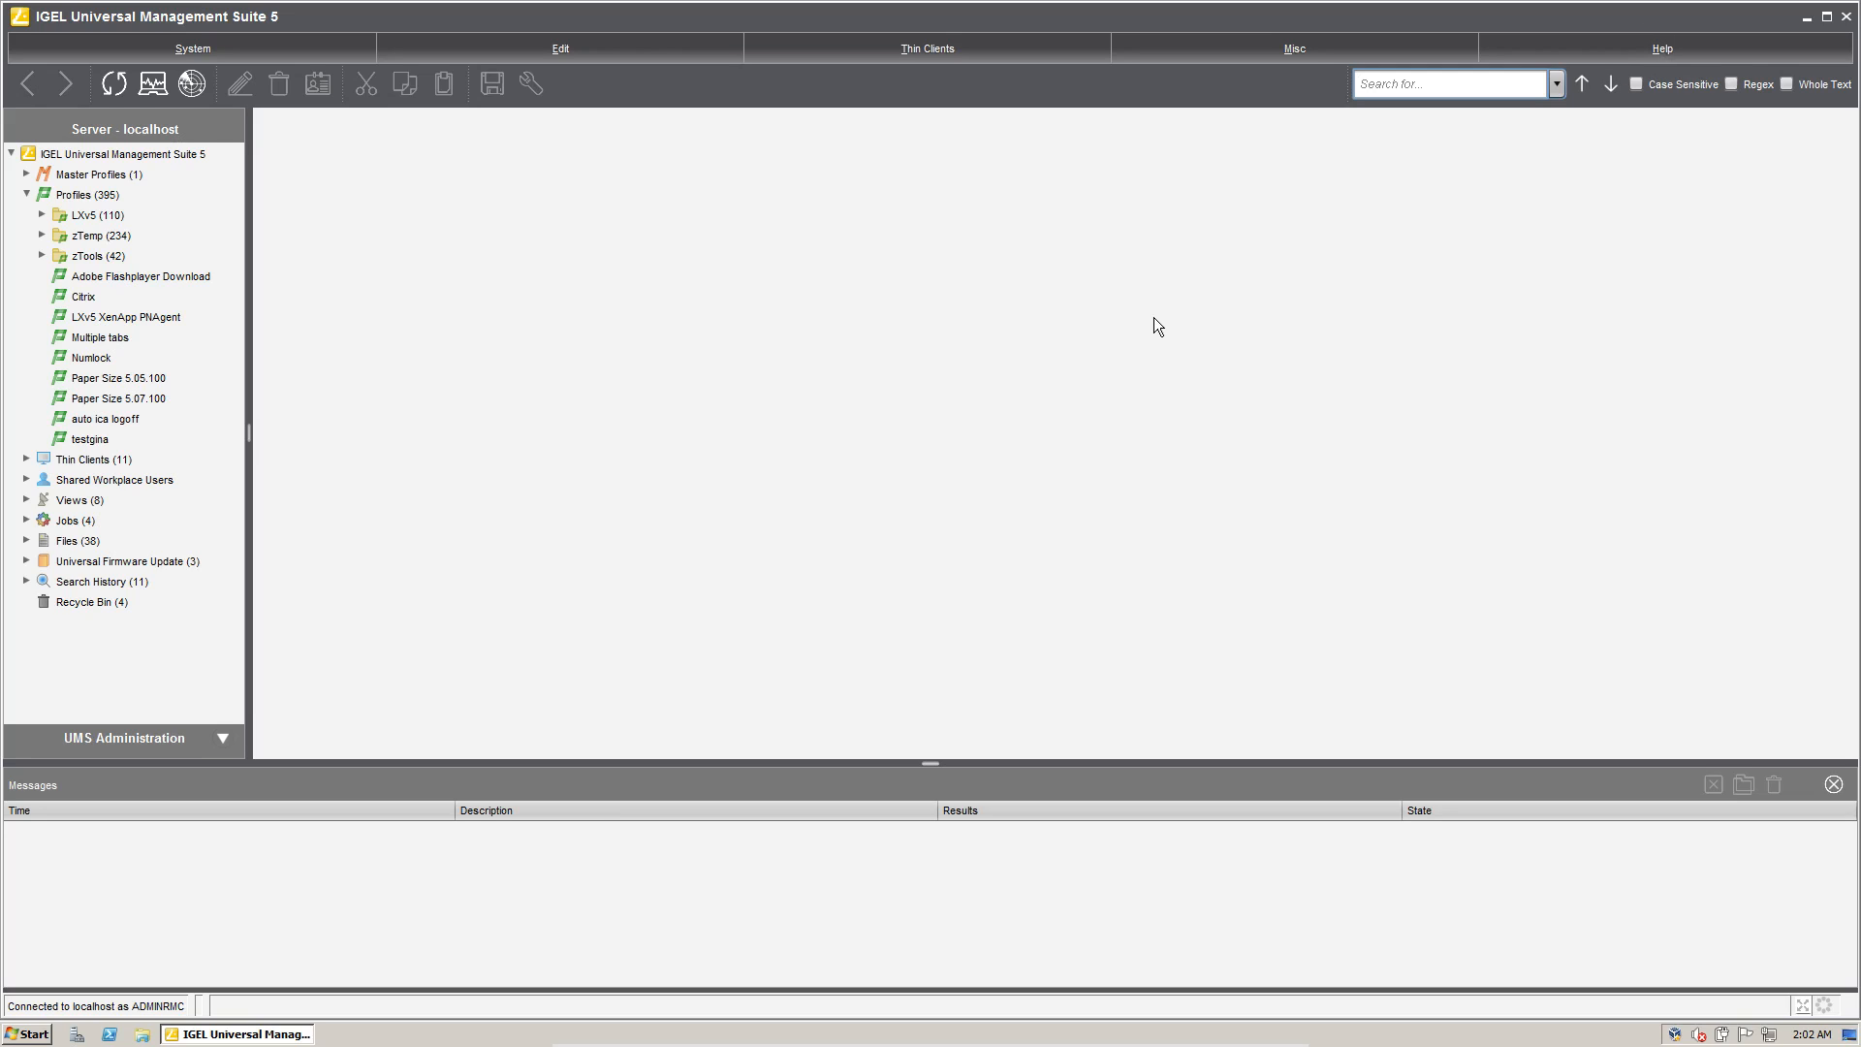
mouse_move(1214, 372)
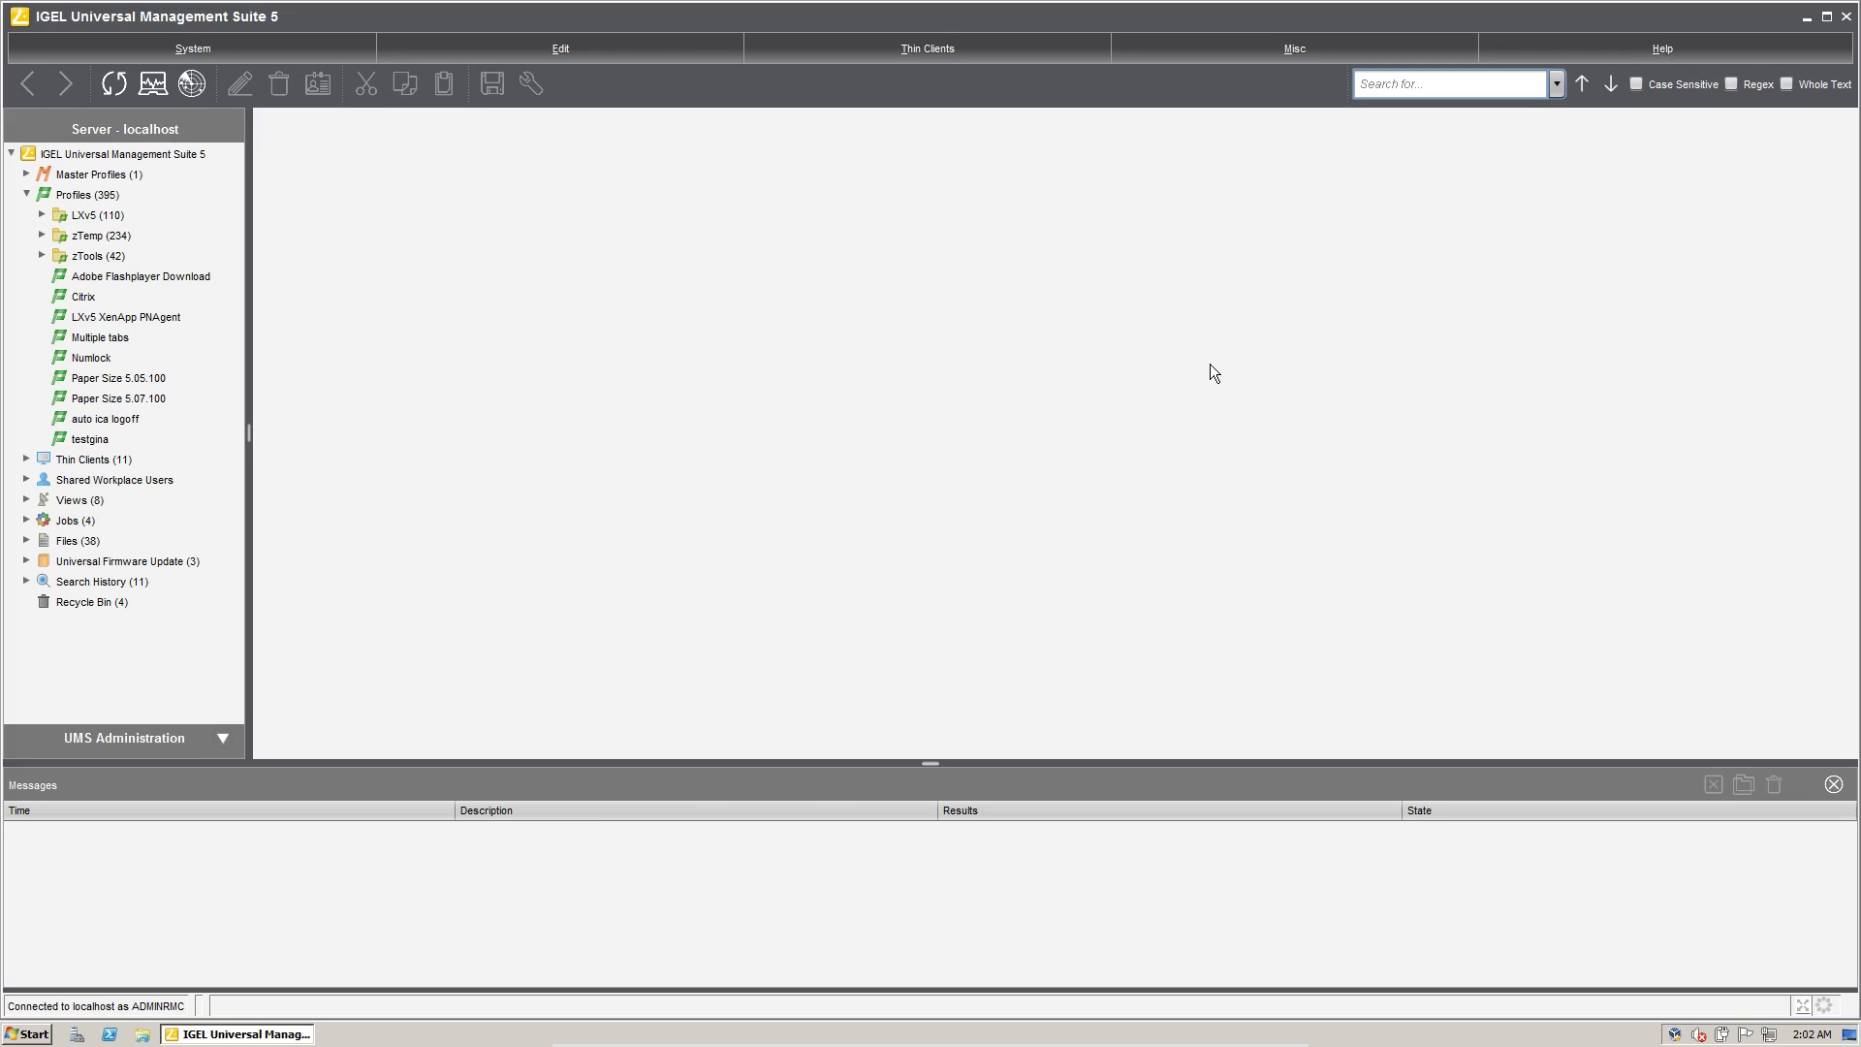